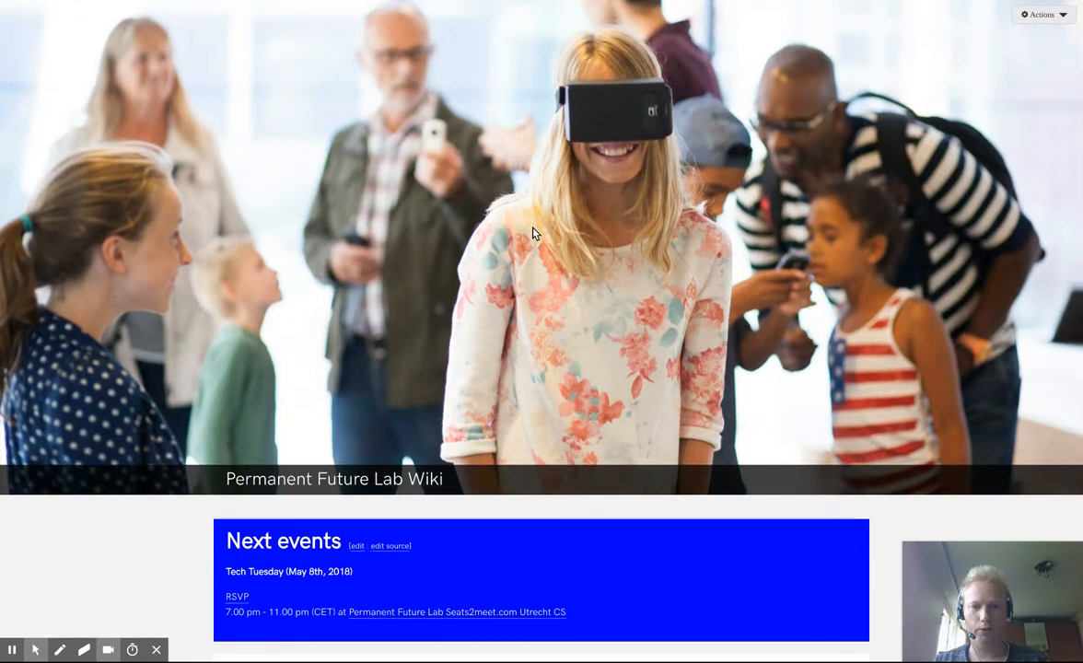
Step: Browse the wiki main page and show its page actions list (edit, edit source, history)
{"action": "scroll", "scroll_direction": "down", "scroll_amount": 3}
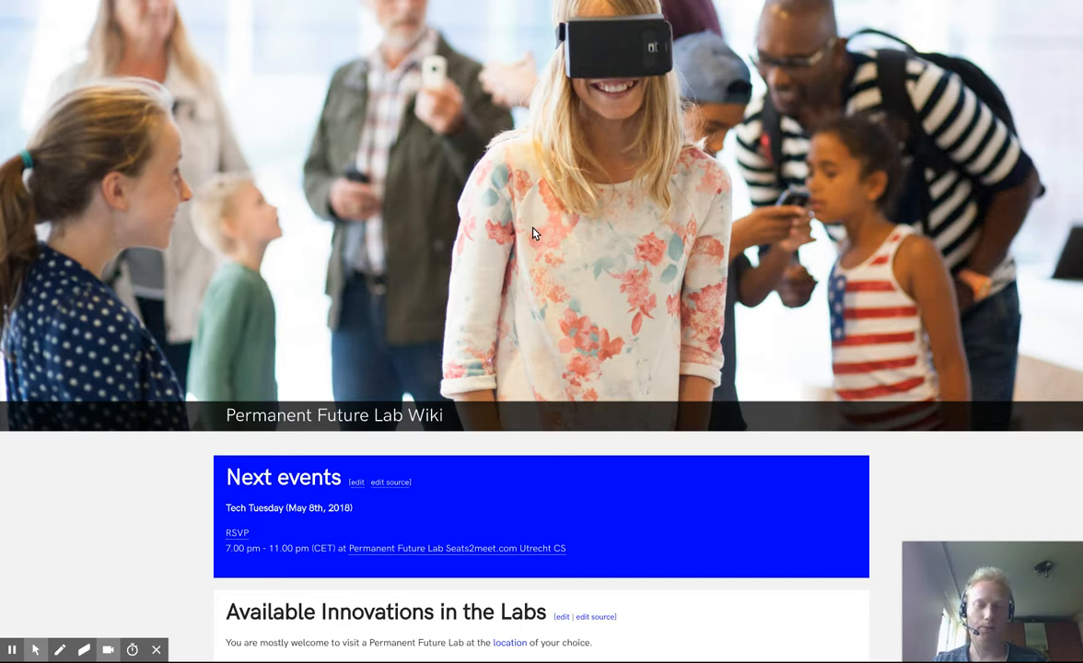
{"action": "scroll", "scroll_direction": "down", "scroll_amount": 3}
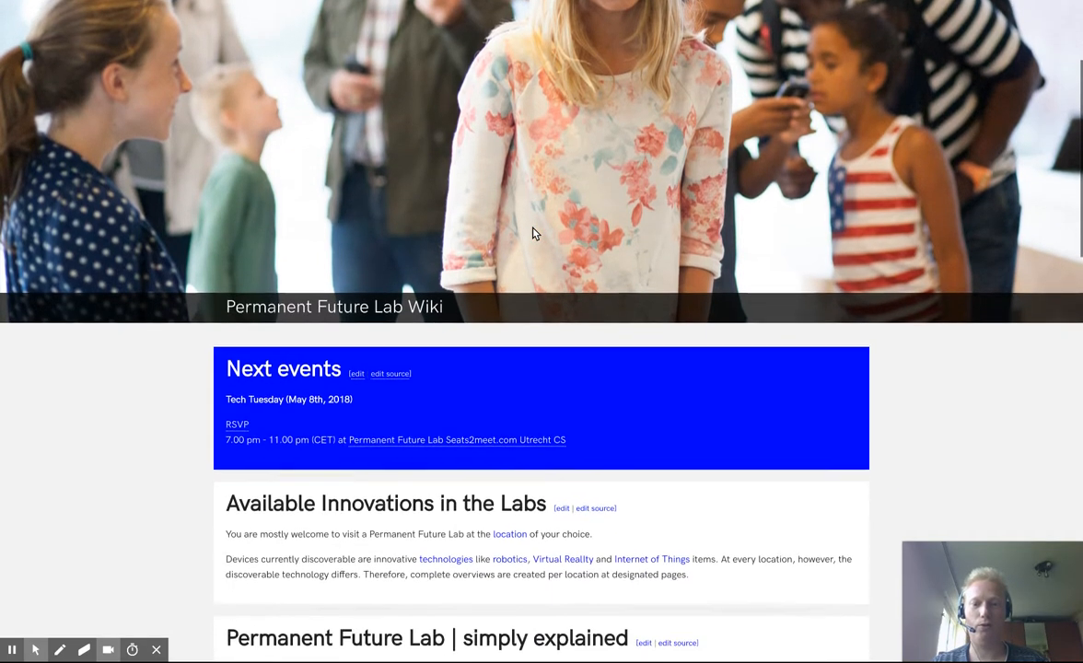
{"action": "scroll", "scroll_direction": "down", "scroll_amount": 3}
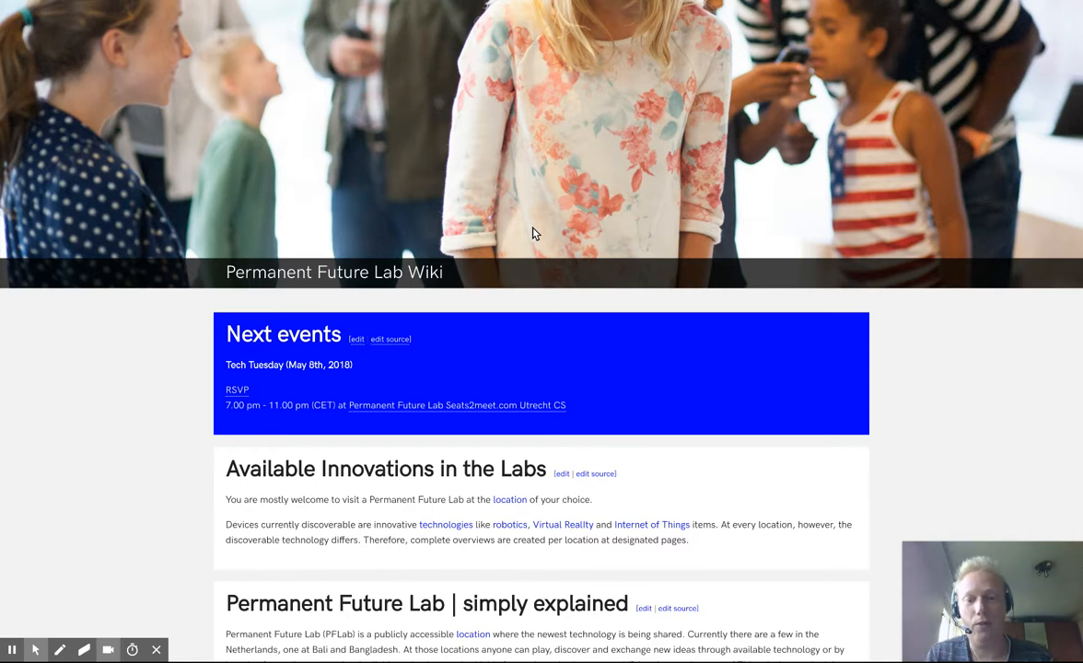
{"action": "scroll", "scroll_direction": "down", "scroll_amount": 3}
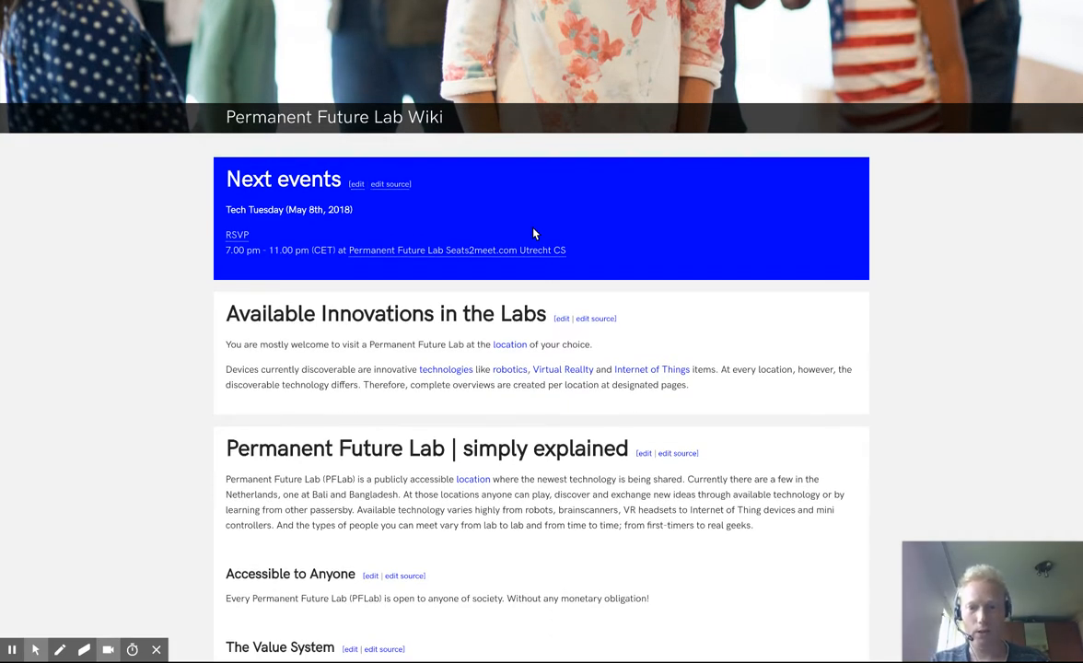
{"action": "scroll", "scroll_direction": "up", "scroll_amount": 3}
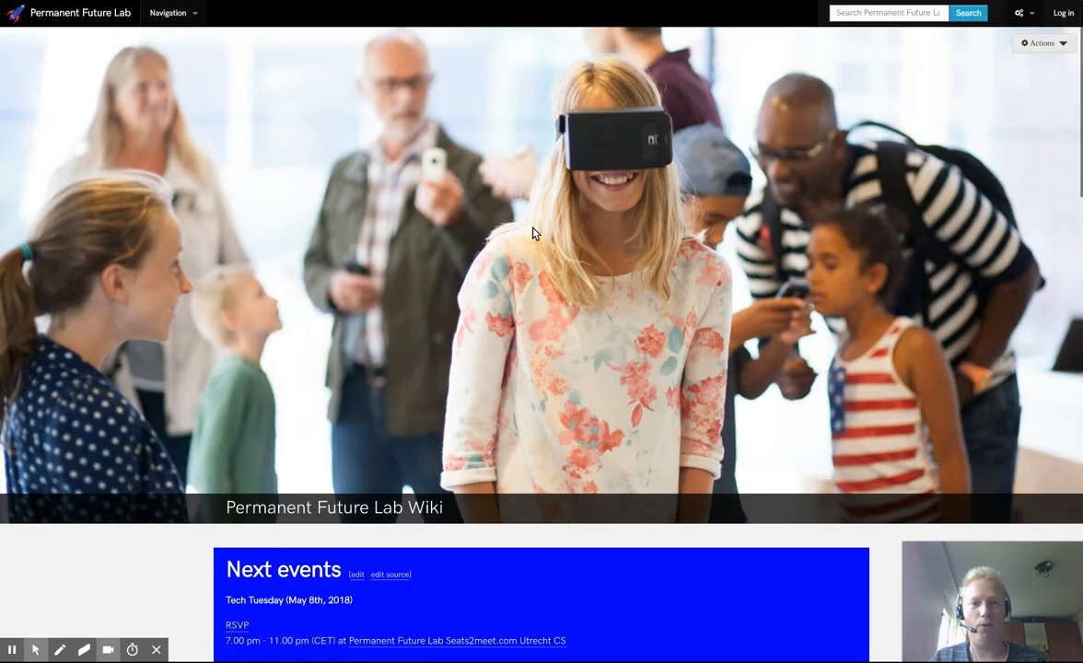
{"action": "mouse_move", "coordinate": [1036, 88]}
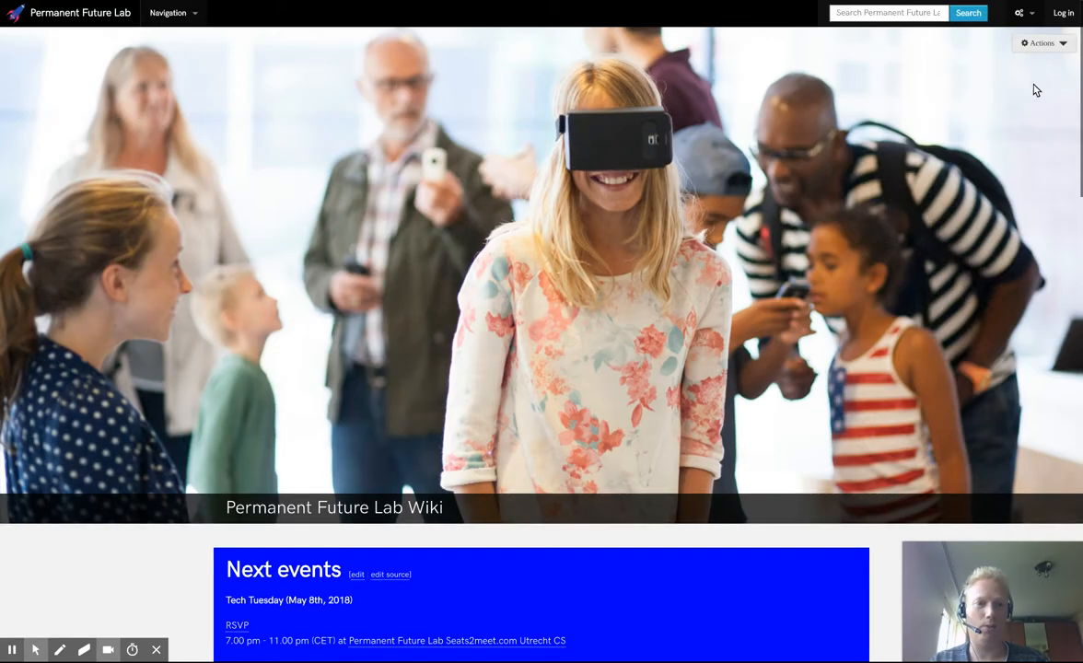
{"action": "left_click", "coordinate": [1041, 42]}
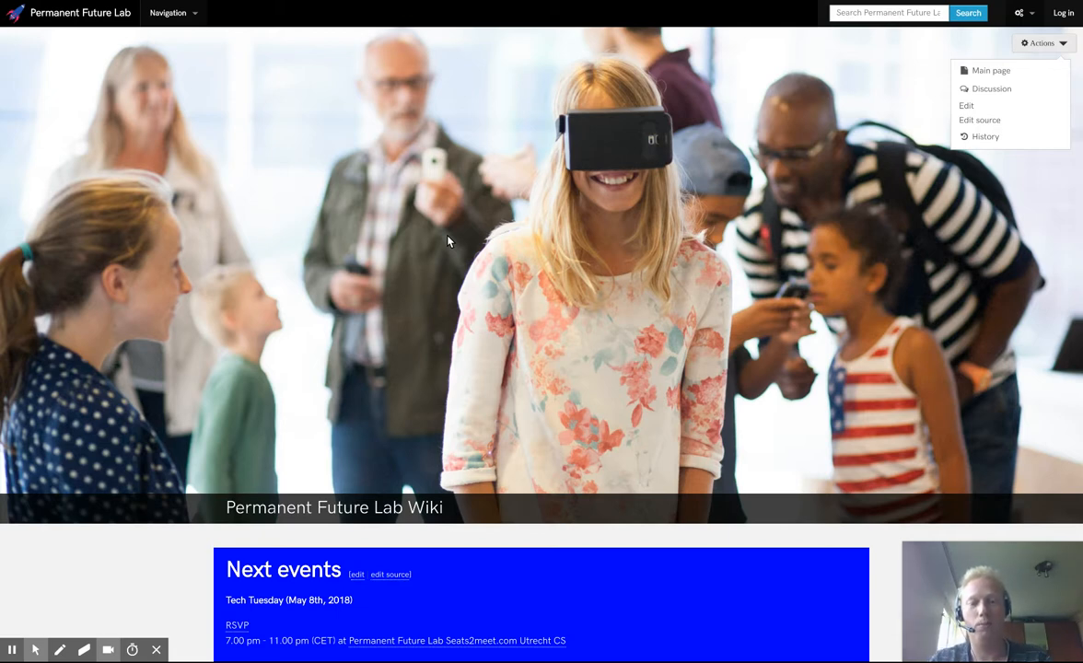
{"action": "scroll", "scroll_direction": "down", "scroll_amount": 3}
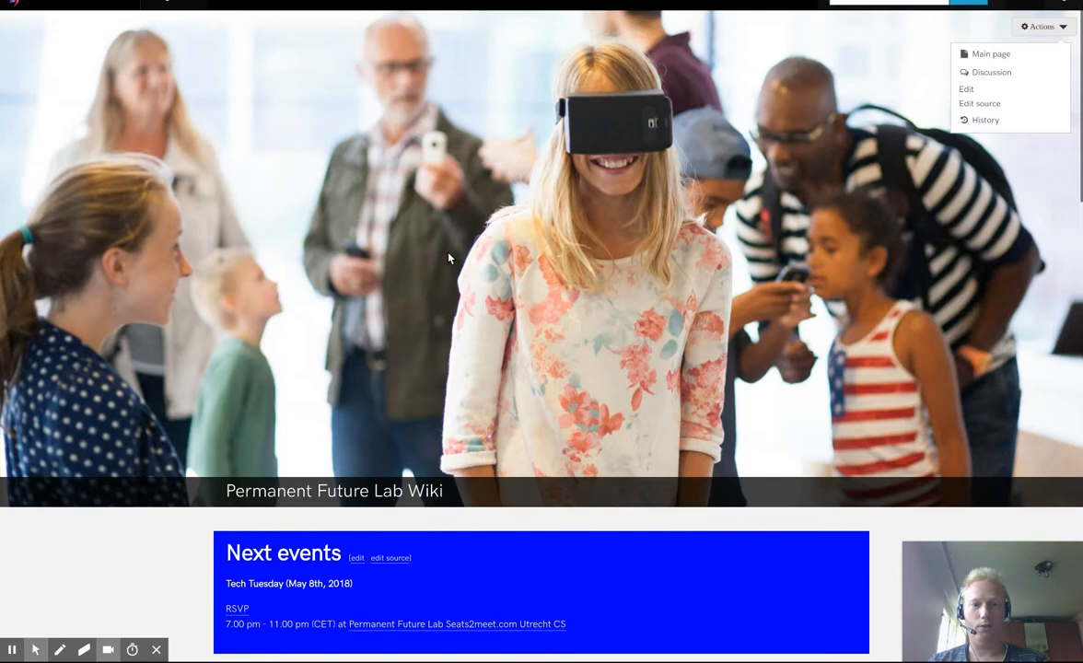
{"action": "scroll", "scroll_direction": "up", "scroll_amount": 3}
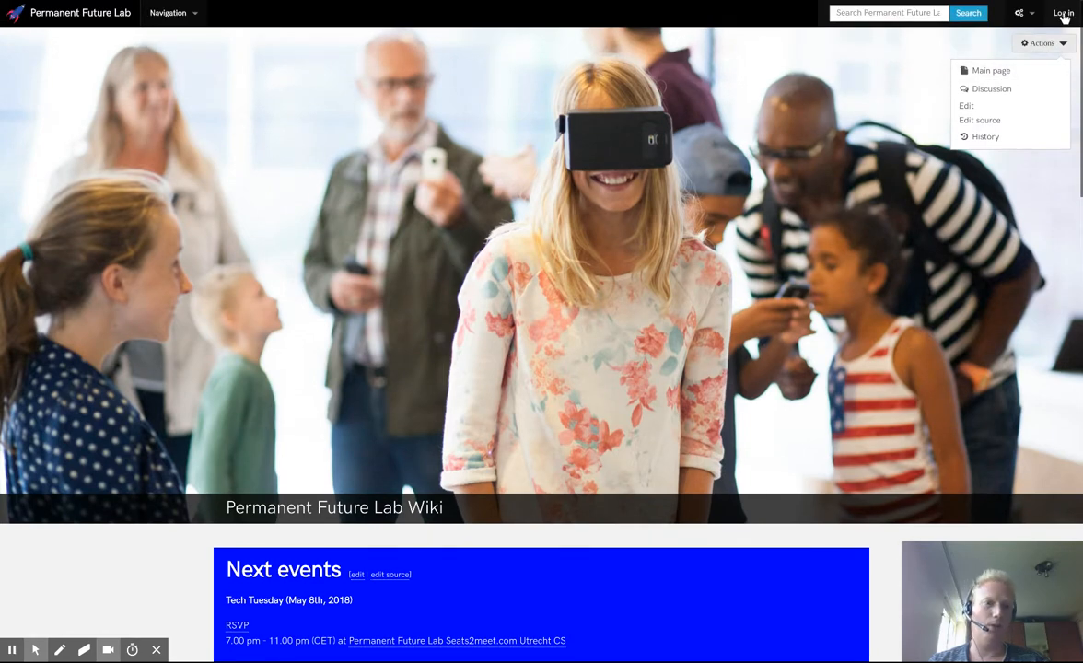
Step: Reach the Create account form via Log in and 'Join Permanent Future Lab'
{"action": "left_click", "coordinate": [1062, 13]}
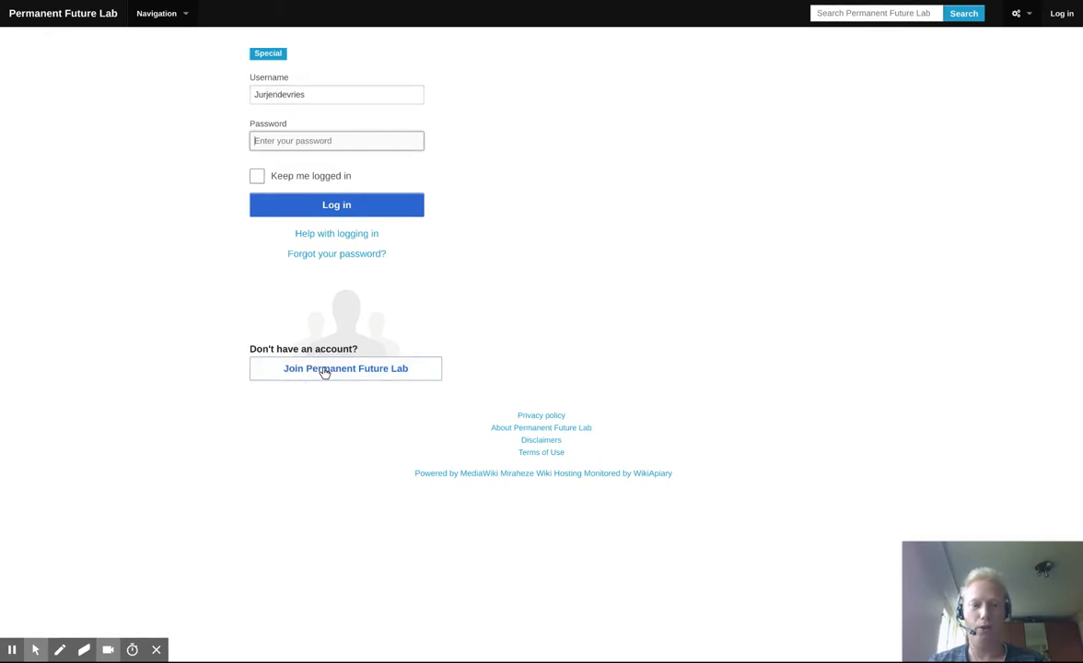
{"action": "left_click", "coordinate": [346, 369]}
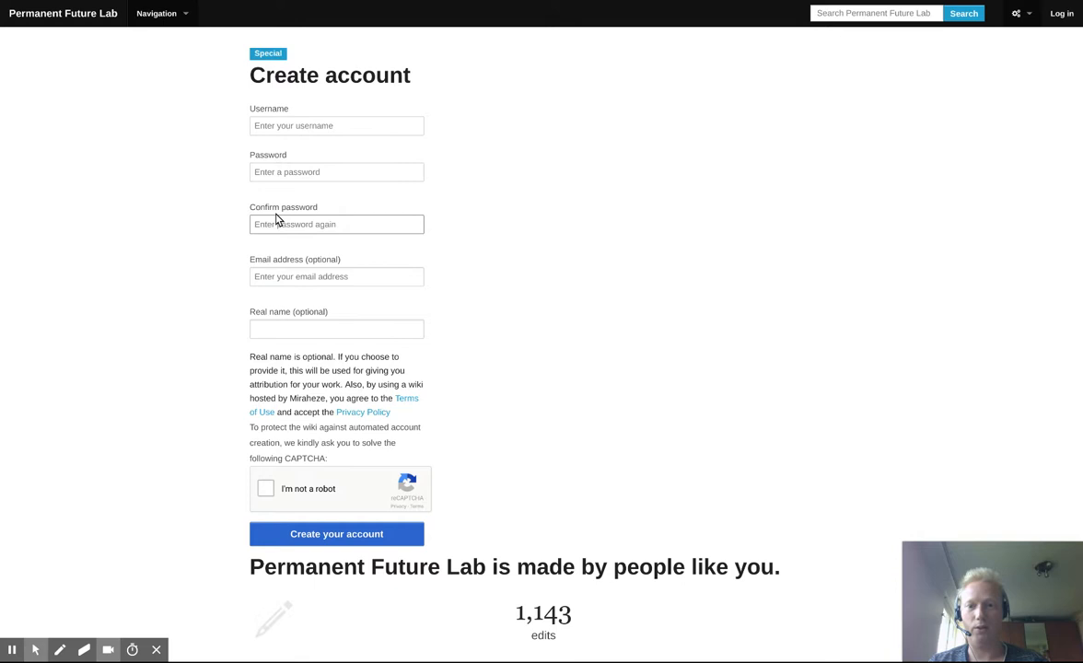
{"action": "mouse_move", "coordinate": [238, 291]}
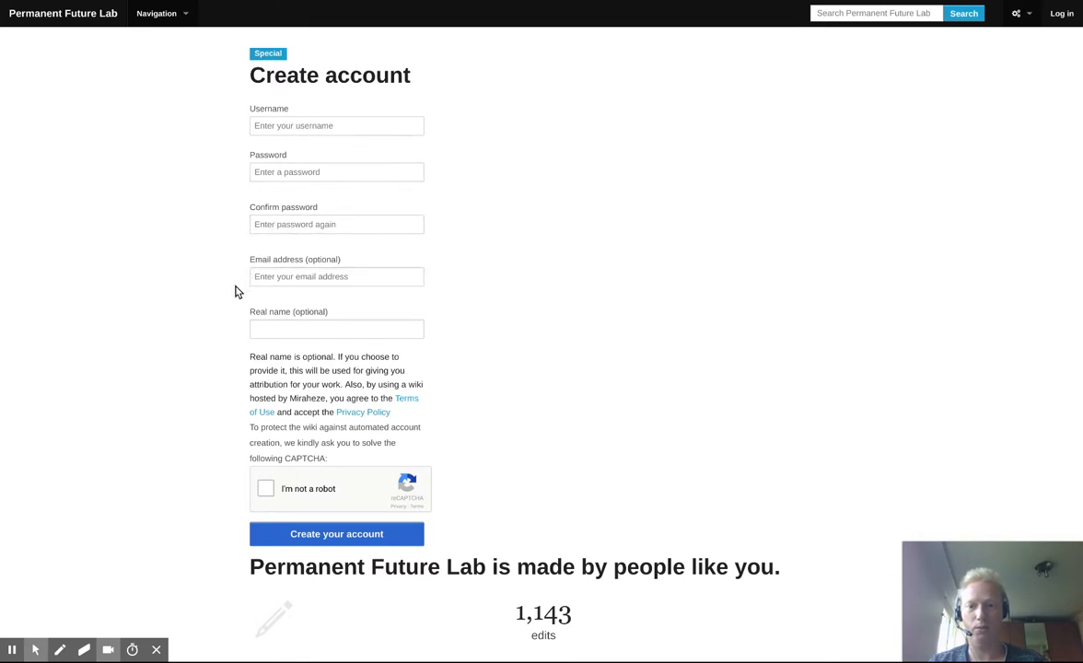
{"action": "left_click", "coordinate": [335, 328]}
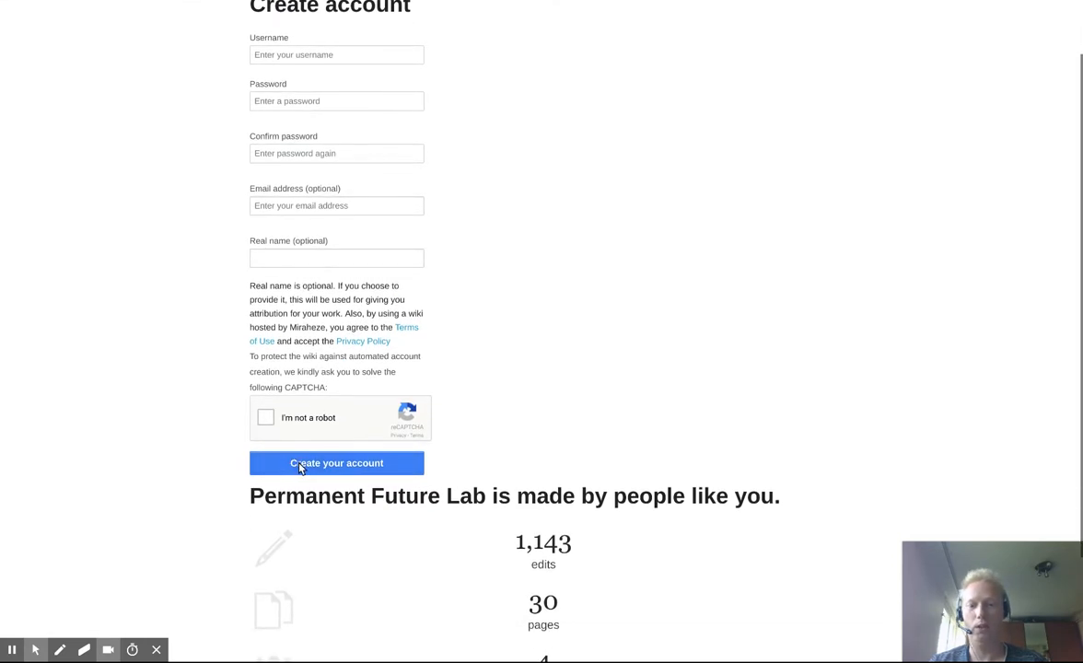
{"action": "scroll", "scroll_direction": "up", "scroll_amount": 3}
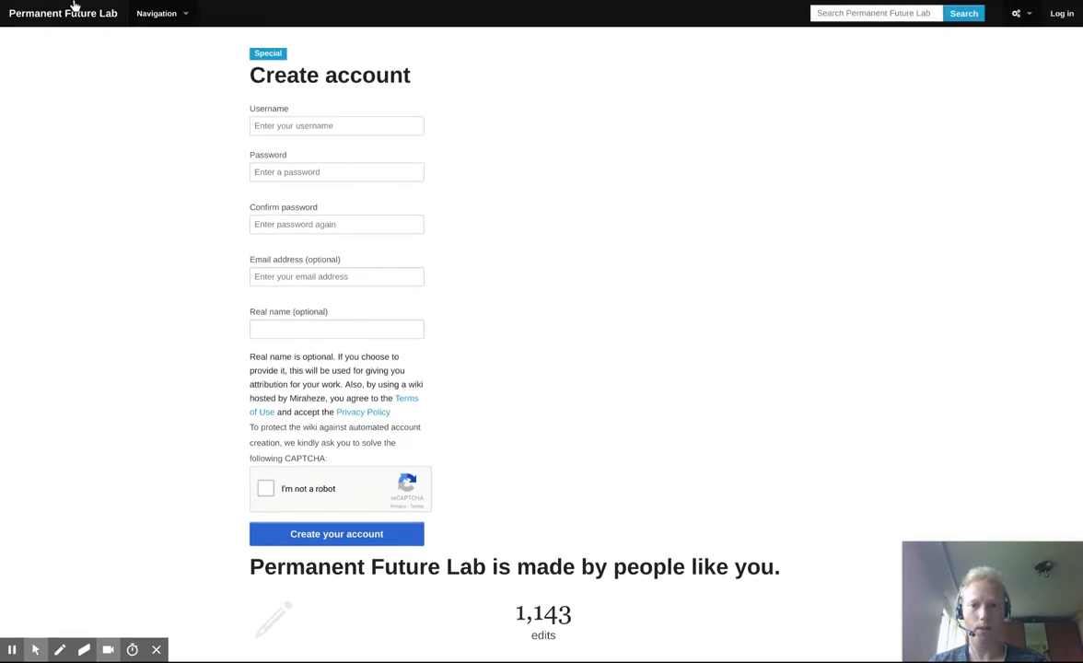
Step: Log in with the account password and 'Keep me logged in' enabled, returning to the main page
{"action": "left_click", "coordinate": [1061, 12]}
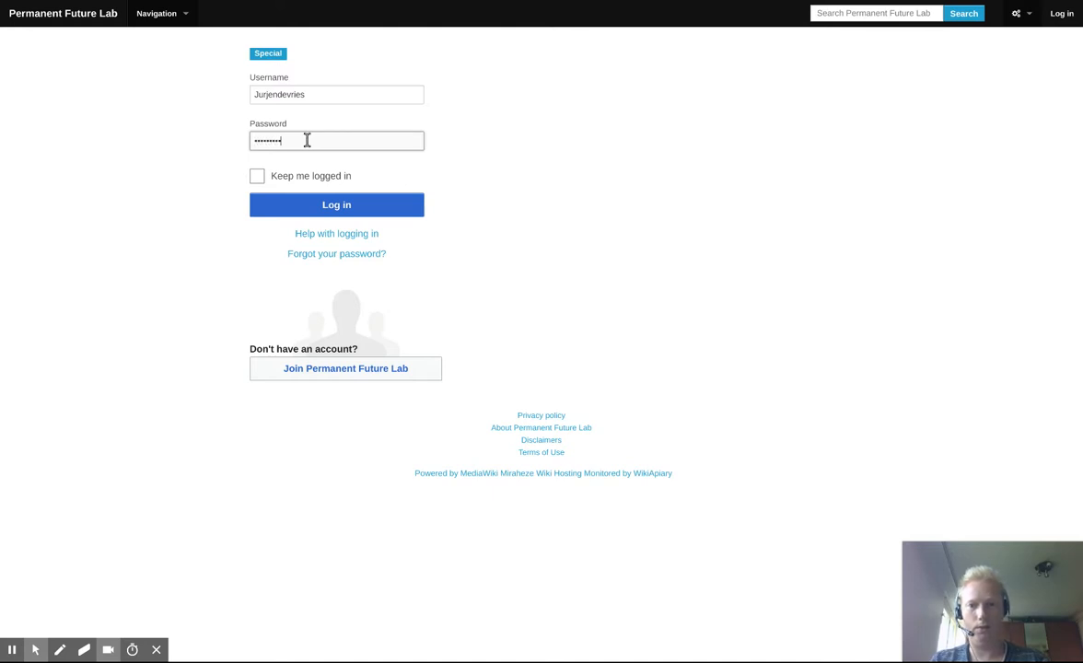
{"action": "left_click", "coordinate": [258, 176]}
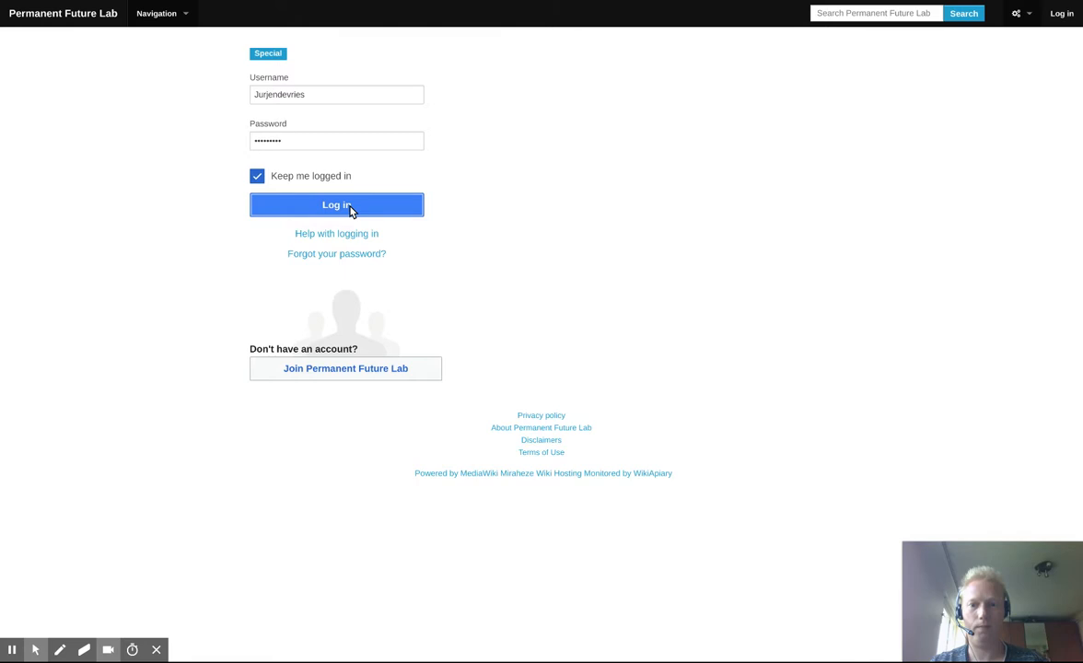
{"action": "left_click", "coordinate": [335, 204]}
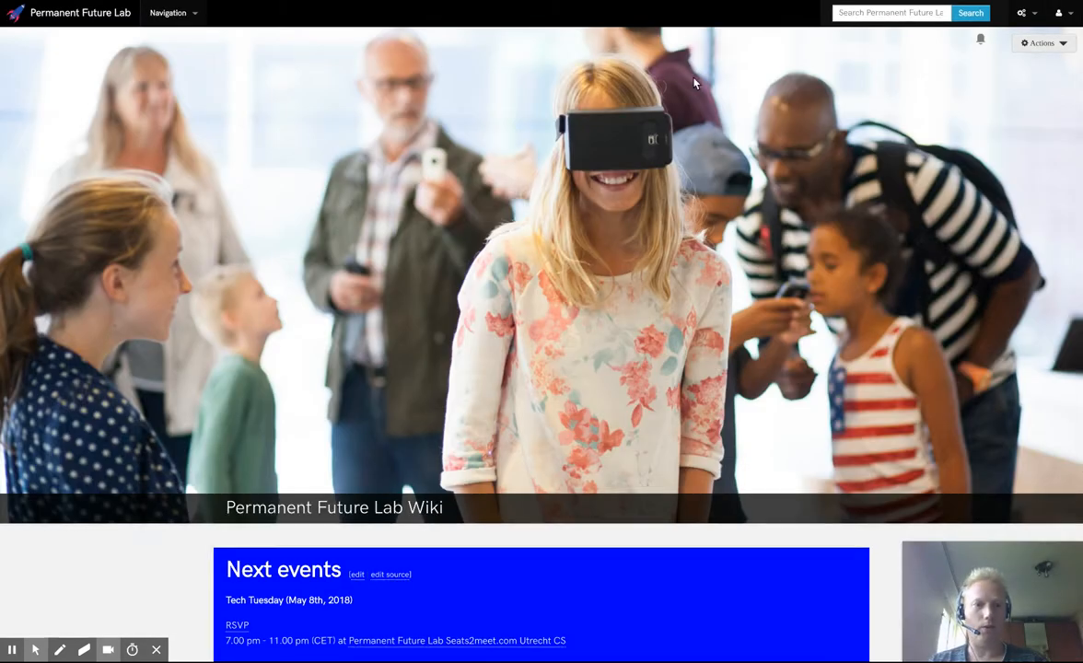
{"action": "mouse_move", "coordinate": [1039, 72]}
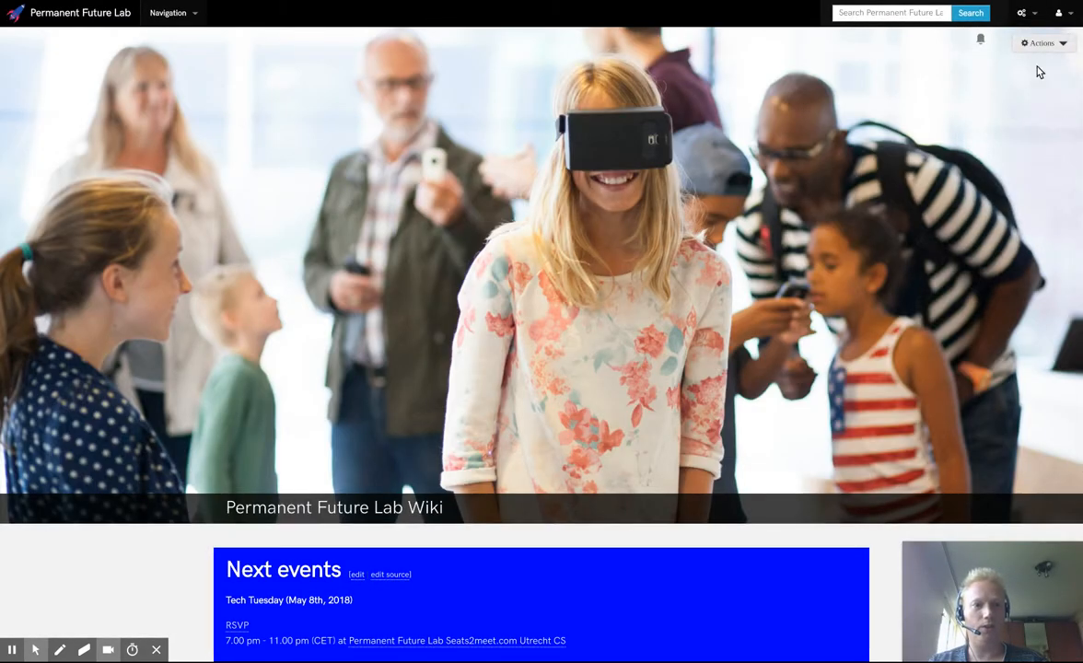
{"action": "scroll", "scroll_direction": "down", "scroll_amount": 3}
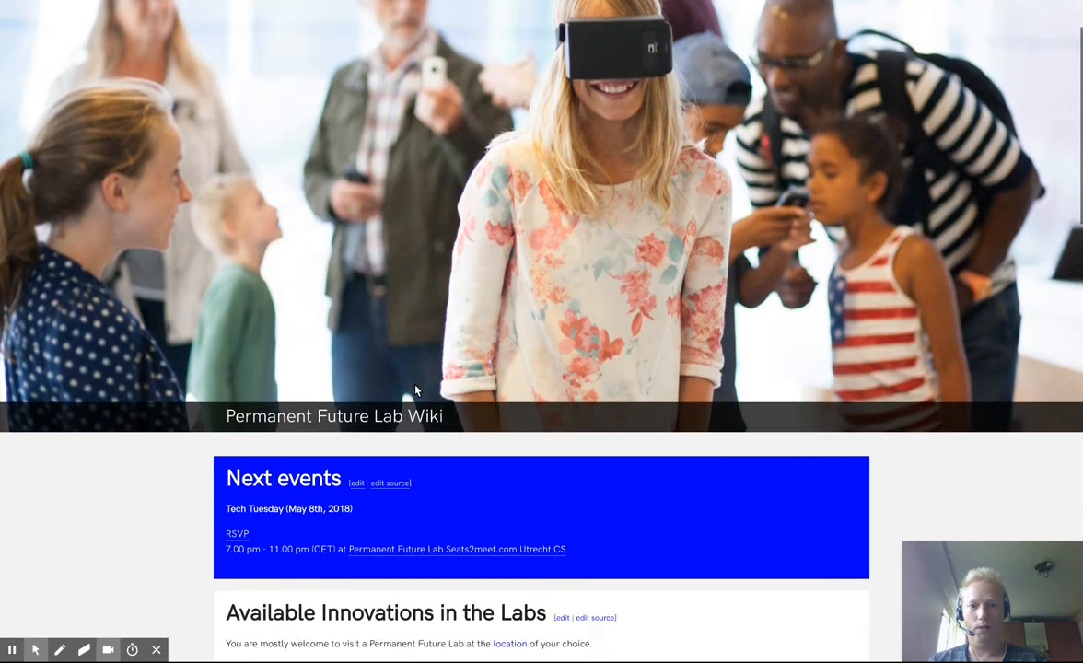
{"action": "scroll", "scroll_direction": "down", "scroll_amount": 3}
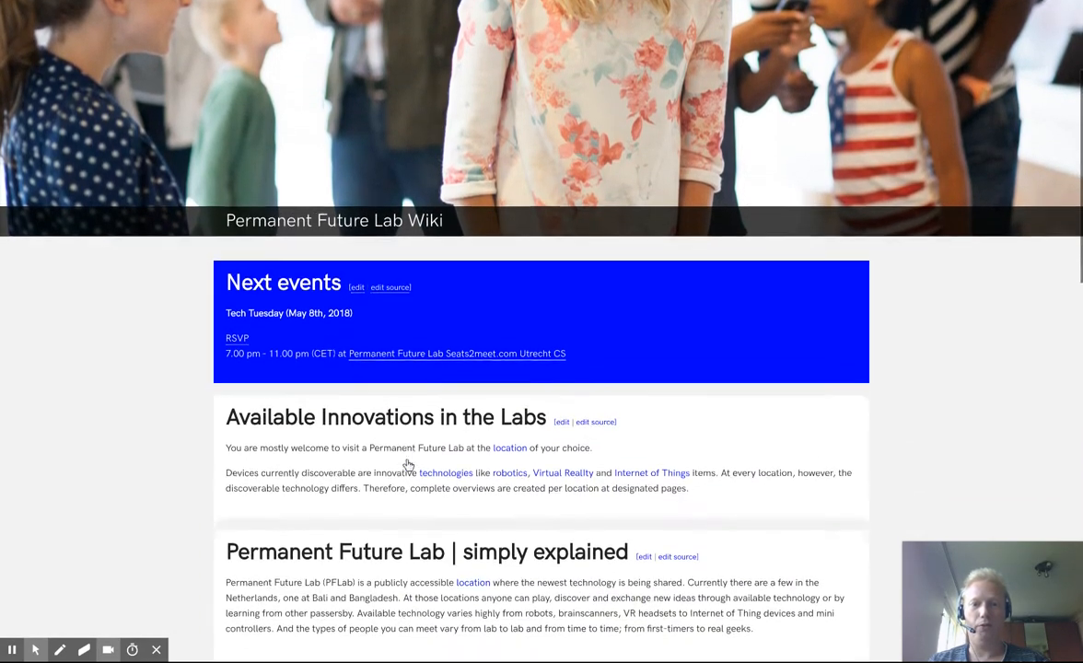
{"action": "scroll", "scroll_direction": "down", "scroll_amount": 3}
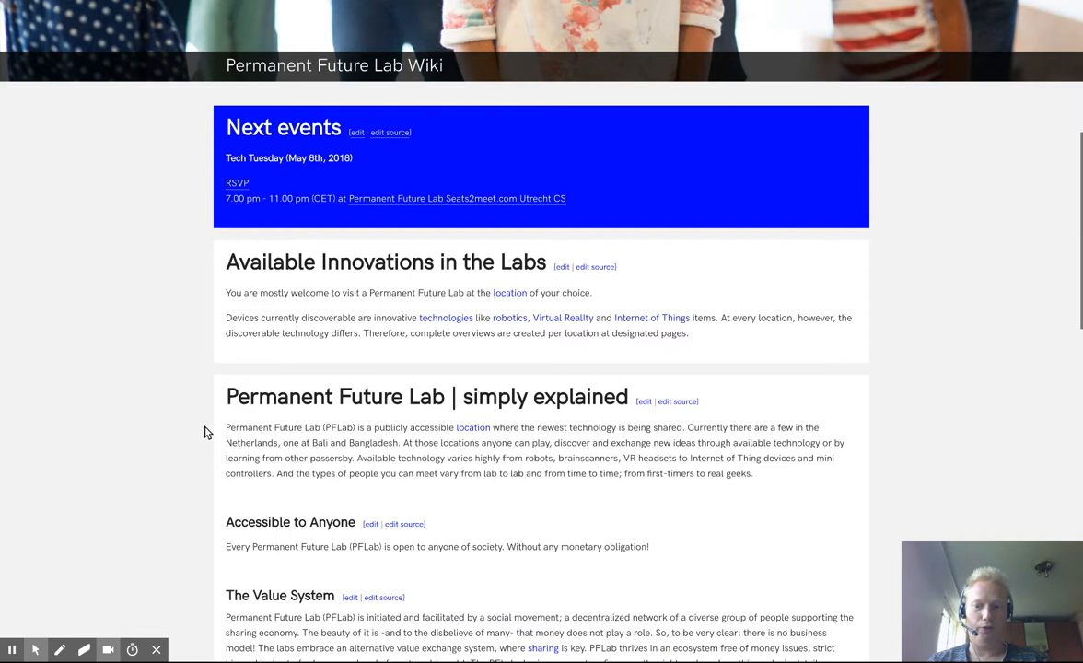
{"action": "mouse_move", "coordinate": [166, 453]}
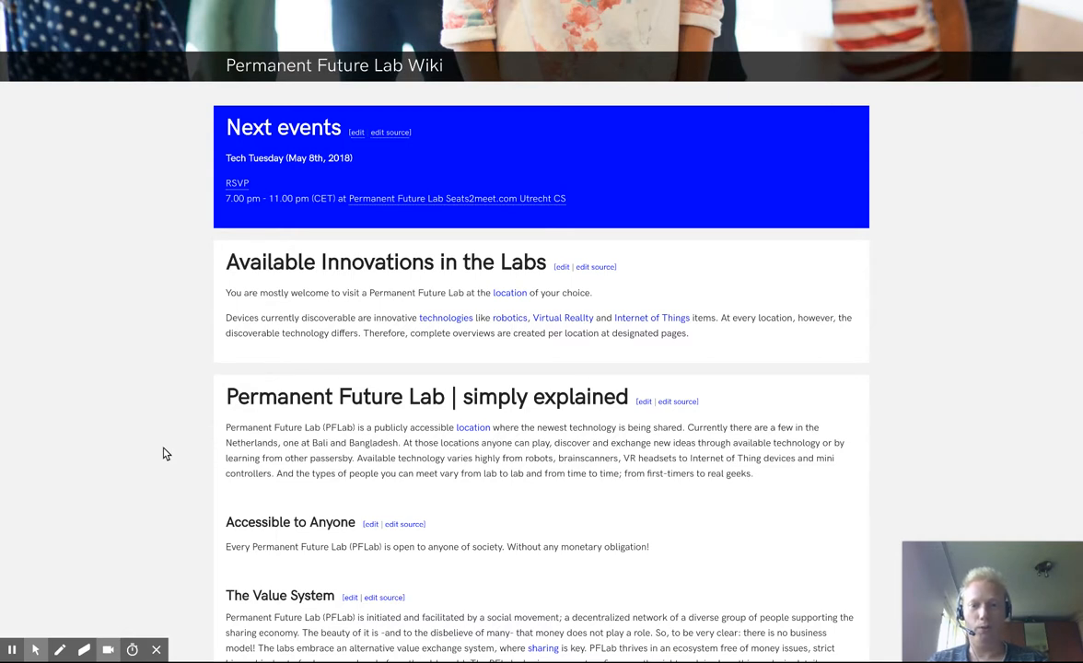
{"action": "mouse_move", "coordinate": [508, 293]}
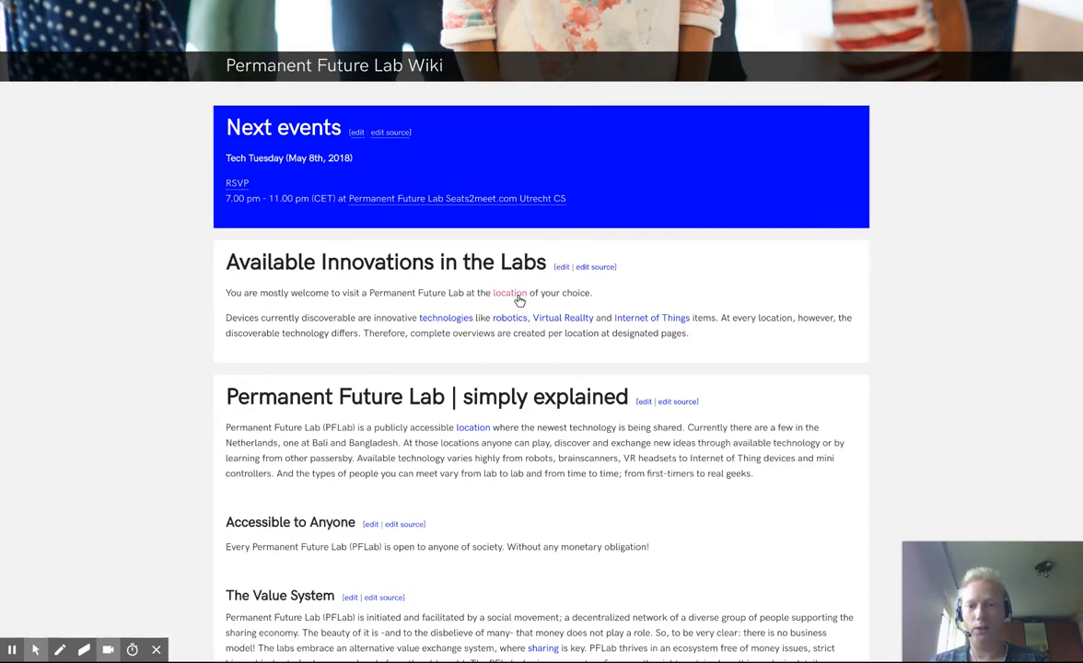
Step: Browse the Locations page with its current locations table and show its page actions list
{"action": "left_click", "coordinate": [509, 293]}
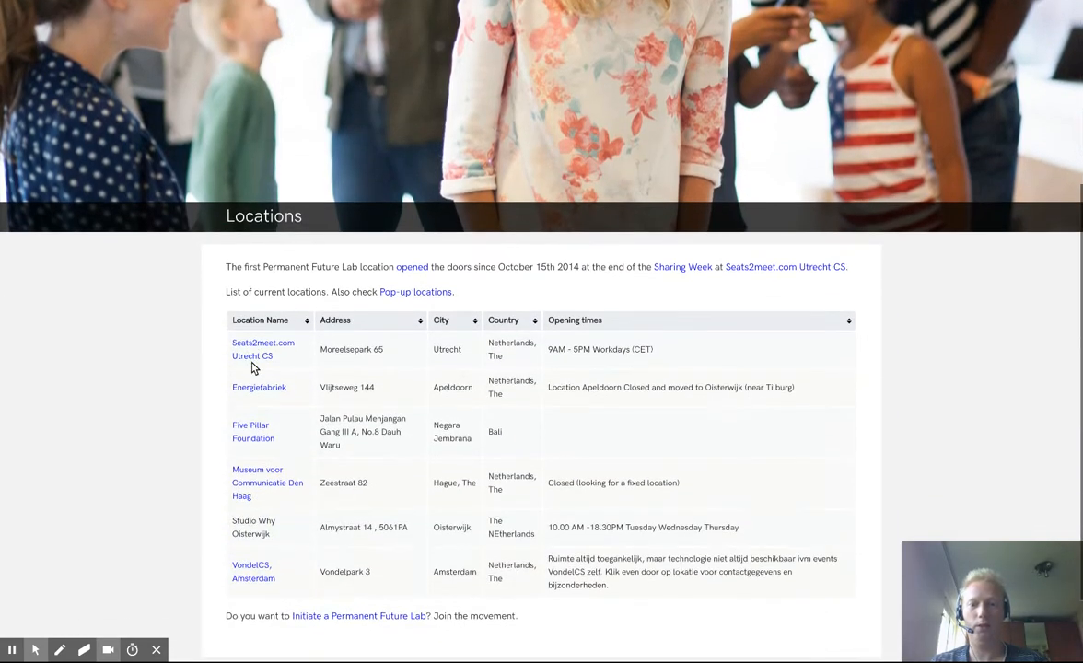
{"action": "scroll", "scroll_direction": "down", "scroll_amount": 3}
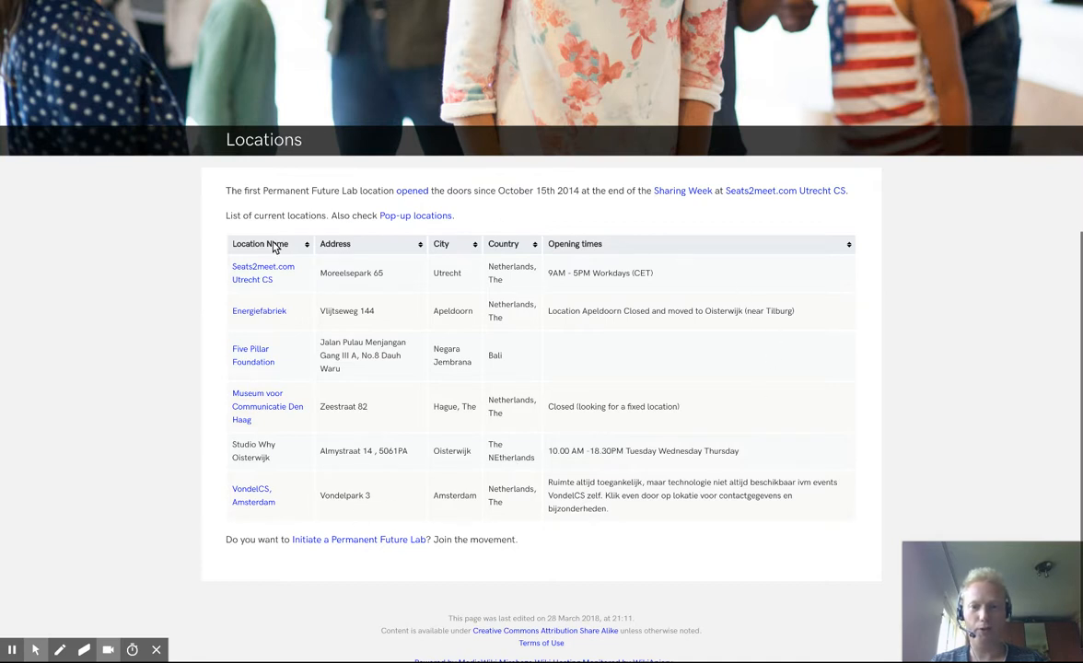
{"action": "mouse_move", "coordinate": [1004, 384]}
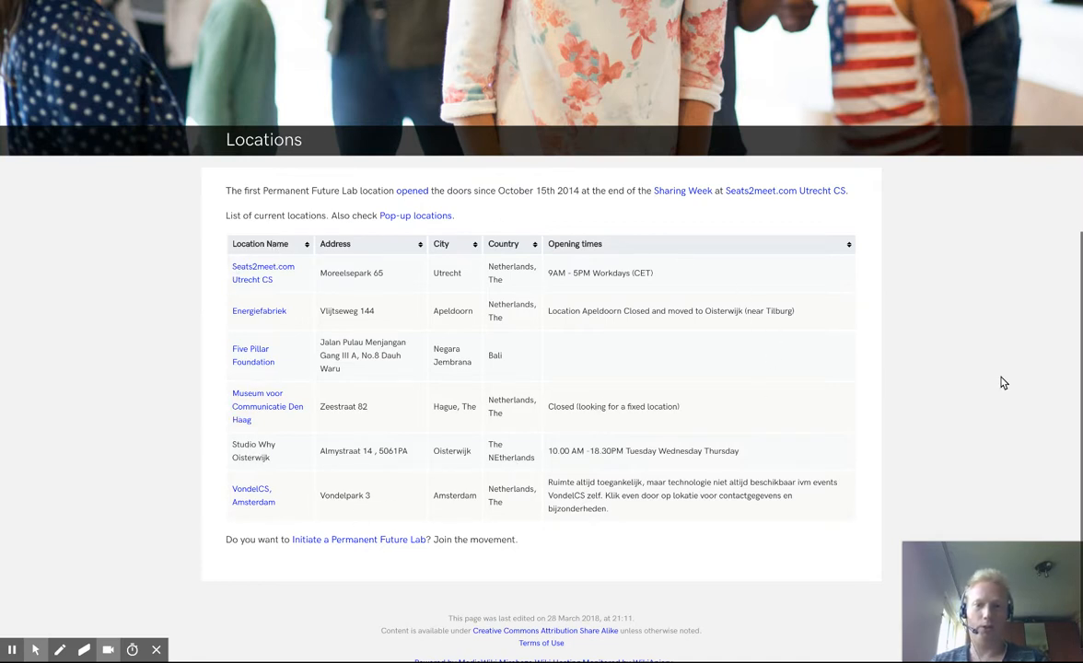
{"action": "mouse_move", "coordinate": [689, 516]}
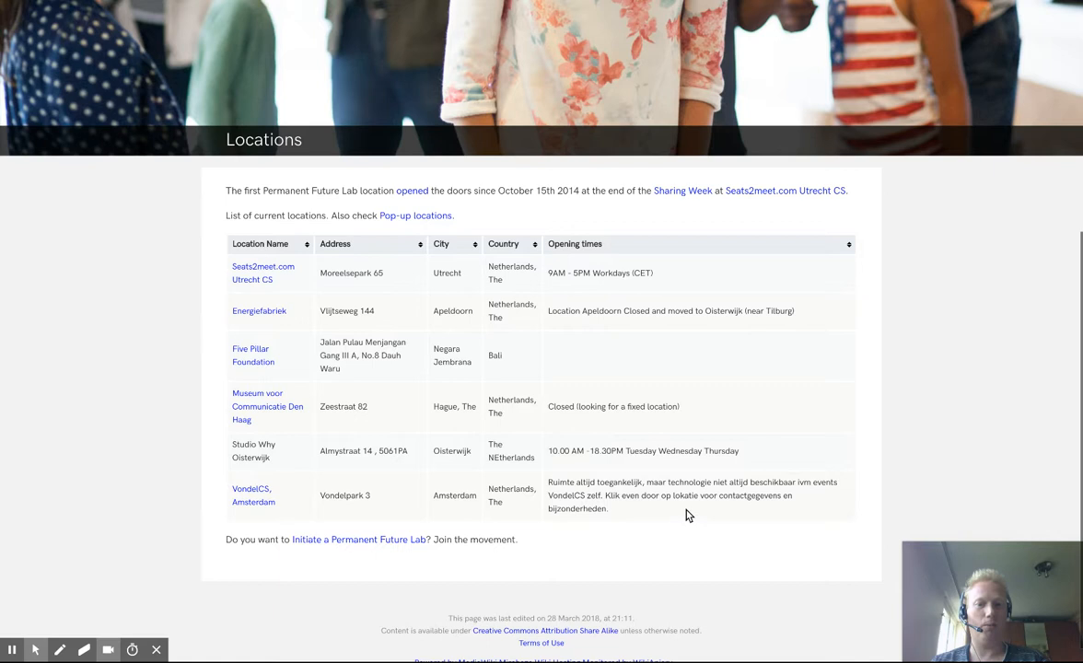
{"action": "mouse_move", "coordinate": [741, 505]}
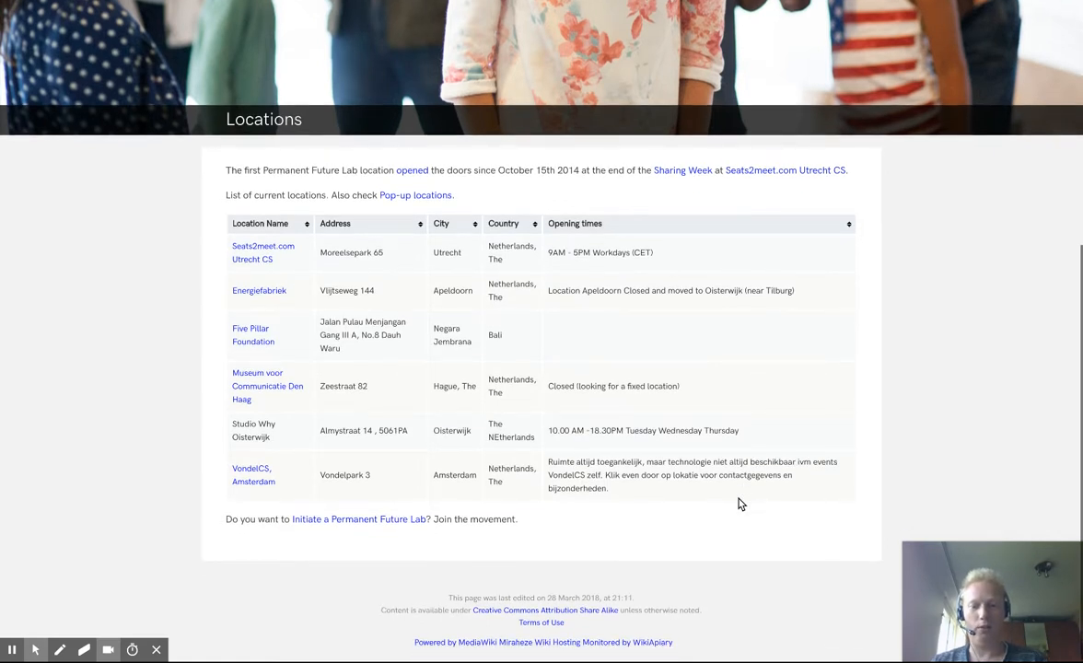
{"action": "mouse_move", "coordinate": [476, 553]}
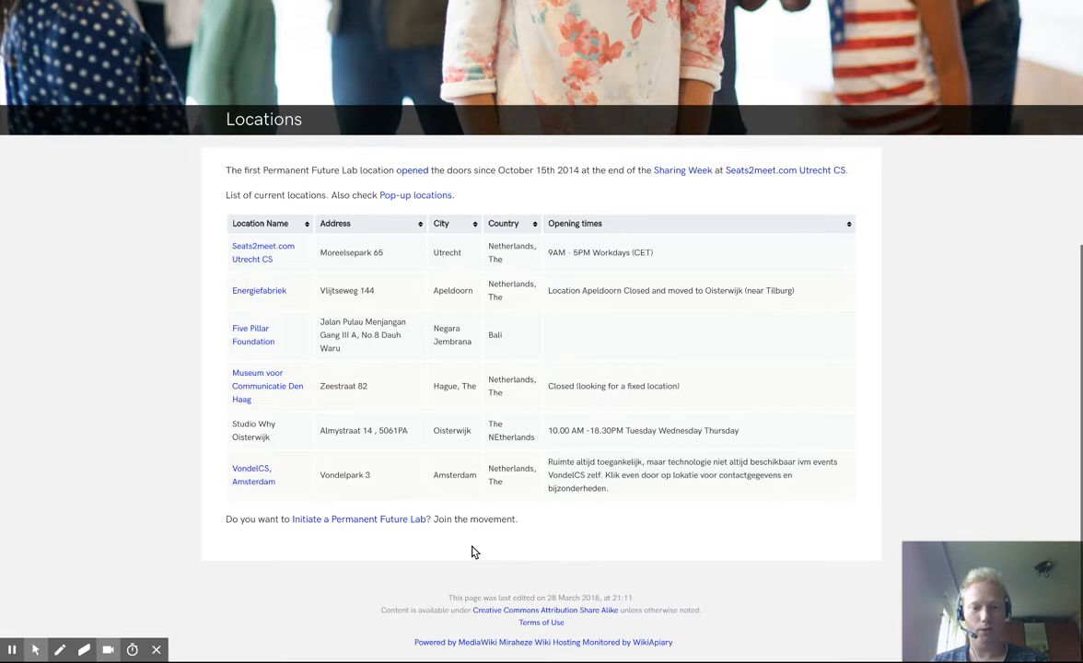
{"action": "mouse_move", "coordinate": [396, 576]}
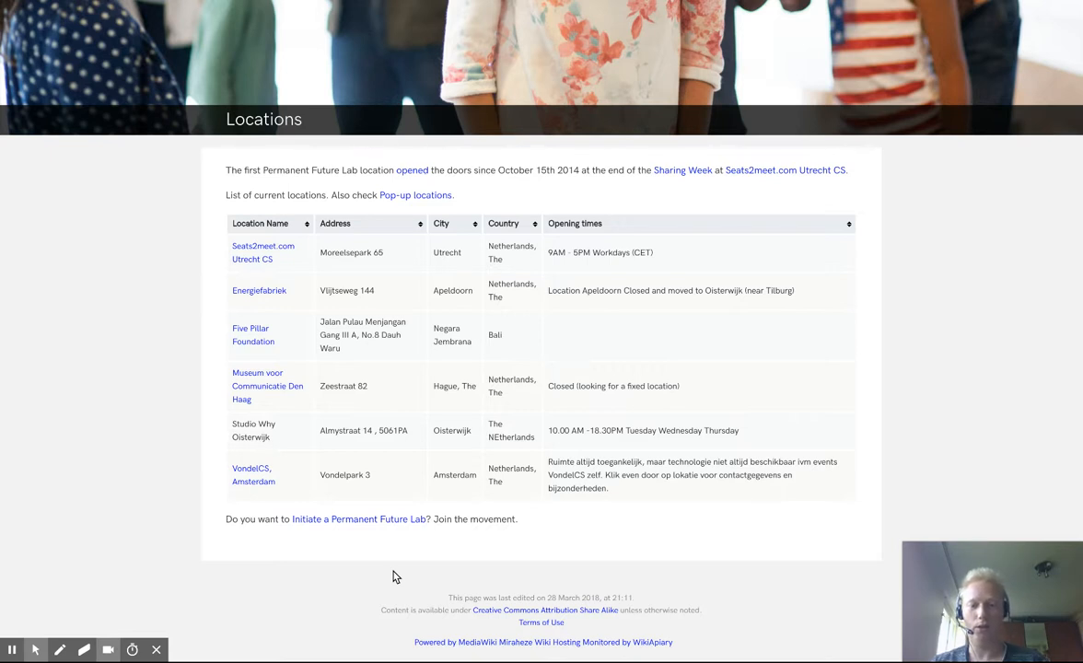
{"action": "mouse_move", "coordinate": [457, 645]}
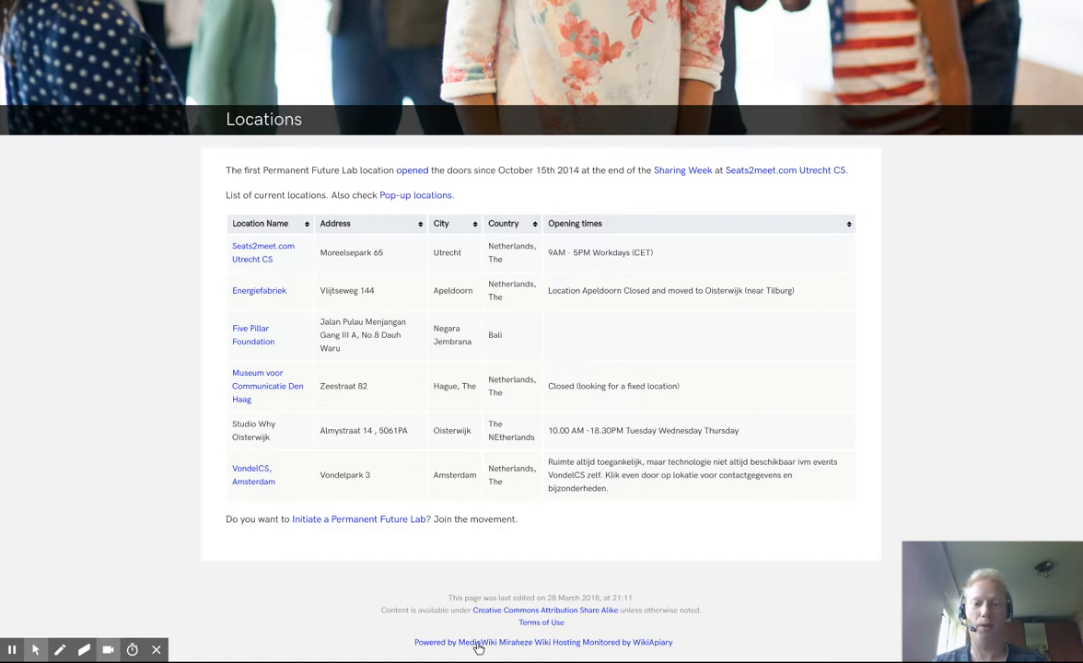
{"action": "mouse_move", "coordinate": [514, 649]}
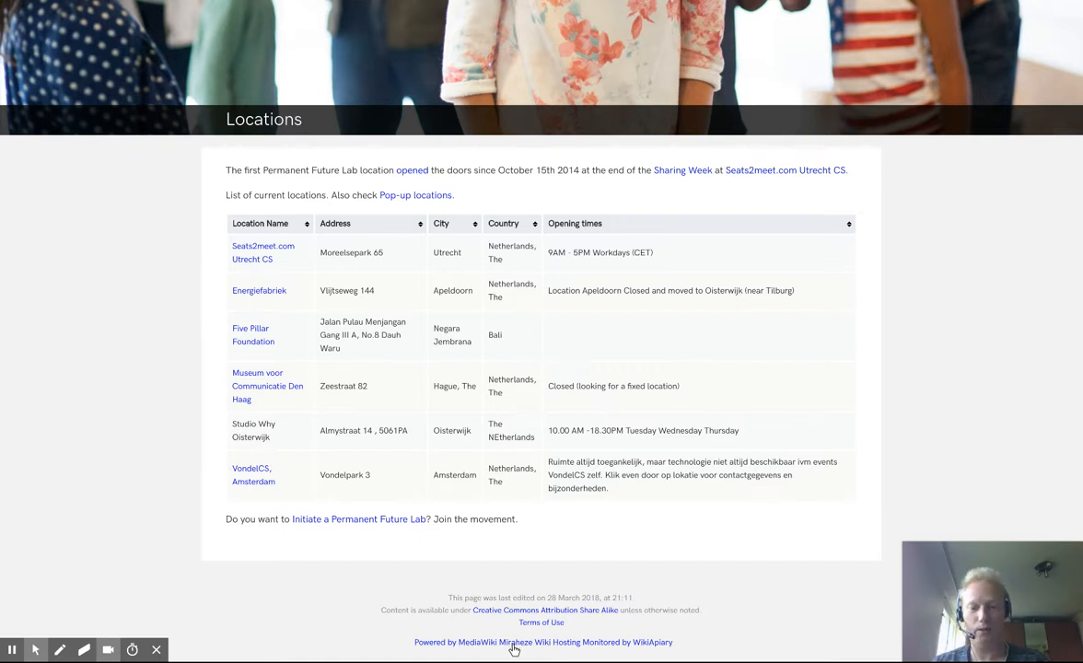
{"action": "mouse_move", "coordinate": [136, 536]}
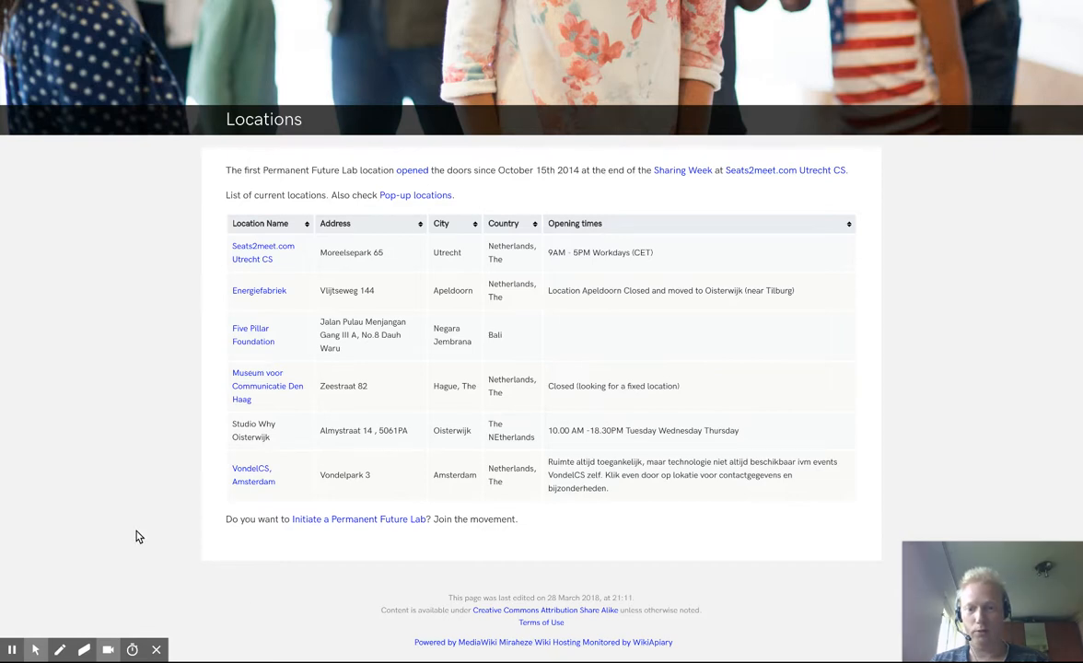
{"action": "mouse_move", "coordinate": [127, 508]}
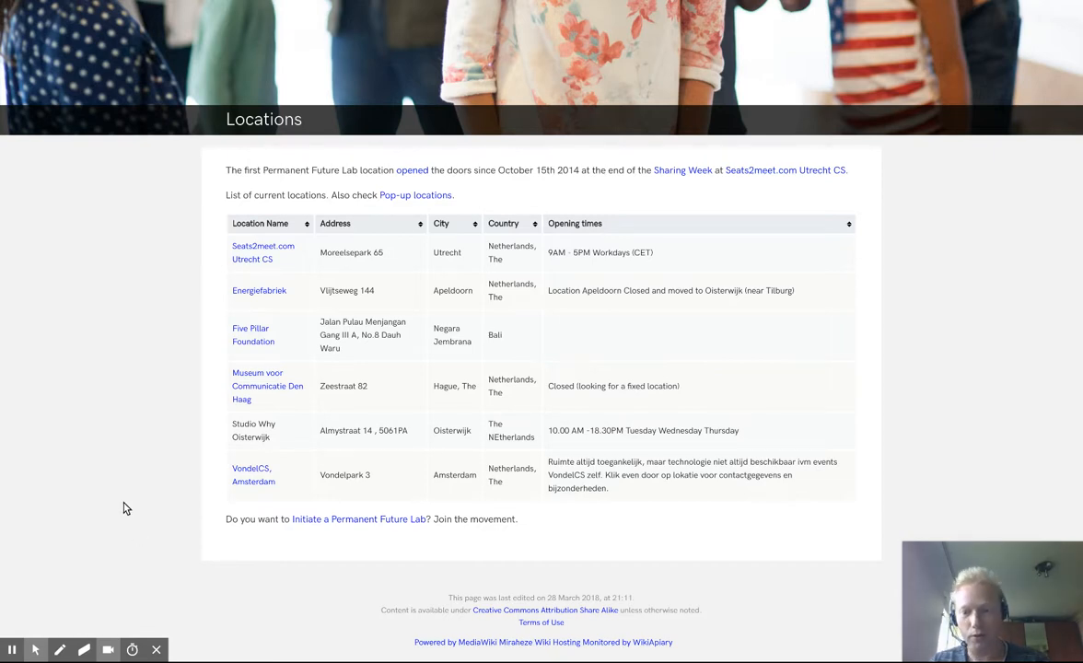
{"action": "mouse_move", "coordinate": [148, 479]}
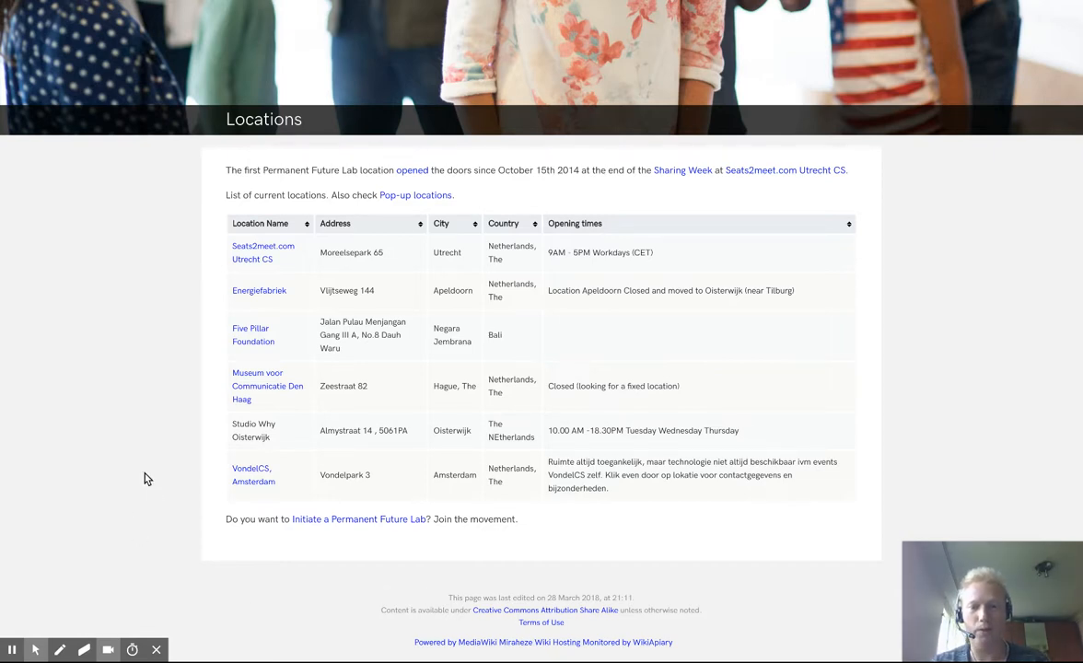
{"action": "scroll", "scroll_direction": "down", "scroll_amount": 3}
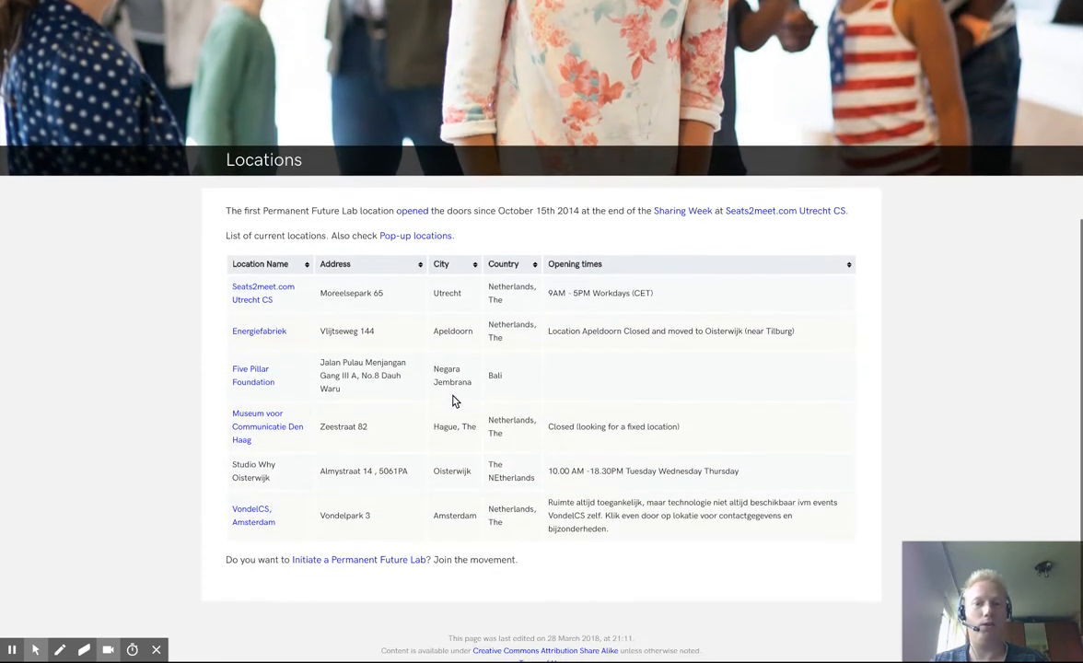
{"action": "mouse_move", "coordinate": [619, 360]}
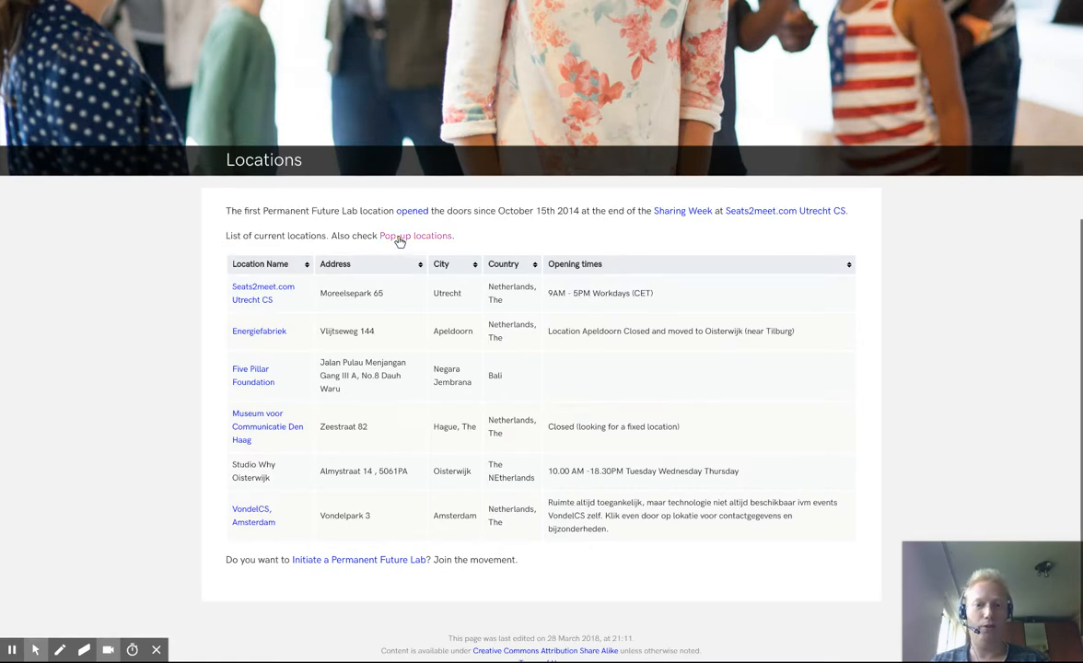
{"action": "mouse_move", "coordinate": [416, 241]}
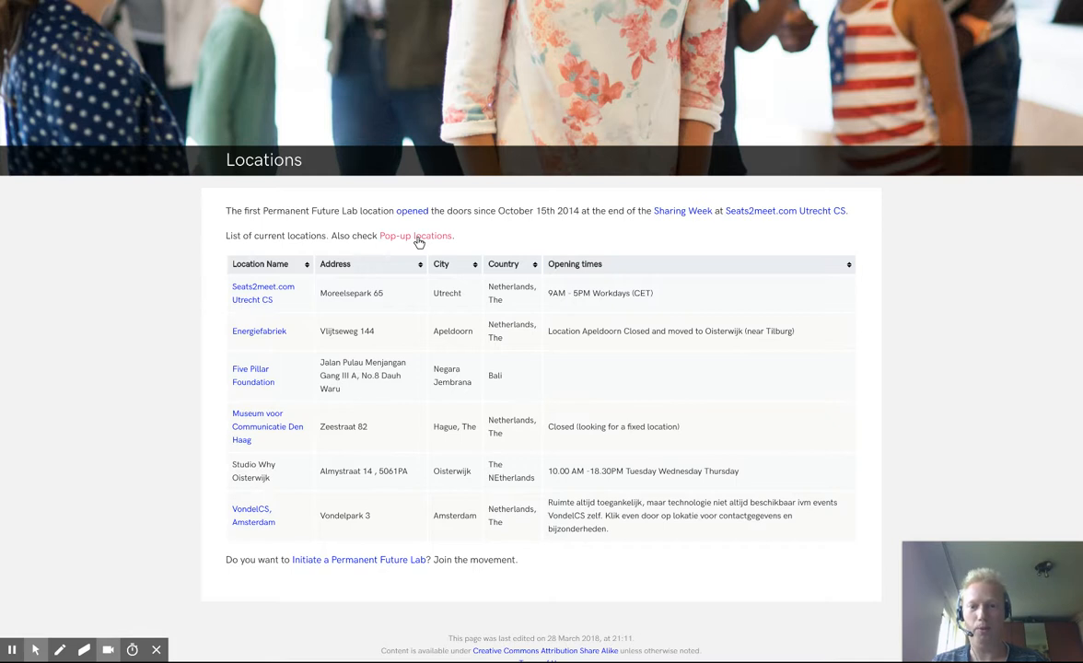
{"action": "mouse_move", "coordinate": [262, 464]}
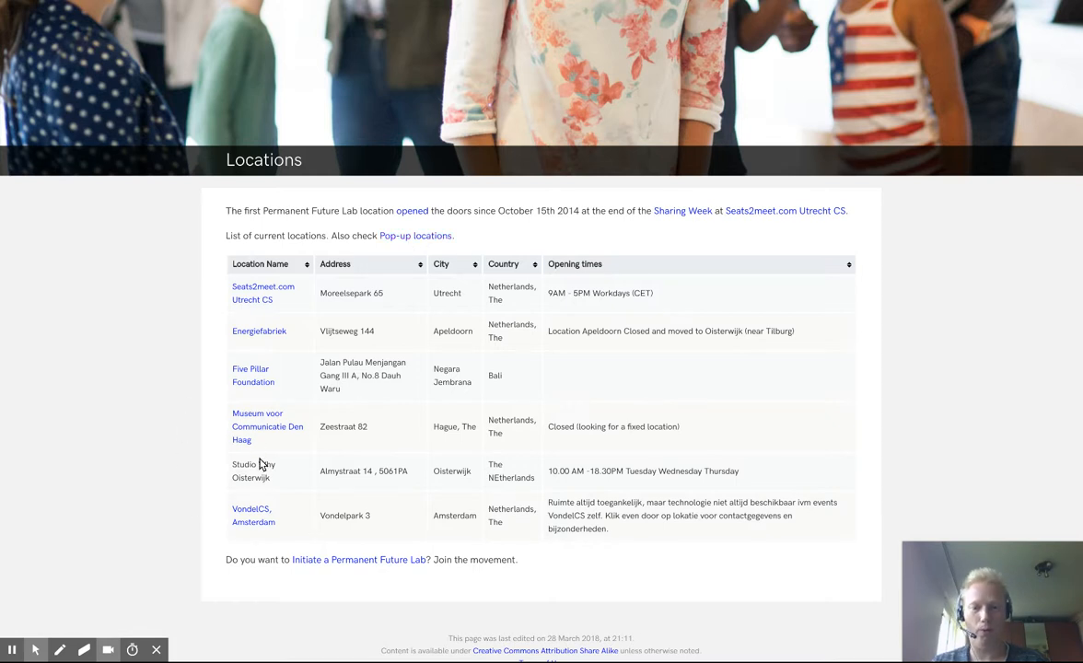
{"action": "mouse_move", "coordinate": [313, 524]}
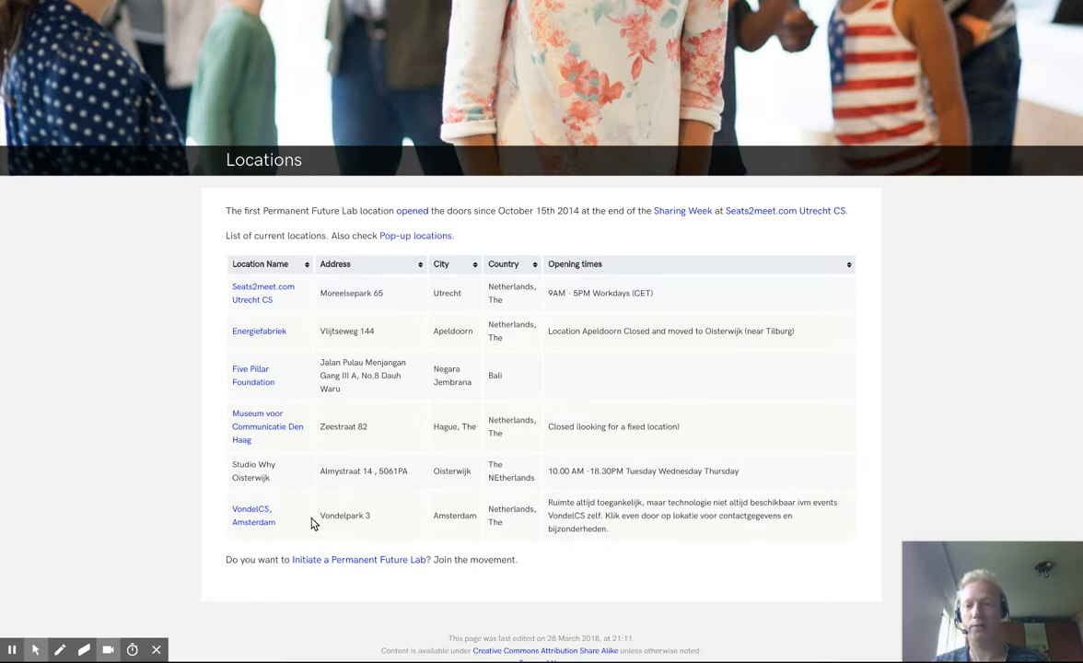
{"action": "mouse_move", "coordinate": [343, 527]}
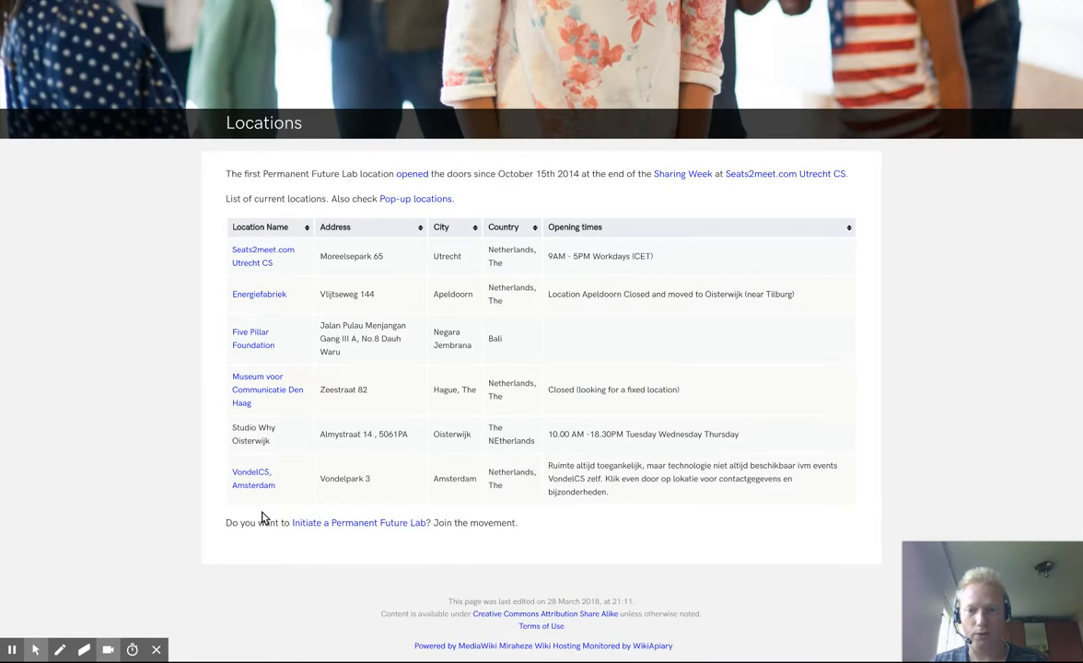
{"action": "mouse_move", "coordinate": [529, 501]}
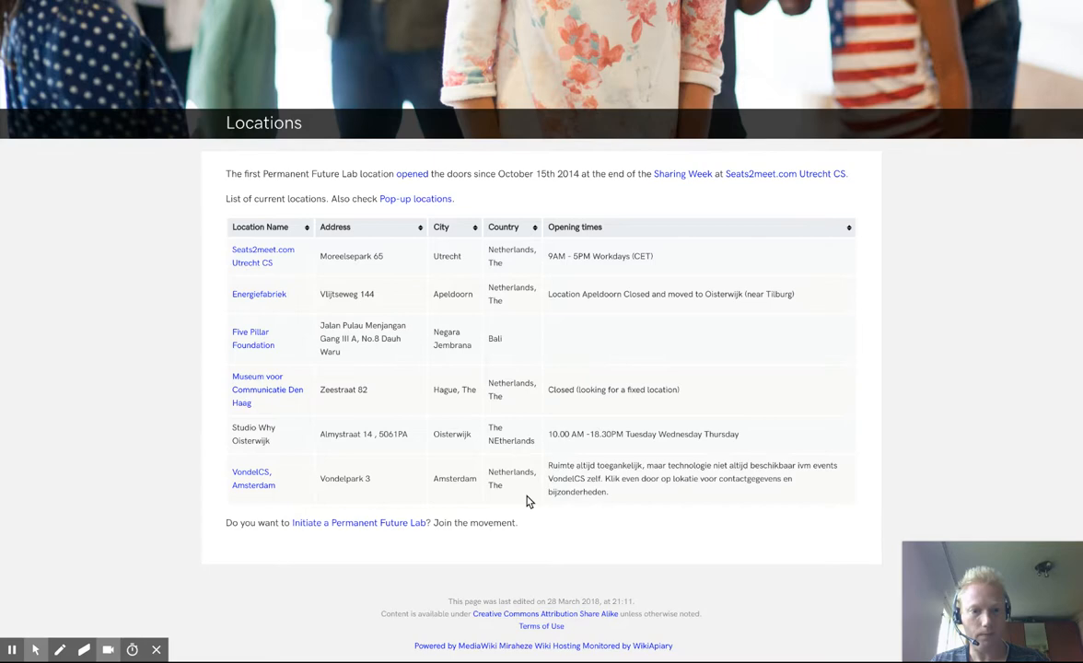
{"action": "mouse_move", "coordinate": [337, 301]}
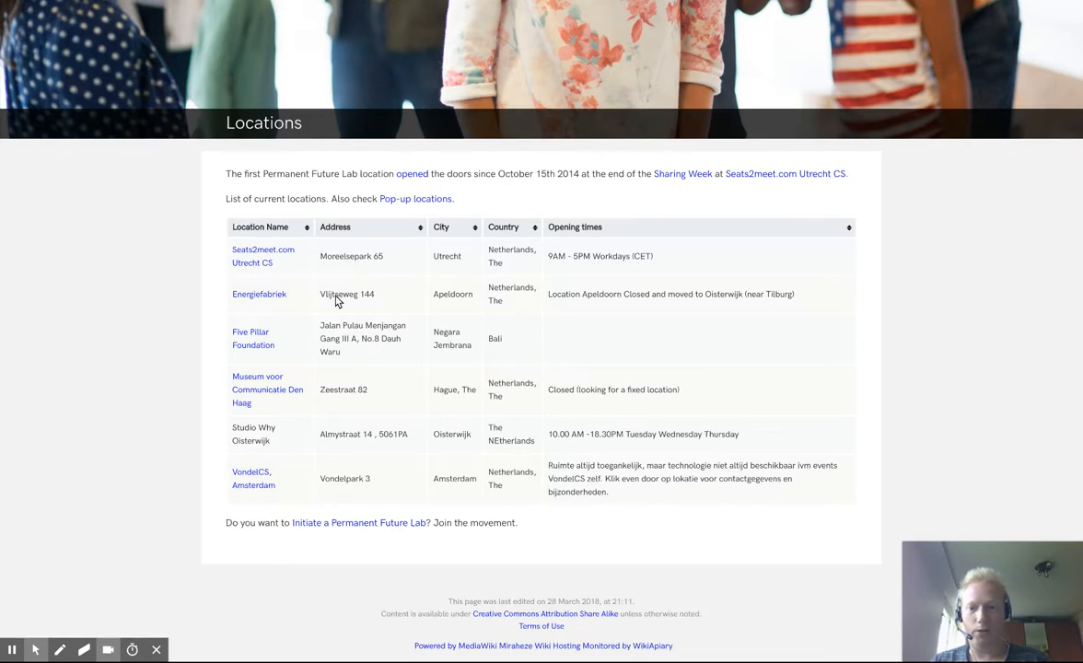
{"action": "scroll", "scroll_direction": "up", "scroll_amount": 3}
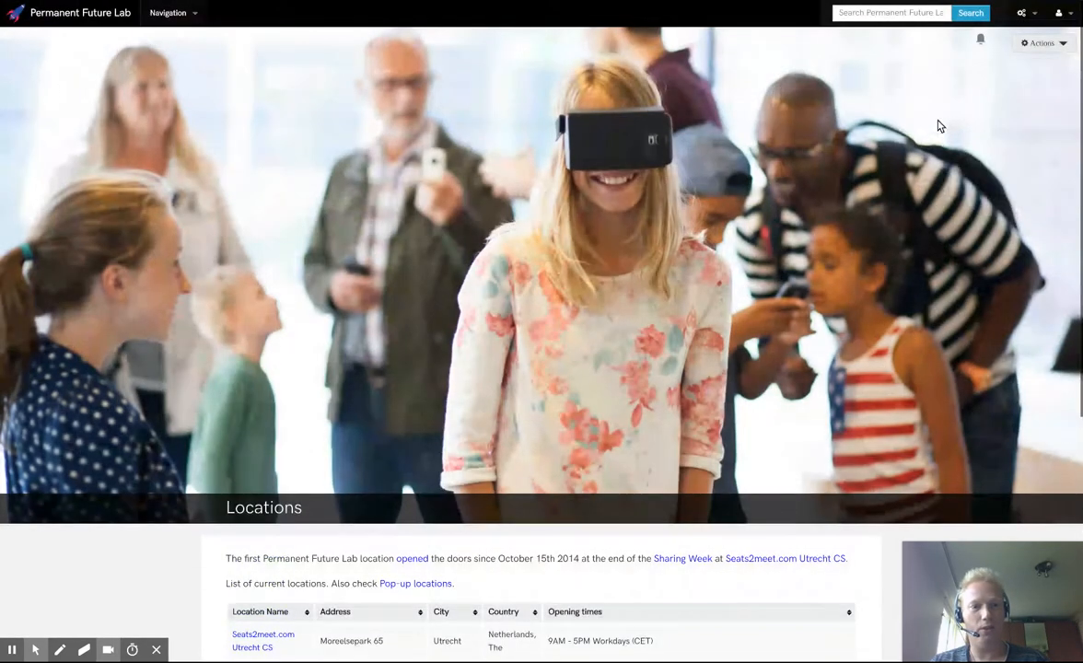
{"action": "left_click", "coordinate": [1043, 43]}
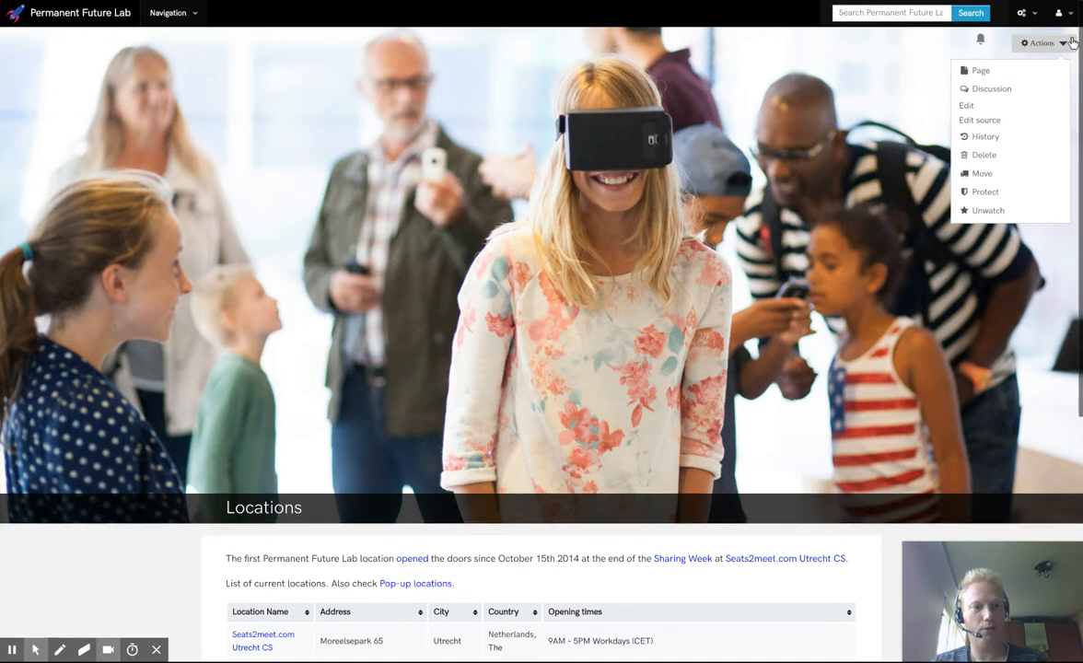
{"action": "mouse_move", "coordinate": [992, 89]}
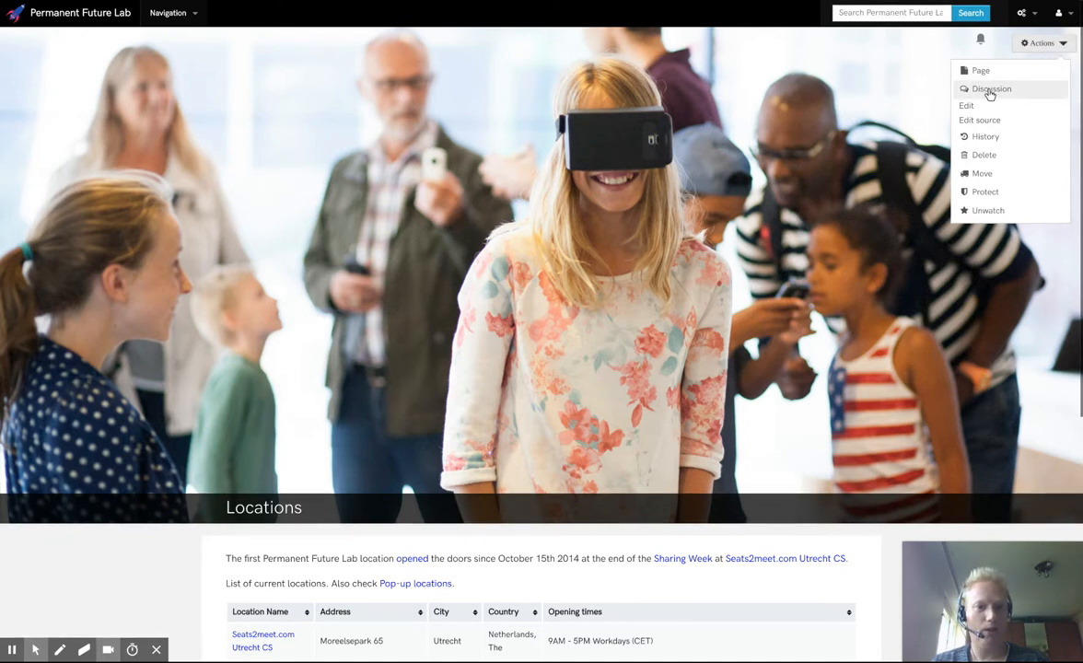
{"action": "mouse_move", "coordinate": [980, 120]}
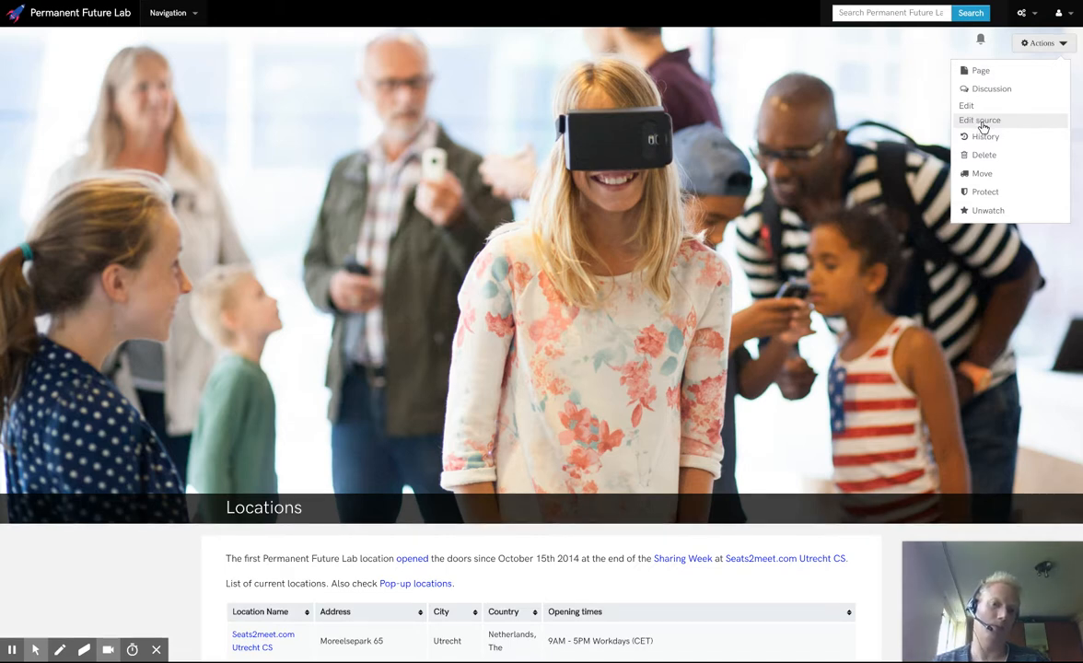
{"action": "mouse_move", "coordinate": [965, 105]}
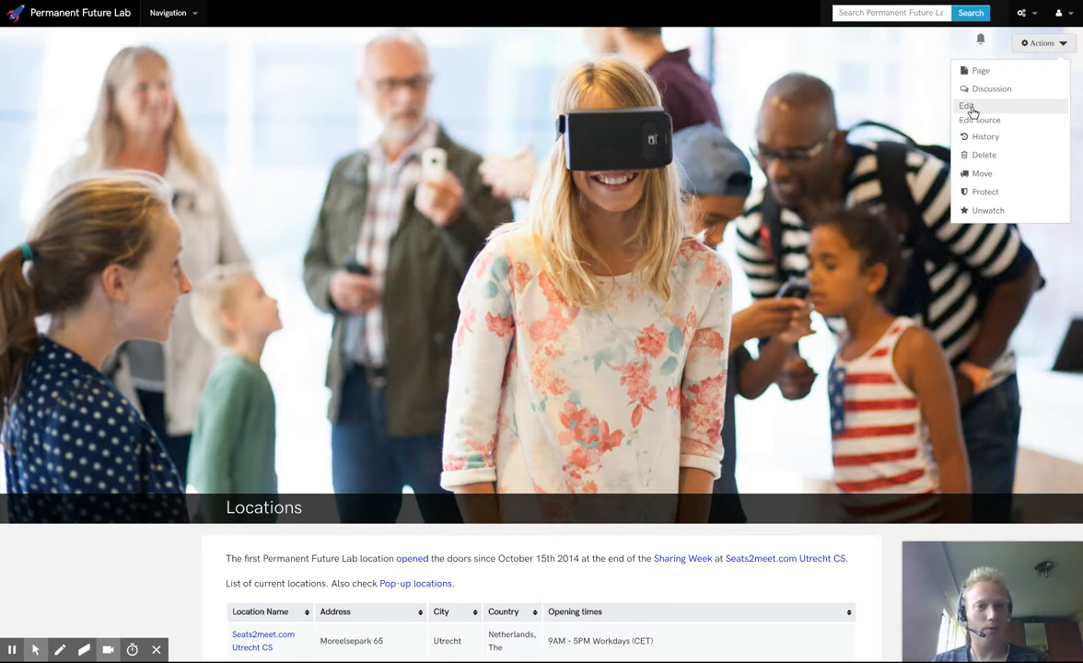
Step: Edit the Locations page visually and select a cell in the Museum voor Communicatie Den Haag row
{"action": "left_click", "coordinate": [965, 106]}
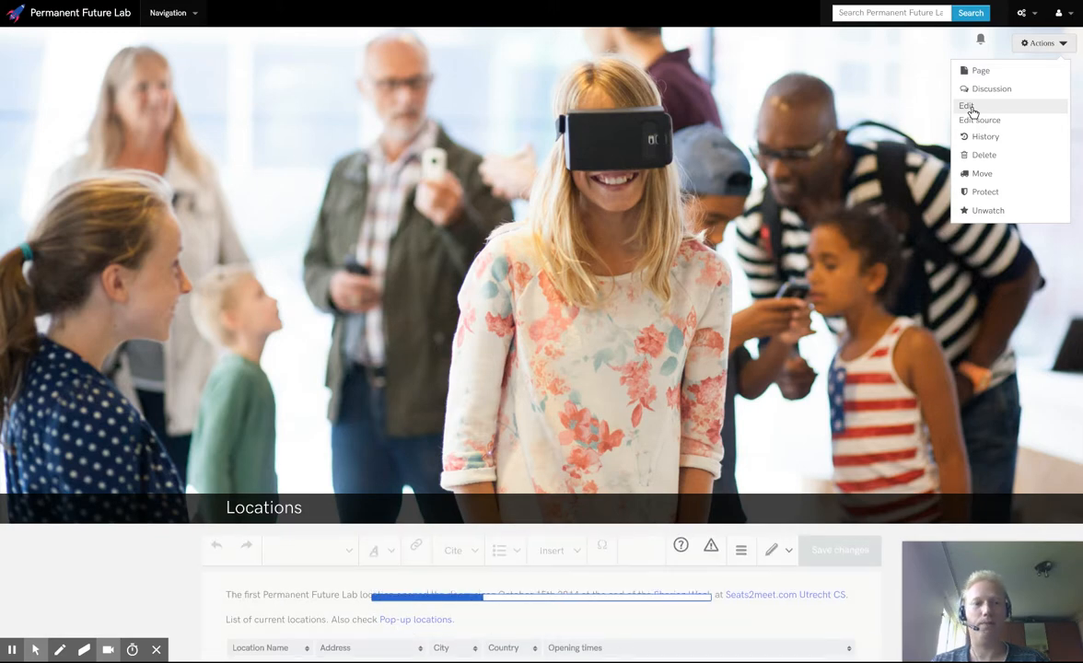
{"action": "scroll", "scroll_direction": "down", "scroll_amount": 3}
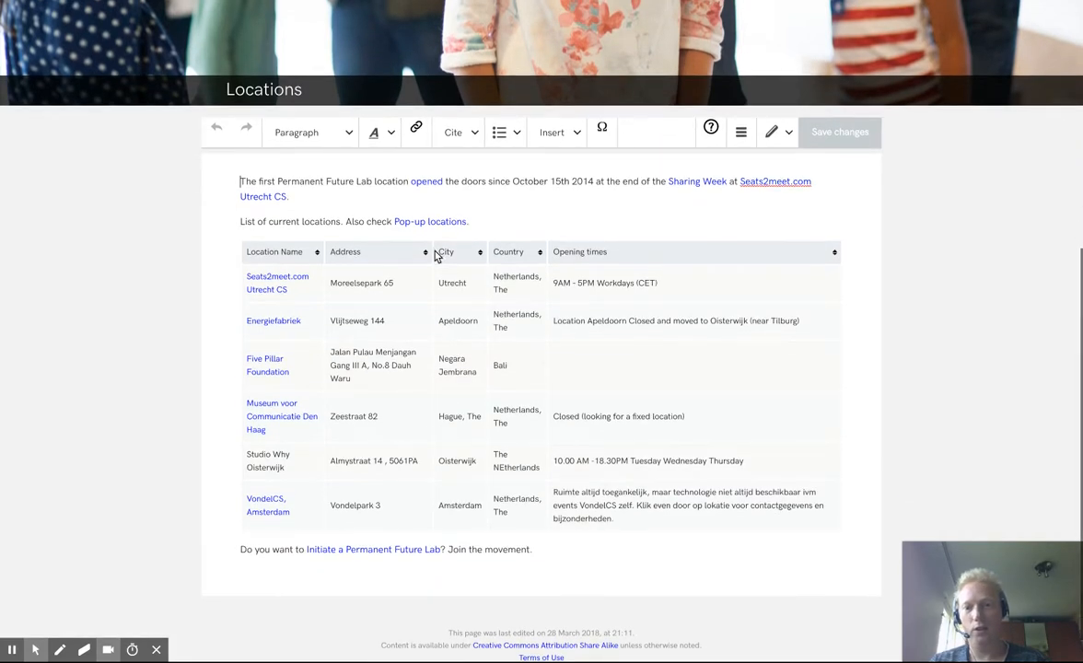
{"action": "left_click", "coordinate": [291, 195]}
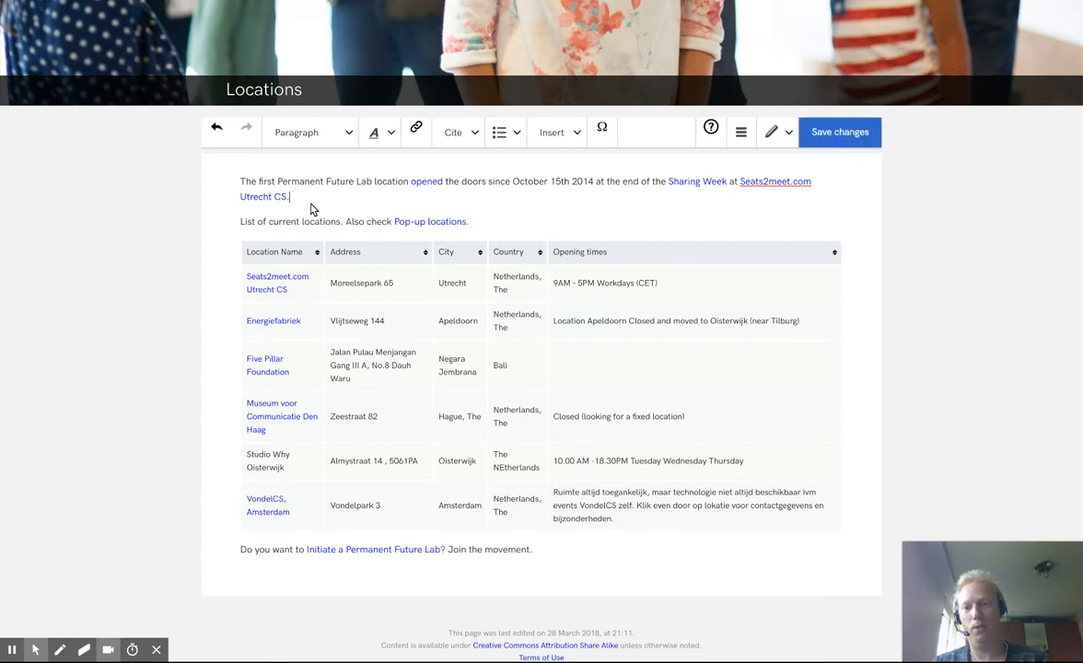
{"action": "mouse_move", "coordinate": [343, 369]}
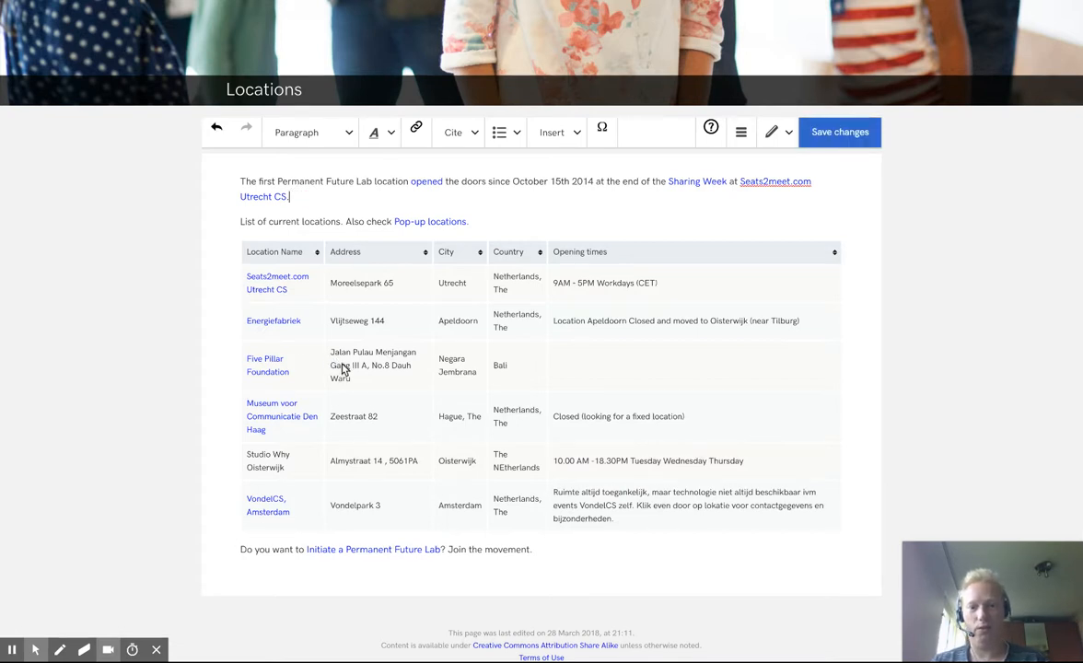
{"action": "mouse_move", "coordinate": [346, 449]}
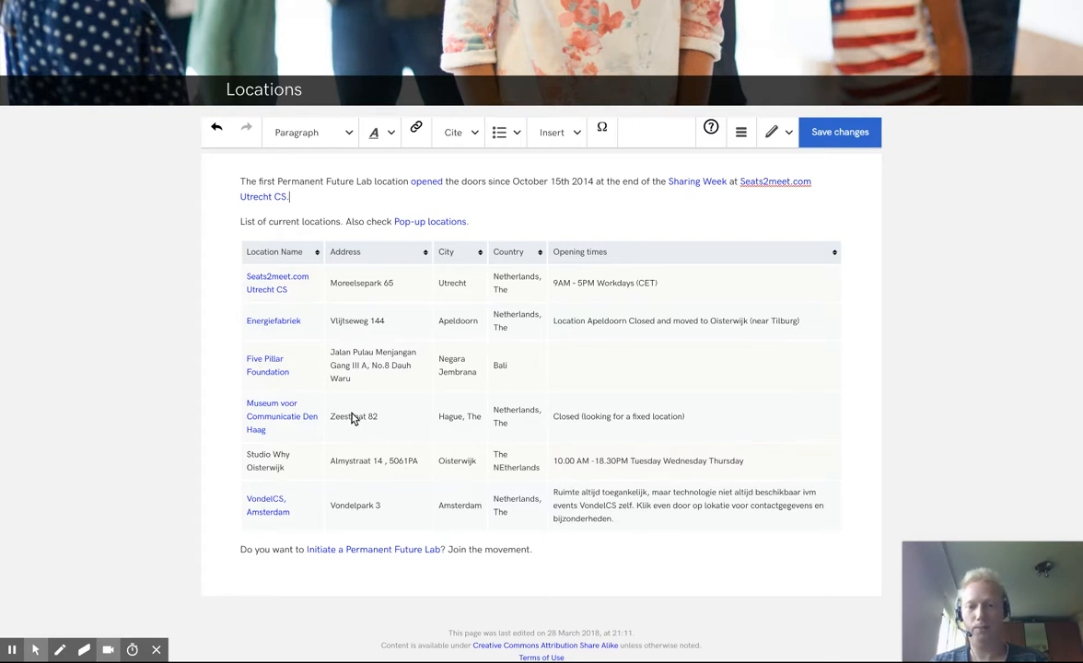
{"action": "left_click", "coordinate": [378, 416]}
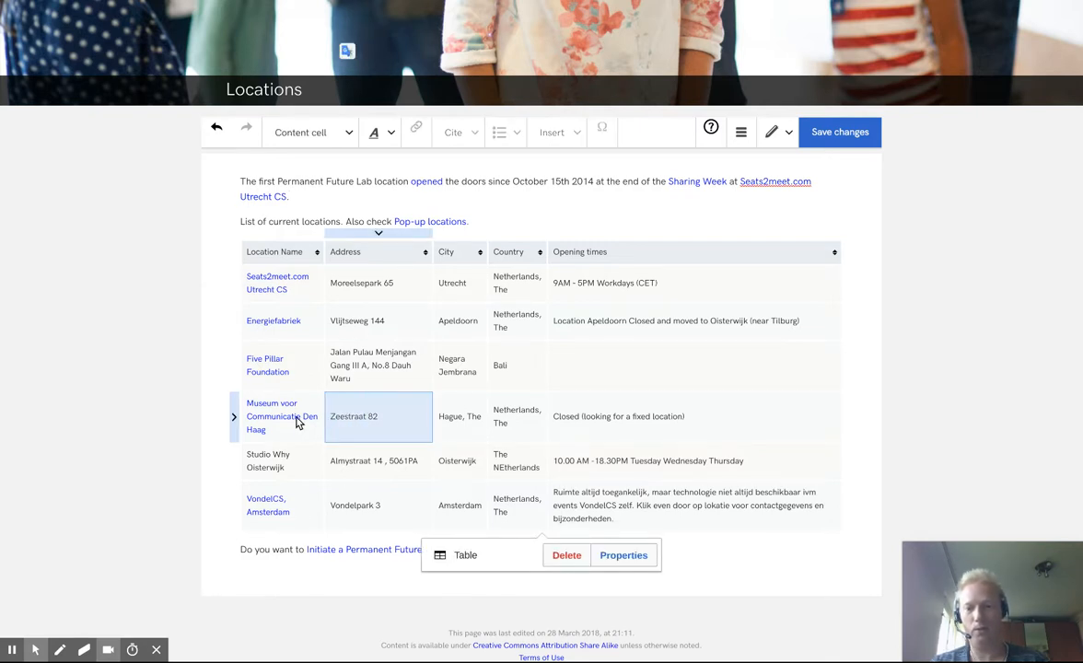
{"action": "mouse_move", "coordinate": [232, 420]}
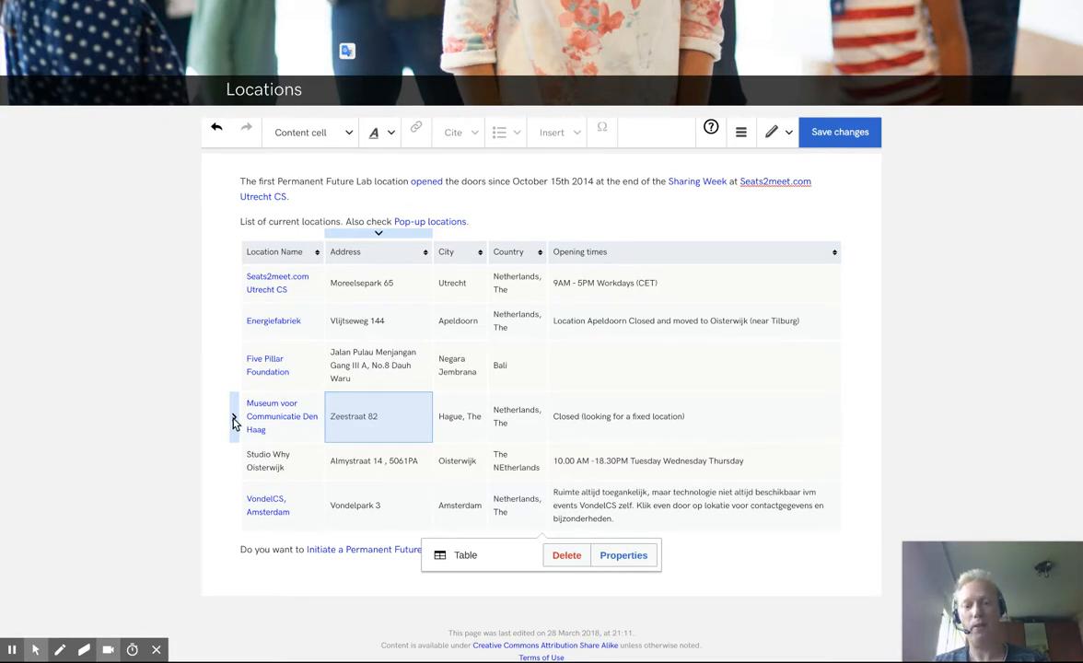
Step: Insert an empty row above the Museum voor Communicatie Den Haag entry
{"action": "left_click", "coordinate": [234, 416]}
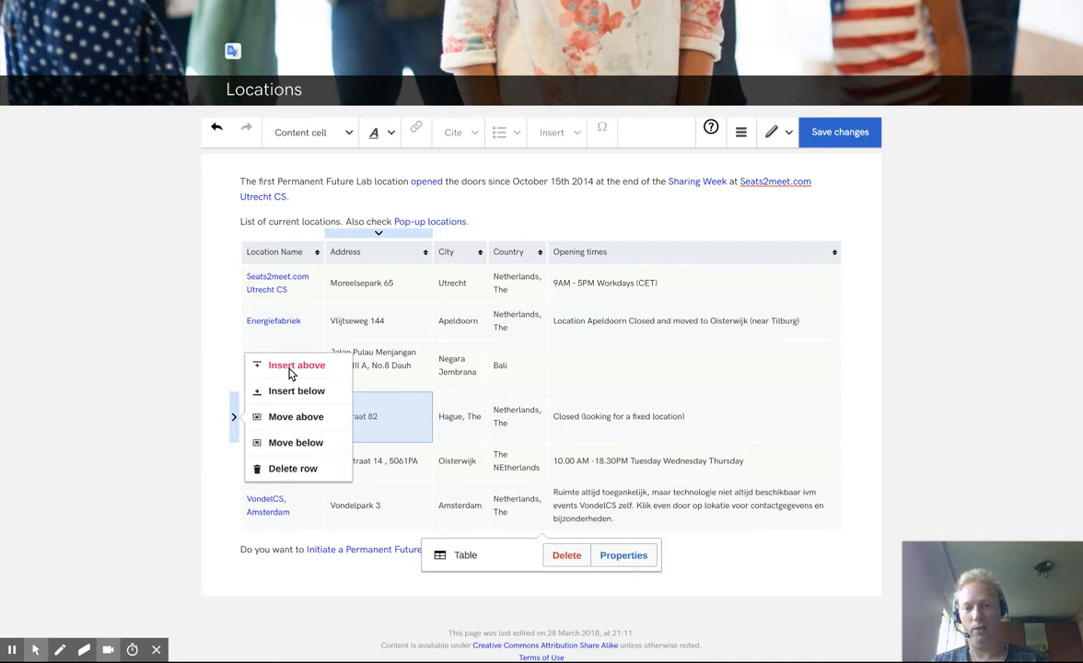
{"action": "mouse_move", "coordinate": [297, 391]}
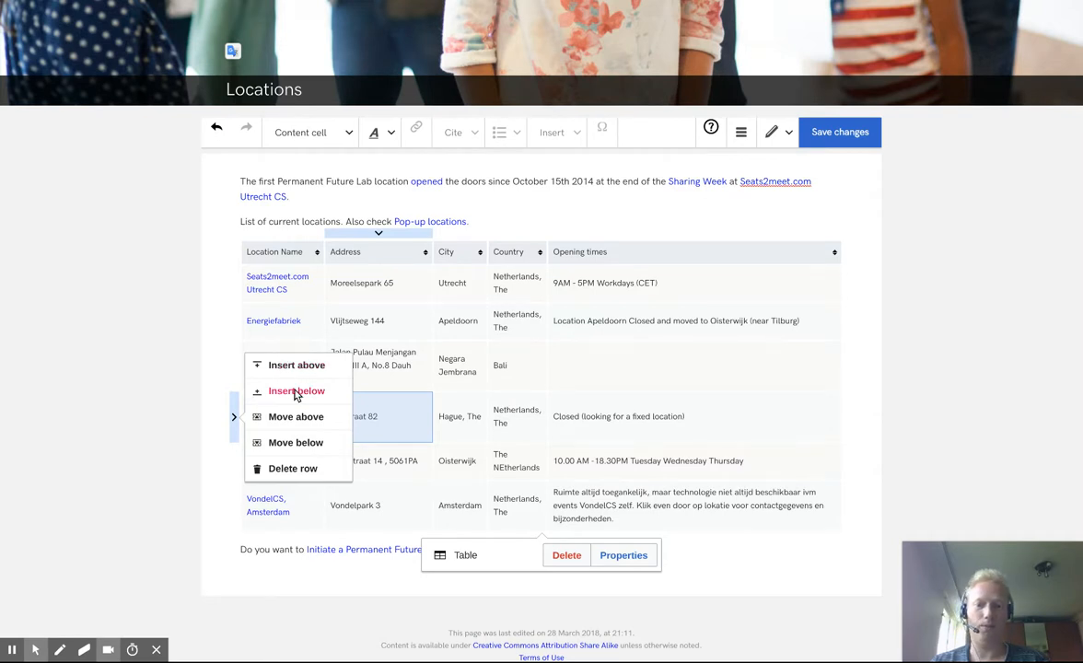
{"action": "left_click", "coordinate": [295, 391]}
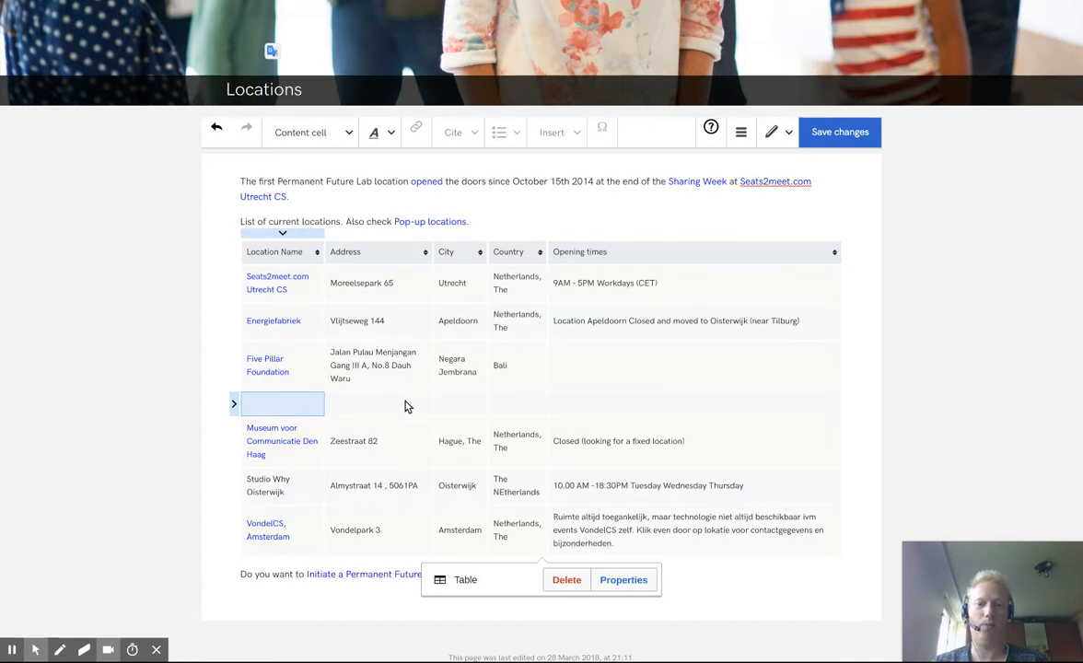
{"action": "mouse_move", "coordinate": [269, 409]}
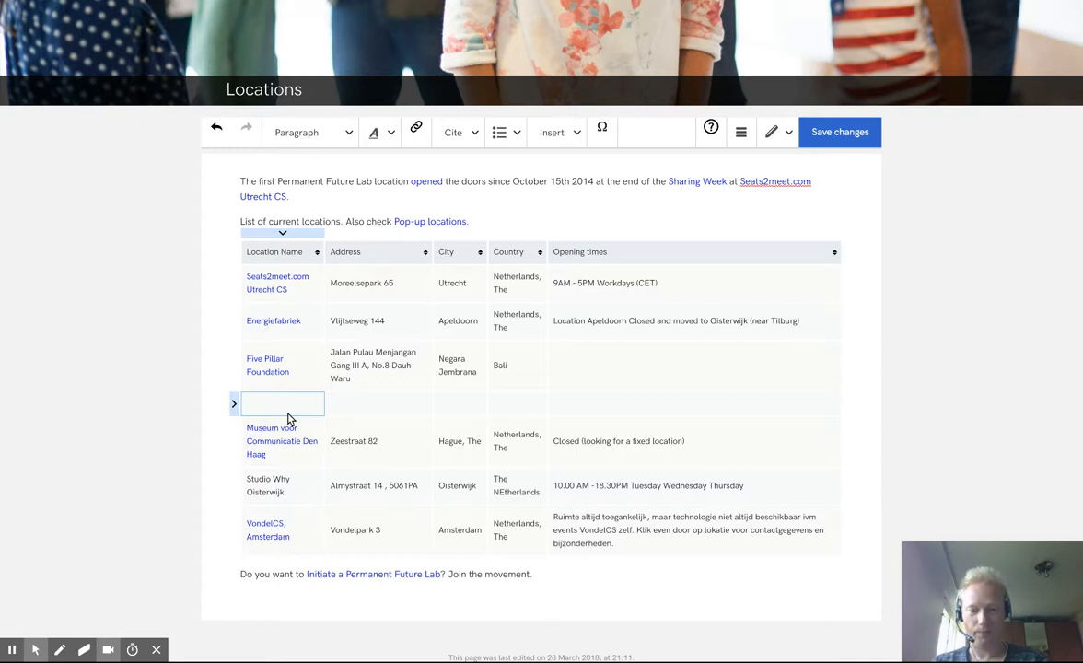
Step: Fill the new row with name 'Test location', address Somewhere 1, Ghost city, country Moon
{"action": "type", "text": "Test location"}
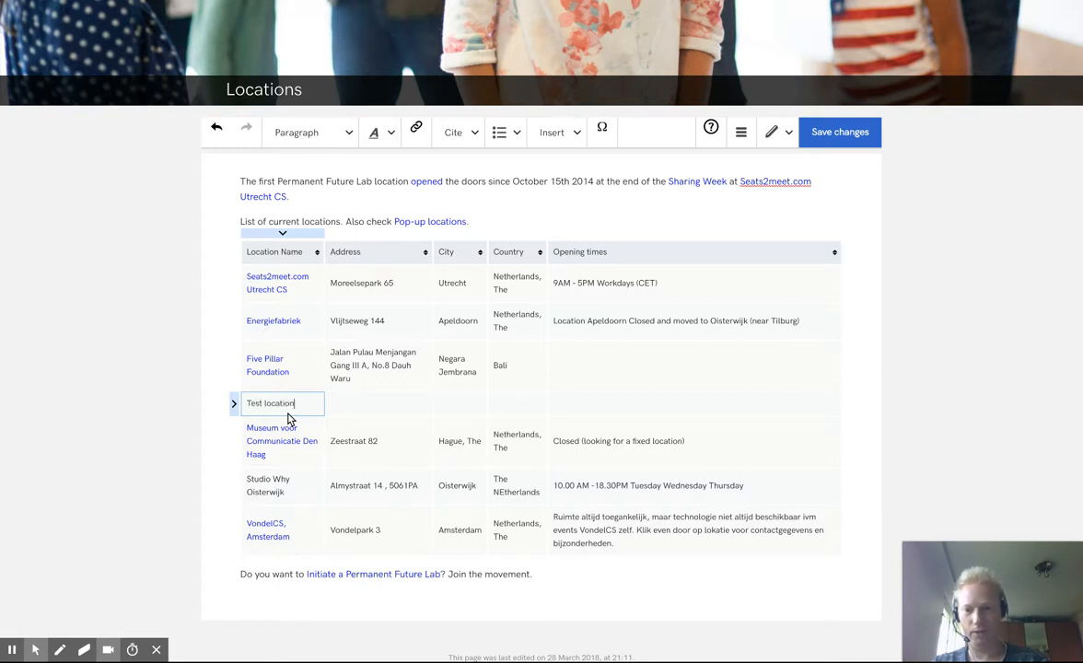
{"action": "left_click", "coordinate": [378, 403]}
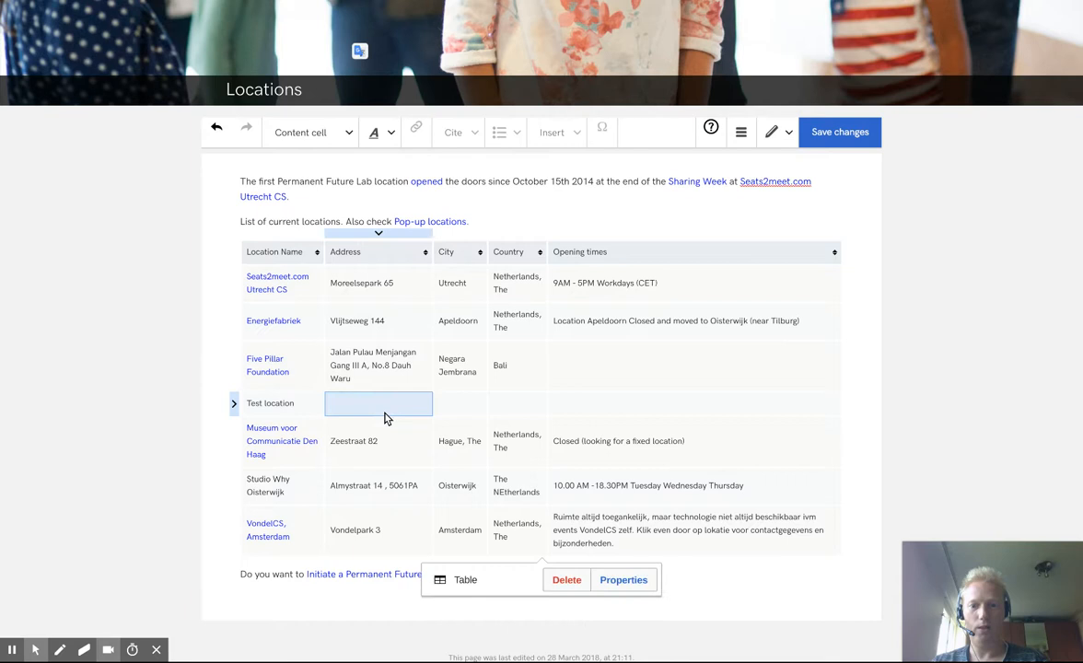
{"action": "type", "text": "Somewhere 1"}
{"action": "left_click", "coordinate": [460, 403]}
{"action": "type", "text": "Ghost city"}
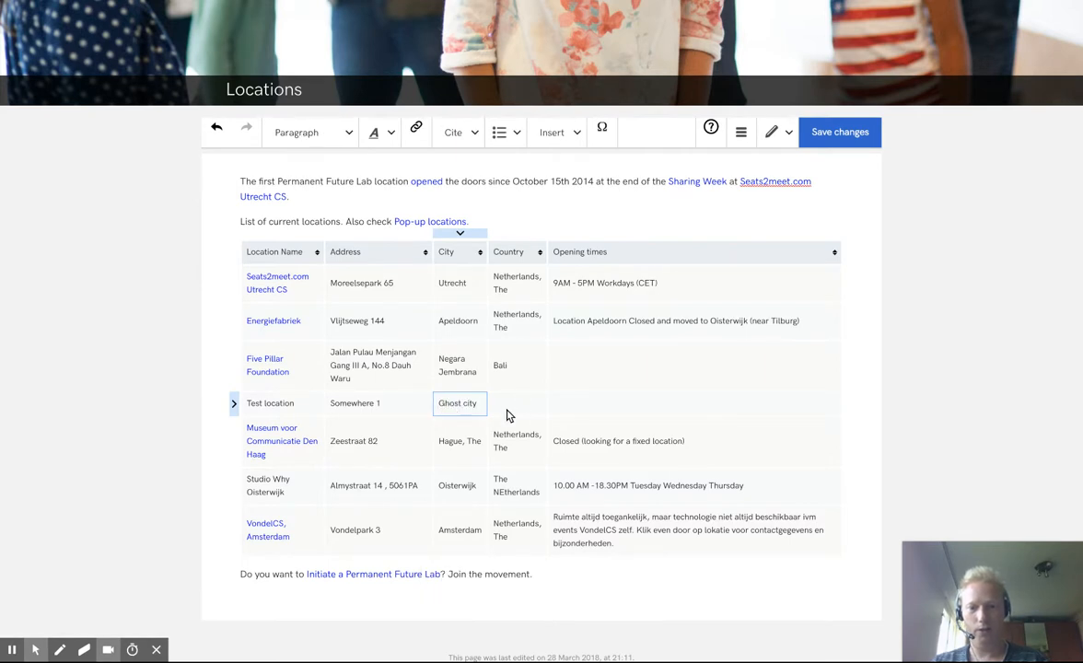
{"action": "left_click", "coordinate": [516, 403]}
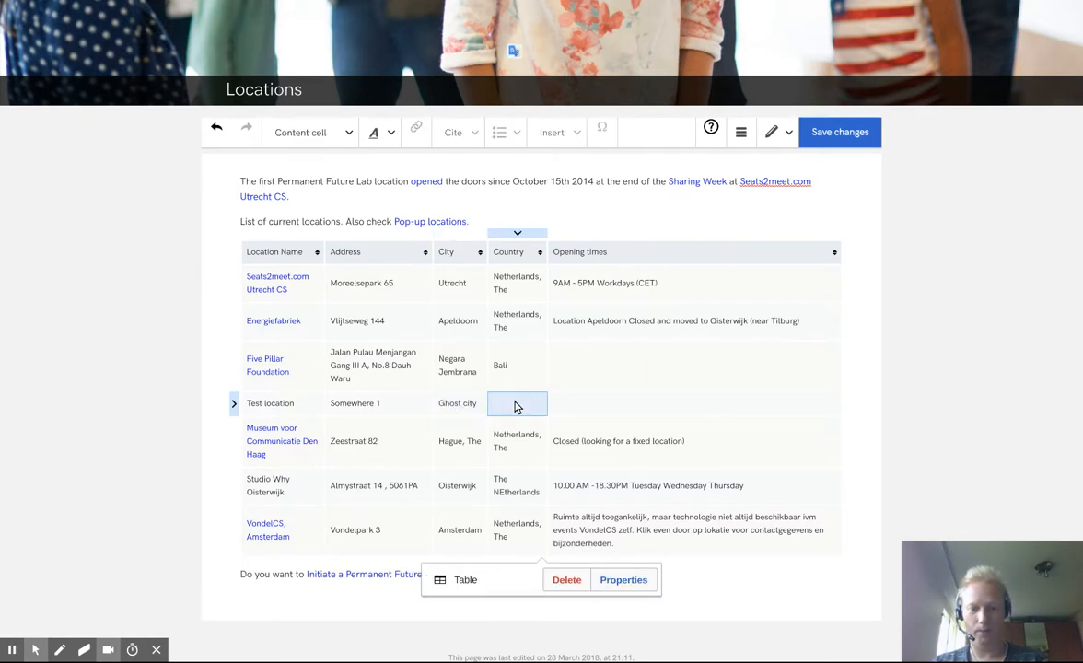
{"action": "left_click", "coordinate": [516, 404]}
{"action": "type", "text": "Moon"}
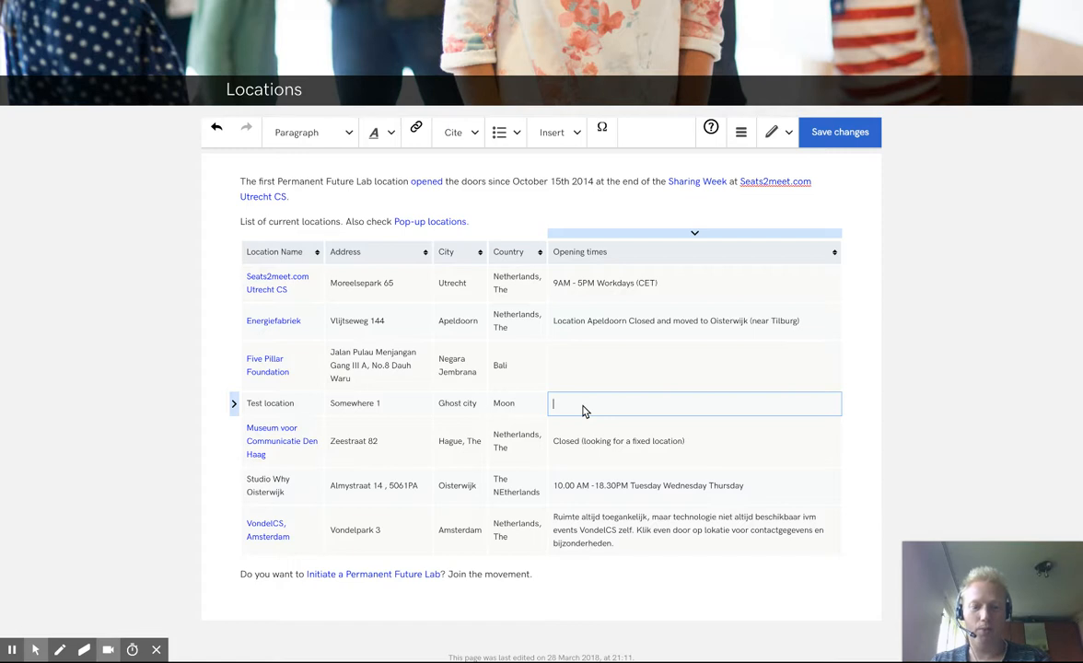
Step: Enter opening times '9 AM - 3 PM on Thursdays' for the Test location row
{"action": "type", "text": "9 AM -"}
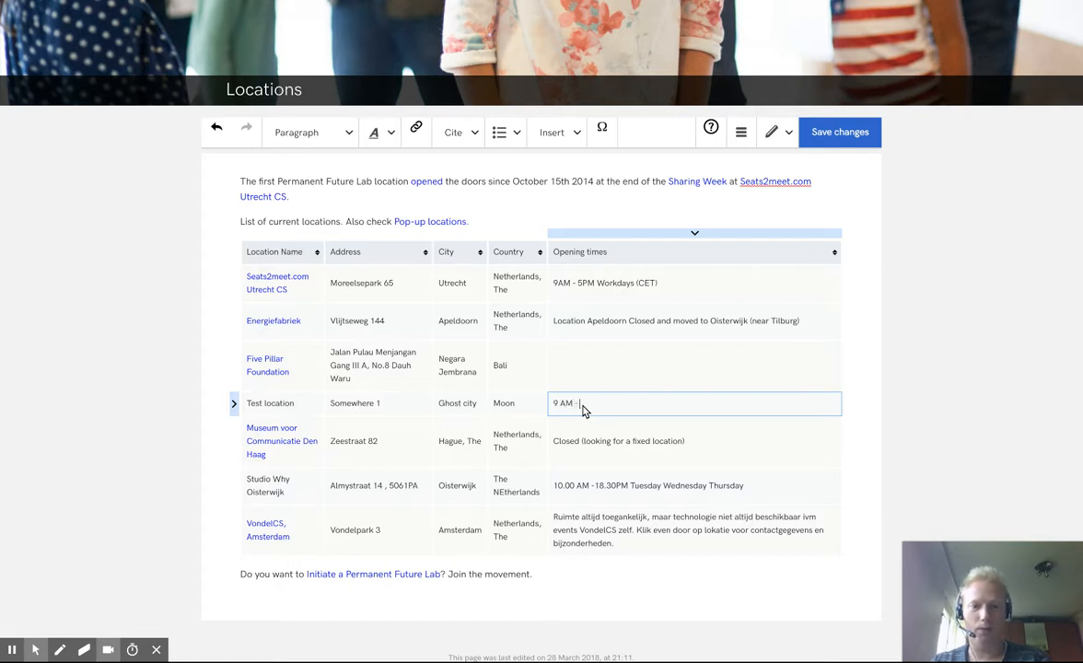
{"action": "type", "text": "3 PM"}
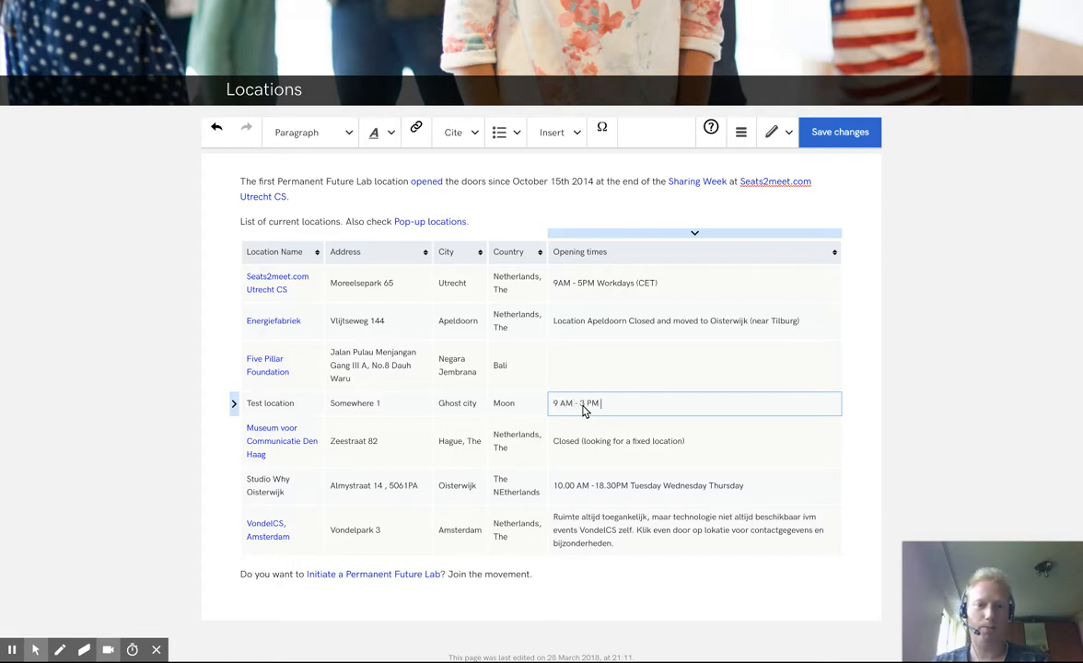
{"action": "type", "text": "on THu"}
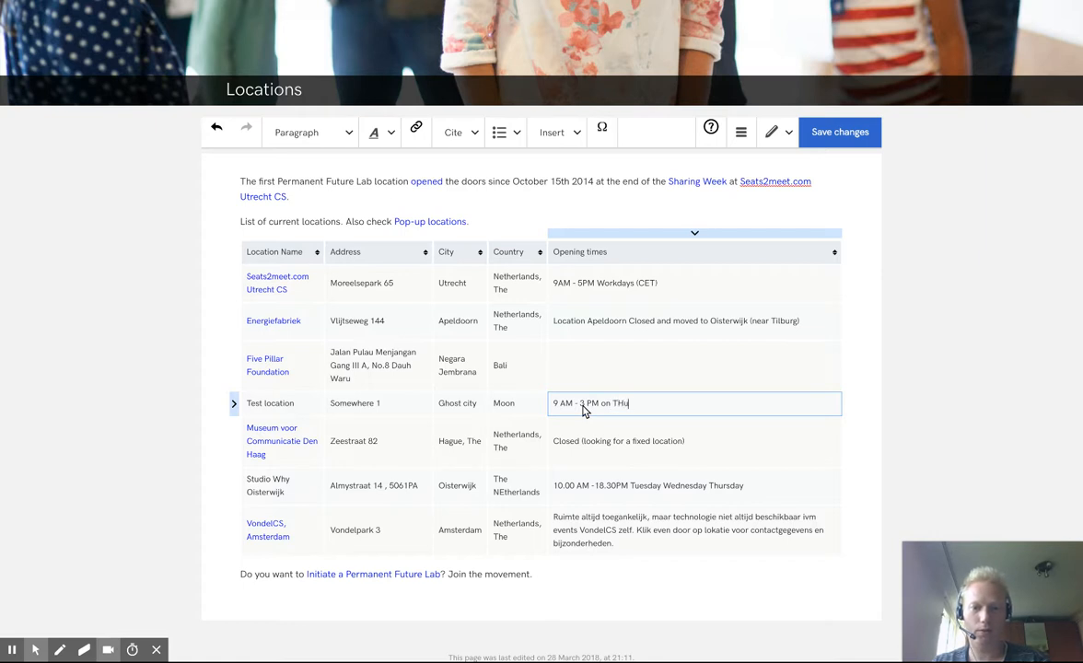
{"action": "type", "text": "rsday"}
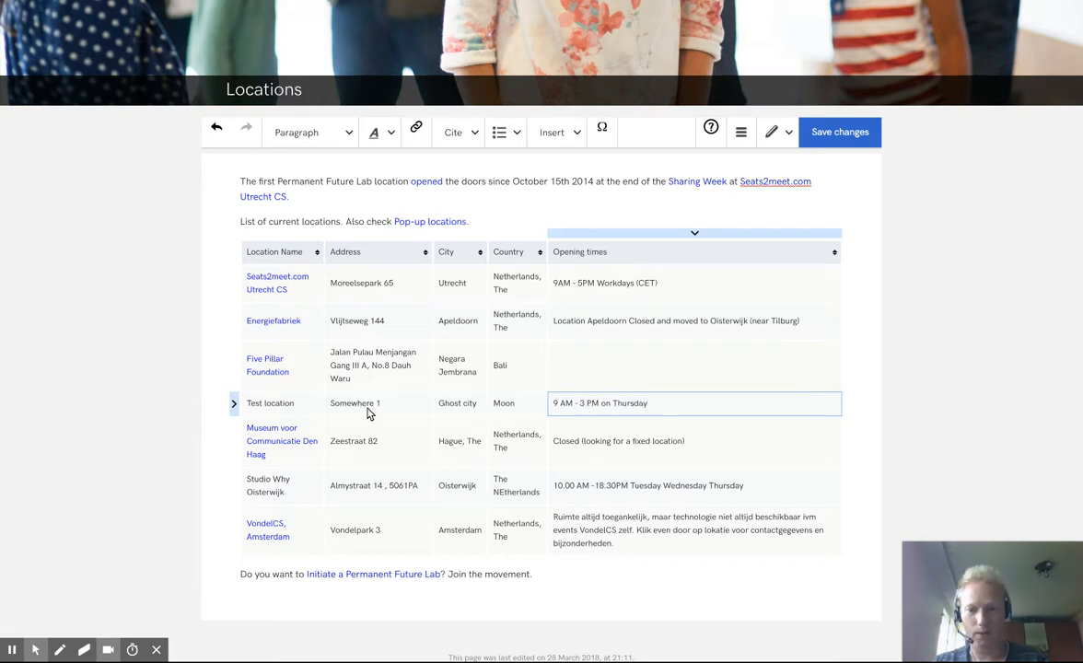
{"action": "type", "text": "s"}
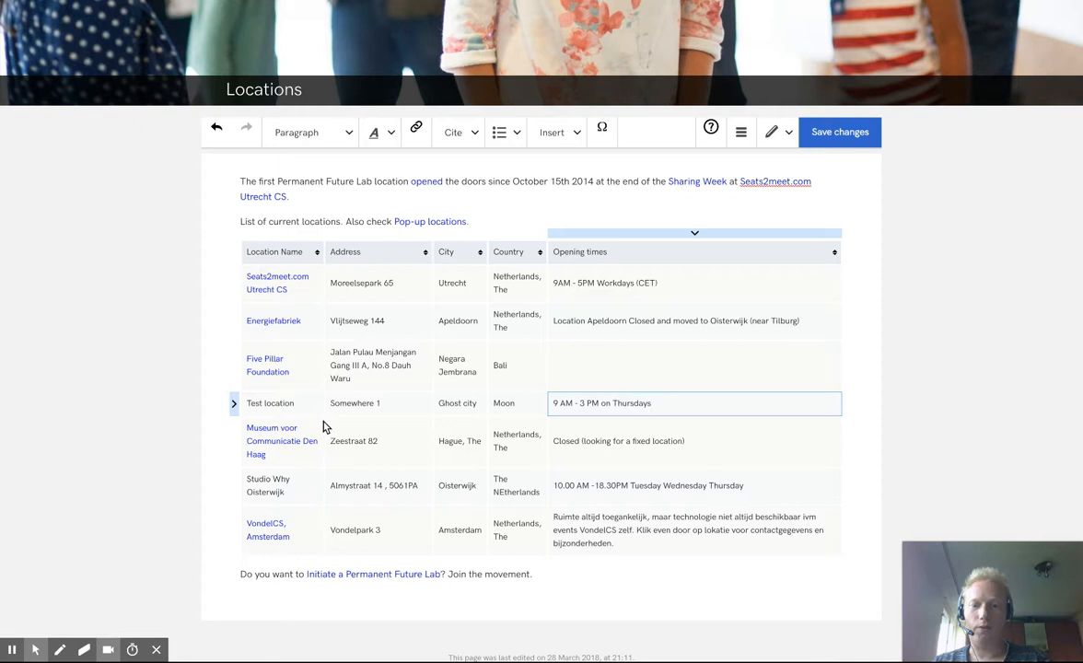
{"action": "mouse_move", "coordinate": [303, 443]}
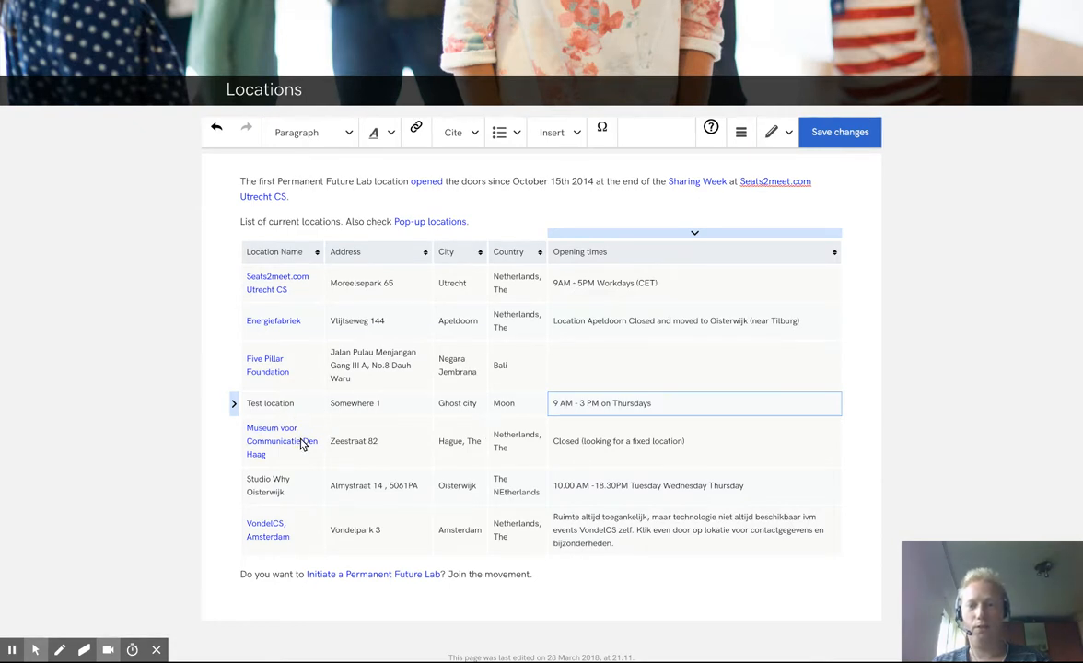
Step: Make the 'Test location' name an internal link to a not-yet-created page of that name
{"action": "left_click", "coordinate": [269, 402]}
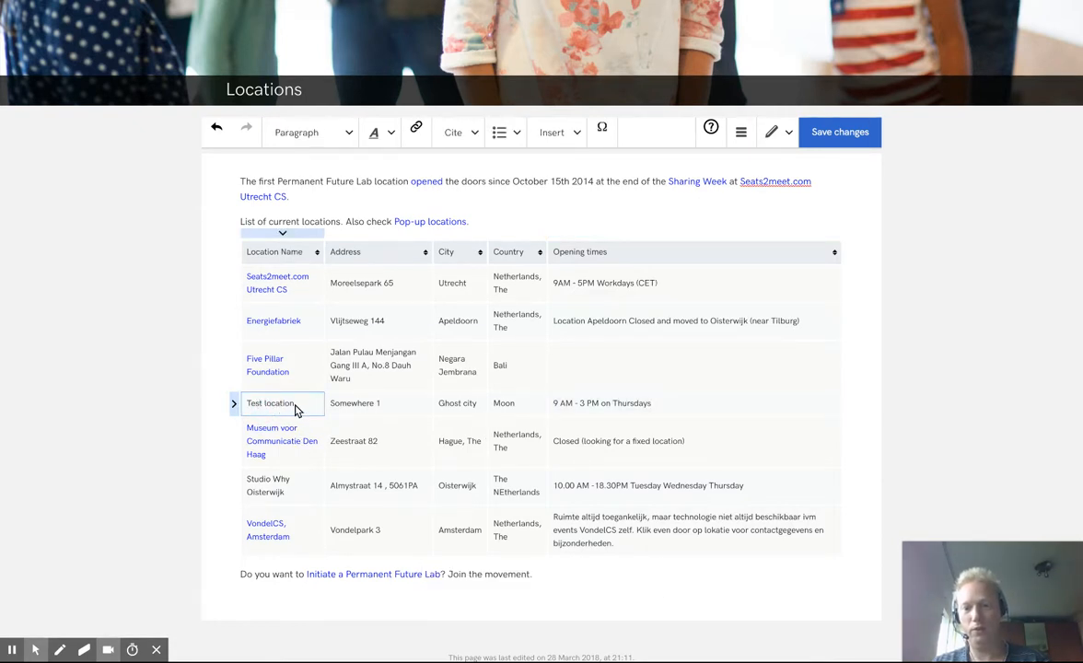
{"action": "double_click", "coordinate": [269, 402]}
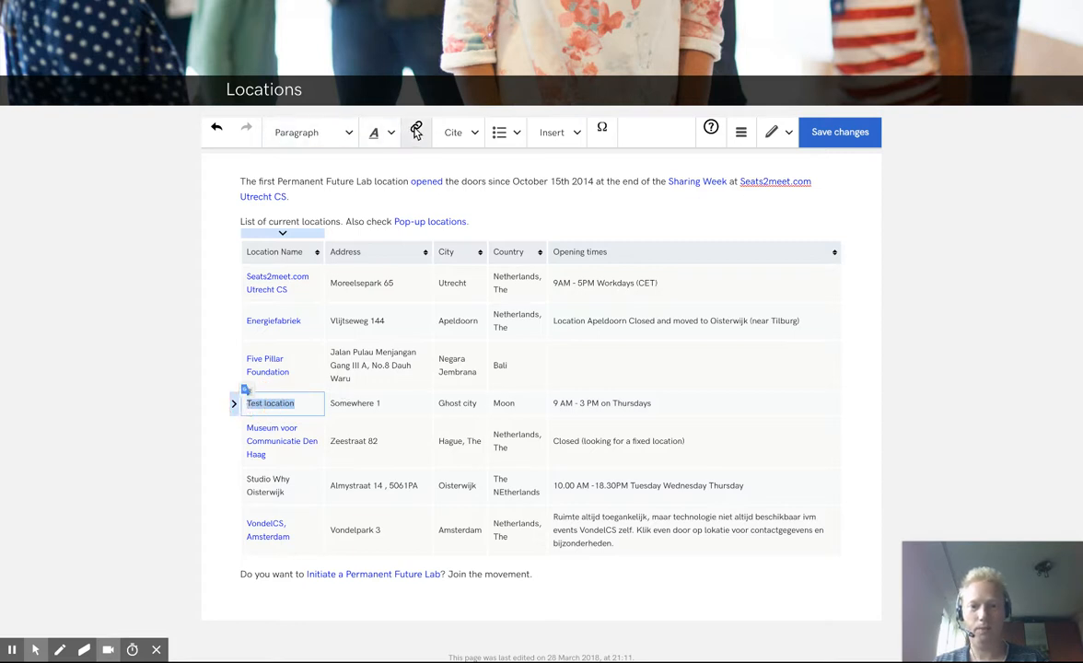
{"action": "left_click", "coordinate": [416, 132]}
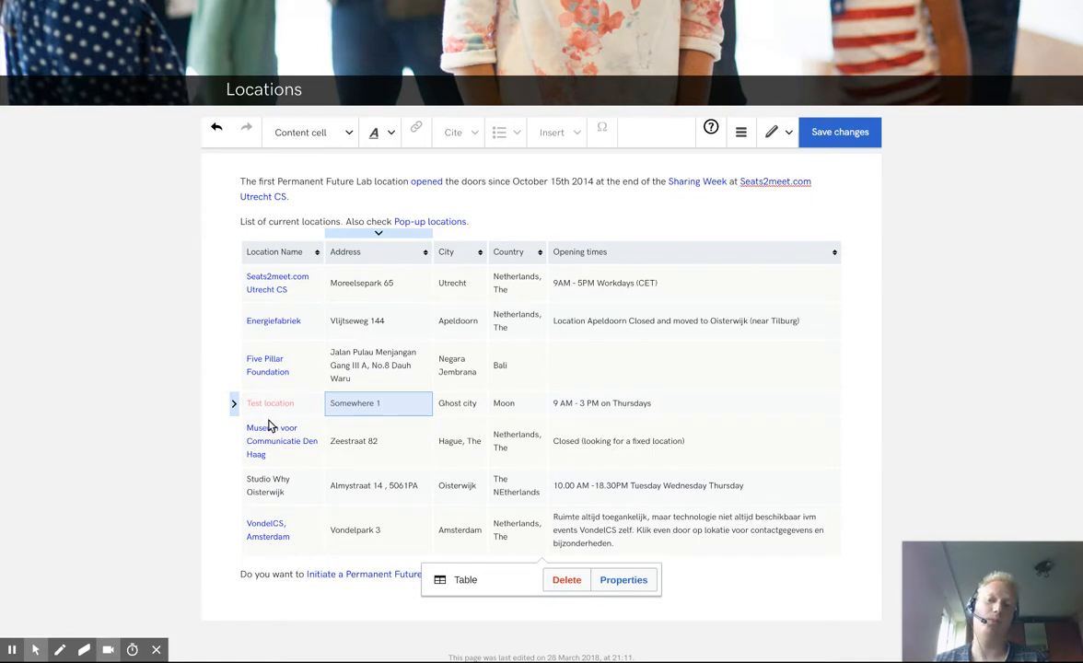
{"action": "mouse_move", "coordinate": [269, 412]}
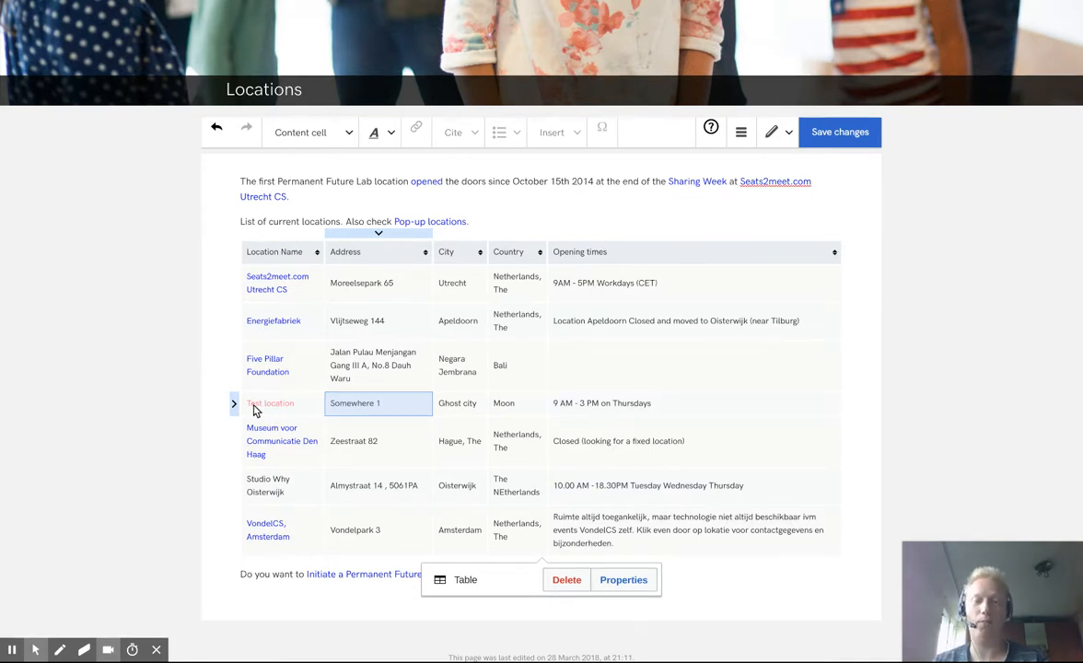
{"action": "mouse_move", "coordinate": [590, 418]}
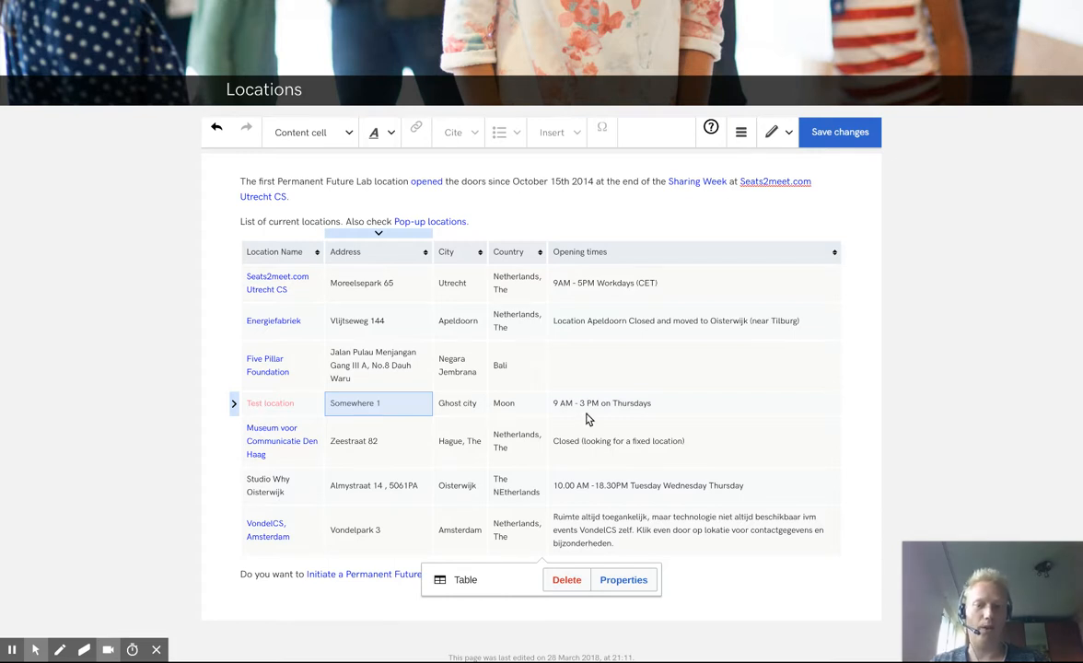
{"action": "mouse_move", "coordinate": [877, 99]}
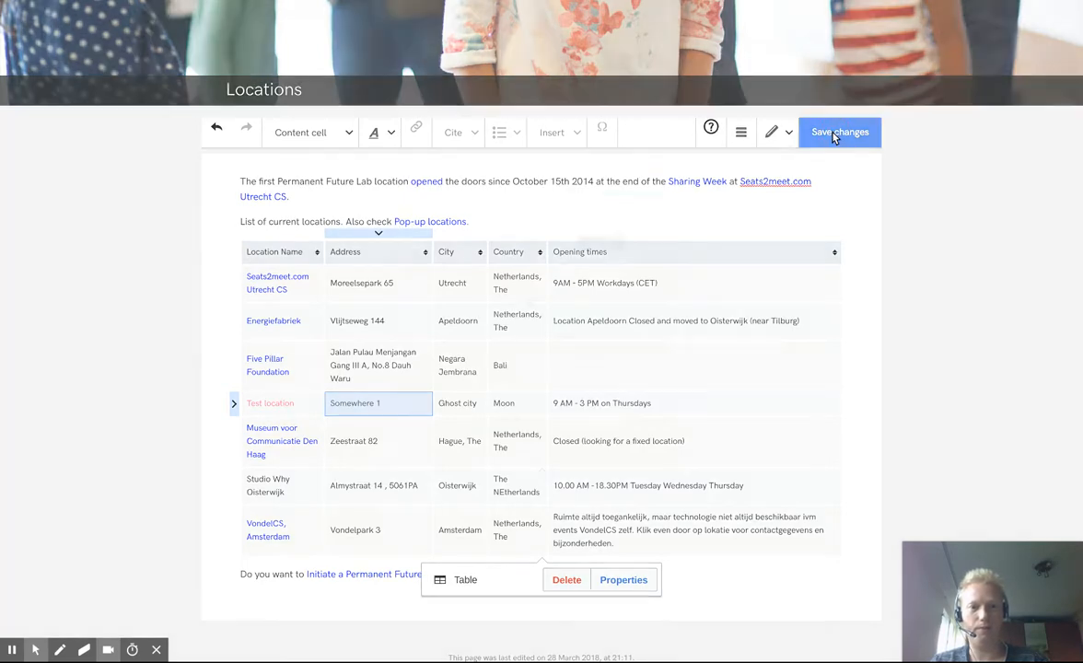
Step: Save the Locations page edit with a summary noting it is a video example to remove after recording
{"action": "left_click", "coordinate": [839, 132]}
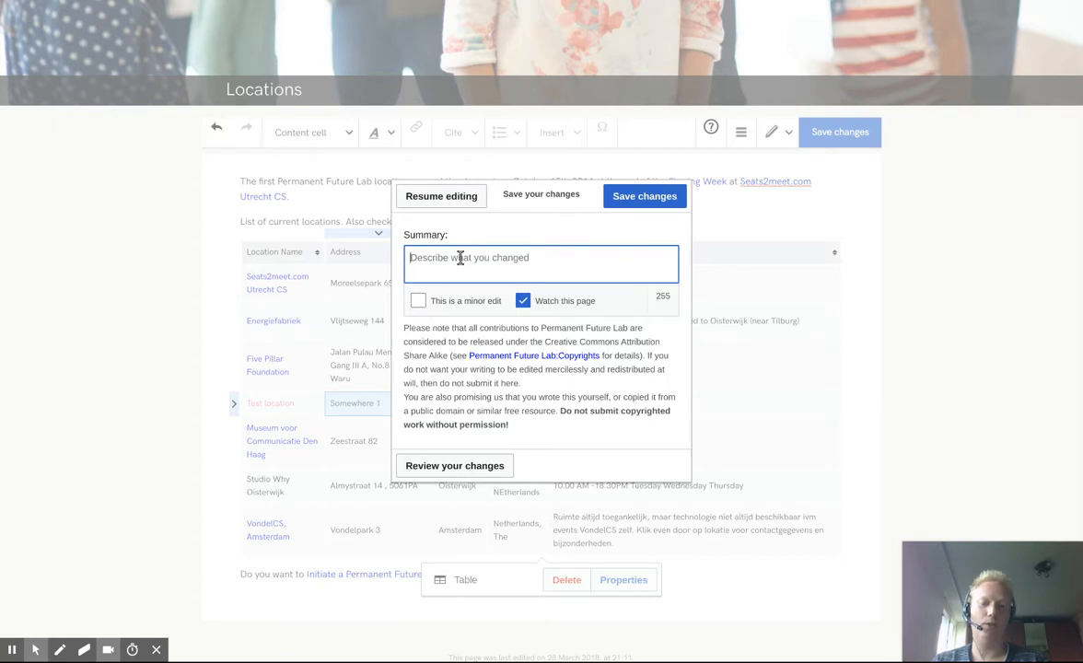
{"action": "type", "text": "Video ex"}
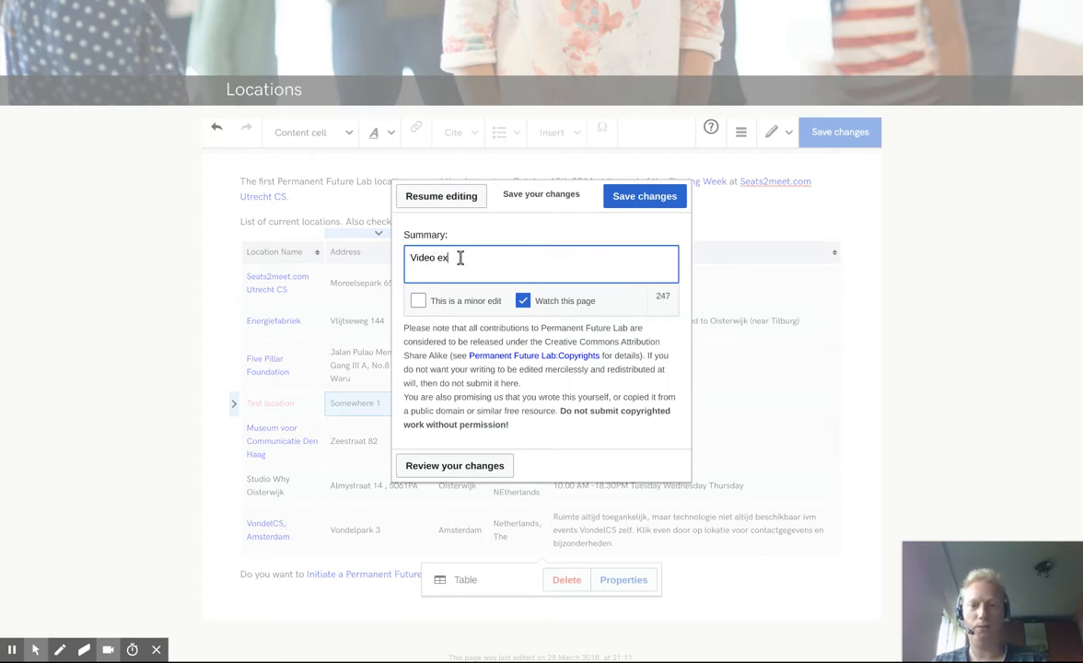
{"action": "type", "text": "ample"}
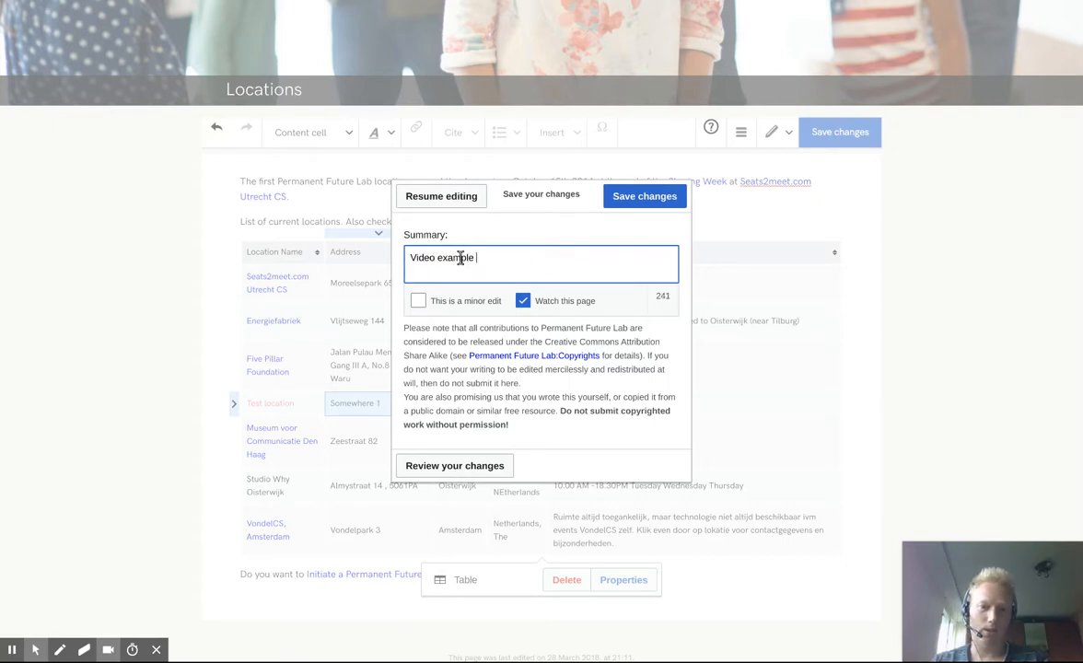
{"action": "type", "text": "ho"}
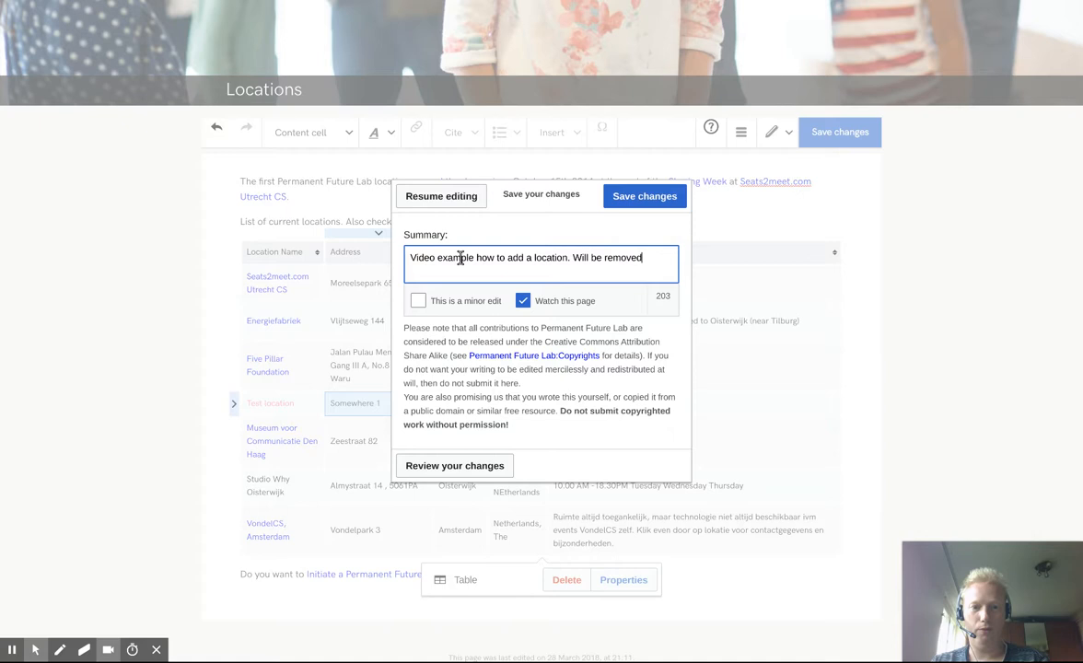
{"action": "type", "text": "after the recording"}
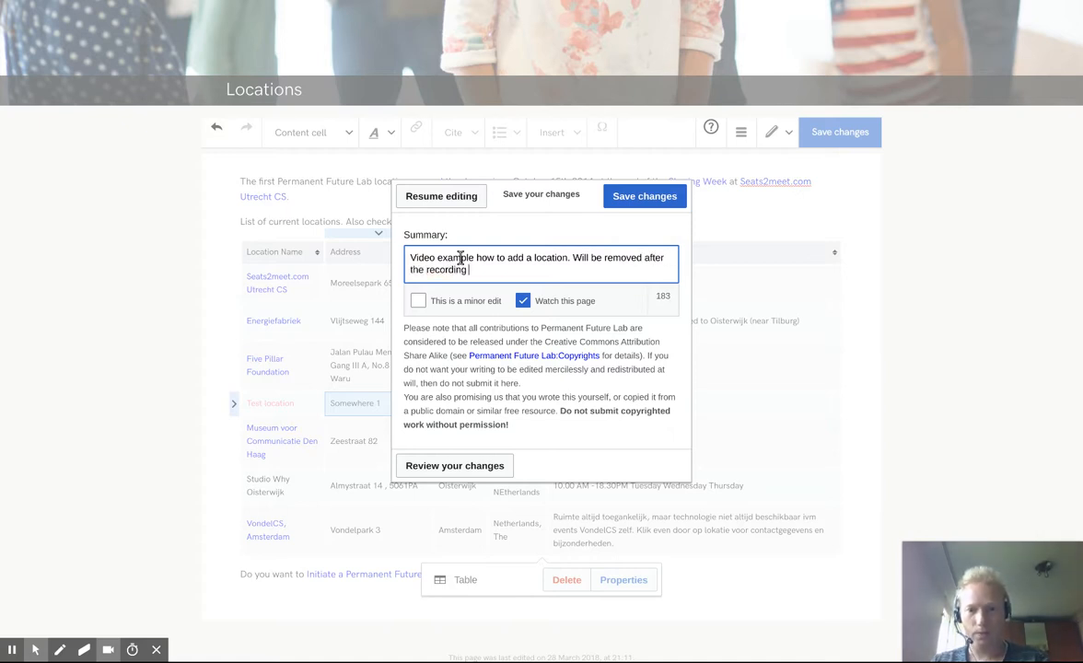
{"action": "type", "text": "of the video"}
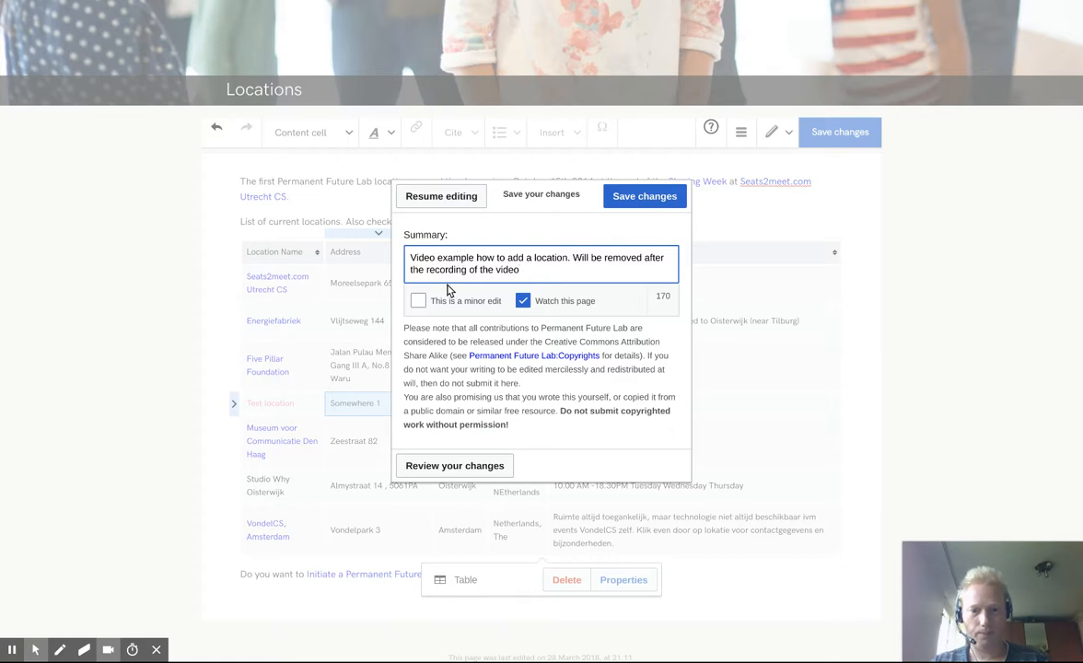
{"action": "mouse_move", "coordinate": [464, 469]}
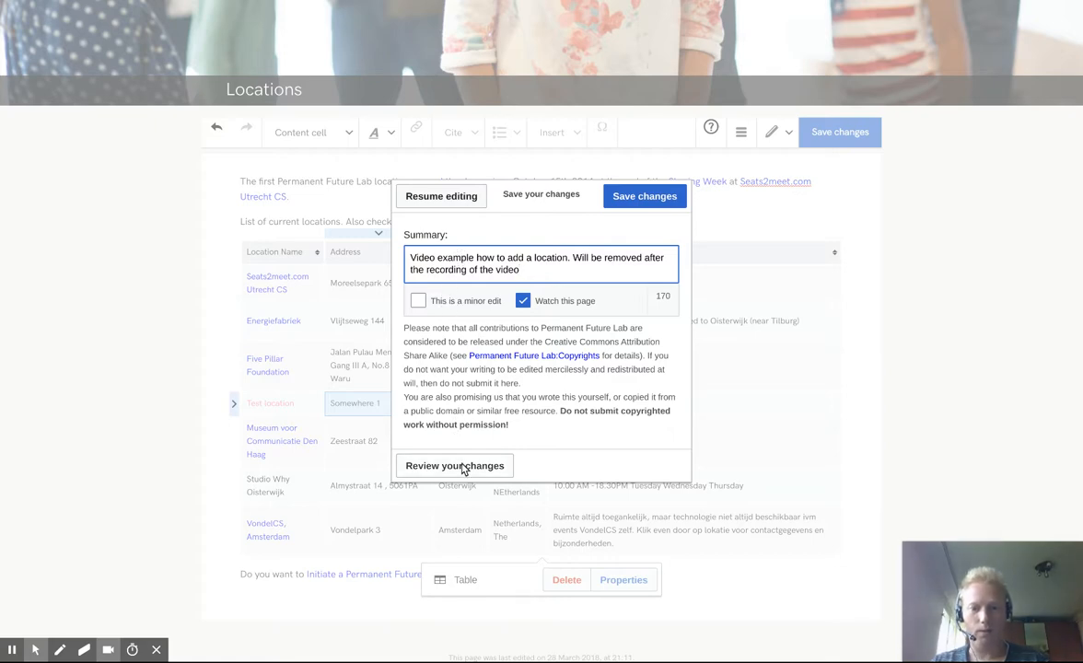
{"action": "left_click", "coordinate": [645, 196]}
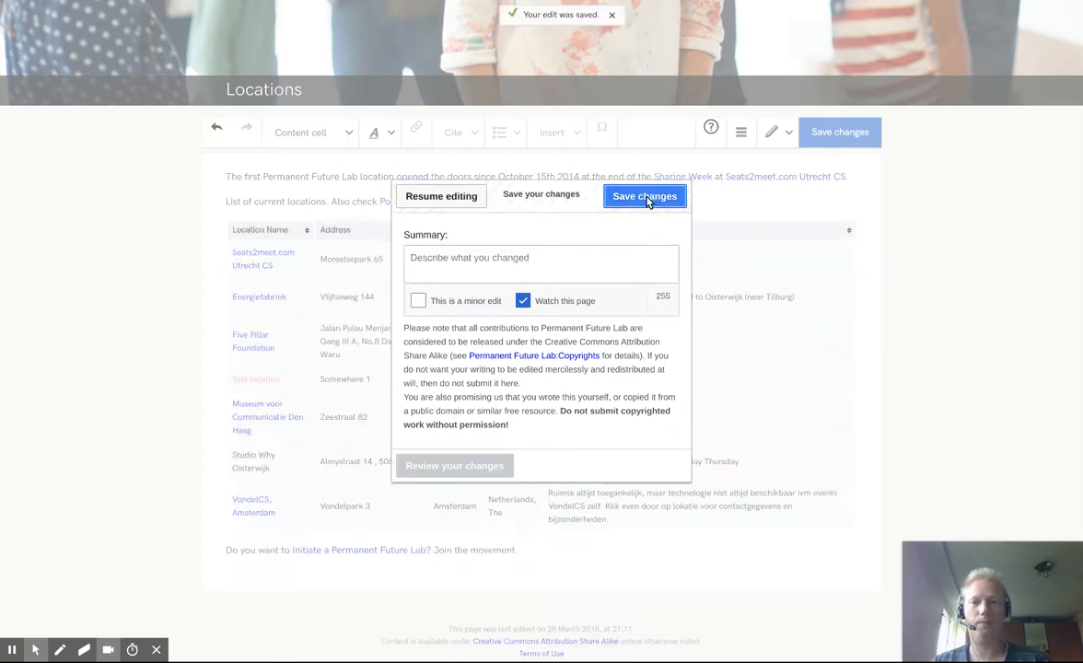
{"action": "left_click", "coordinate": [645, 195]}
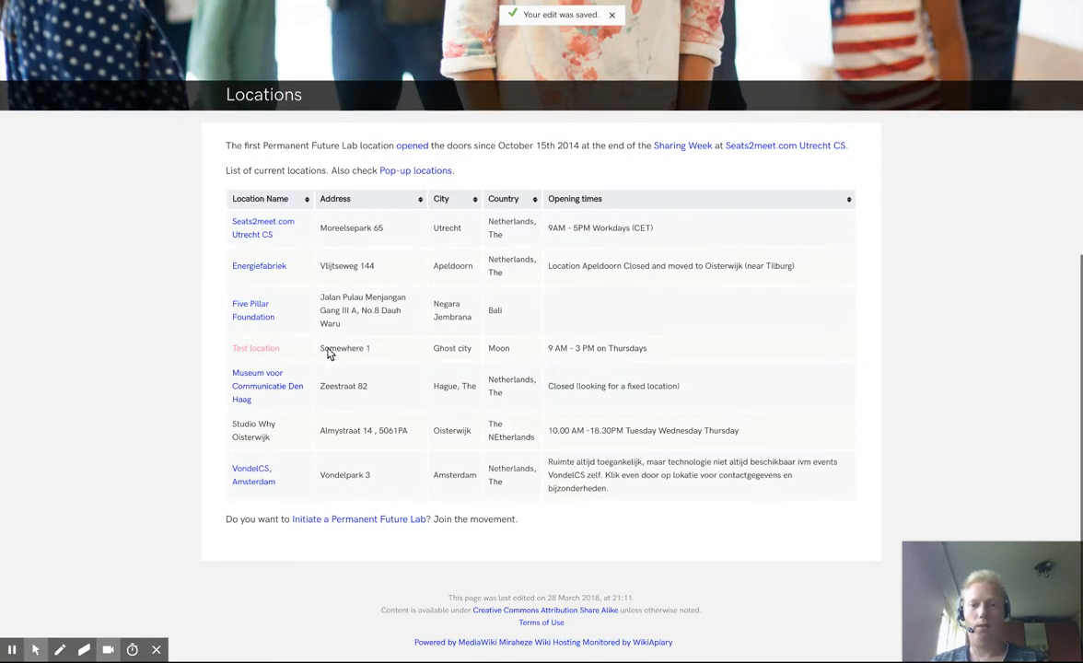
{"action": "mouse_move", "coordinate": [683, 382]}
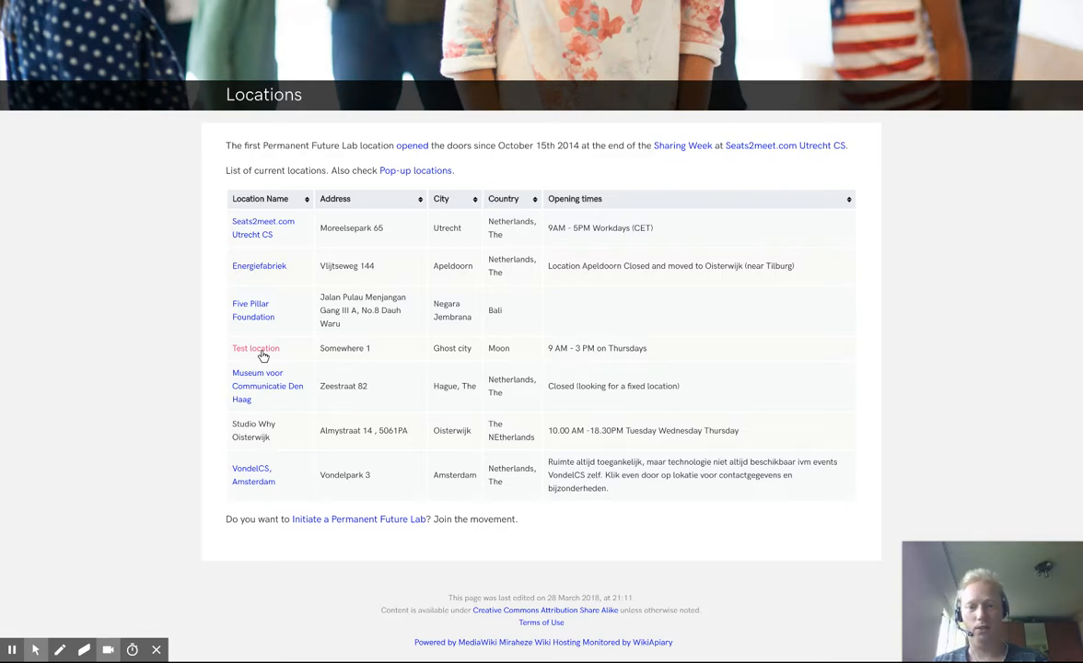
{"action": "left_click", "coordinate": [254, 349]}
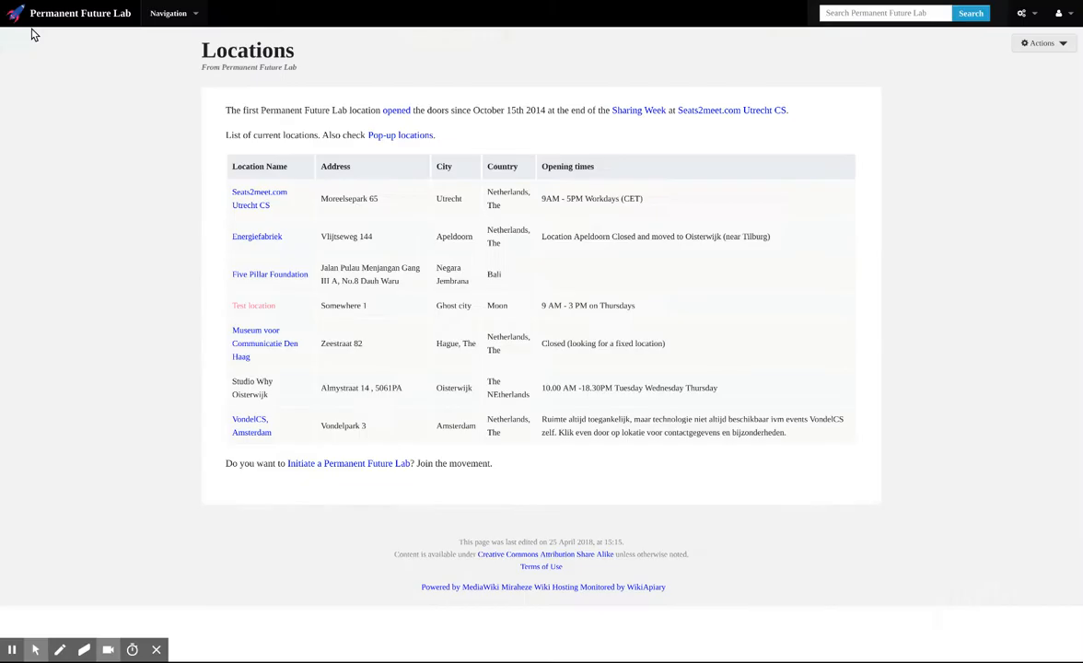
{"action": "scroll", "scroll_direction": "down", "scroll_amount": 3}
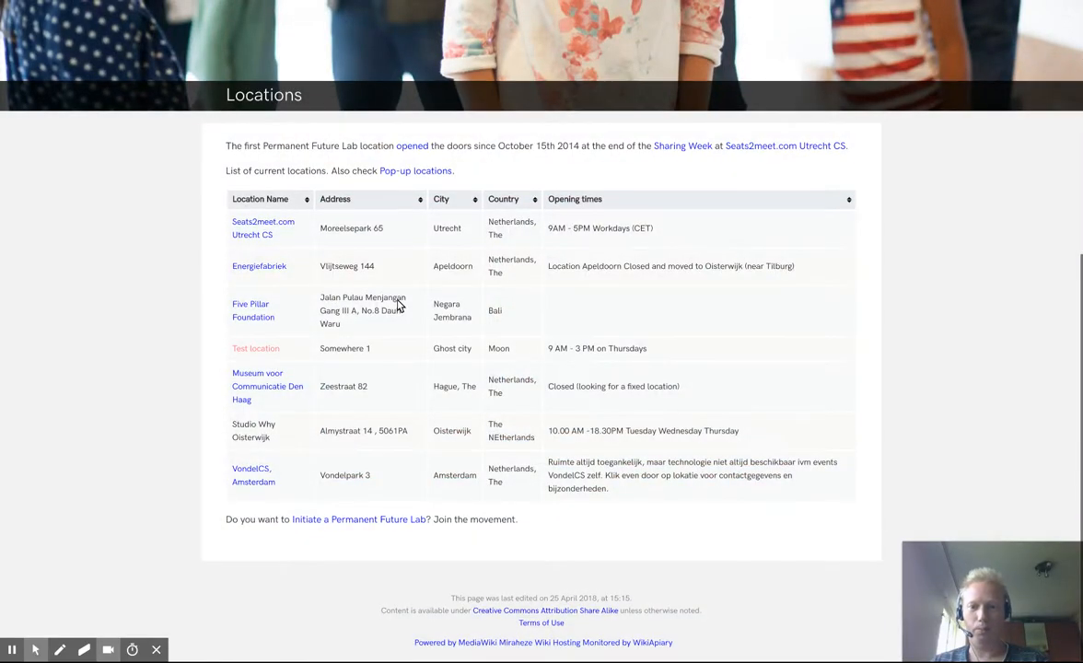
{"action": "mouse_move", "coordinate": [324, 387]}
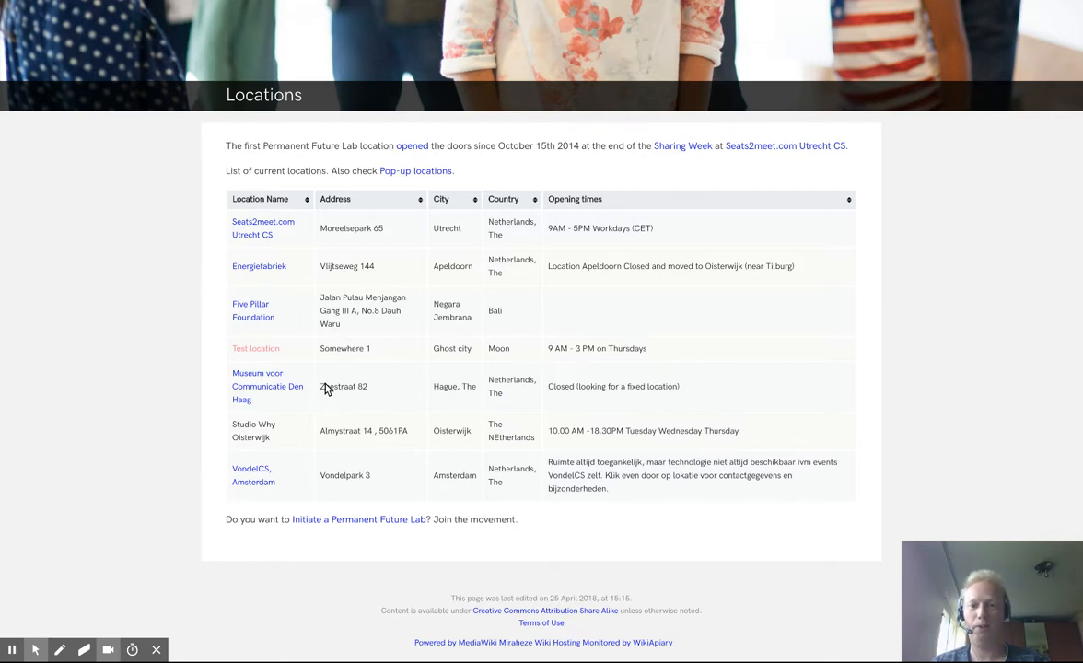
{"action": "mouse_move", "coordinate": [323, 334]}
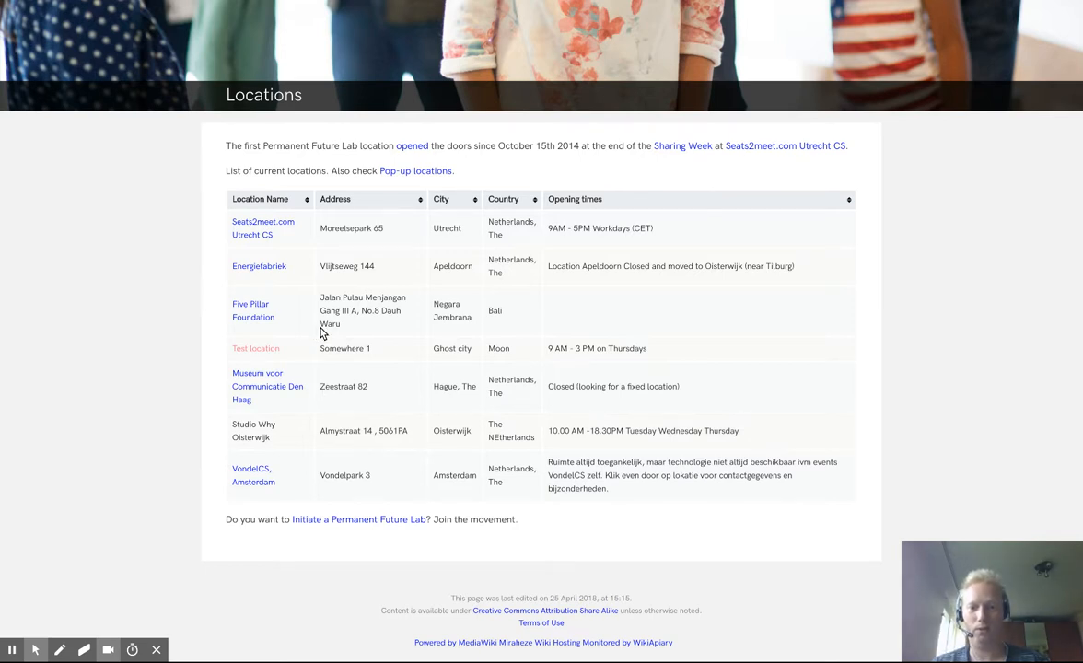
{"action": "mouse_move", "coordinate": [291, 295]}
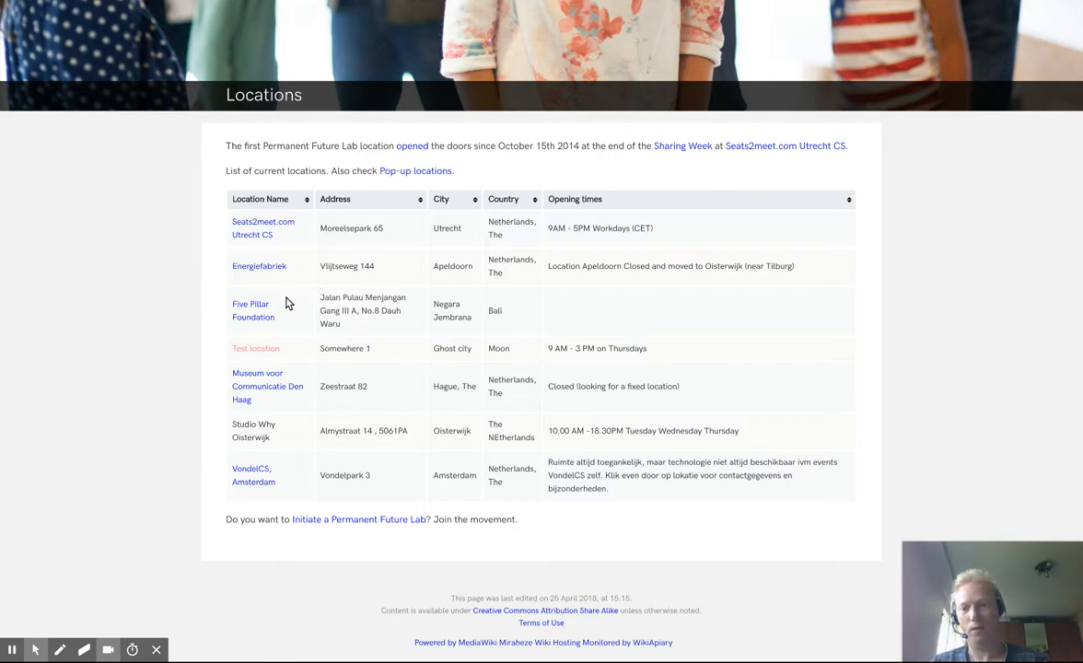
{"action": "mouse_move", "coordinate": [271, 248]}
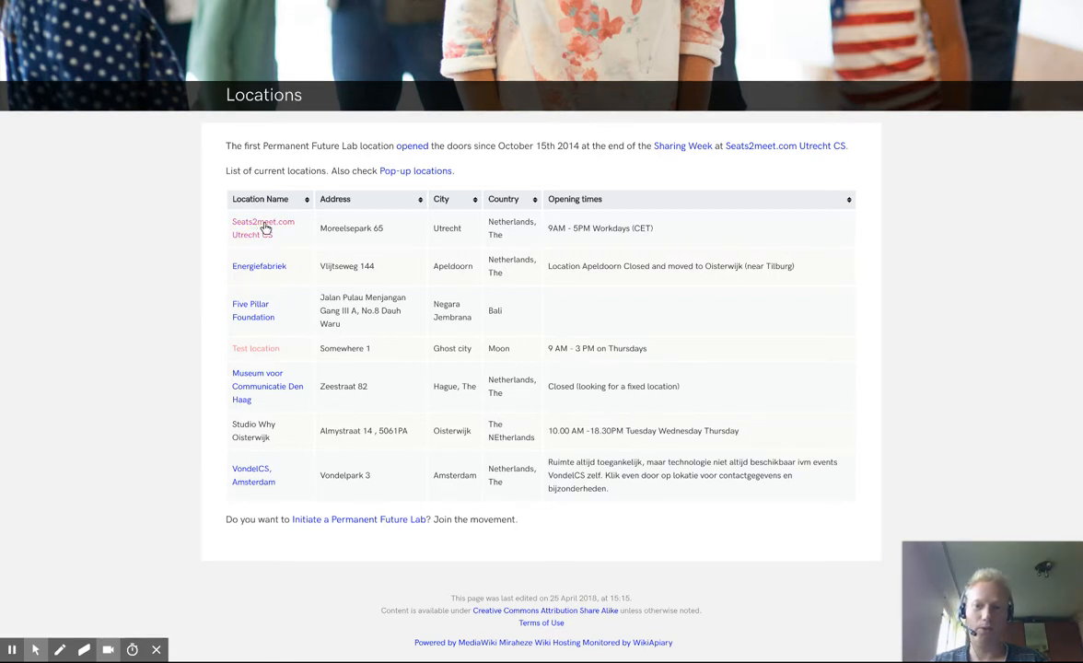
Step: Browse the Seats2meet.com Utrecht CS location page and show its page actions list
{"action": "left_click", "coordinate": [262, 228]}
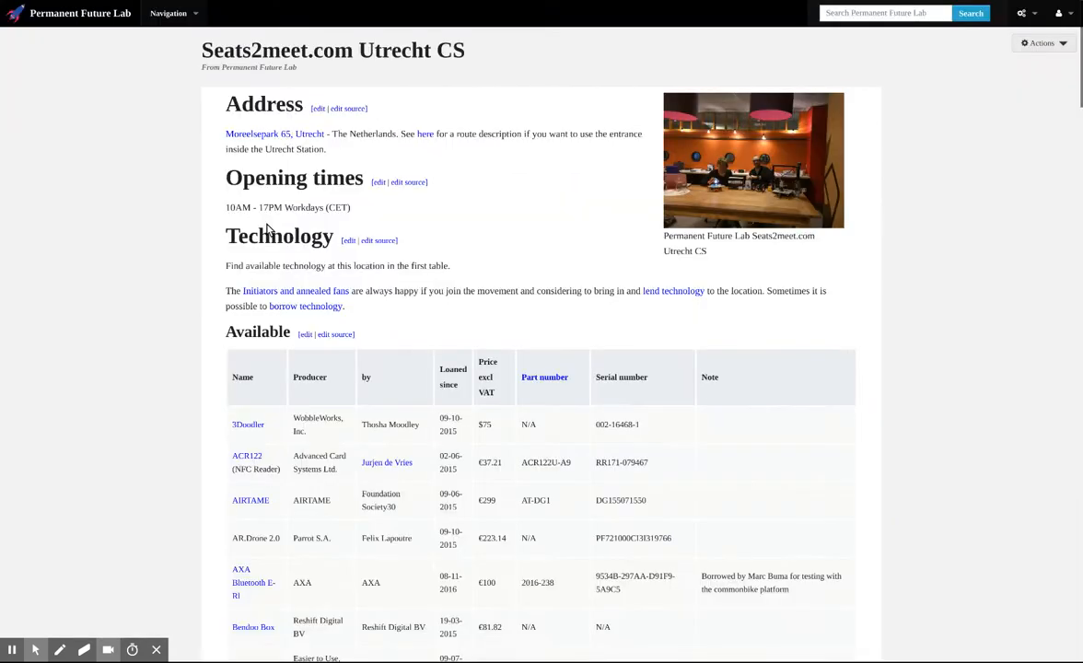
{"action": "left_click", "coordinate": [107, 648]}
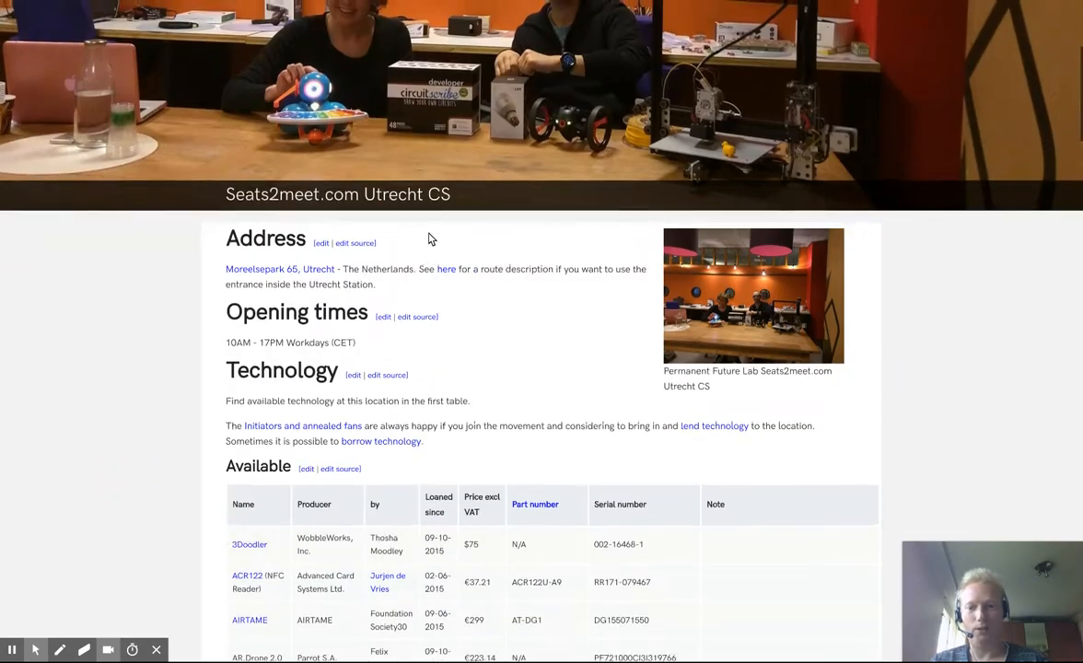
{"action": "scroll", "scroll_direction": "down", "scroll_amount": 3}
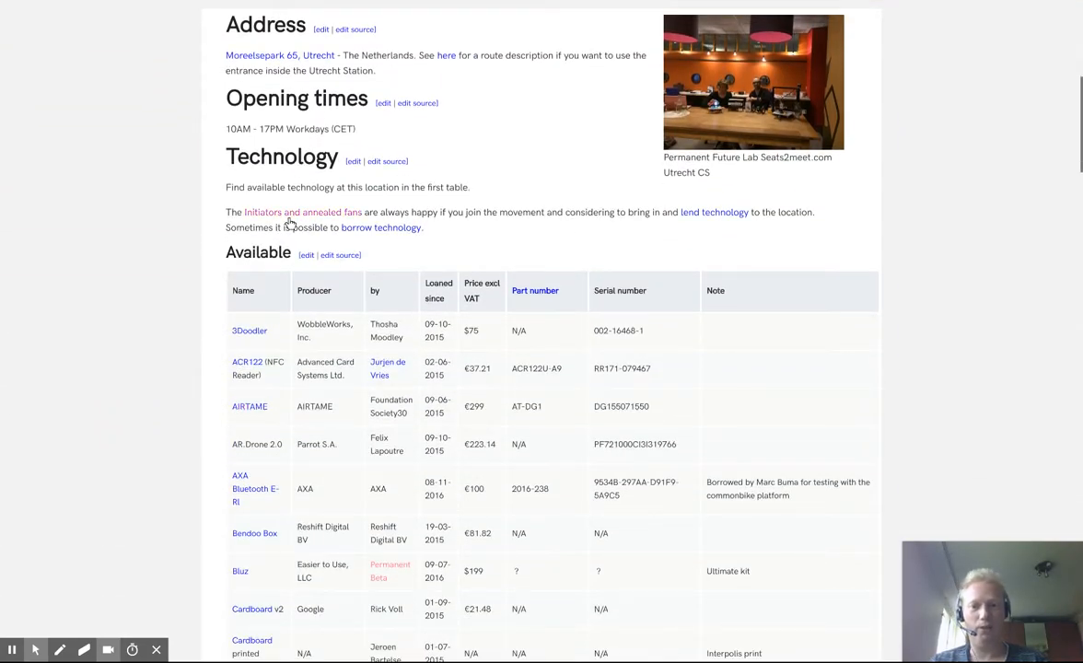
{"action": "scroll", "scroll_direction": "down", "scroll_amount": 3}
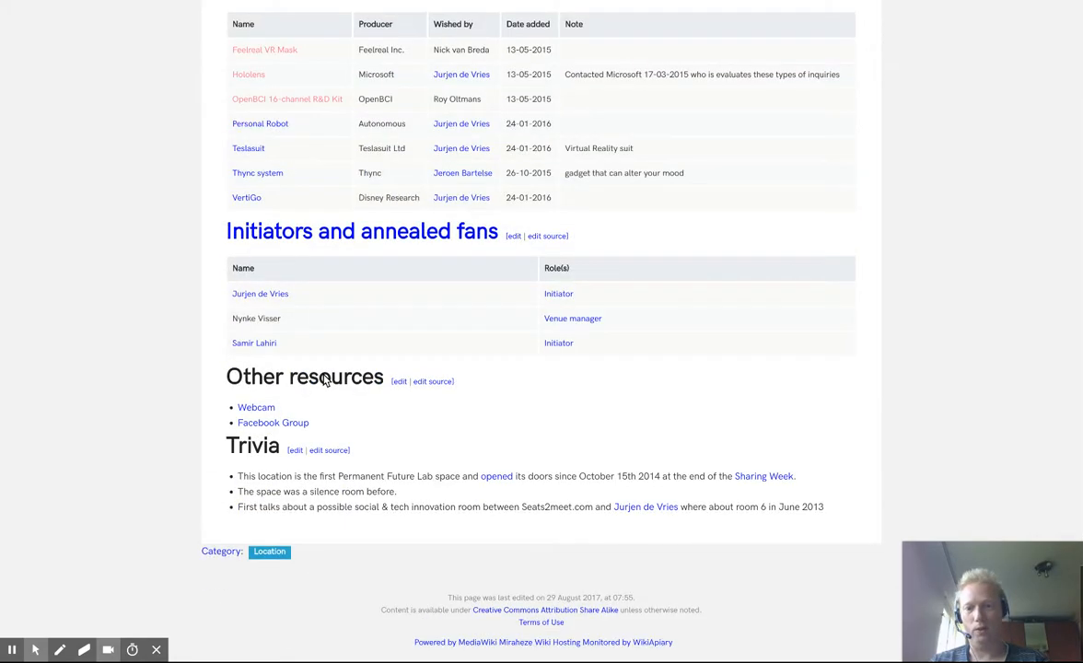
{"action": "left_click", "coordinate": [1039, 22]}
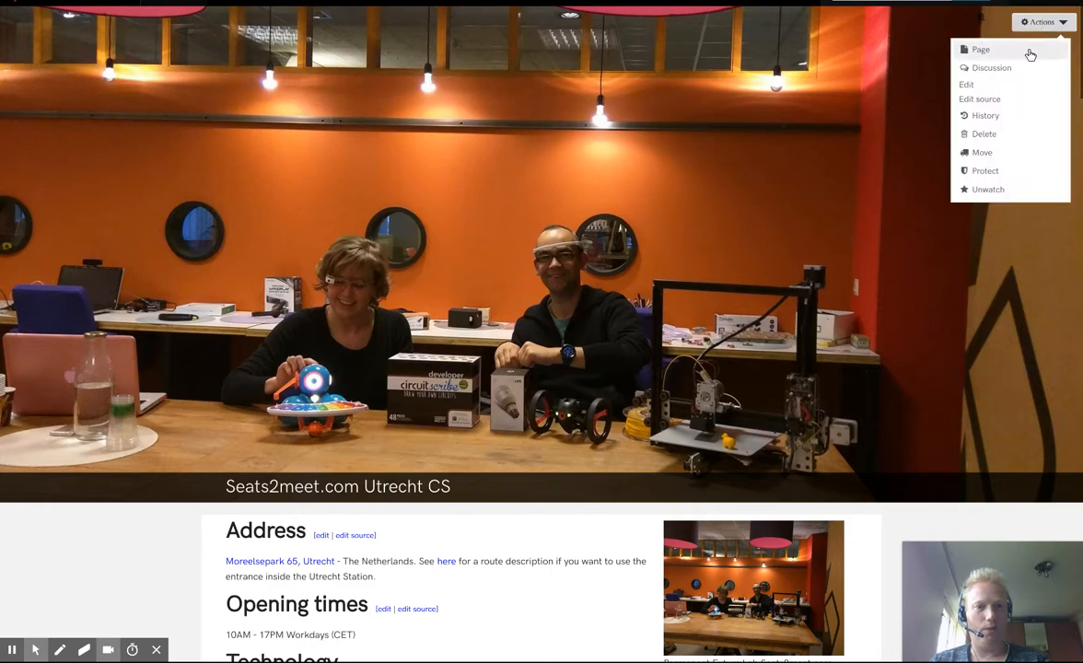
{"action": "mouse_move", "coordinate": [980, 100]}
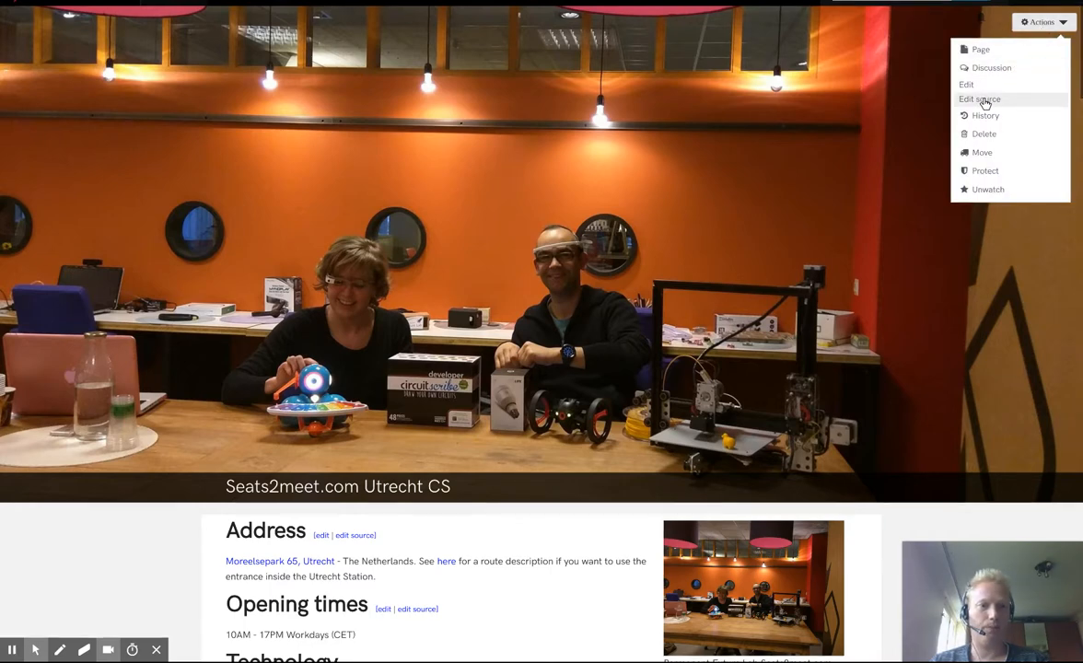
{"action": "left_click", "coordinate": [980, 99]}
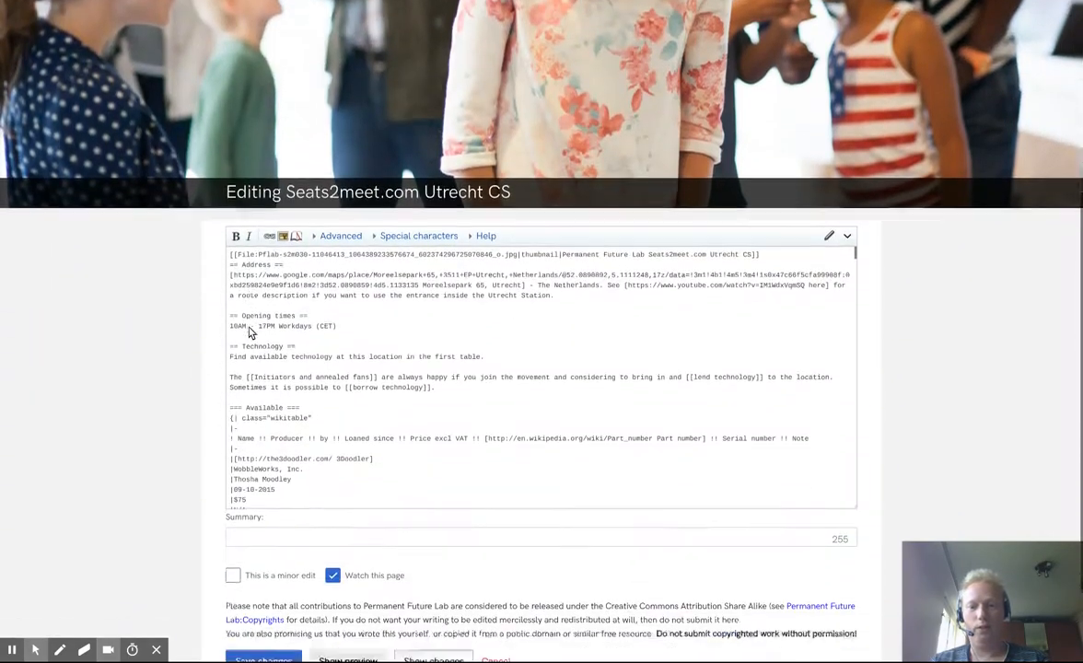
{"action": "scroll", "scroll_direction": "down", "scroll_amount": 3}
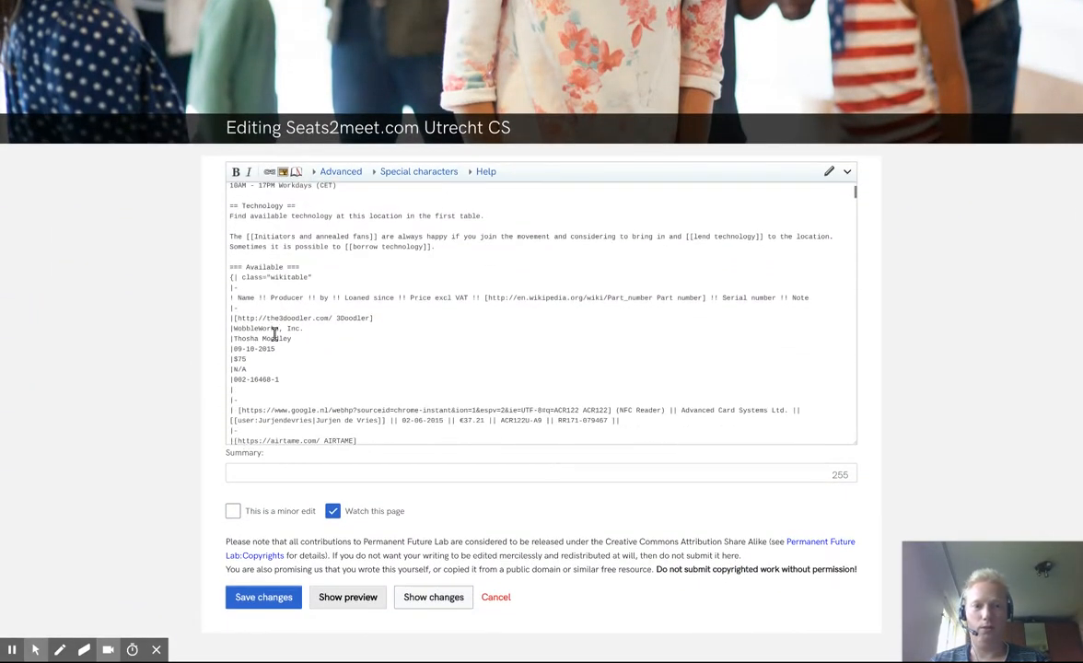
{"action": "scroll", "scroll_direction": "down", "scroll_amount": 3}
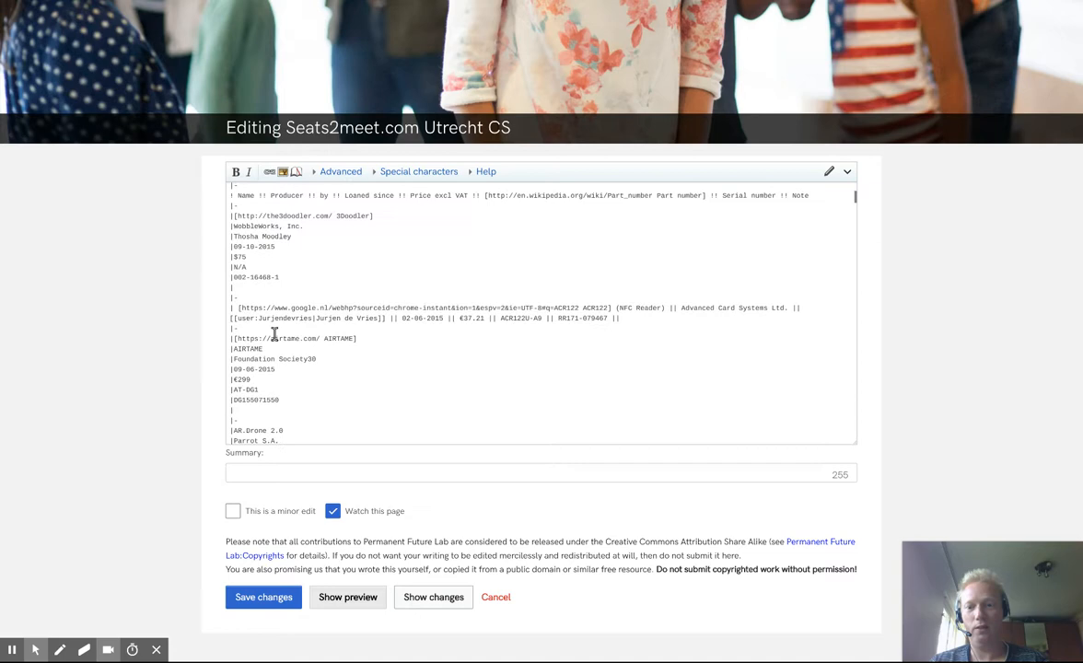
{"action": "scroll", "scroll_direction": "down", "scroll_amount": 3}
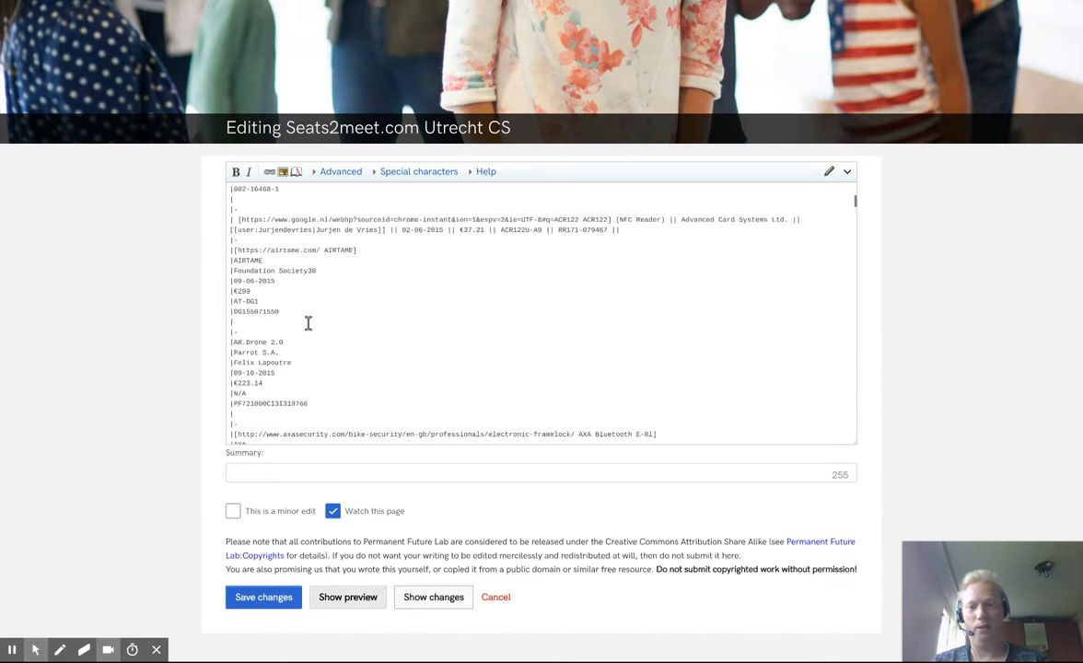
{"action": "mouse_move", "coordinate": [328, 287]}
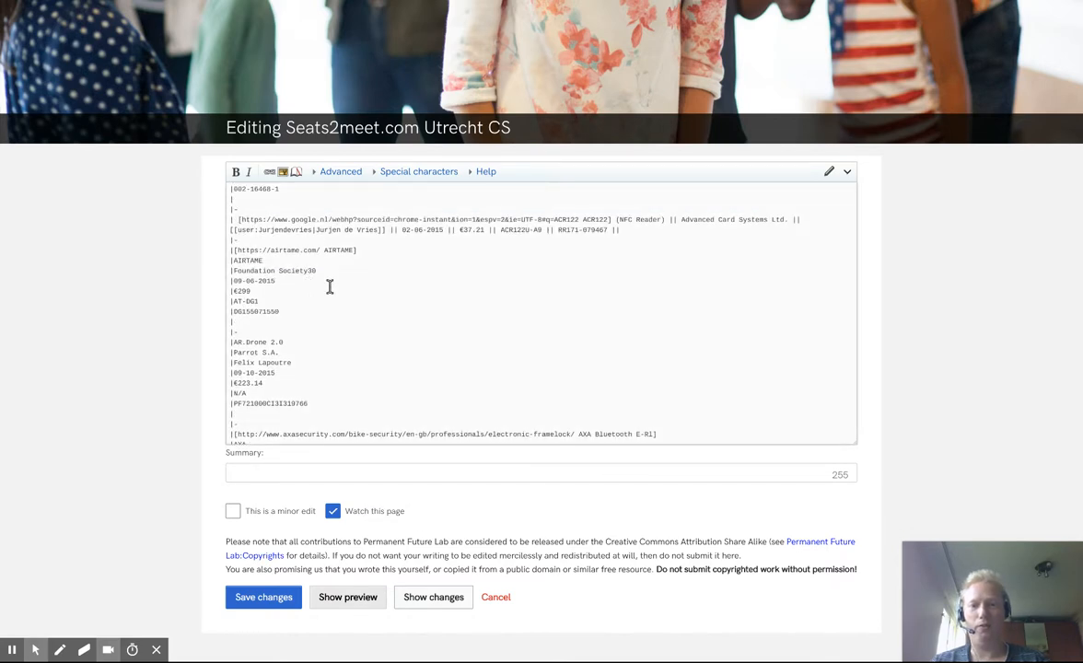
{"action": "scroll", "scroll_direction": "up", "scroll_amount": 3}
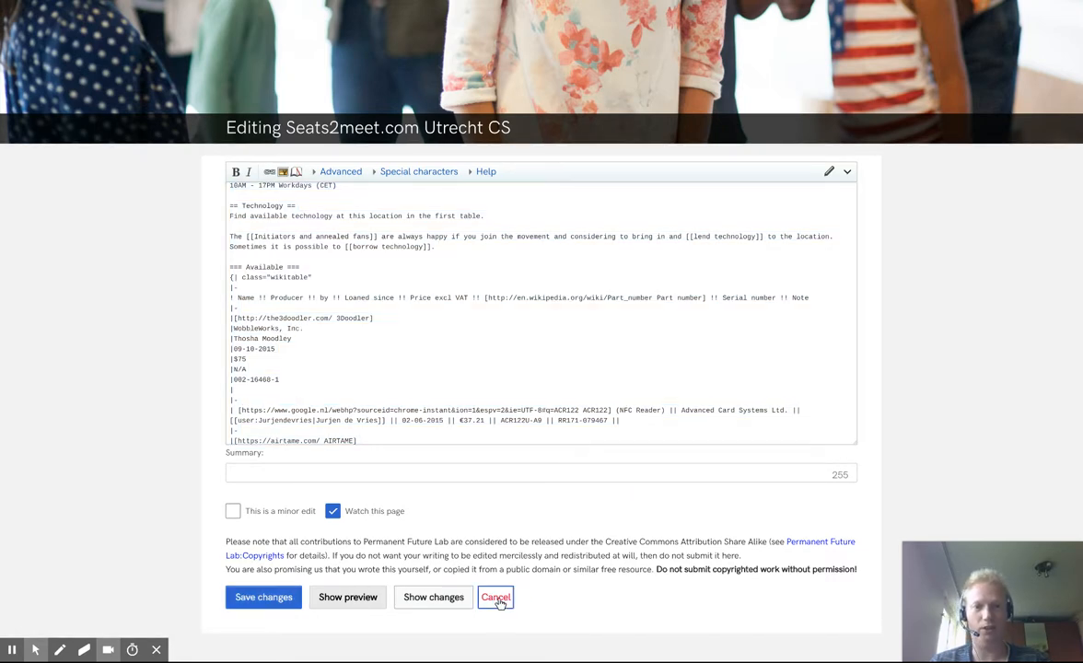
{"action": "left_click", "coordinate": [495, 597]}
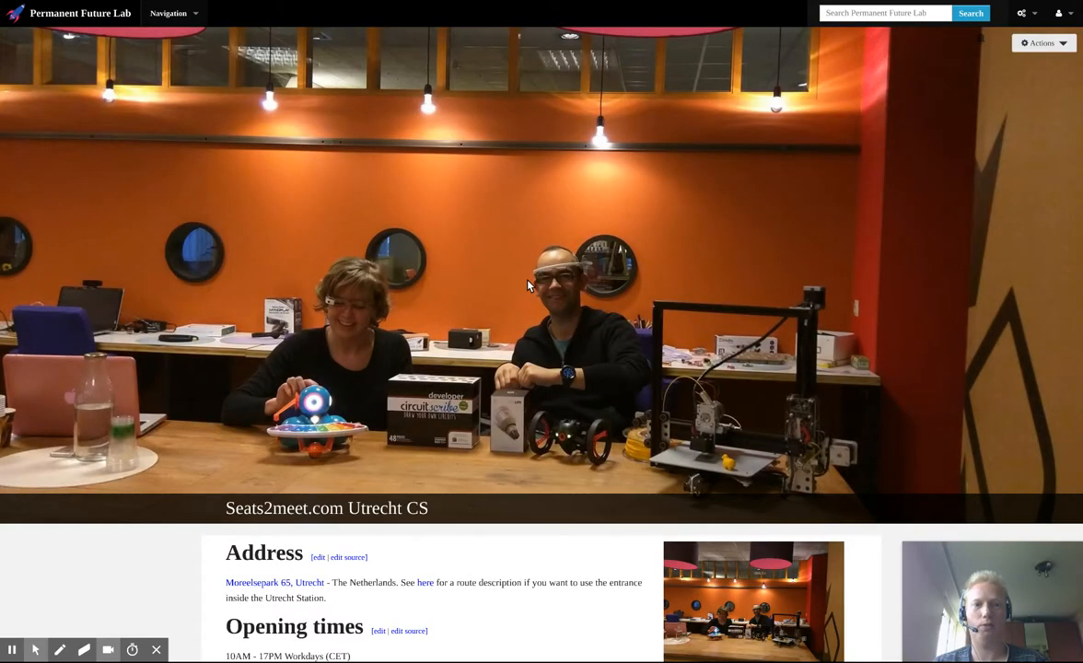
{"action": "scroll", "scroll_direction": "down", "scroll_amount": 3}
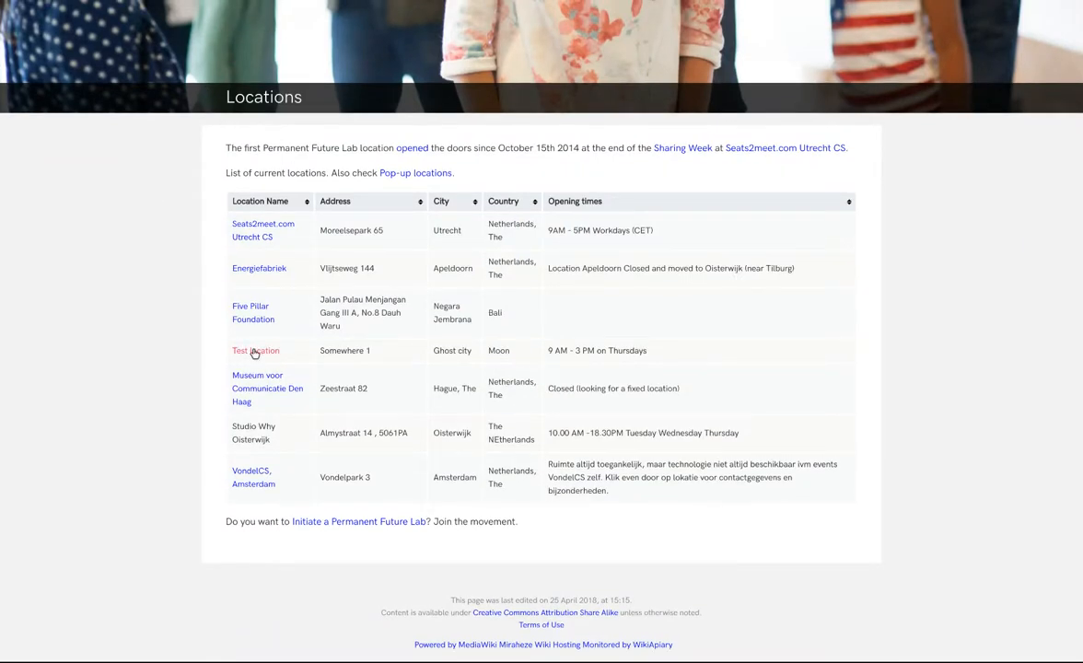
Step: Create the Test location page from the red link with the copied wikitext and save it
{"action": "left_click", "coordinate": [254, 350]}
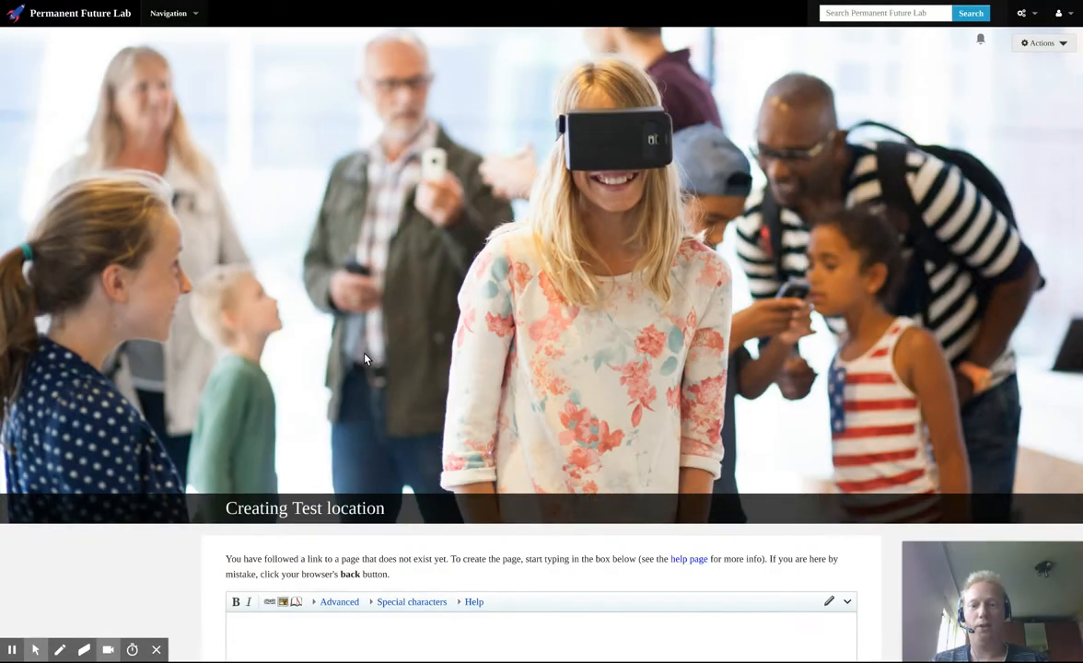
{"action": "scroll", "scroll_direction": "down", "scroll_amount": 3}
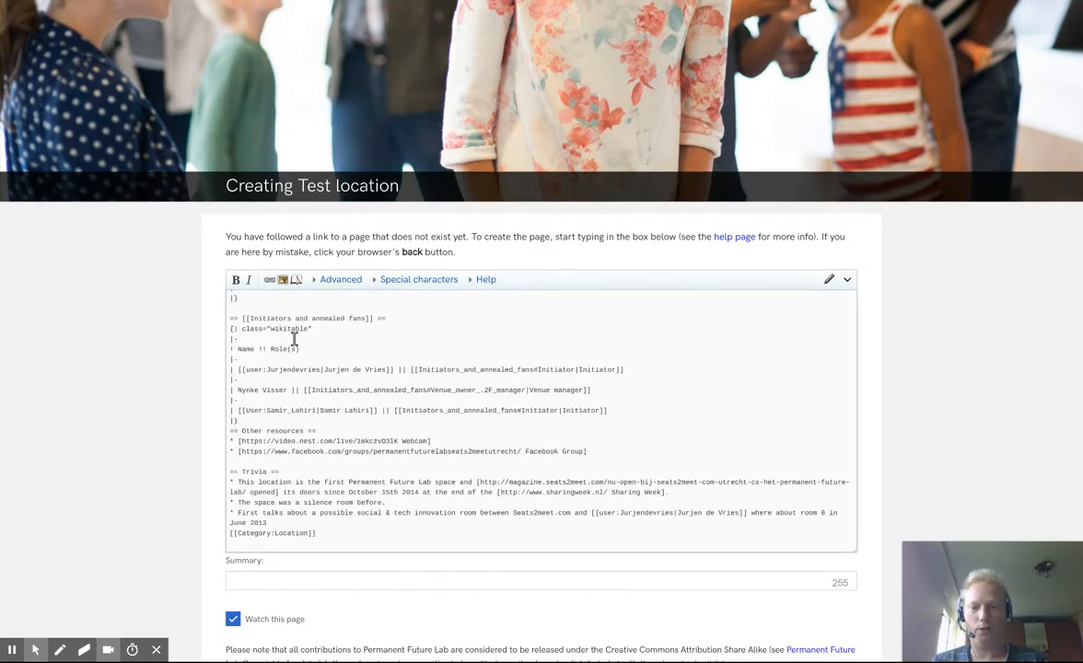
{"action": "scroll", "scroll_direction": "down", "scroll_amount": 3}
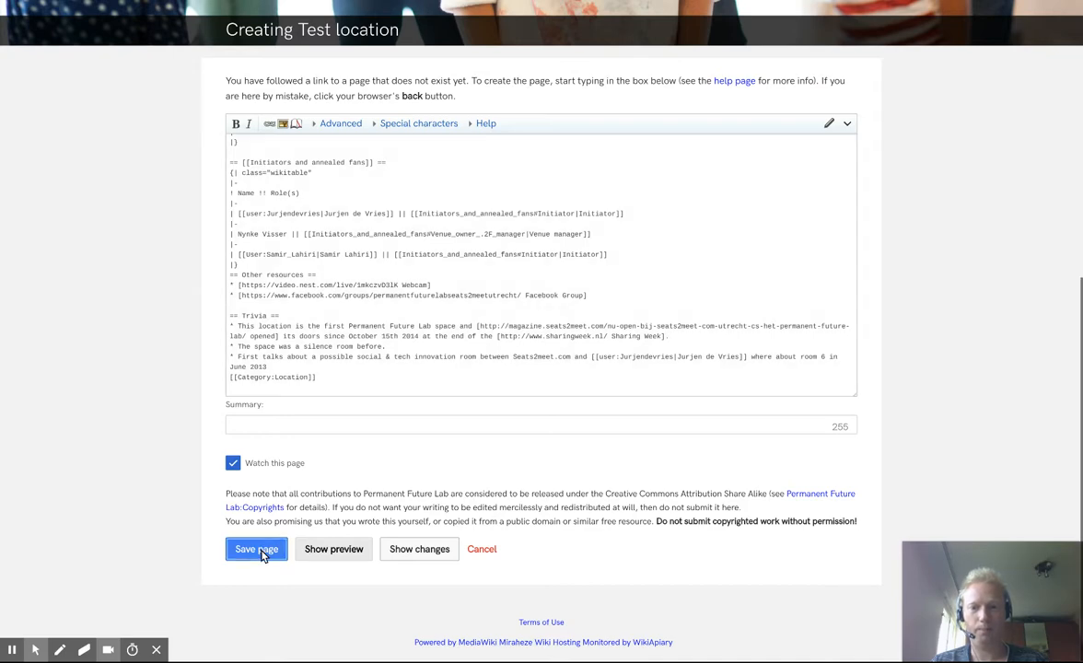
{"action": "left_click", "coordinate": [256, 549]}
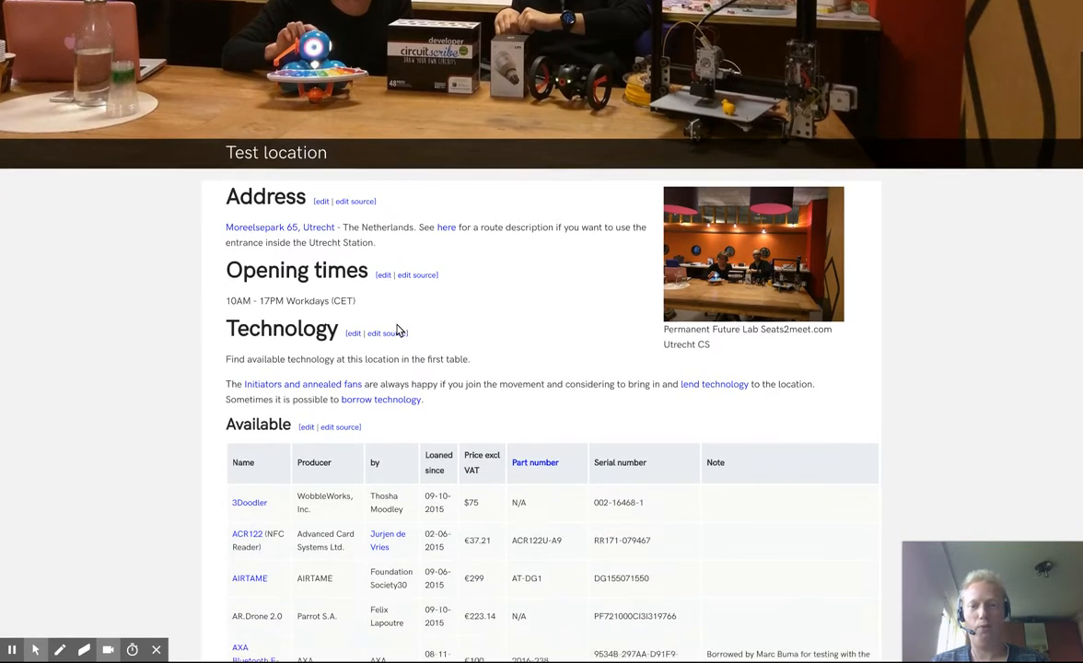
Step: Review the saved Test location page's Address, Opening times and Technology sections
{"action": "scroll", "scroll_direction": "down", "scroll_amount": 3}
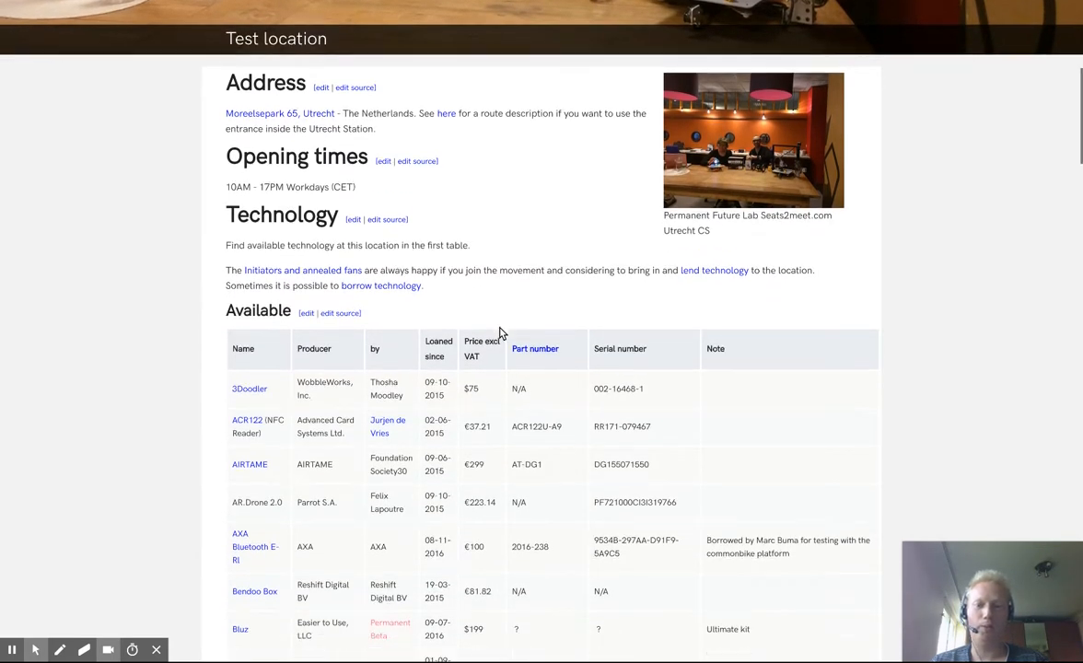
{"action": "scroll", "scroll_direction": "up", "scroll_amount": 3}
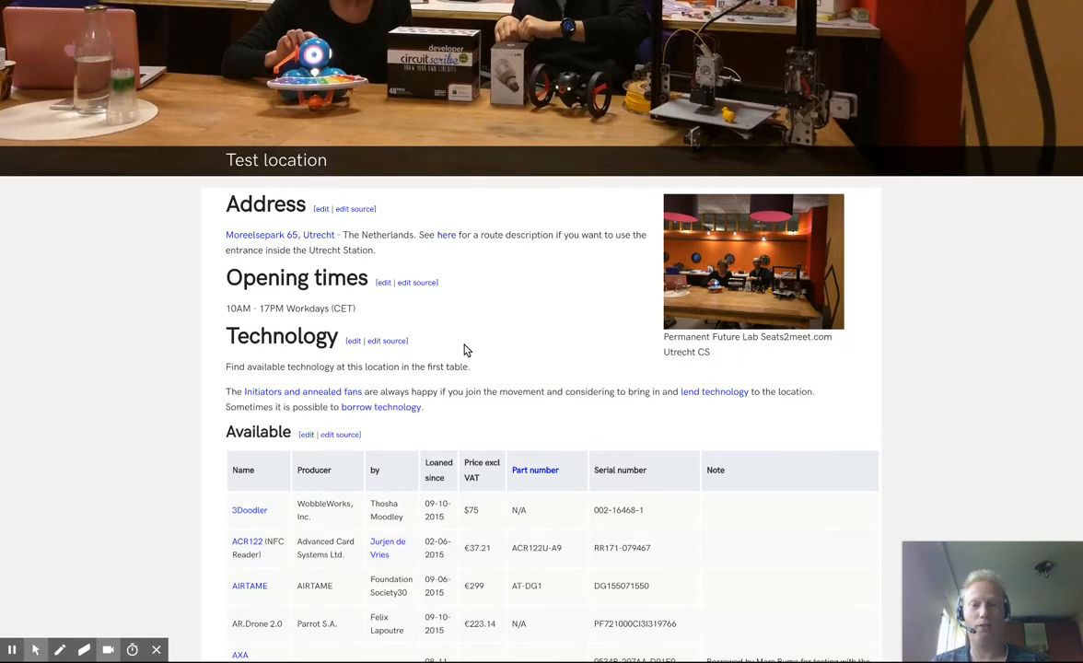
{"action": "left_click", "coordinate": [1057, 11]}
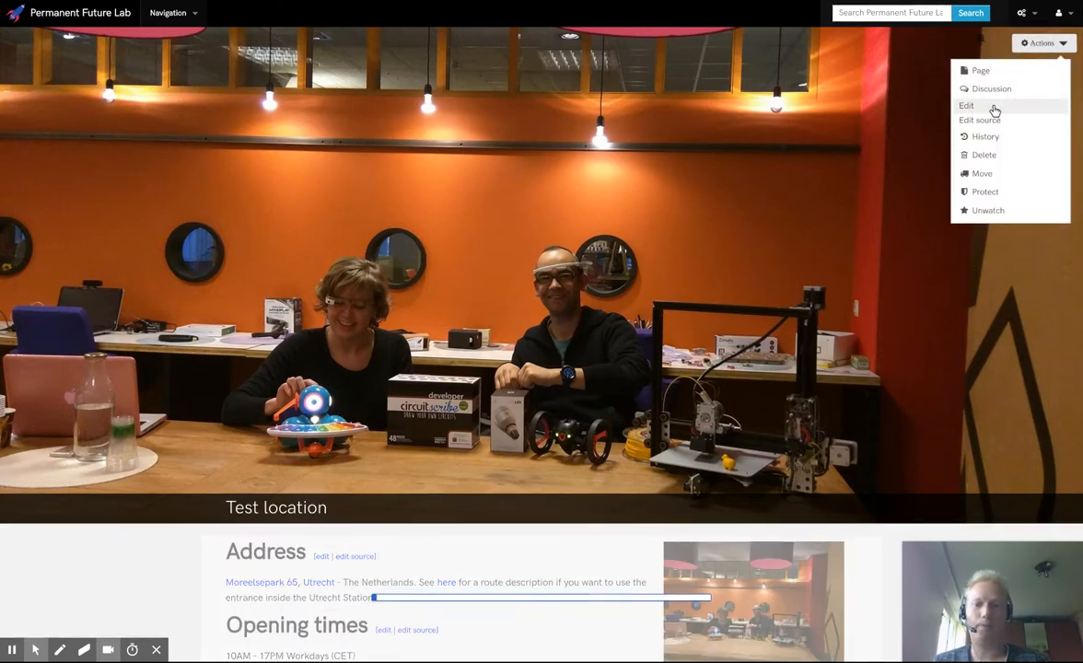
Step: Replace the old Utrecht address with 'Test address' and remove the leftover link
{"action": "left_click", "coordinate": [967, 105]}
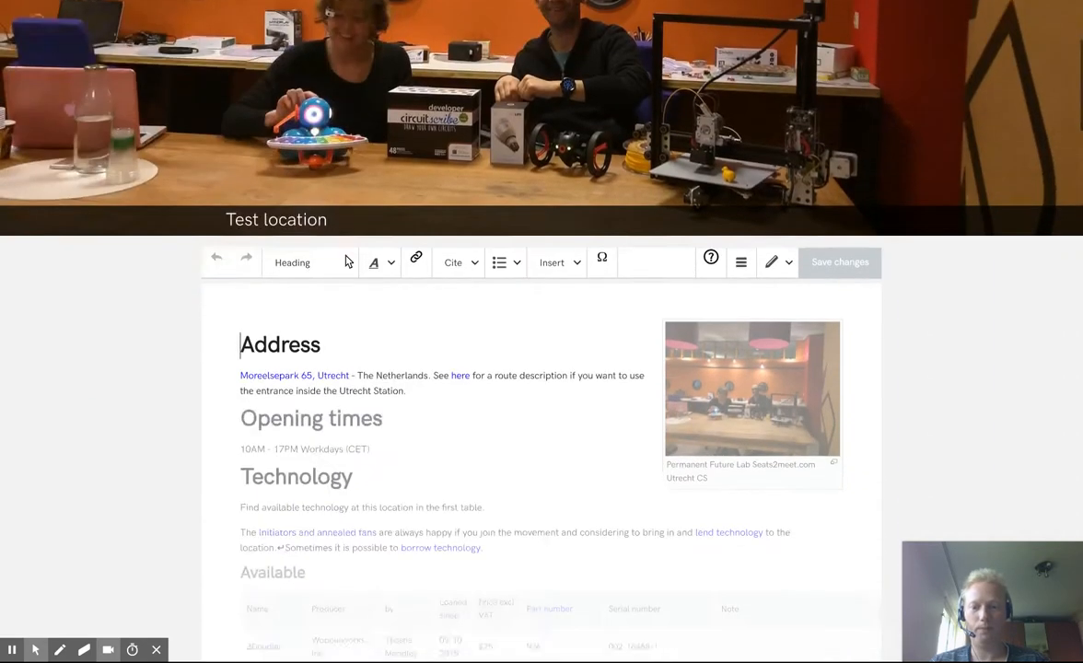
{"action": "scroll", "scroll_direction": "down", "scroll_amount": 3}
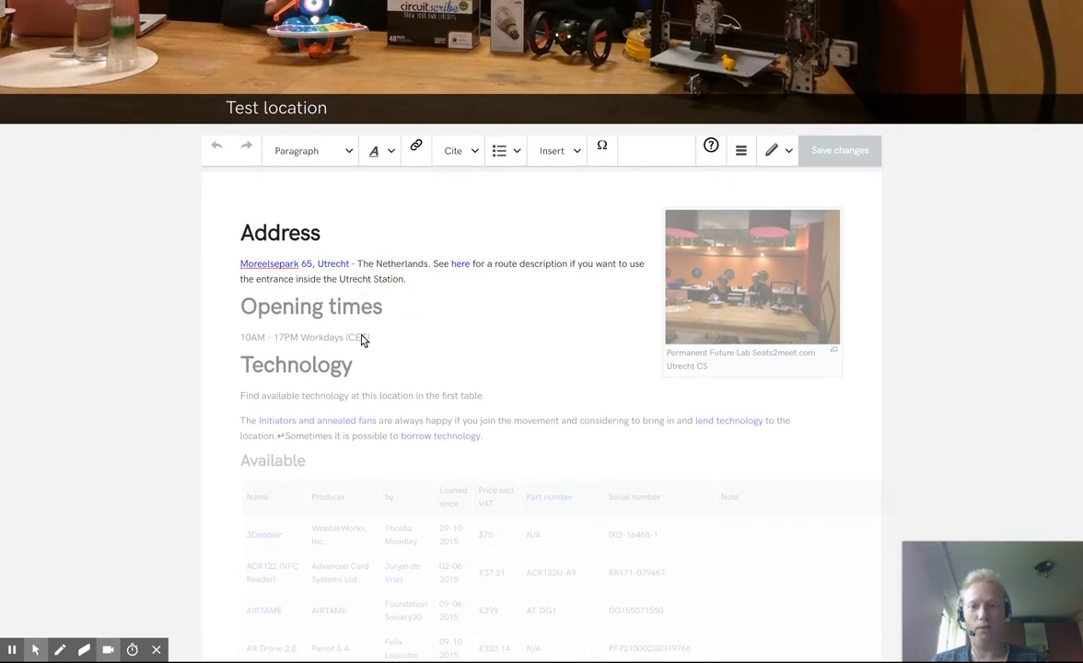
{"action": "left_click", "coordinate": [409, 280]}
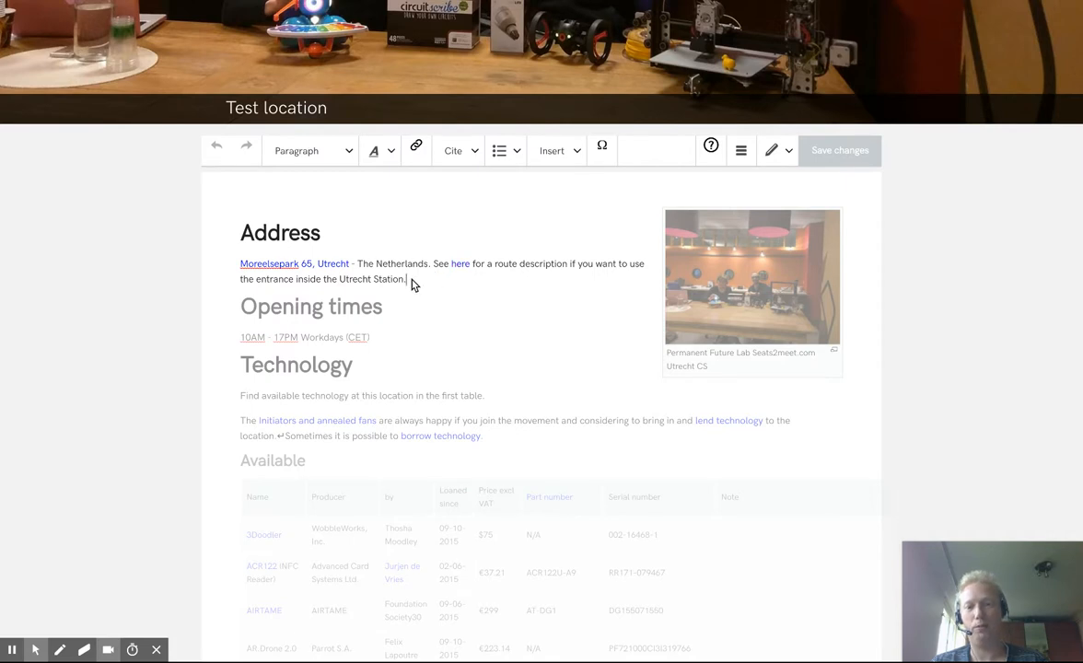
{"action": "left_click_drag", "start_coordinate": [240, 225], "coordinate": [407, 280]}
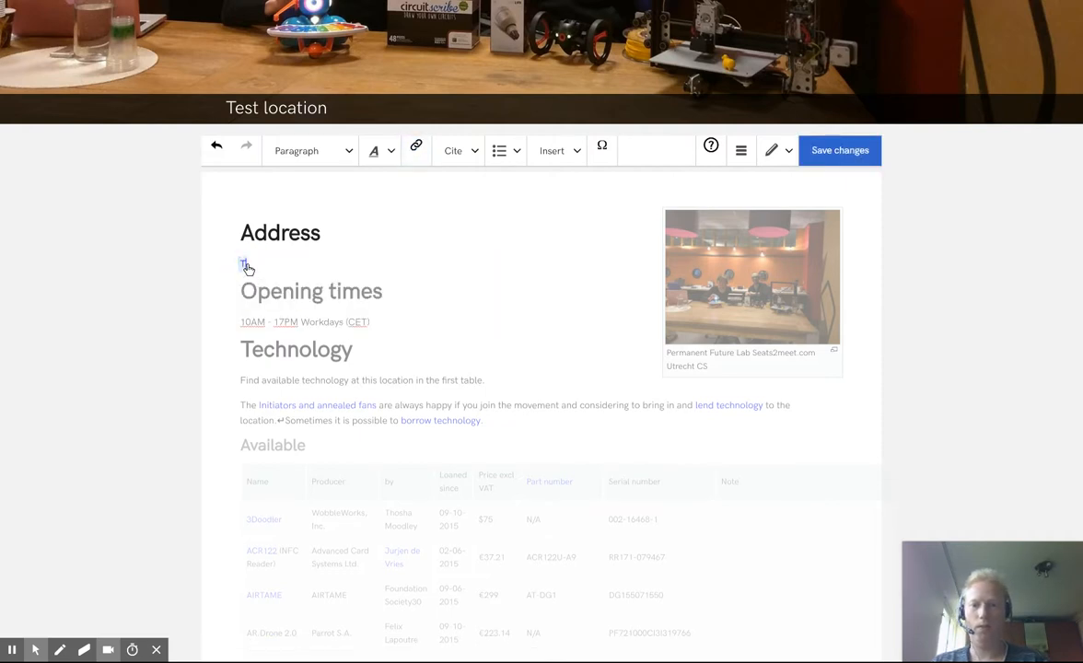
{"action": "left_click", "coordinate": [265, 264]}
{"action": "type", "text": "est address."}
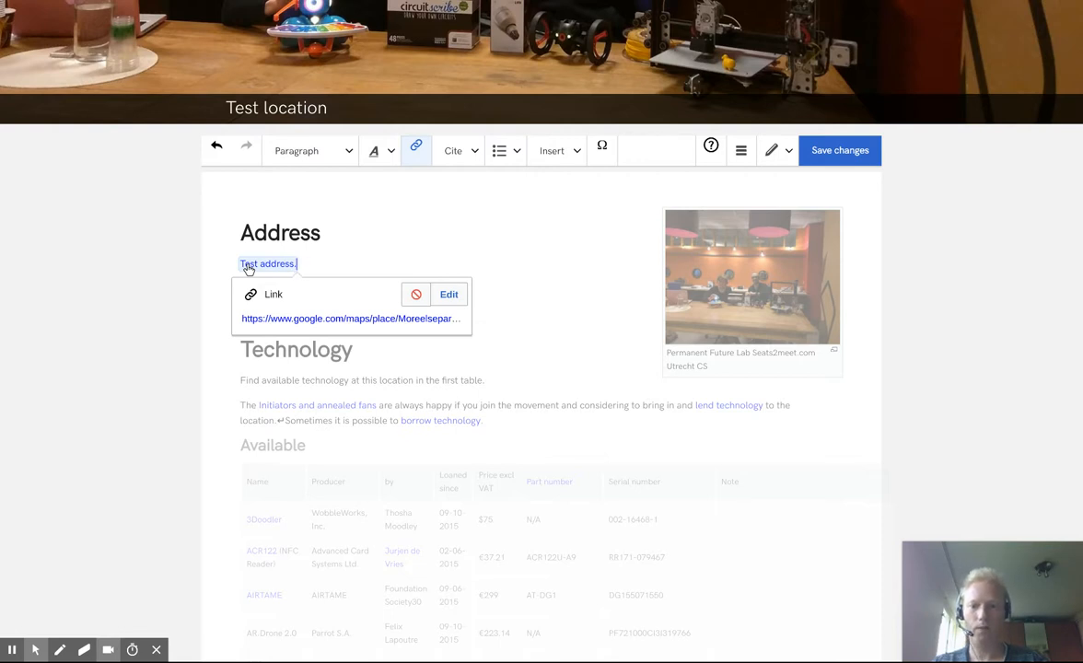
{"action": "left_click", "coordinate": [313, 265]}
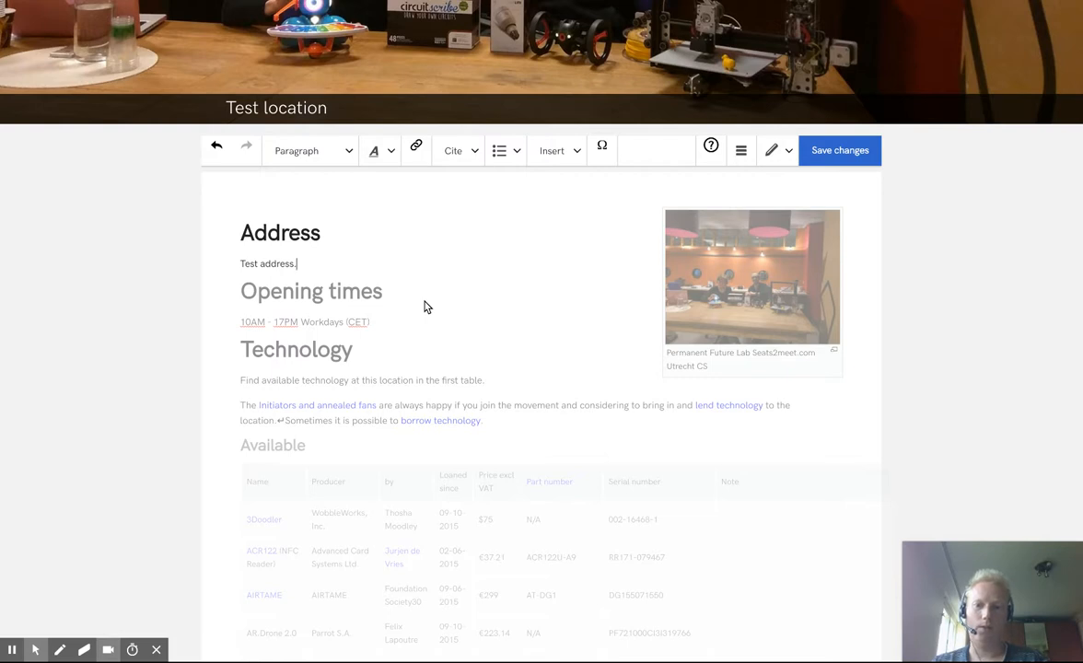
Step: Complete the address as 'Ghost City, Moon. Find it on Google Maps.'
{"action": "type", "text": ", Ghosty"}
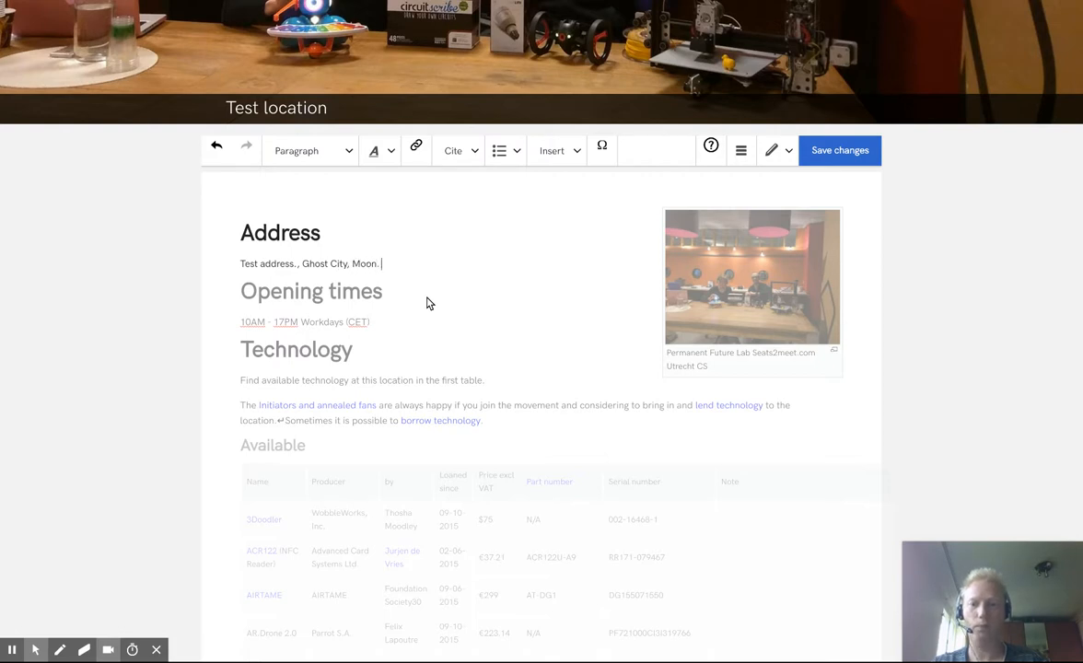
{"action": "type", "text": "Find it on G"}
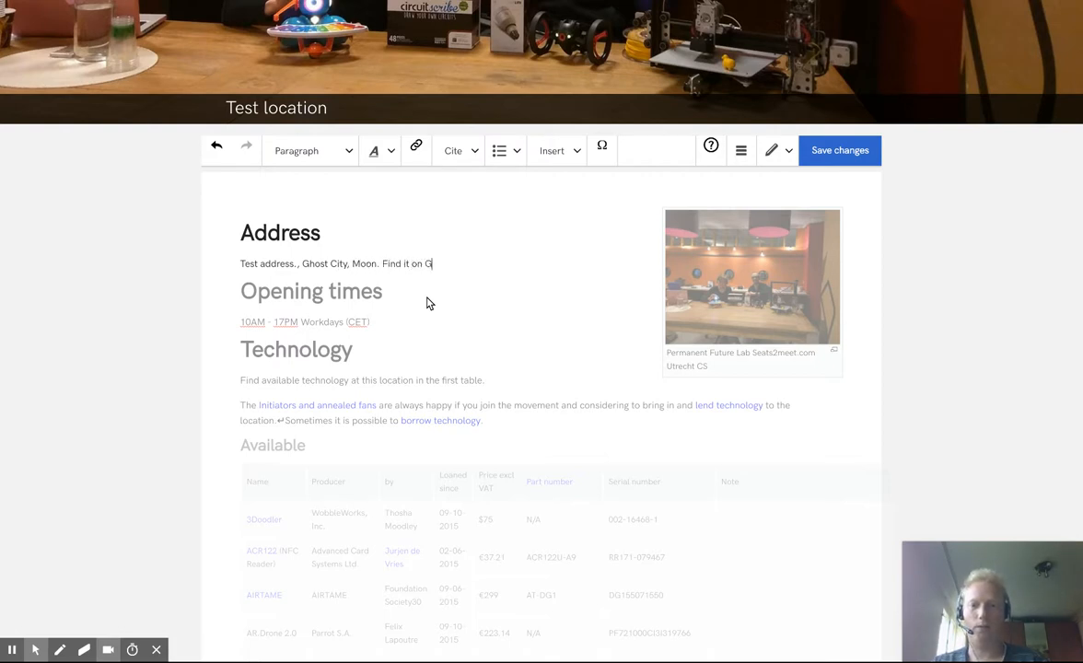
{"action": "type", "text": "oogle Maps."}
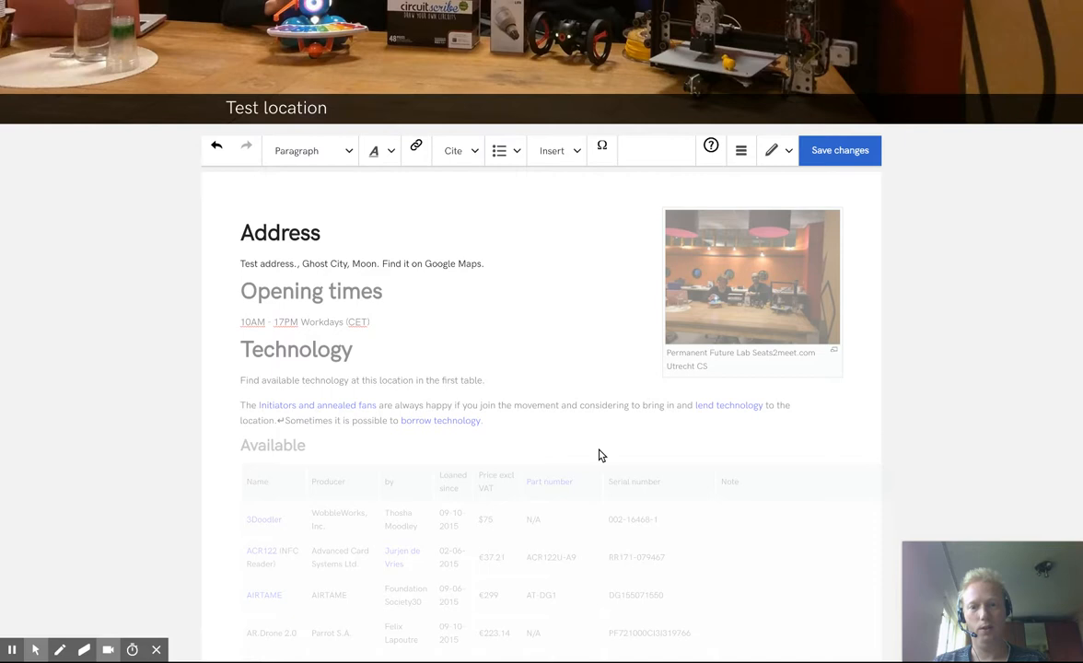
{"action": "double_click", "coordinate": [251, 321]}
{"action": "type", "text": "Thu"}
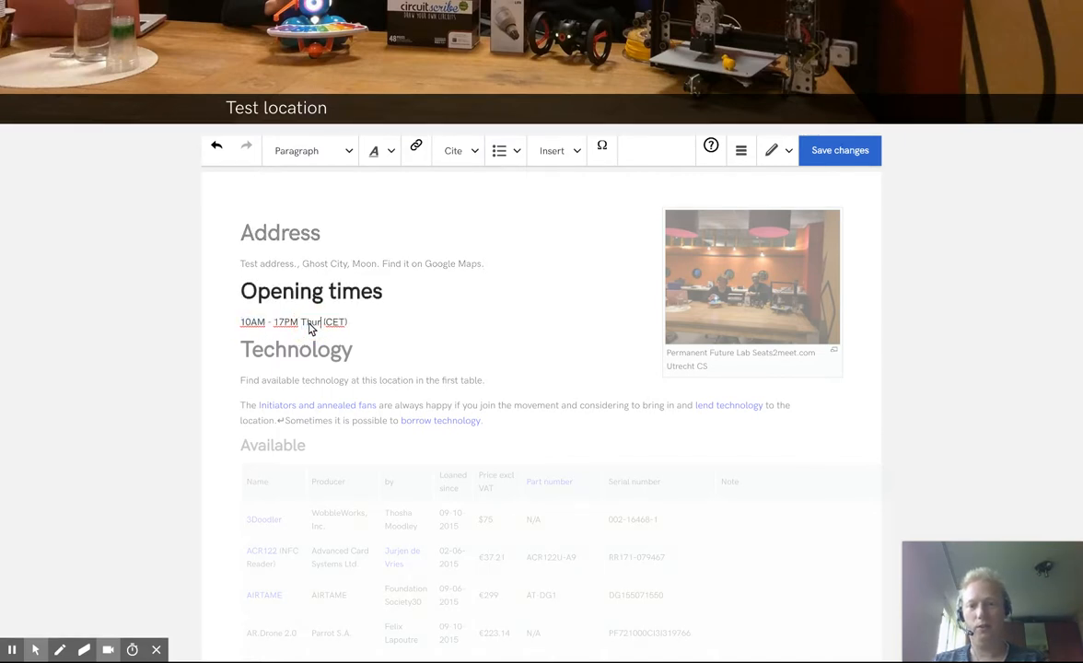
Step: Change the opening times to read 10AM - 16PM Thursdays (CET)
{"action": "type", "text": "sday"}
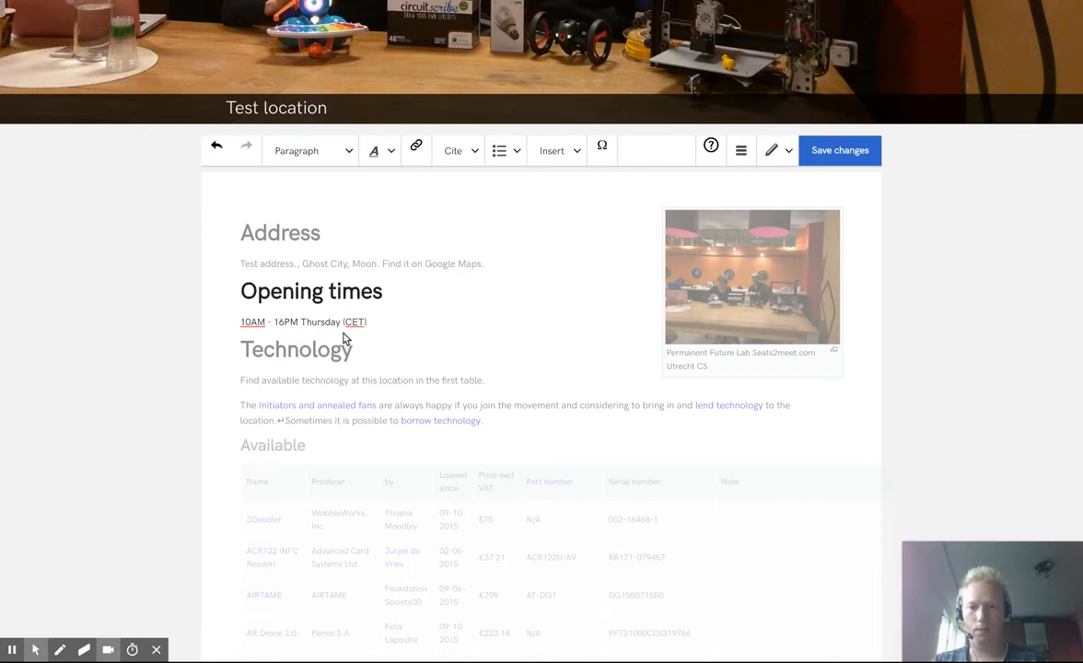
{"action": "type", "text": "s"}
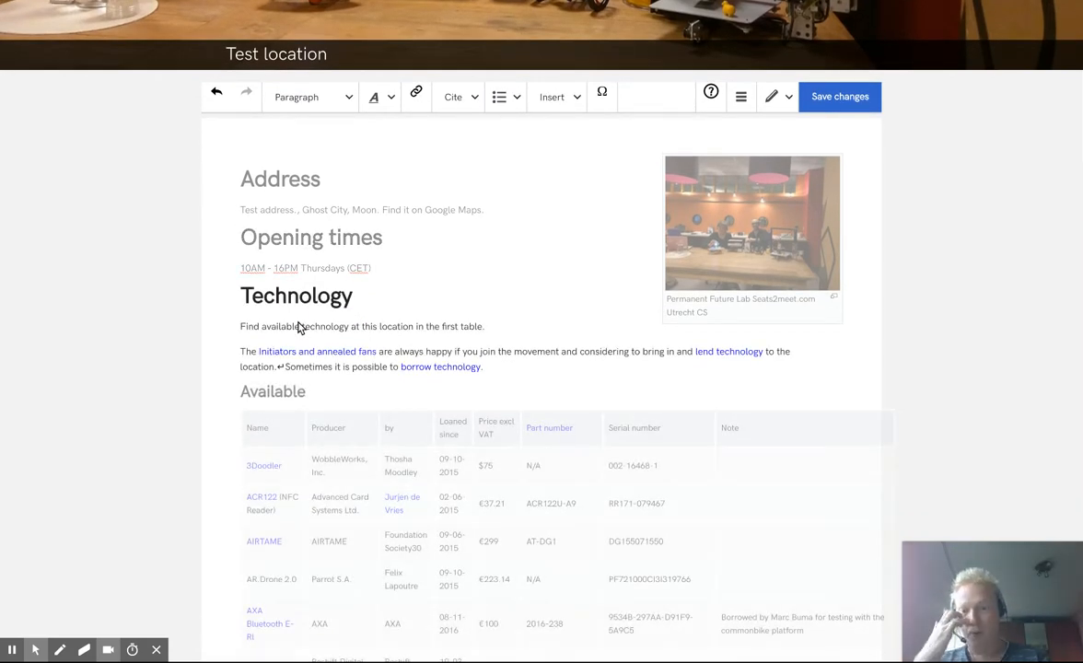
{"action": "scroll", "scroll_direction": "down", "scroll_amount": 3}
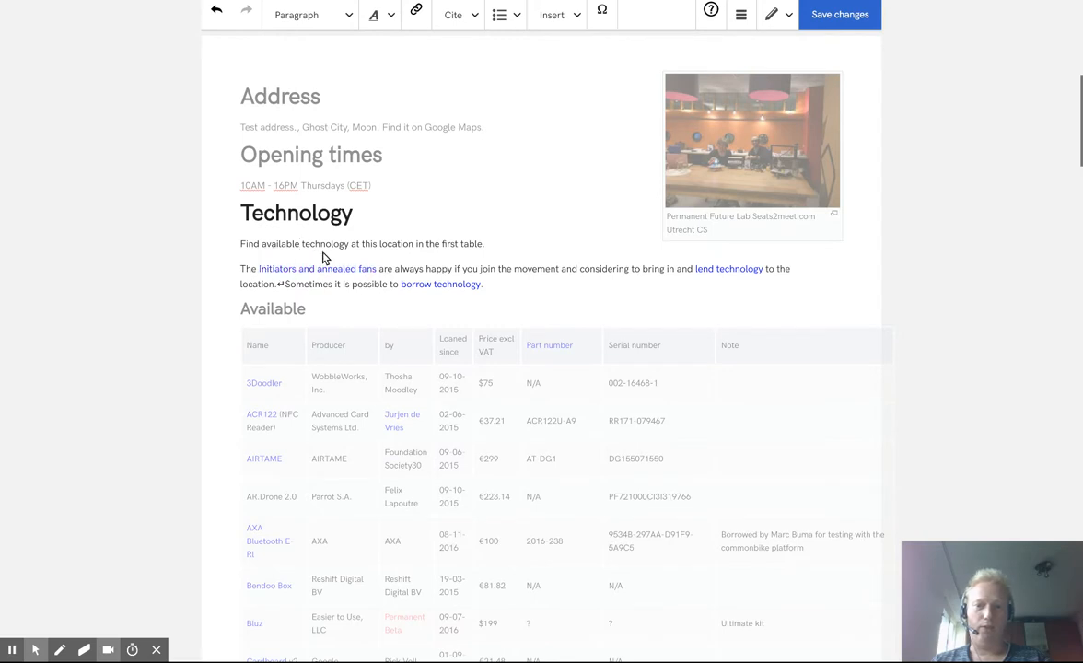
{"action": "mouse_move", "coordinate": [415, 251]}
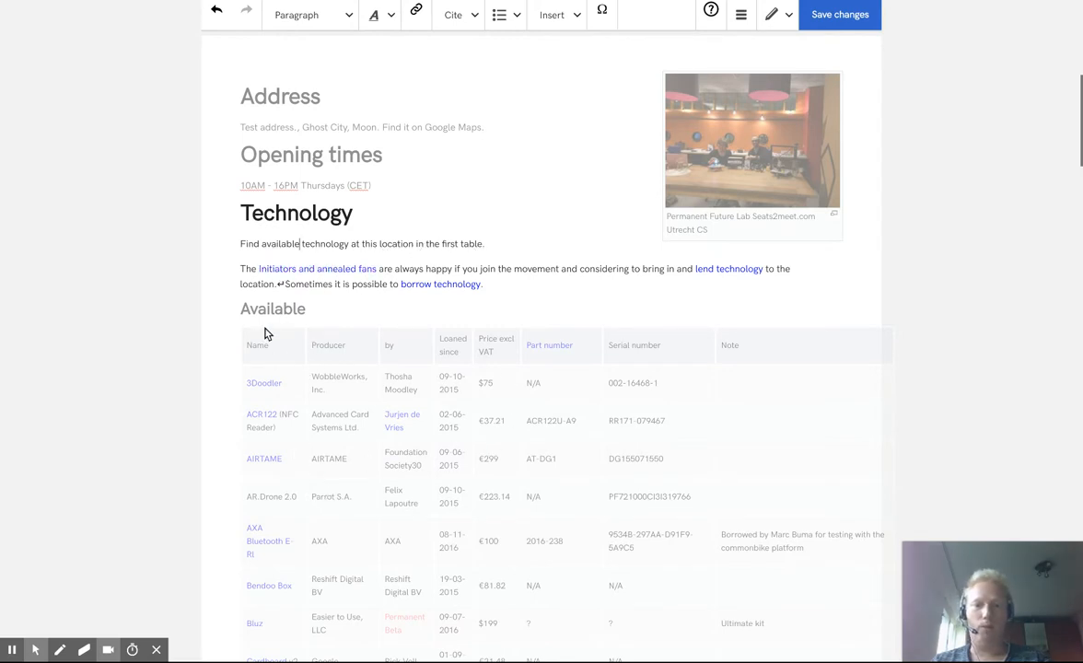
{"action": "mouse_move", "coordinate": [251, 246]}
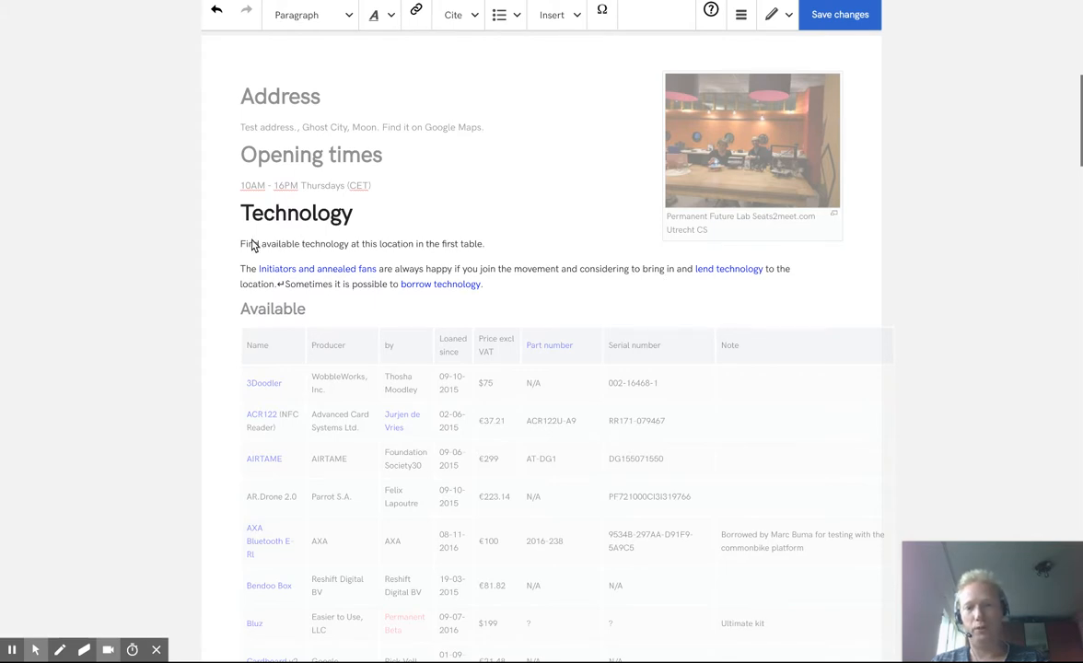
{"action": "mouse_move", "coordinate": [424, 262]}
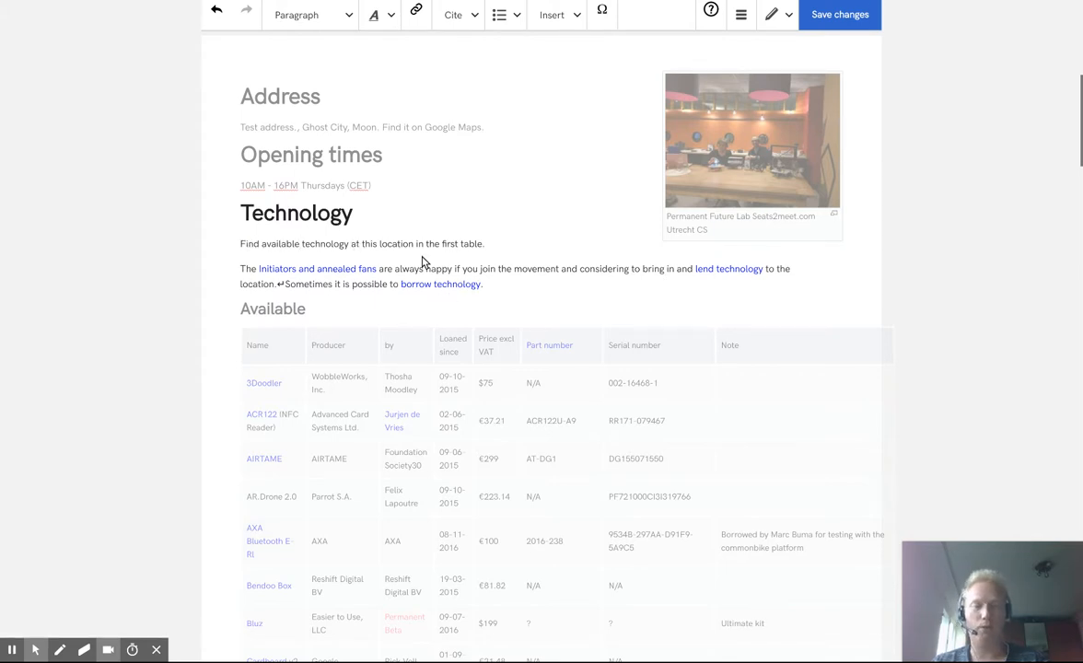
{"action": "scroll", "scroll_direction": "down", "scroll_amount": 3}
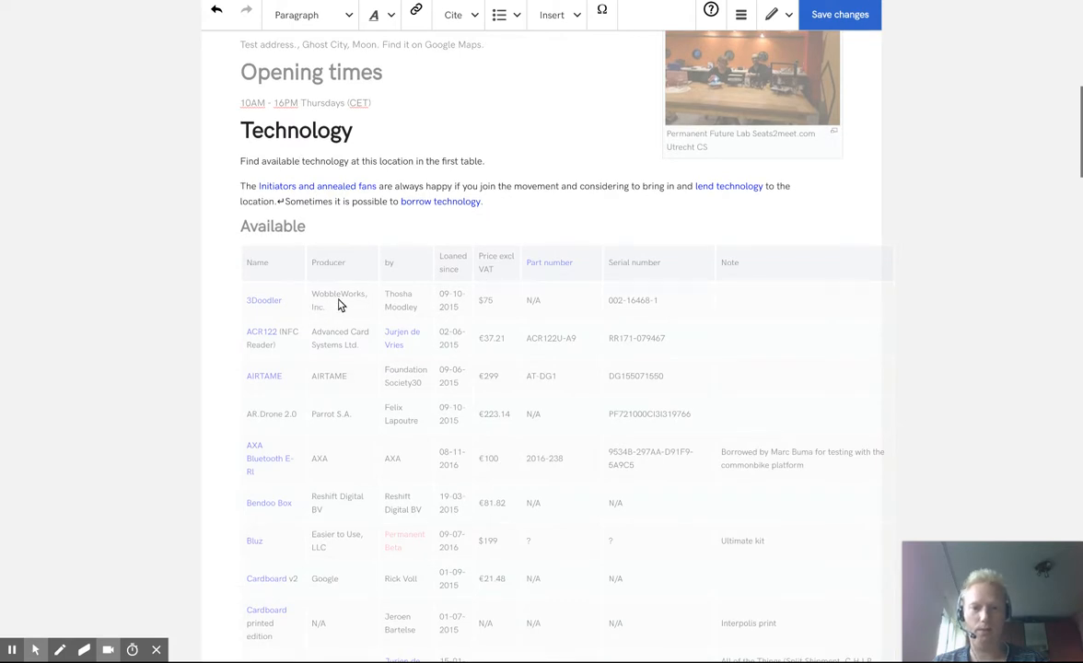
{"action": "left_click", "coordinate": [339, 300]}
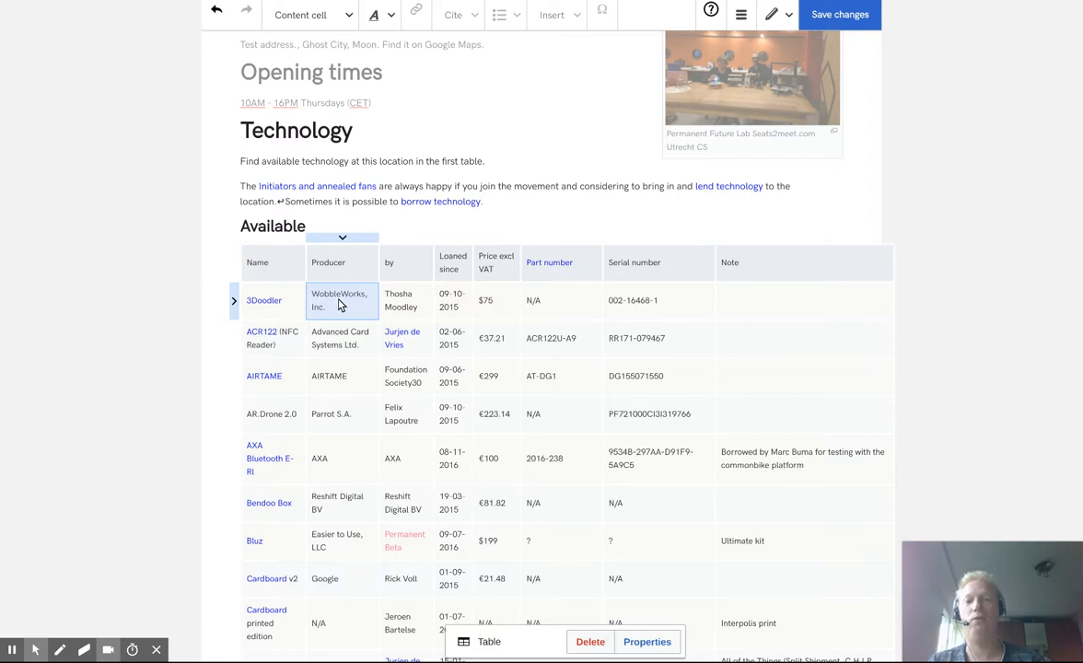
{"action": "mouse_move", "coordinate": [813, 302]}
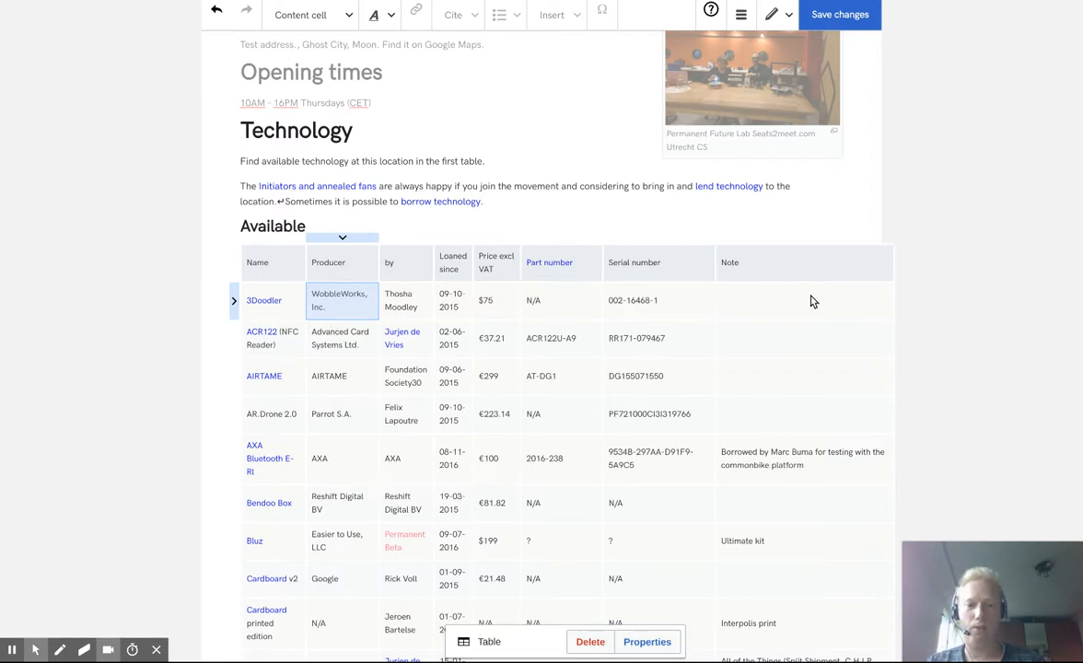
{"action": "scroll", "scroll_direction": "down", "scroll_amount": 3}
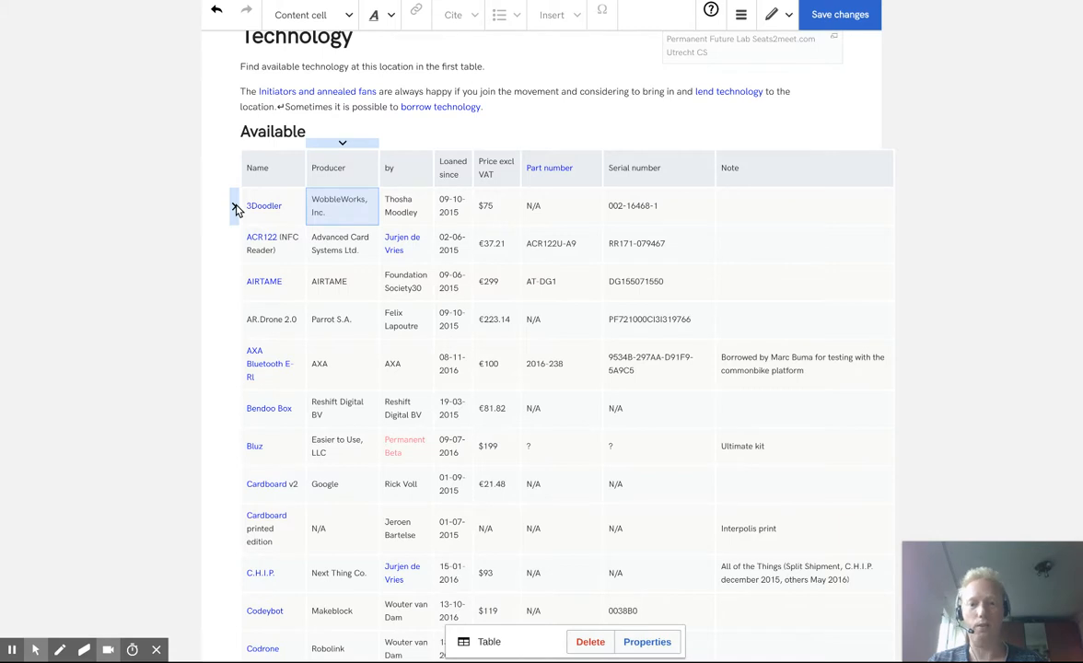
{"action": "left_click", "coordinate": [235, 206]}
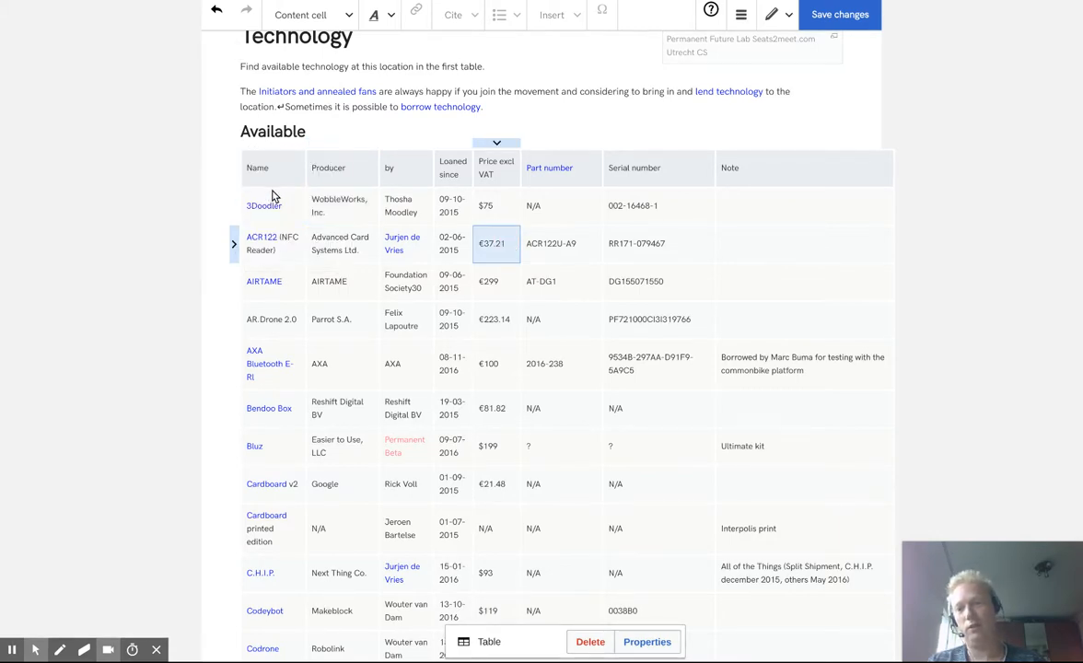
{"action": "scroll", "scroll_direction": "down", "scroll_amount": 3}
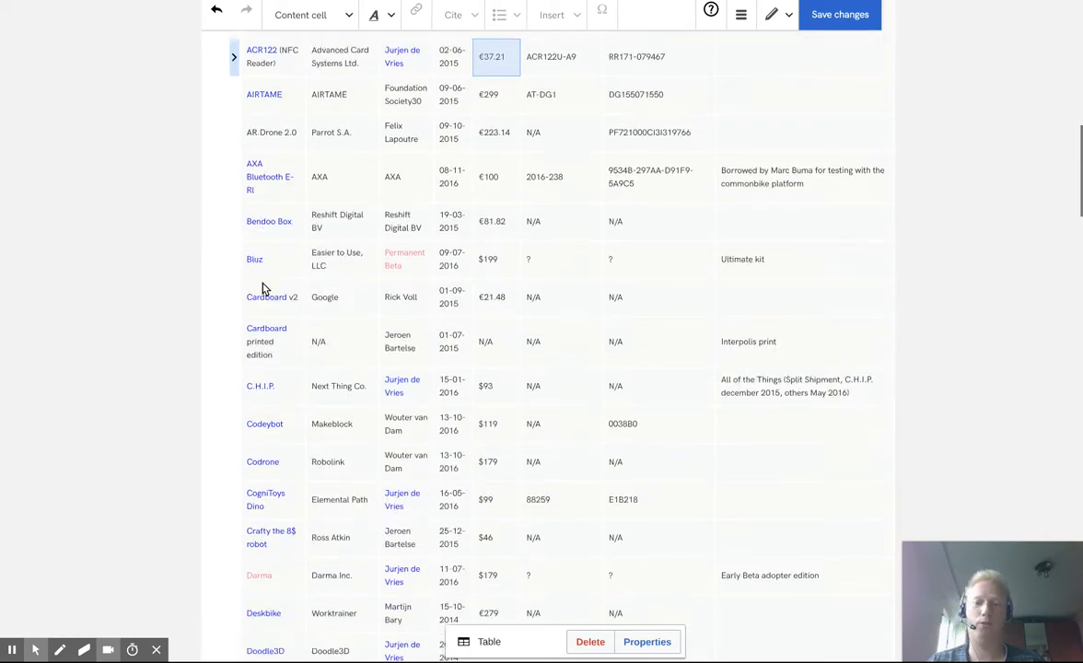
{"action": "scroll", "scroll_direction": "down", "scroll_amount": 3}
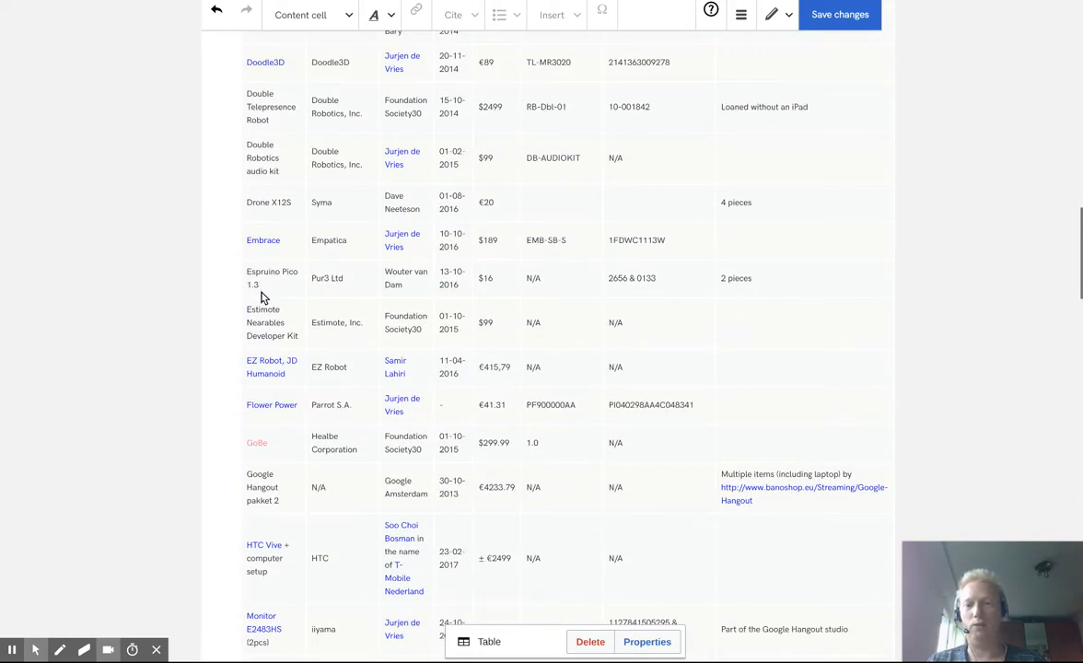
{"action": "scroll", "scroll_direction": "up", "scroll_amount": 3}
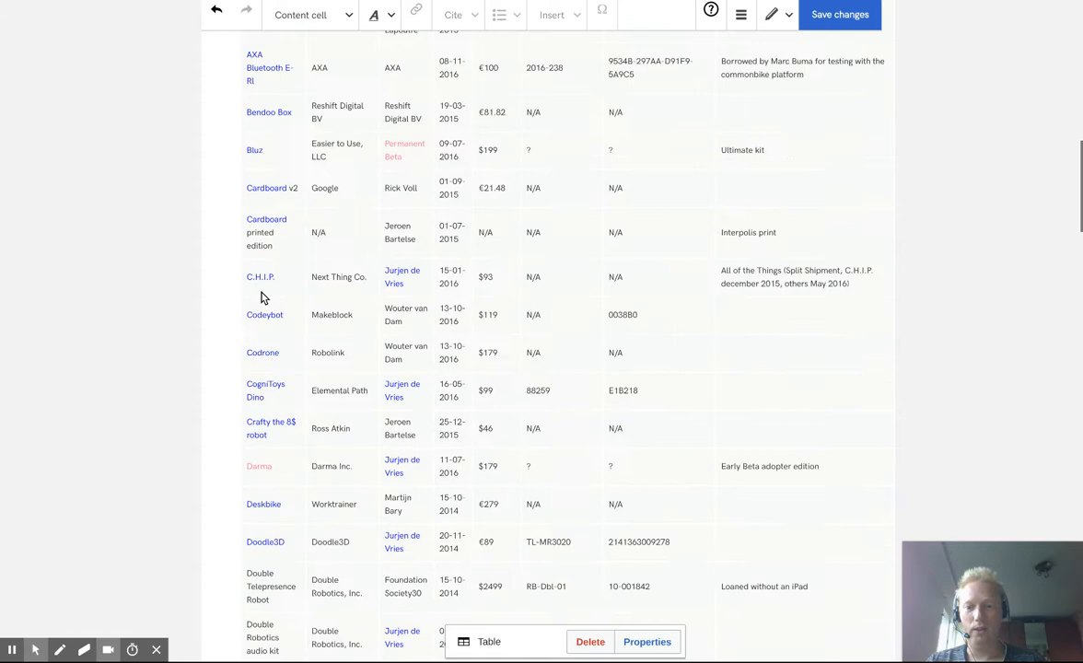
{"action": "scroll", "scroll_direction": "down", "scroll_amount": 3}
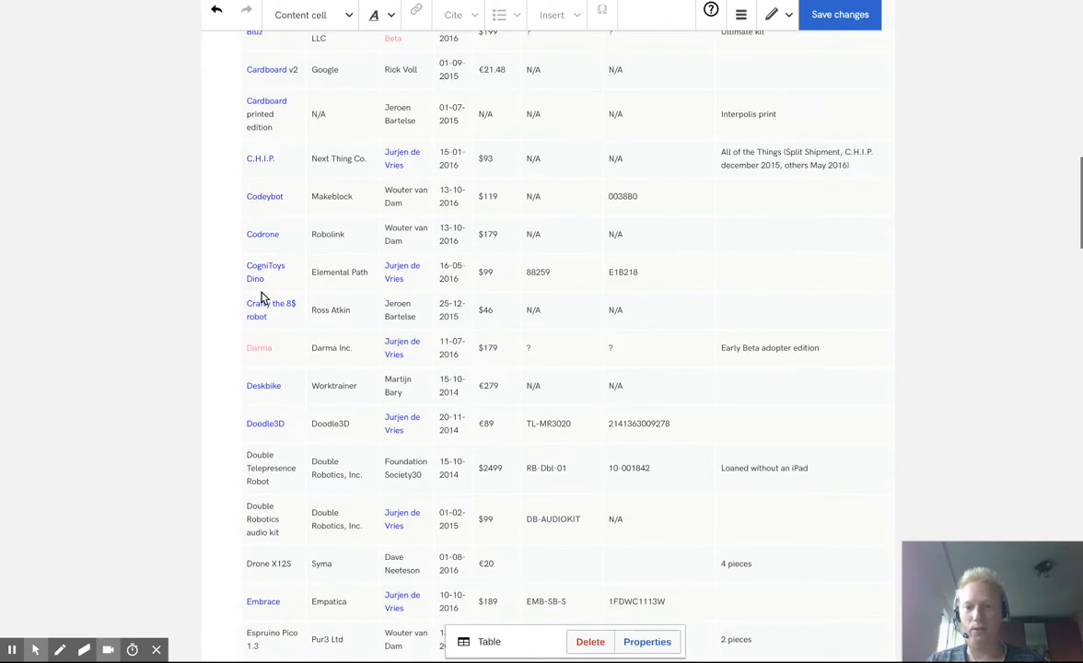
{"action": "scroll", "scroll_direction": "down", "scroll_amount": 3}
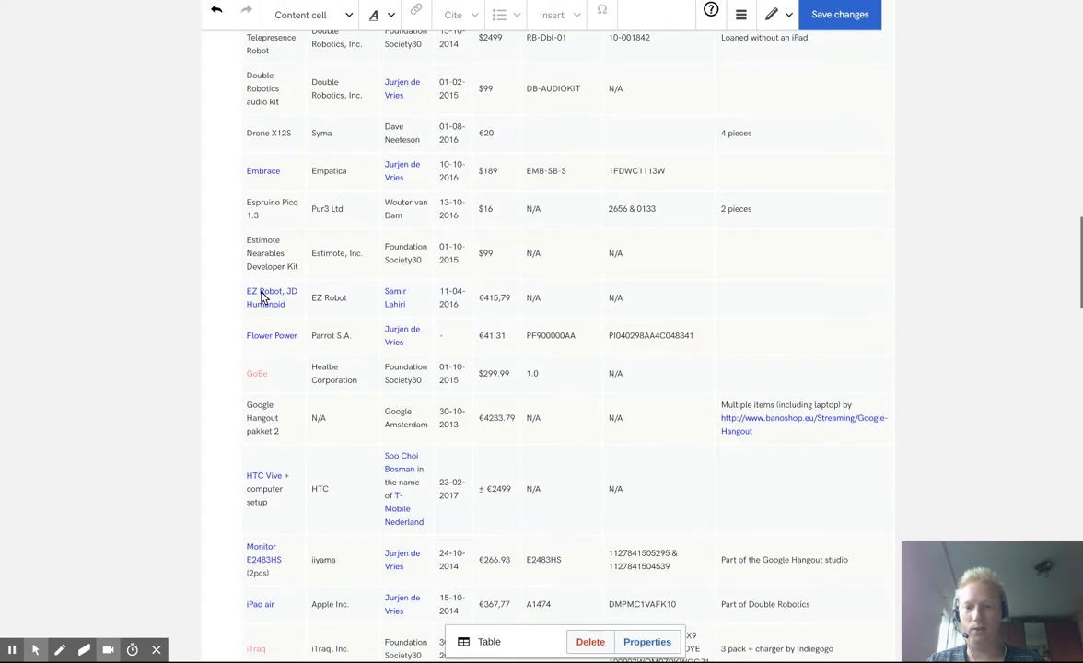
{"action": "scroll", "scroll_direction": "down", "scroll_amount": 3}
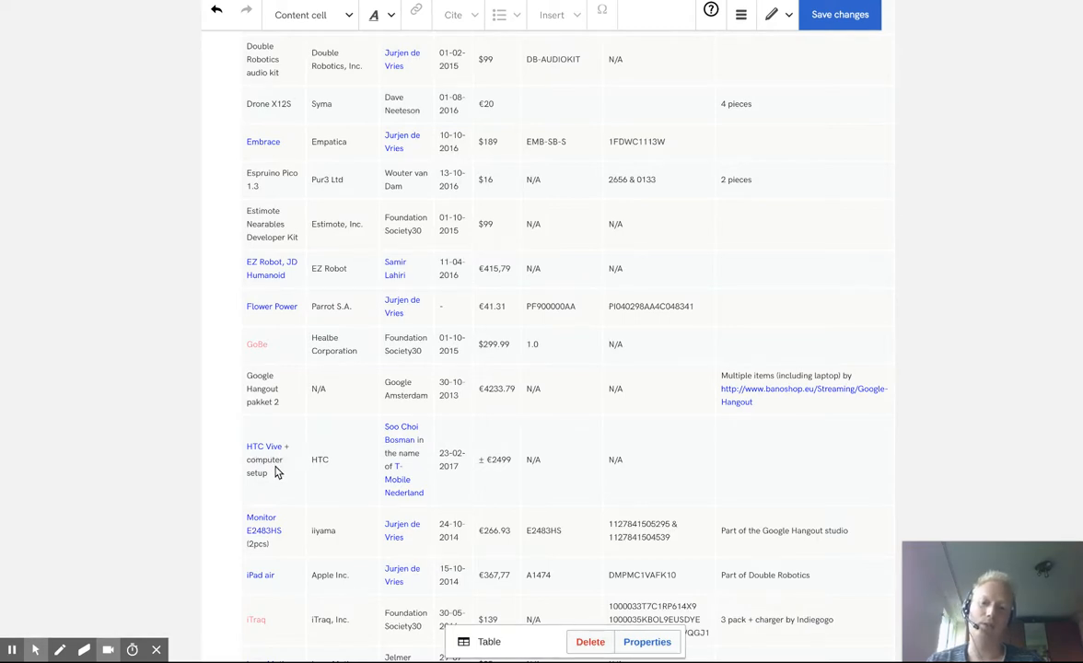
{"action": "left_click", "coordinate": [267, 460]}
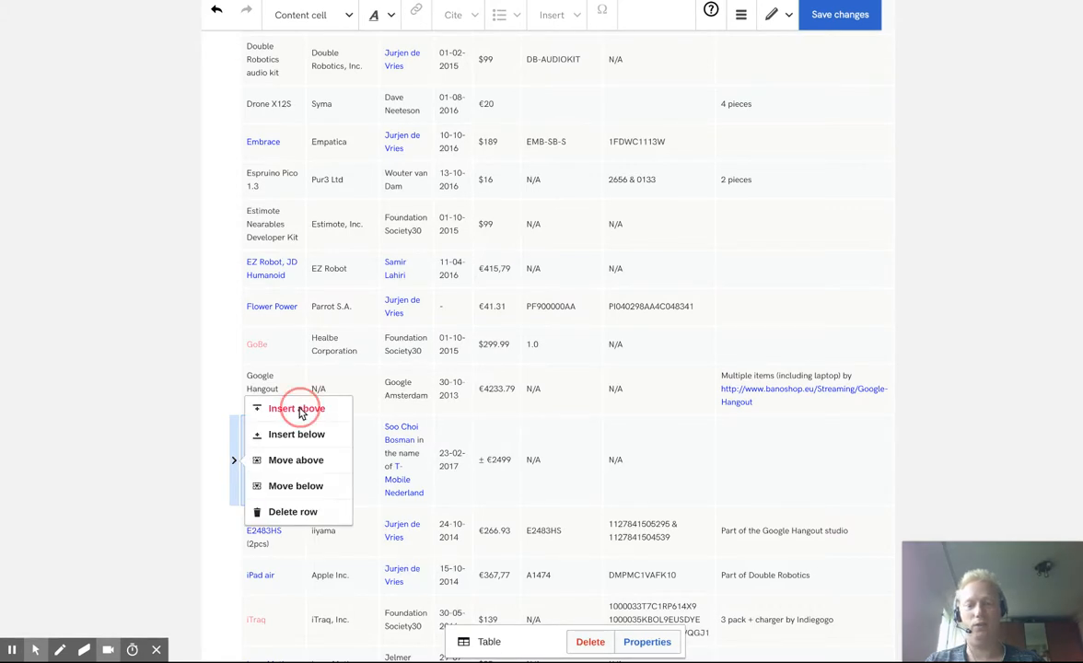
Step: Insert a new Available row for HTC Vive by HTC with lender Joe Do
{"action": "left_click", "coordinate": [297, 409]}
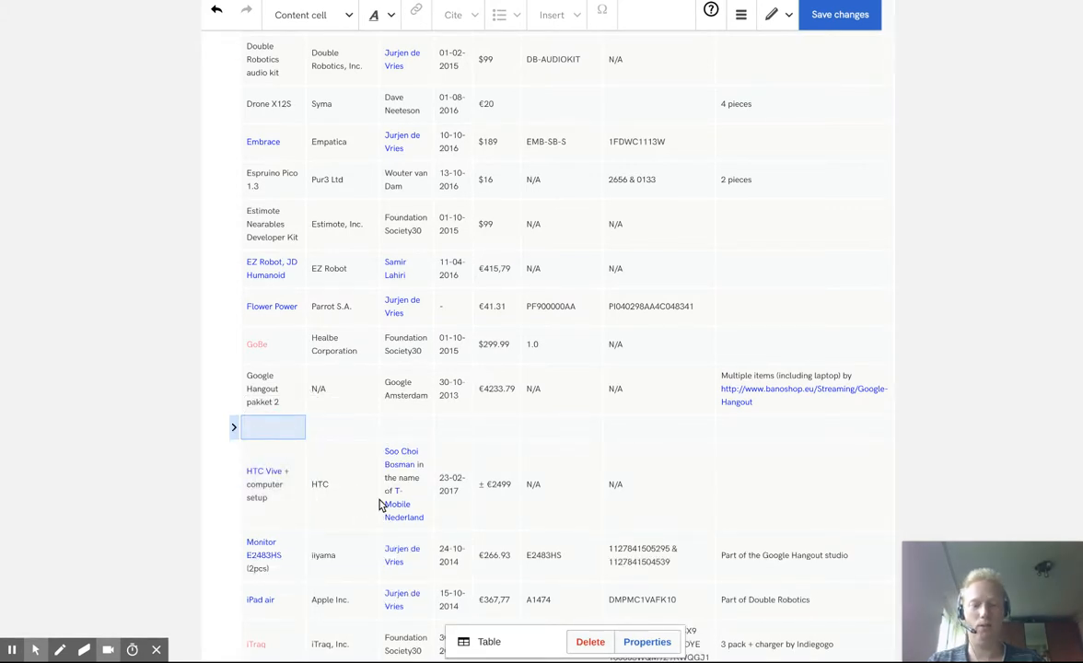
{"action": "type", "text": "HTC Vive"}
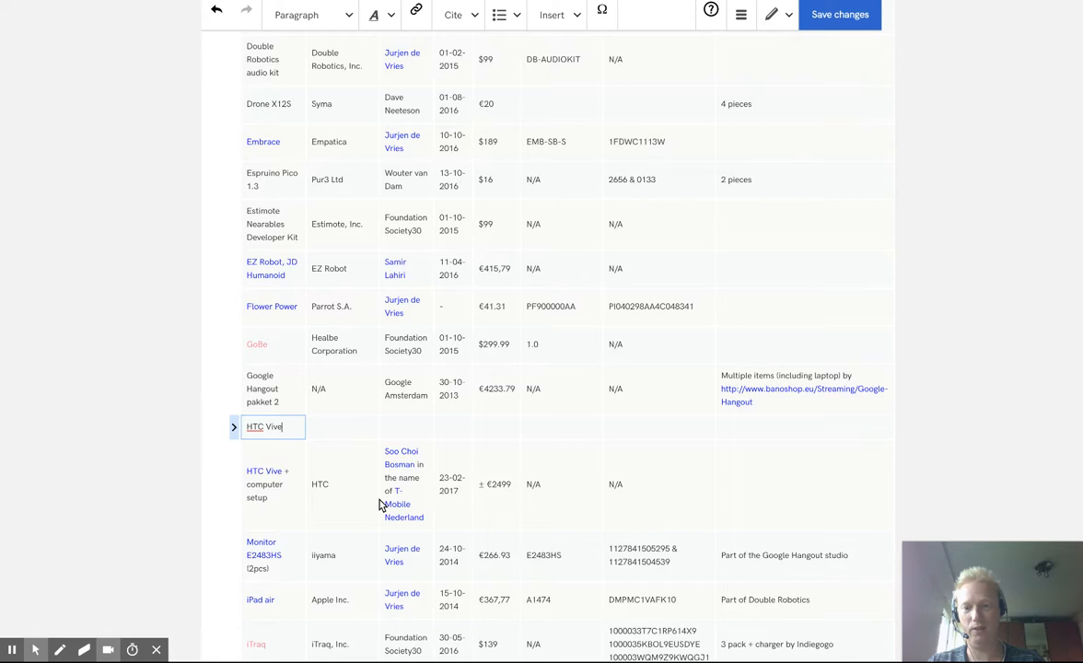
{"action": "left_click", "coordinate": [343, 427]}
{"action": "type", "text": "HTC"}
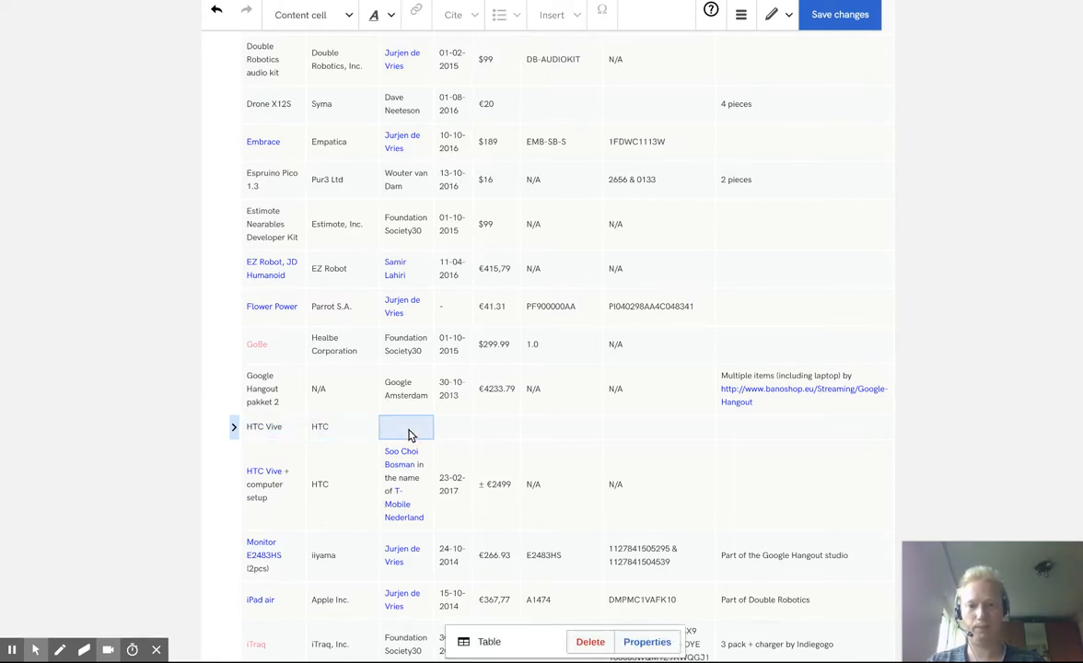
{"action": "mouse_move", "coordinate": [440, 442]}
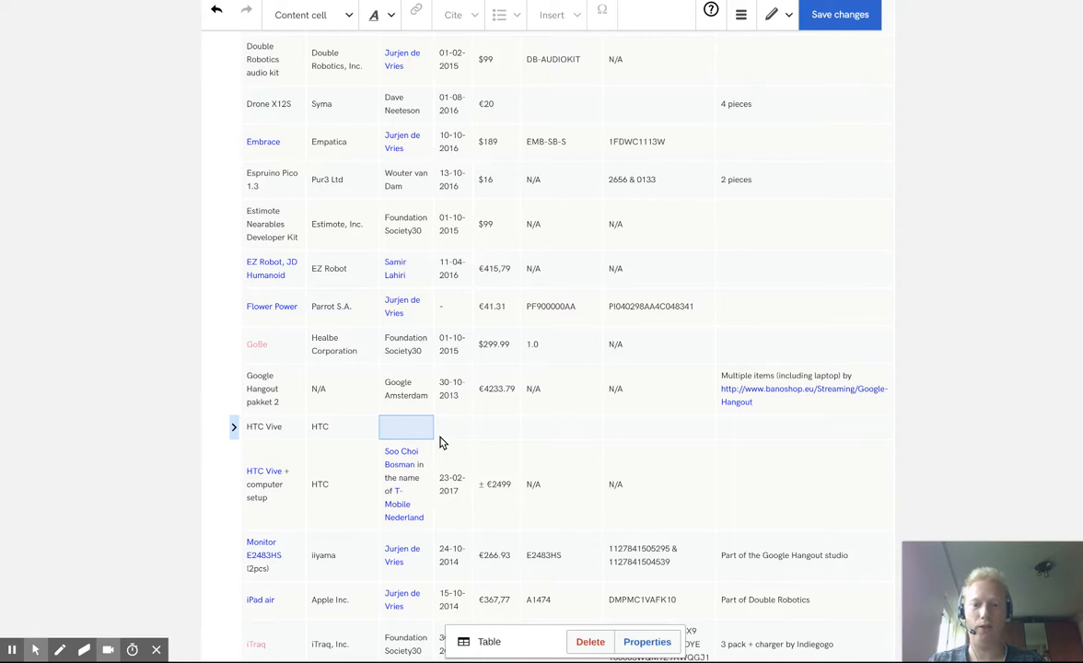
{"action": "type", "text": "Joe Do"}
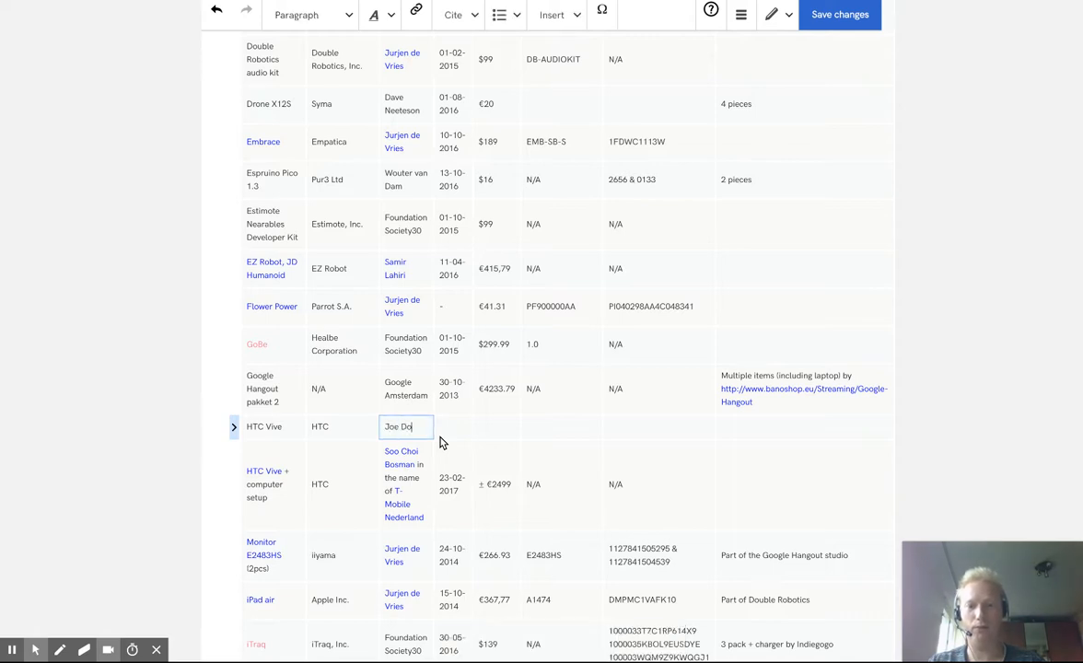
{"action": "left_click", "coordinate": [453, 427]}
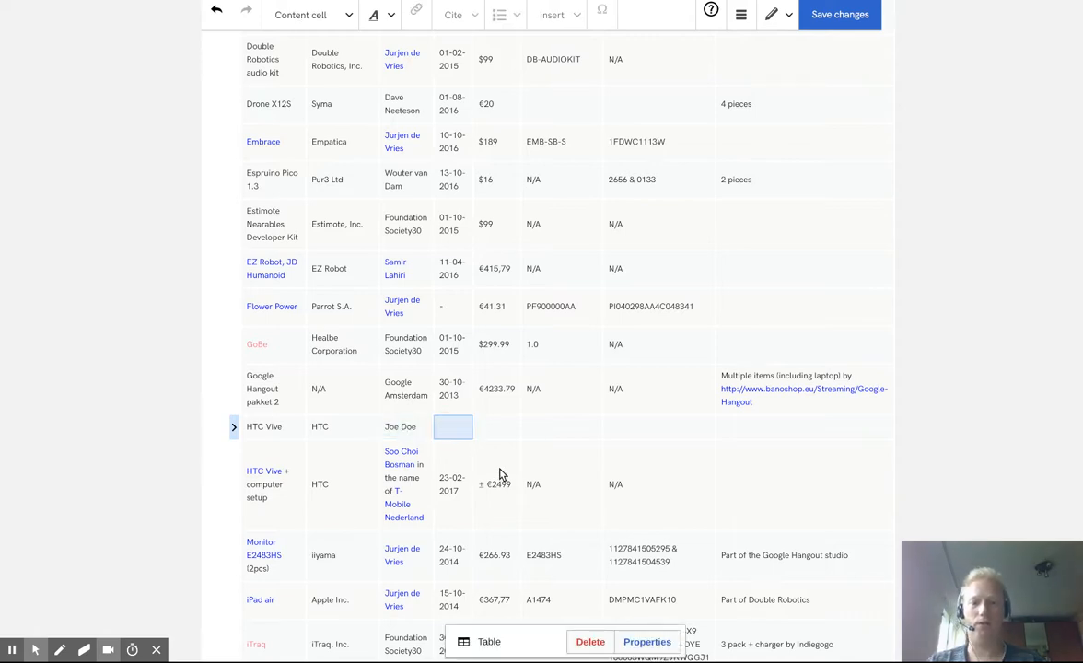
{"action": "left_click", "coordinate": [400, 428]}
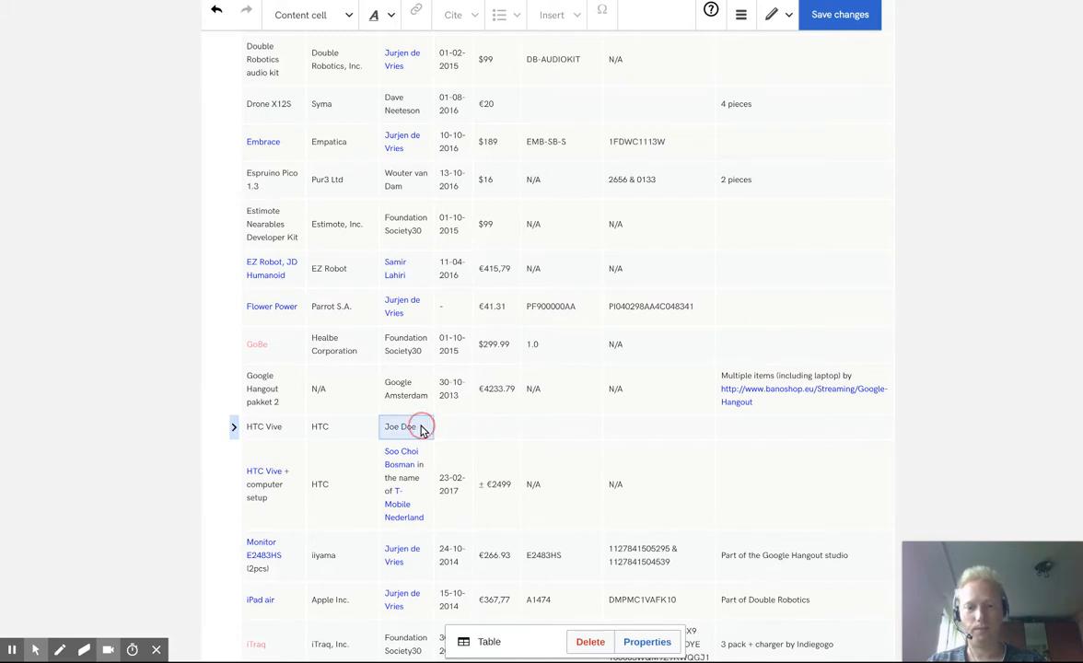
{"action": "left_click", "coordinate": [452, 427]}
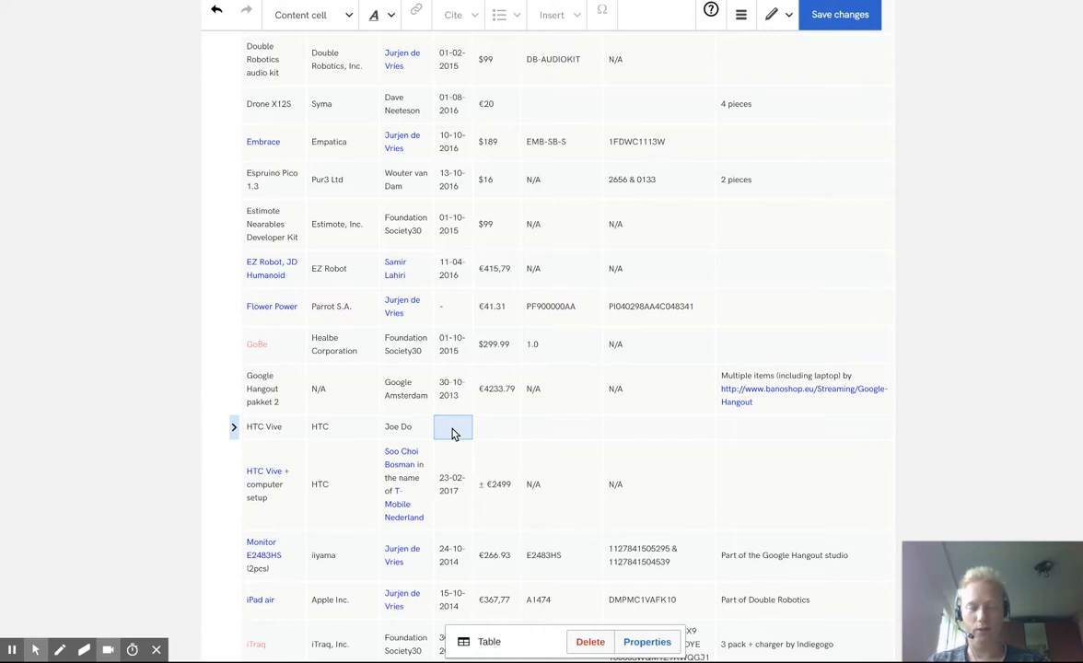
Step: Fill the new row's loan date 23-04-2018 and price $ 400
{"action": "type", "text": "23-04-2018"}
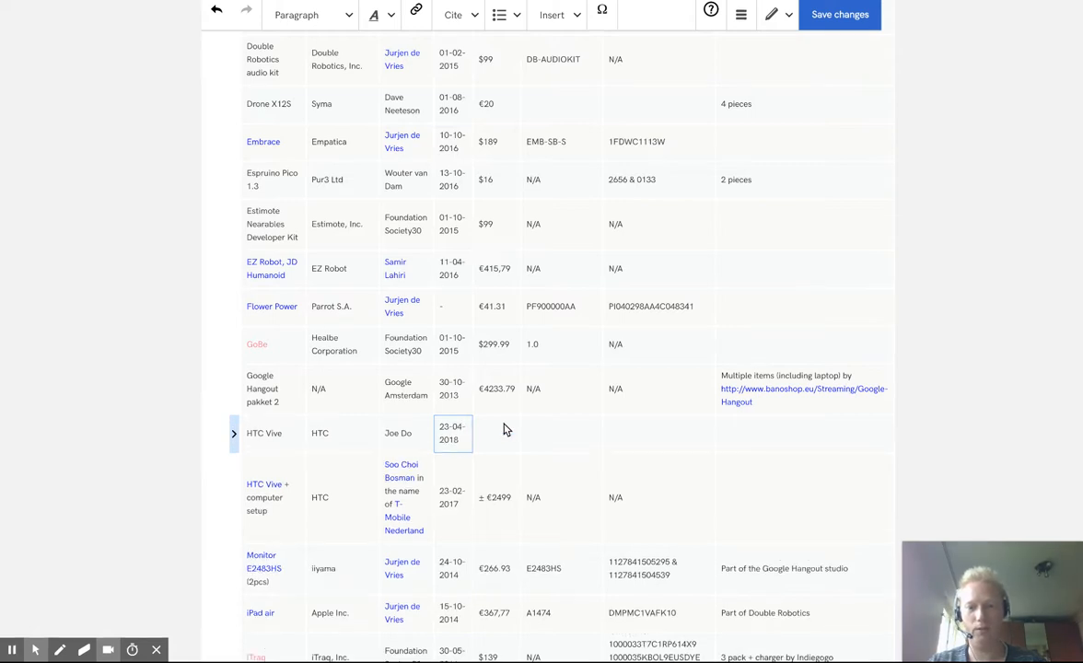
{"action": "left_click", "coordinate": [497, 435]}
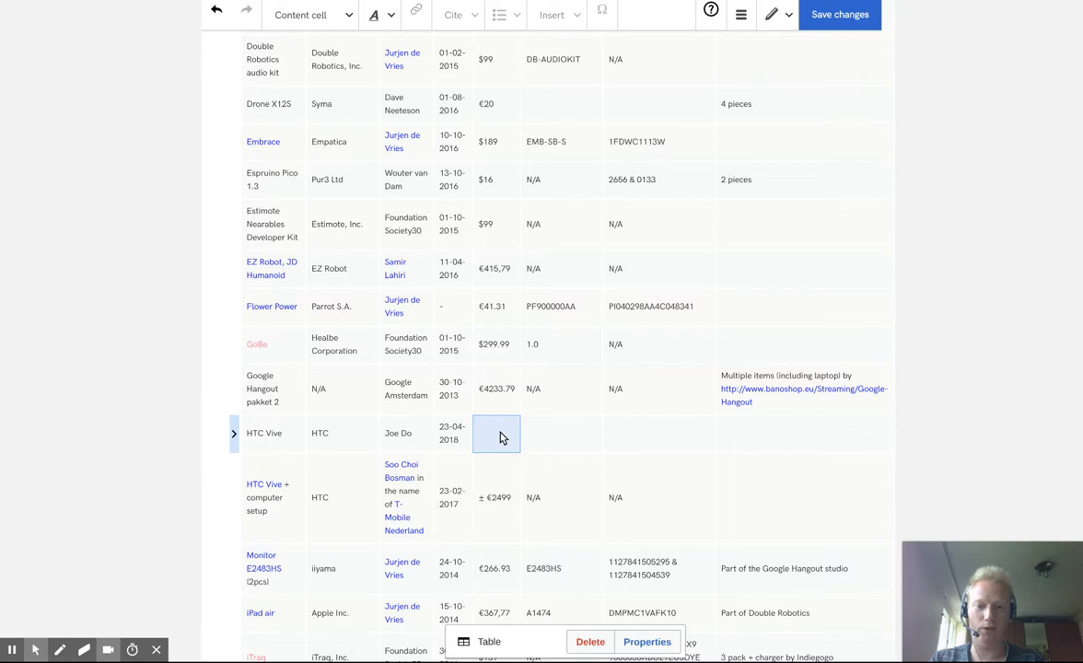
{"action": "type", "text": "$"}
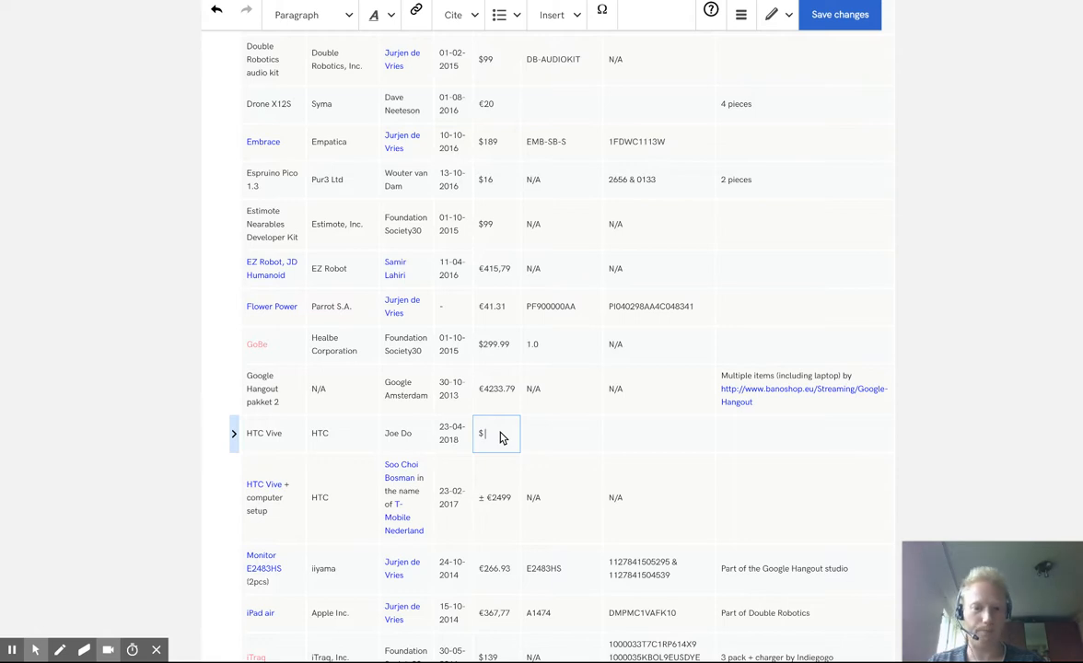
{"action": "type", "text": "450"}
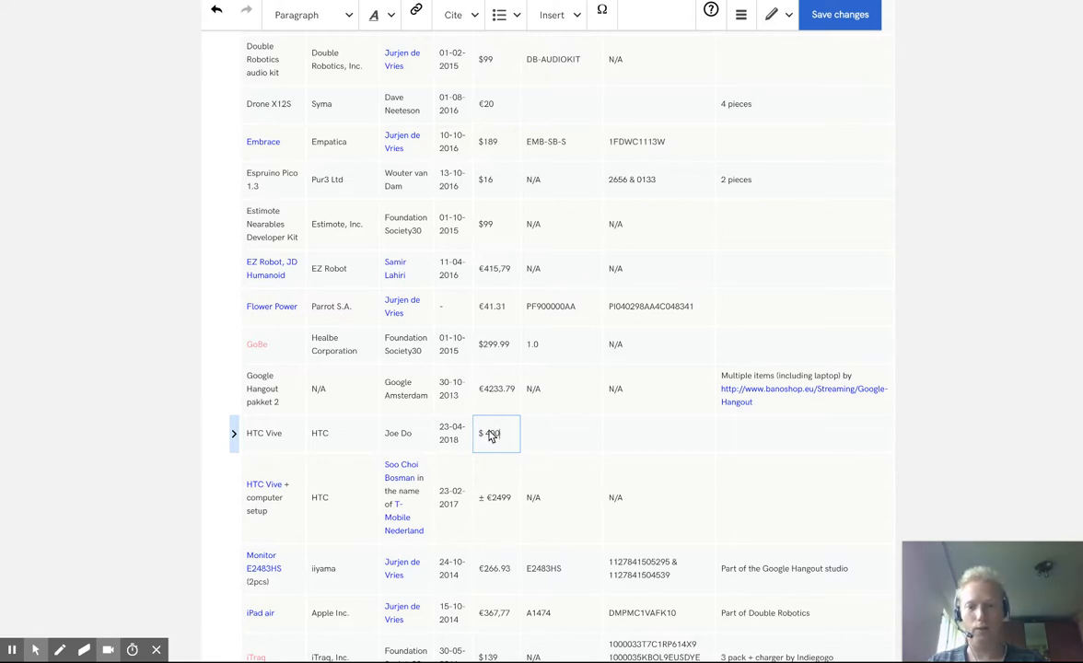
{"action": "type", "text": "400"}
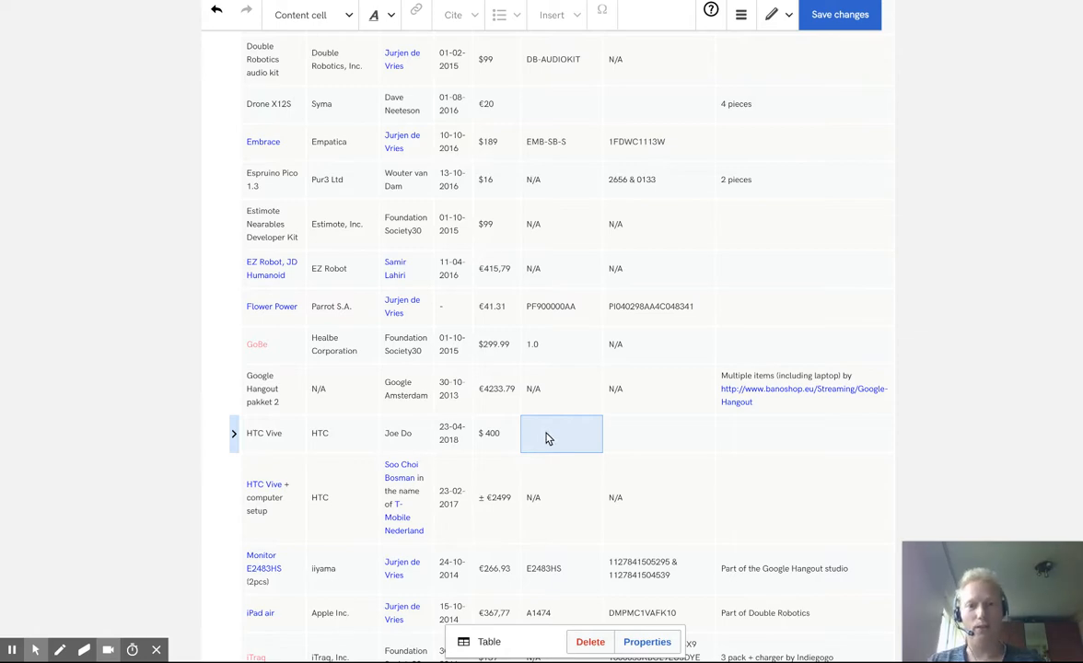
{"action": "scroll", "scroll_direction": "up", "scroll_amount": 3}
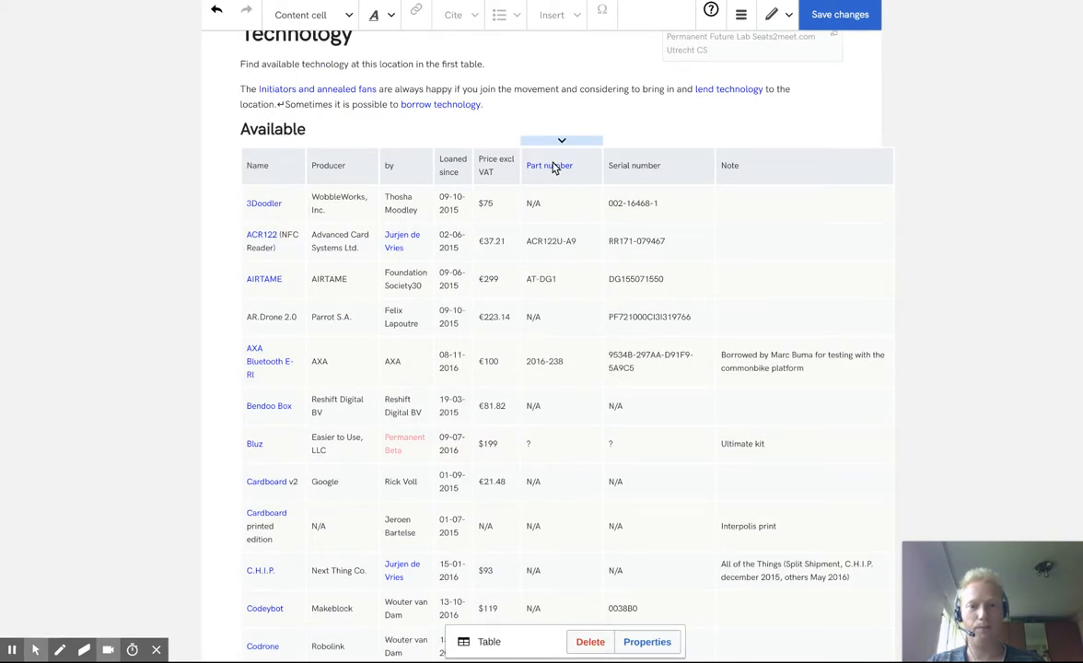
{"action": "scroll", "scroll_direction": "down", "scroll_amount": 3}
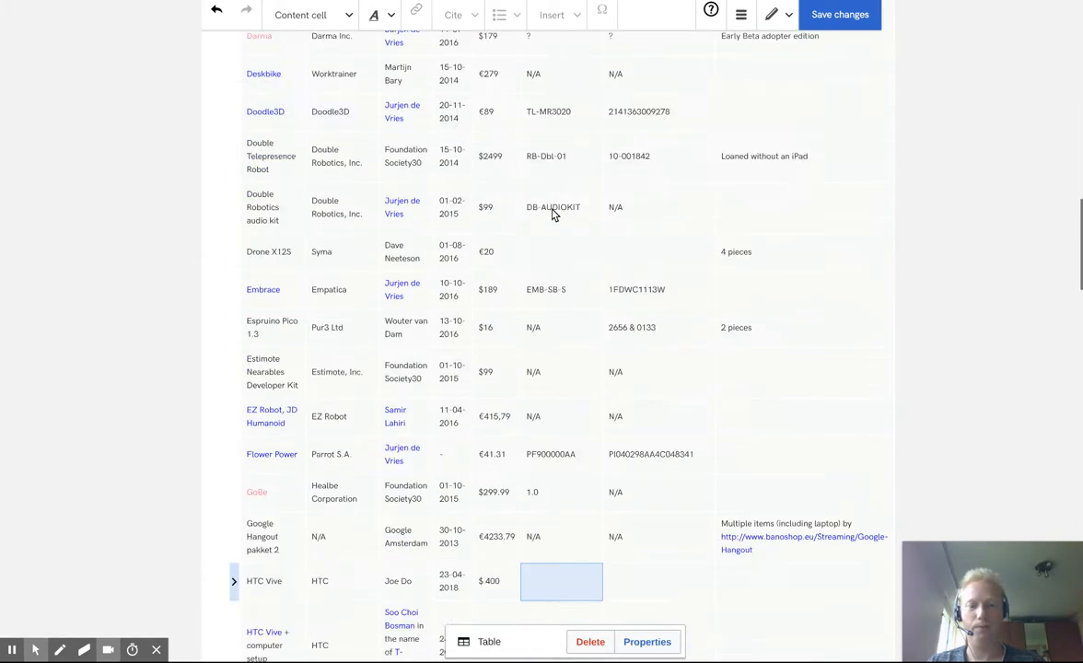
{"action": "scroll", "scroll_direction": "down", "scroll_amount": 3}
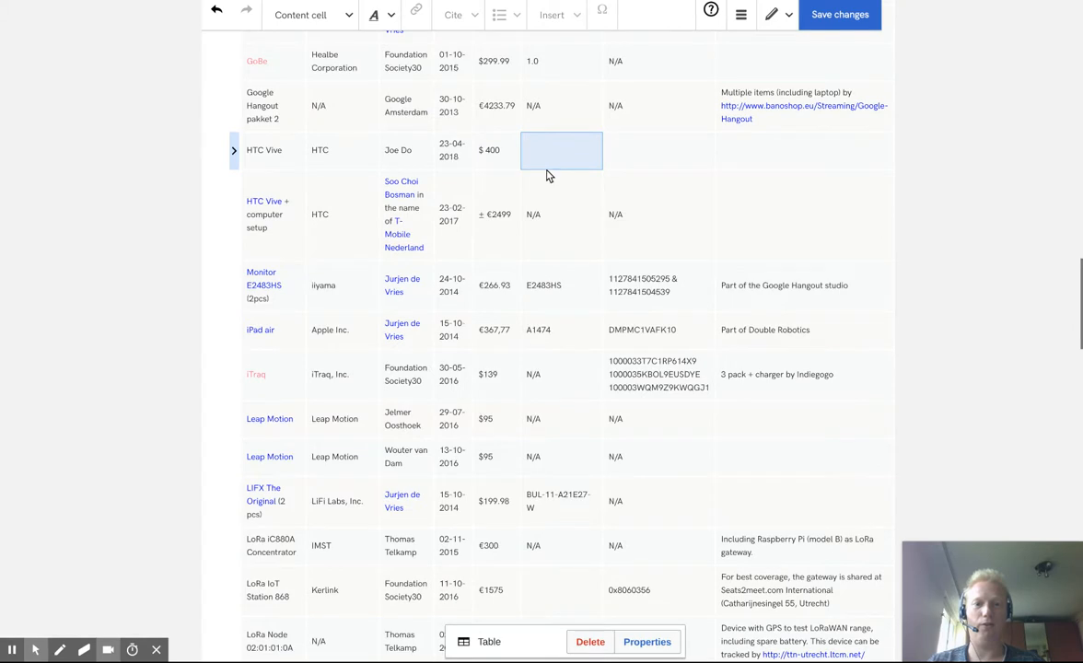
{"action": "type", "text": "12344"}
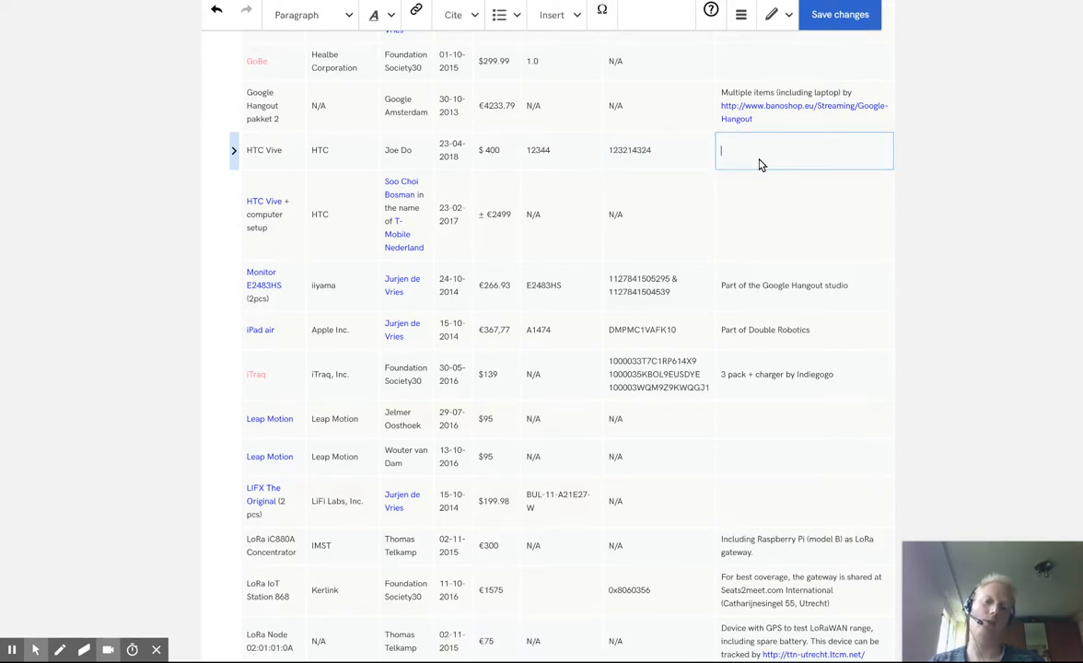
{"action": "type", "text": "Hello there"}
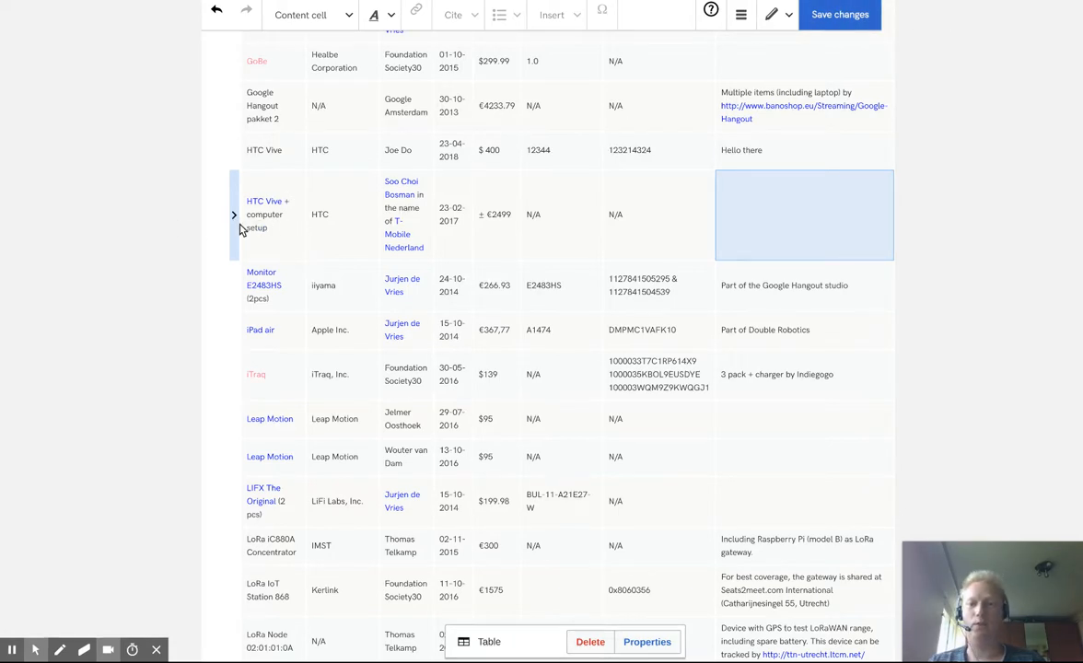
{"action": "left_click", "coordinate": [494, 283]}
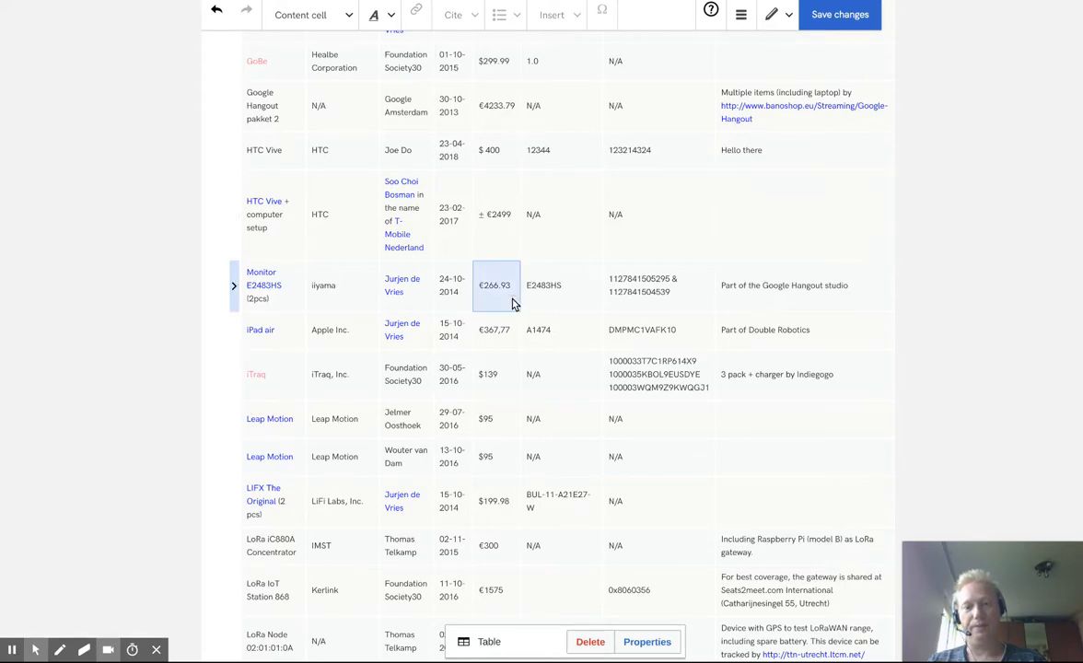
{"action": "scroll", "scroll_direction": "down", "scroll_amount": 3}
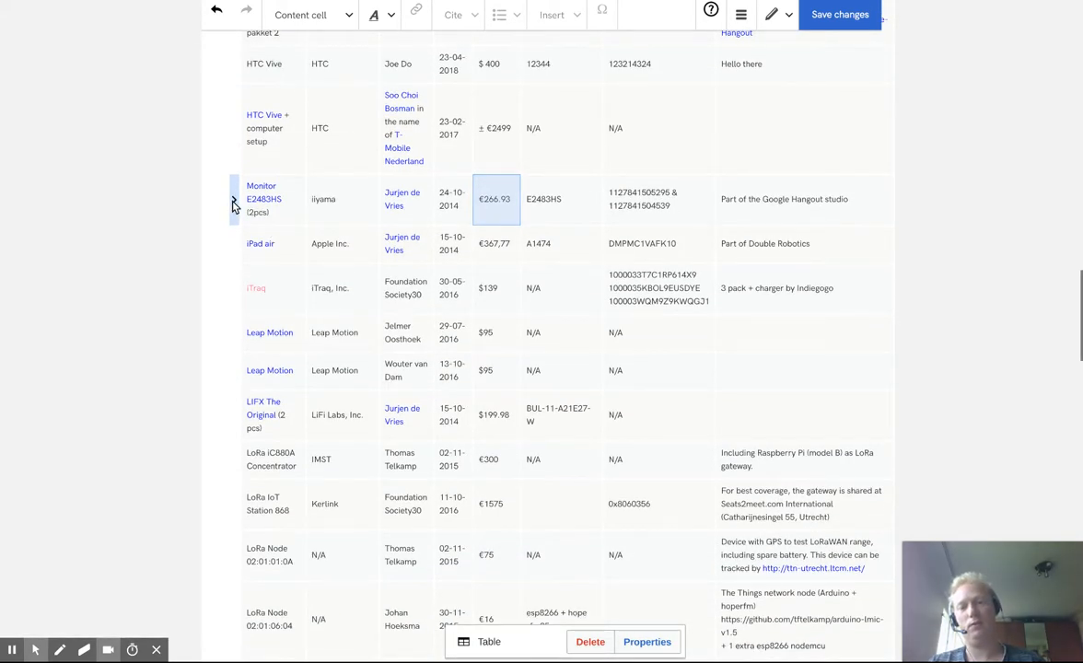
{"action": "left_click", "coordinate": [234, 199]}
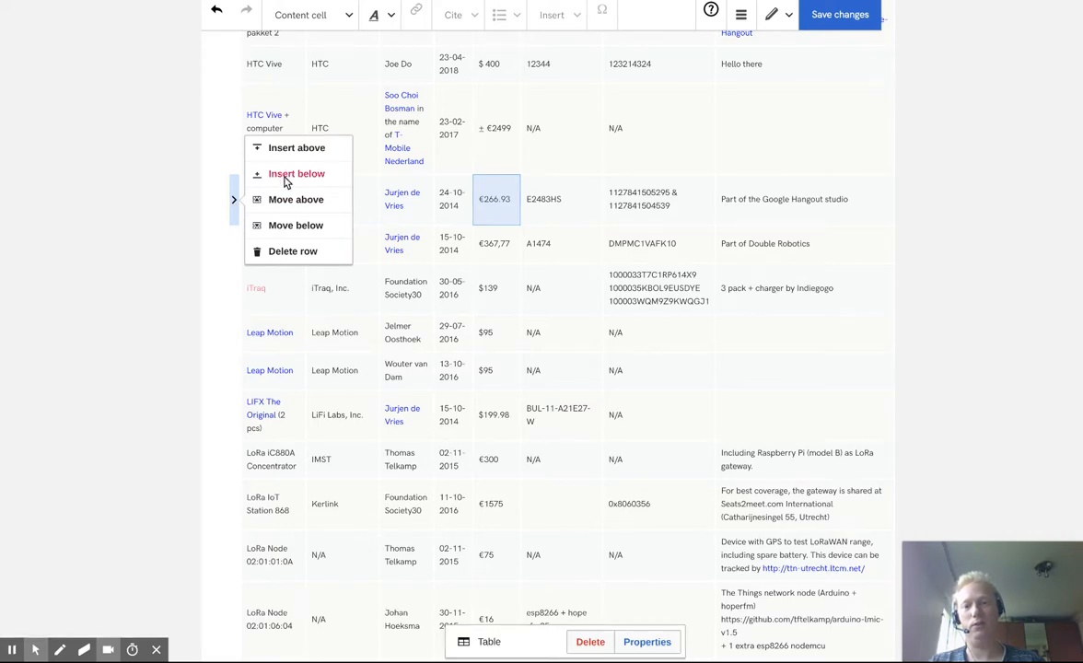
{"action": "mouse_move", "coordinate": [289, 256]}
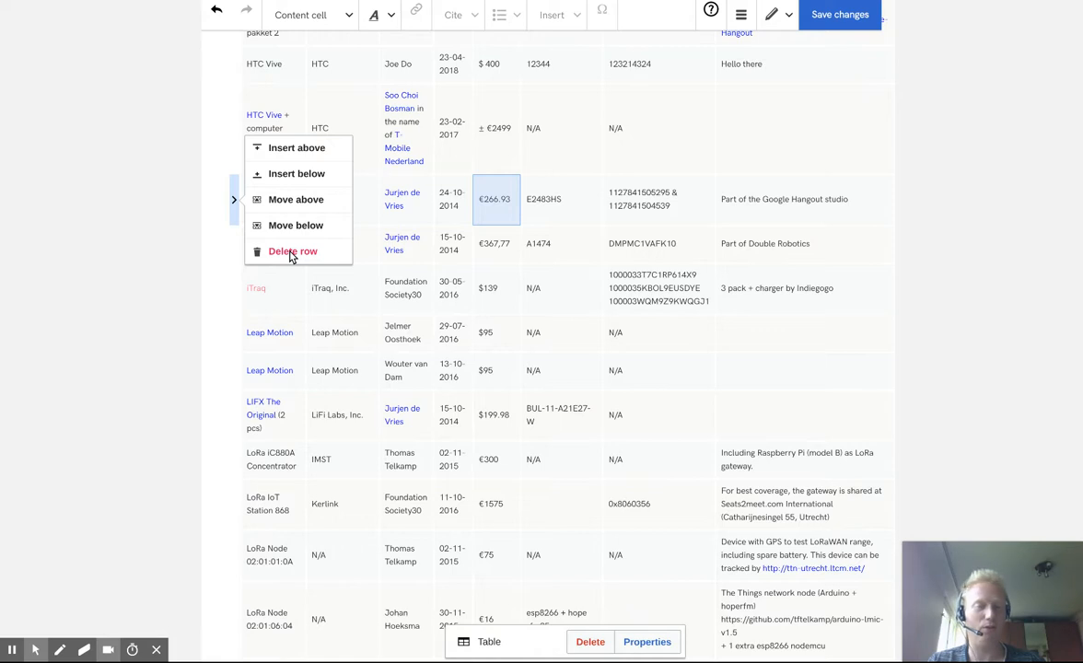
{"action": "mouse_move", "coordinate": [296, 256]}
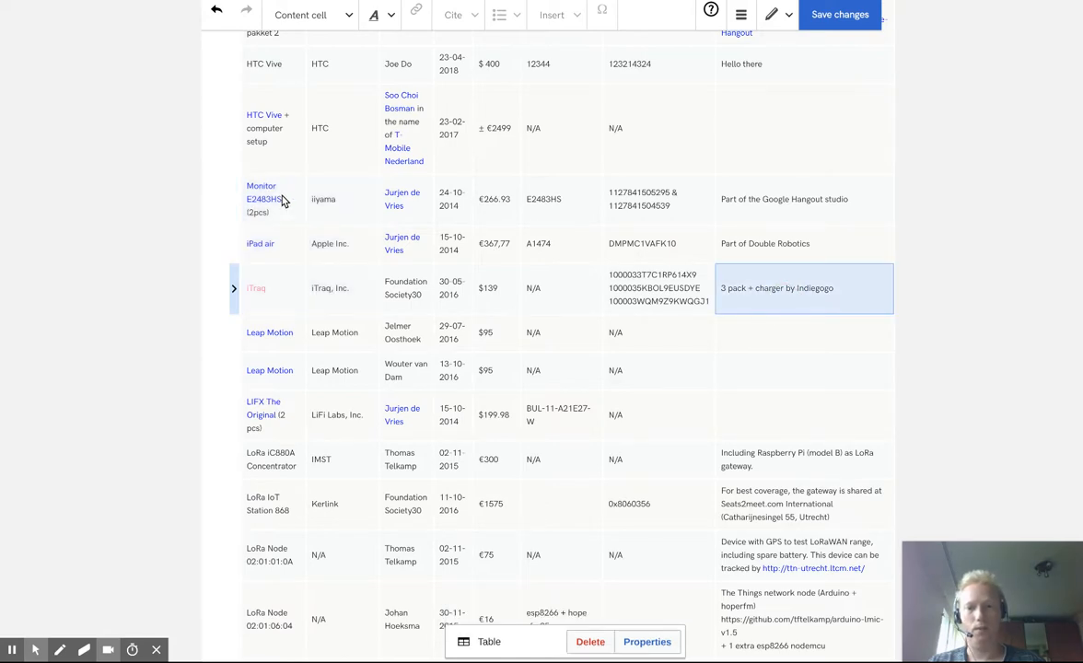
Step: Delete every Available technology row except 3Doodler
{"action": "scroll", "scroll_direction": "up", "scroll_amount": 3}
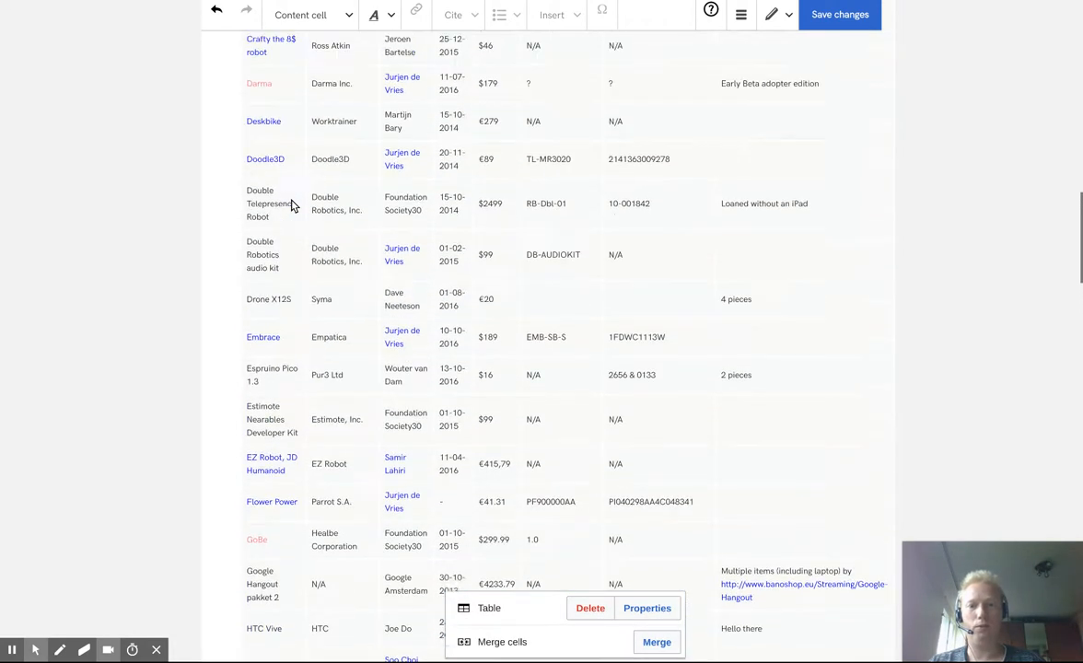
{"action": "scroll", "scroll_direction": "up", "scroll_amount": 3}
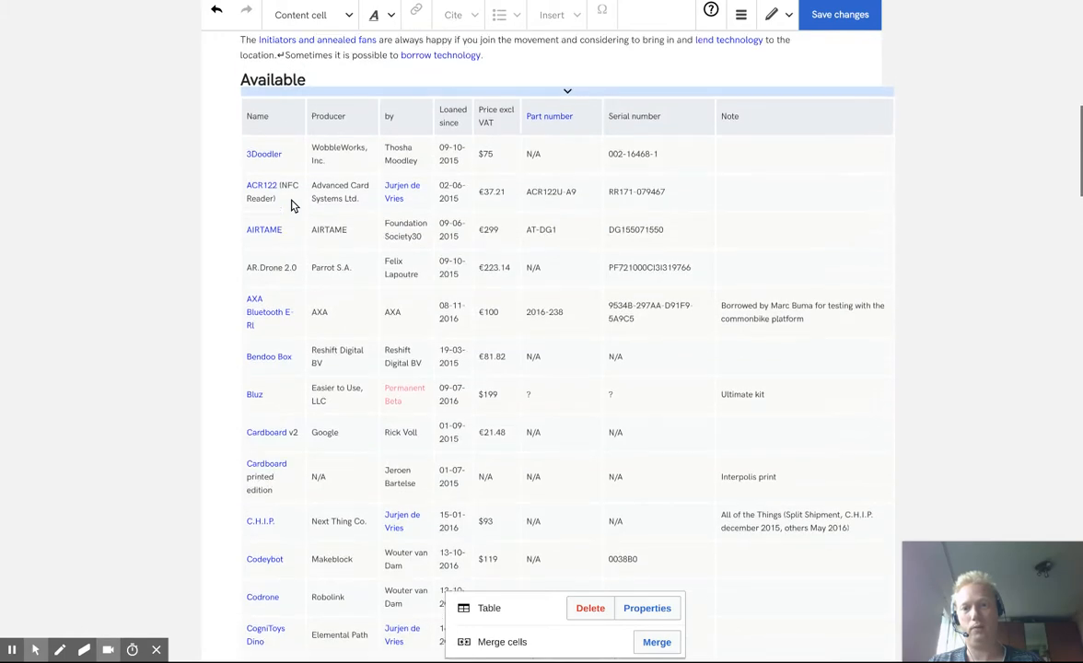
{"action": "mouse_move", "coordinate": [294, 181]}
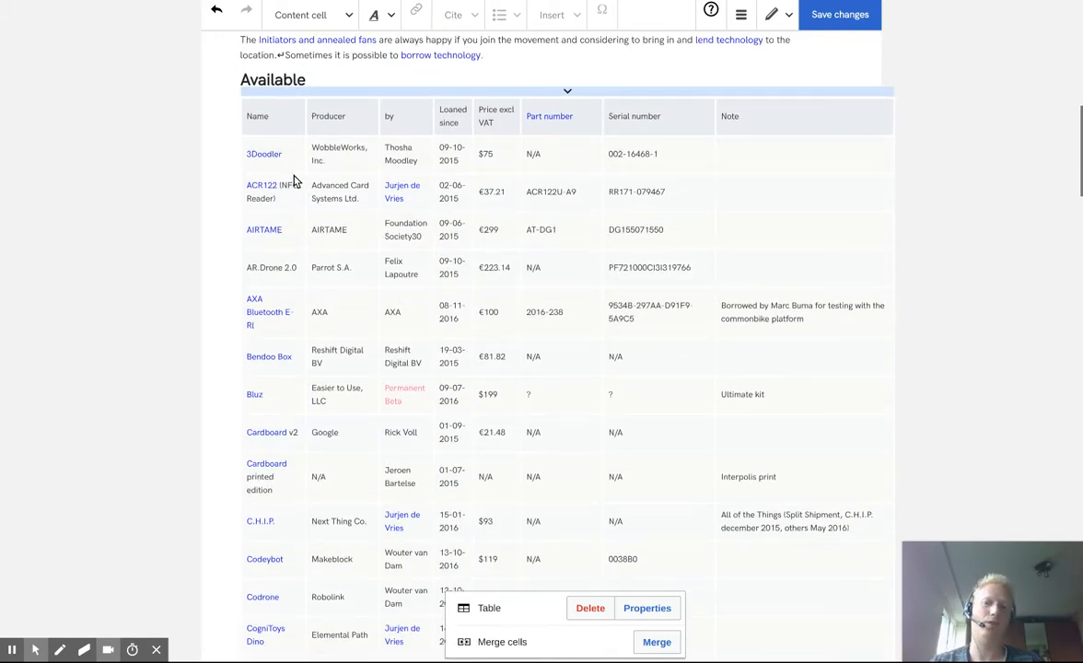
{"action": "scroll", "scroll_direction": "down", "scroll_amount": 3}
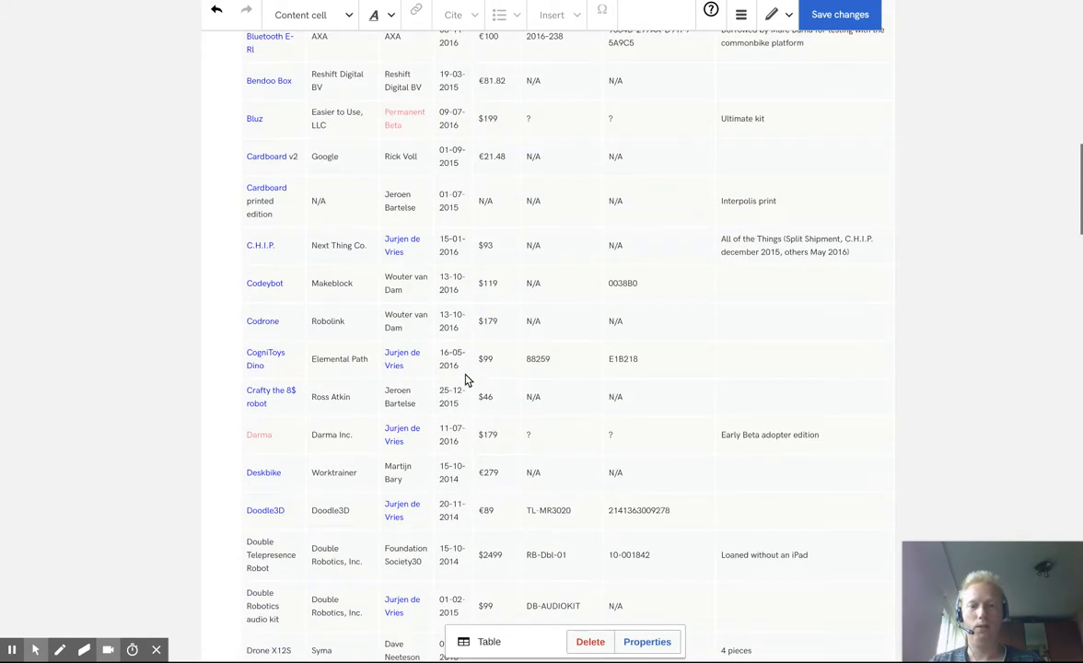
{"action": "scroll", "scroll_direction": "down", "scroll_amount": 3}
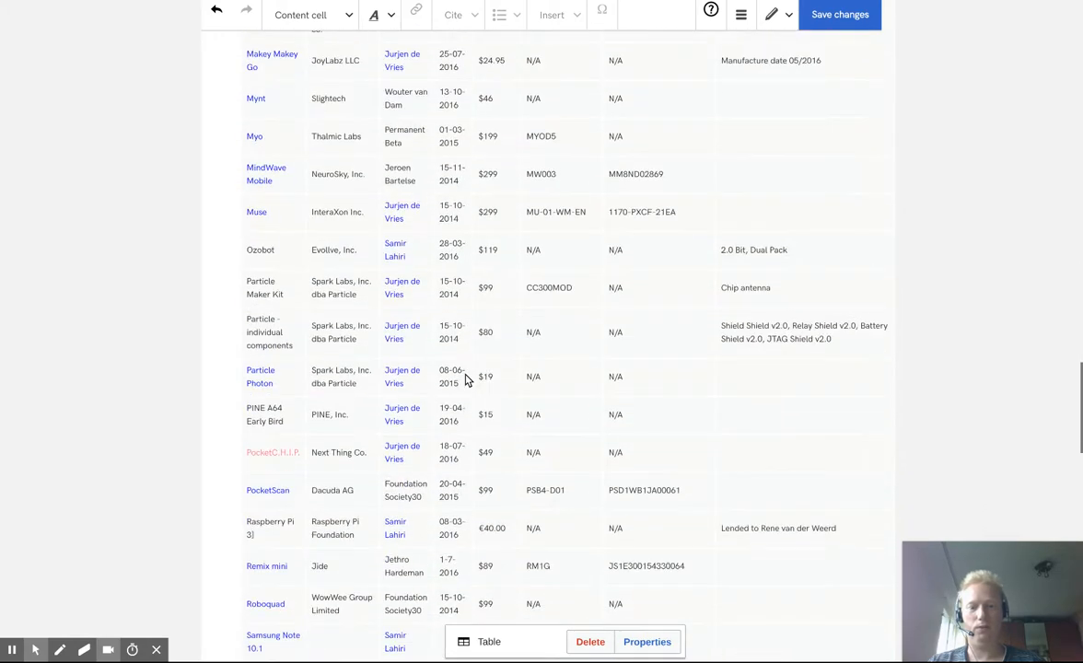
{"action": "scroll", "scroll_direction": "down", "scroll_amount": 3}
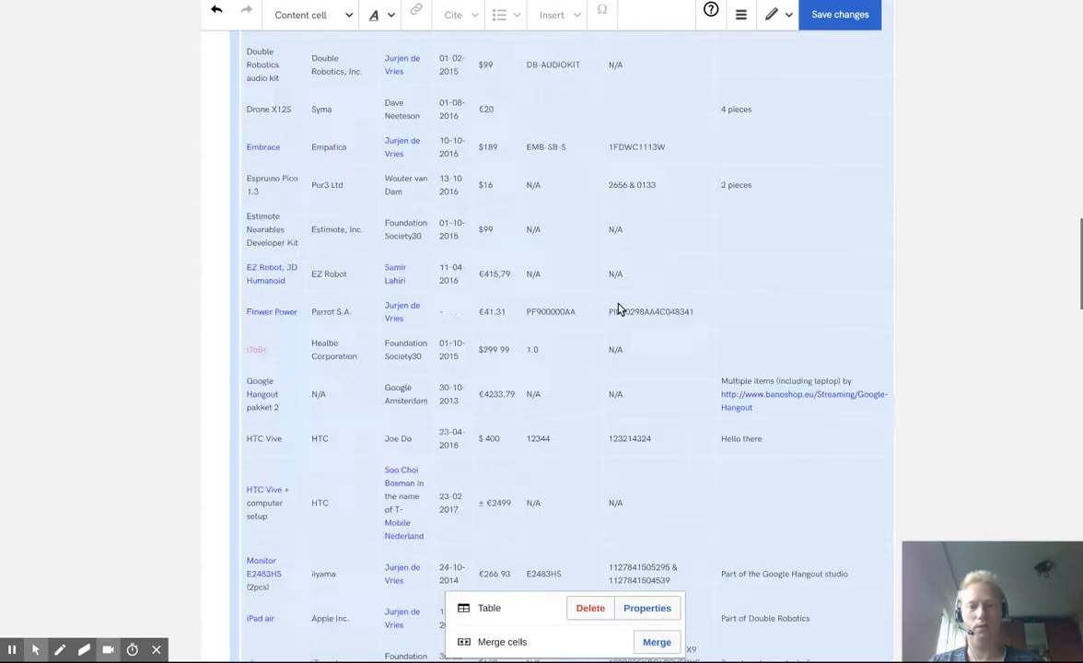
{"action": "scroll", "scroll_direction": "down", "scroll_amount": 3}
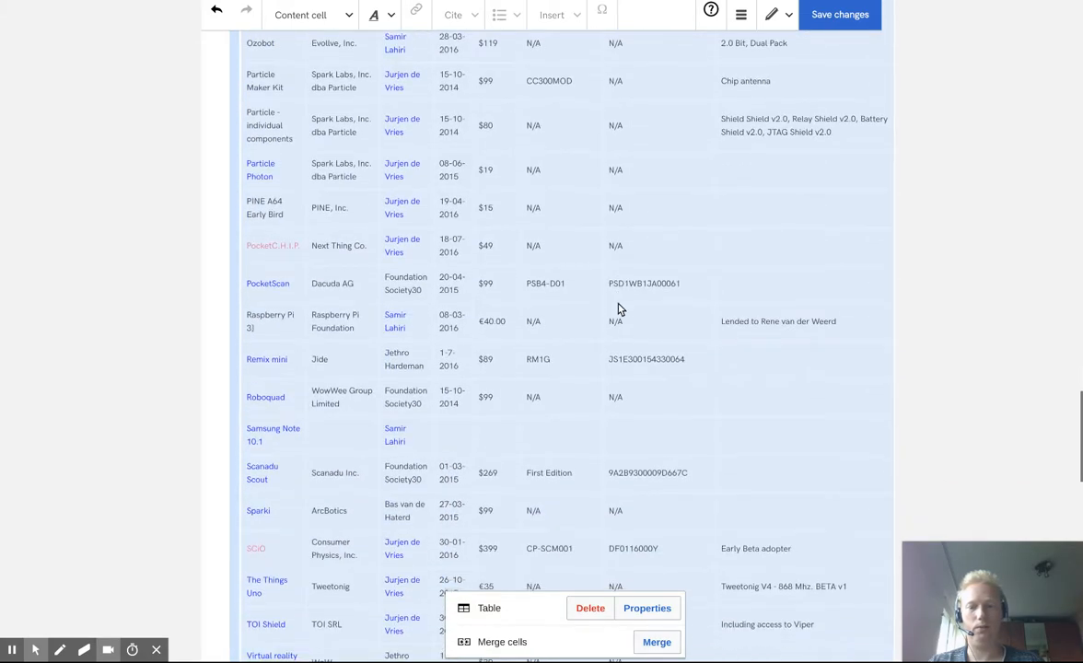
{"action": "scroll", "scroll_direction": "up", "scroll_amount": 3}
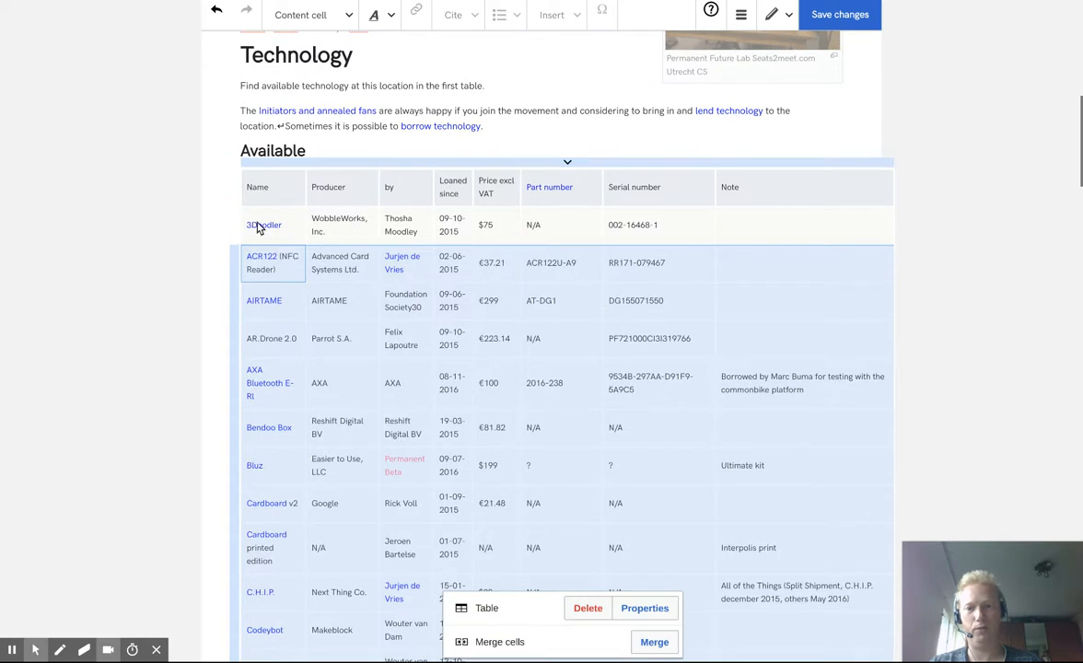
{"action": "mouse_move", "coordinate": [590, 608]}
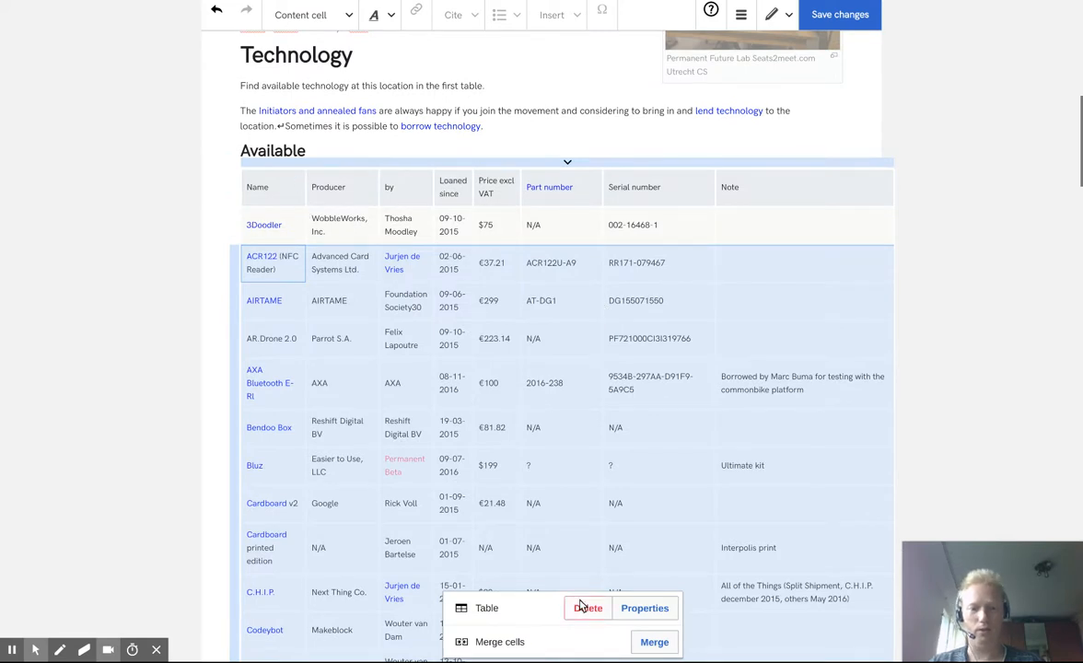
{"action": "mouse_move", "coordinate": [247, 229]}
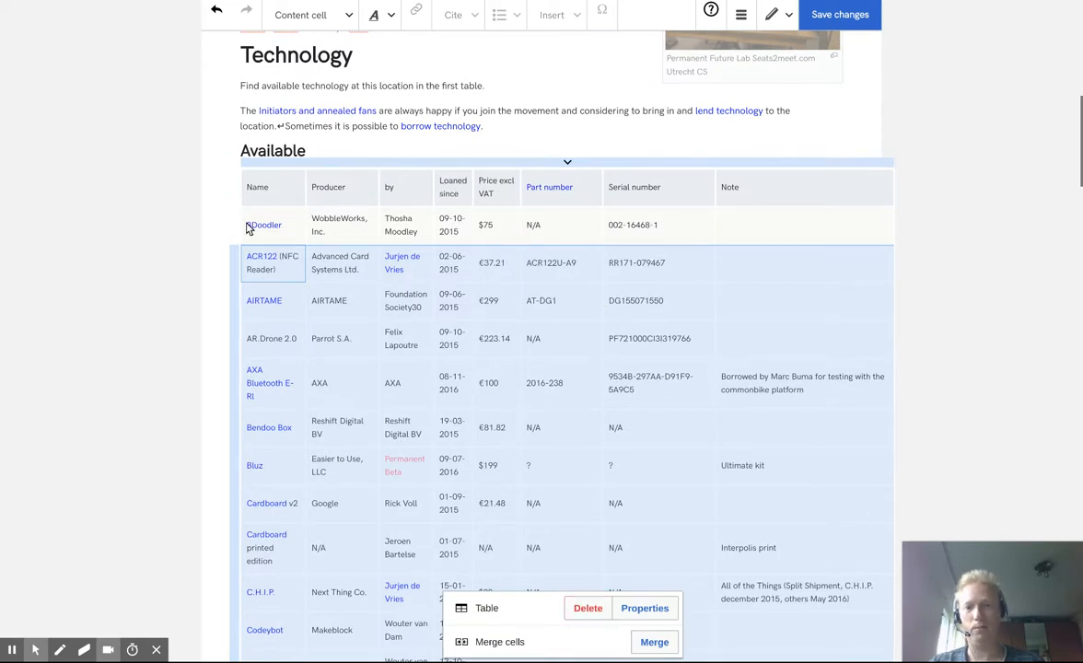
{"action": "scroll", "scroll_direction": "down", "scroll_amount": 3}
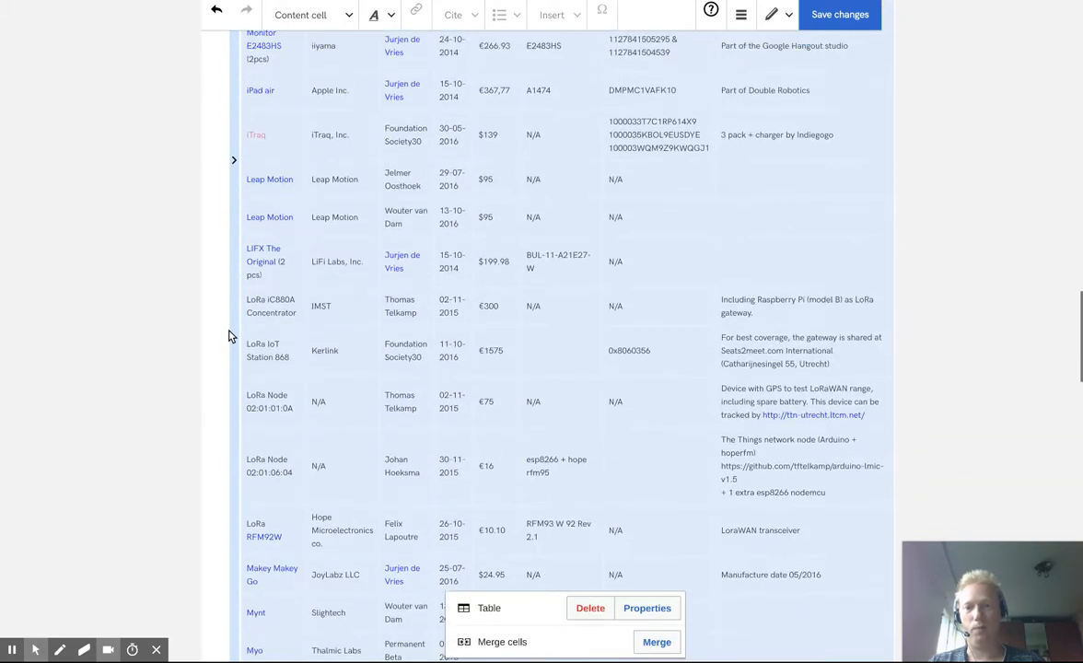
{"action": "left_click", "coordinate": [236, 161]}
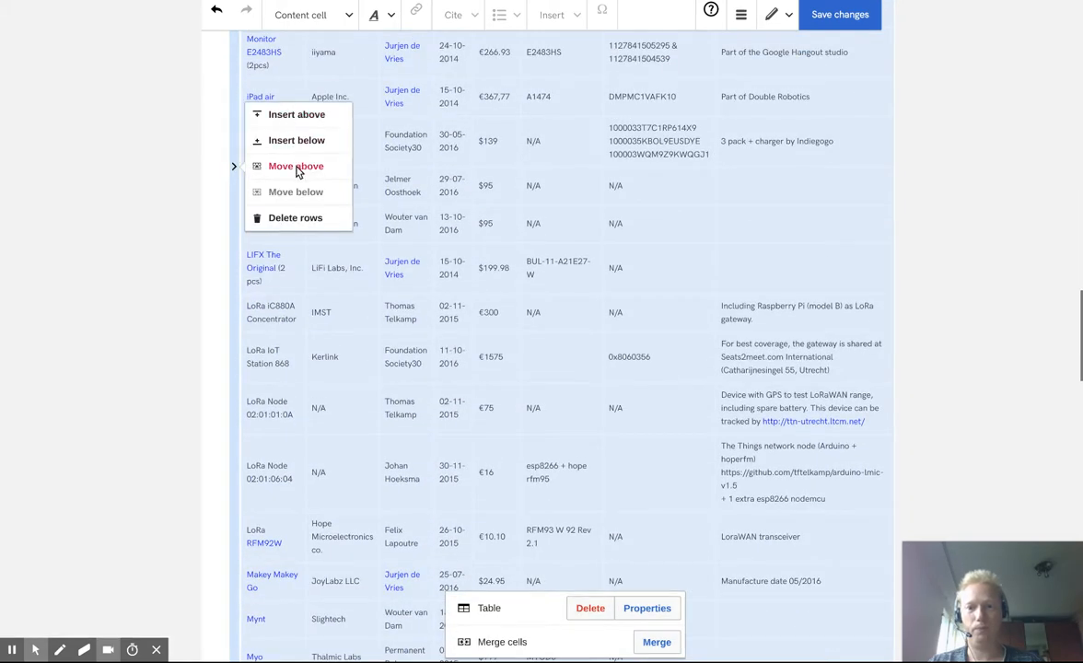
{"action": "mouse_move", "coordinate": [295, 217]}
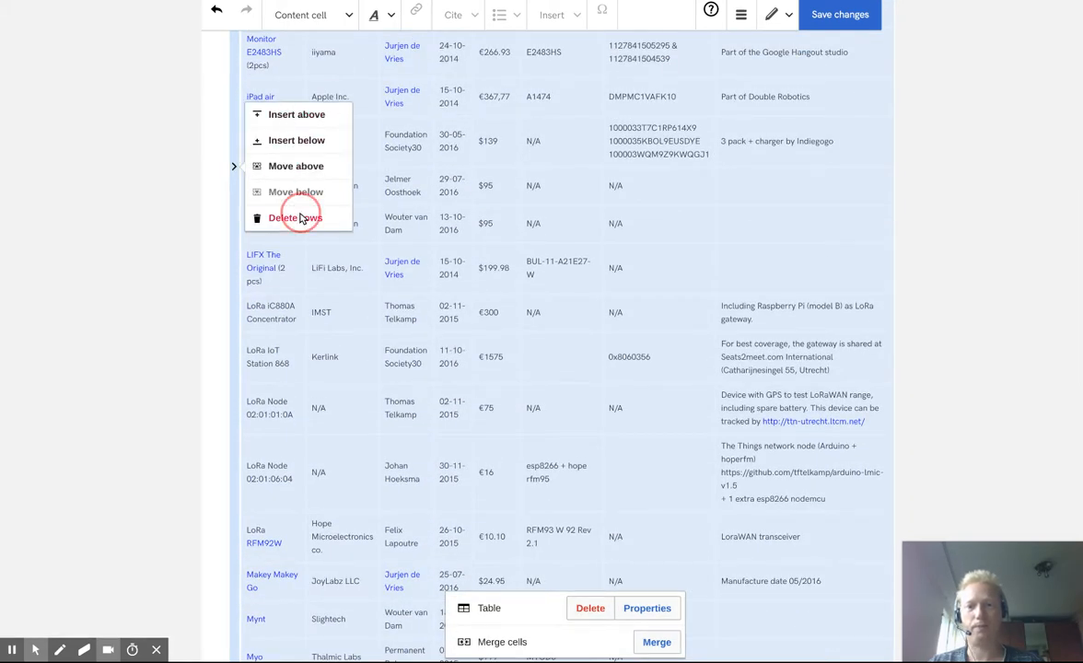
{"action": "left_click", "coordinate": [294, 217]}
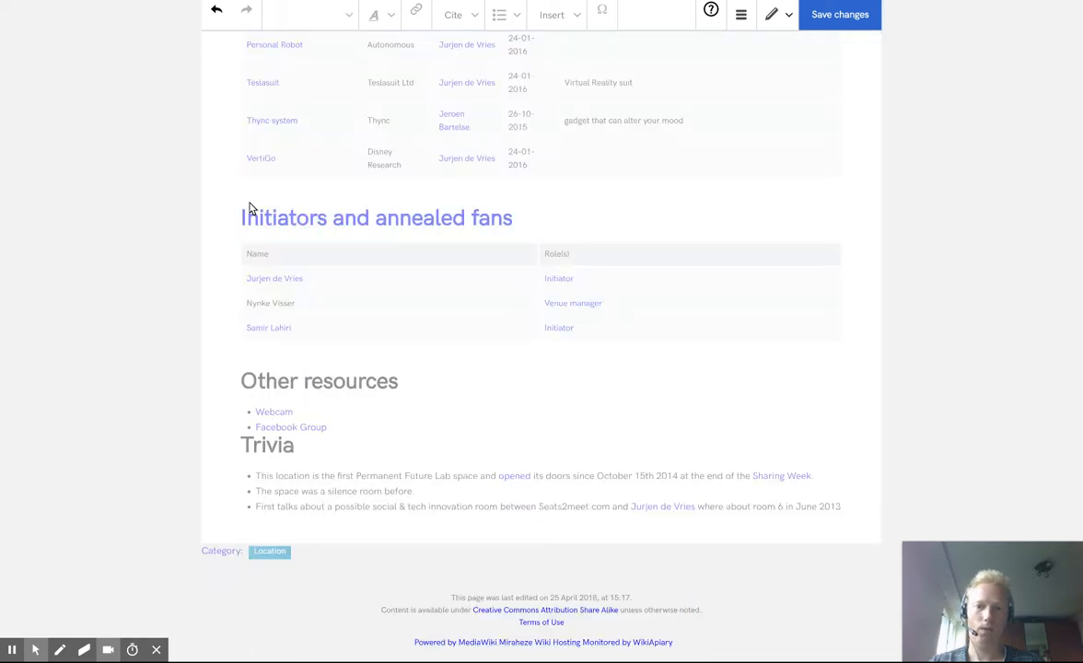
{"action": "scroll", "scroll_direction": "up", "scroll_amount": 3}
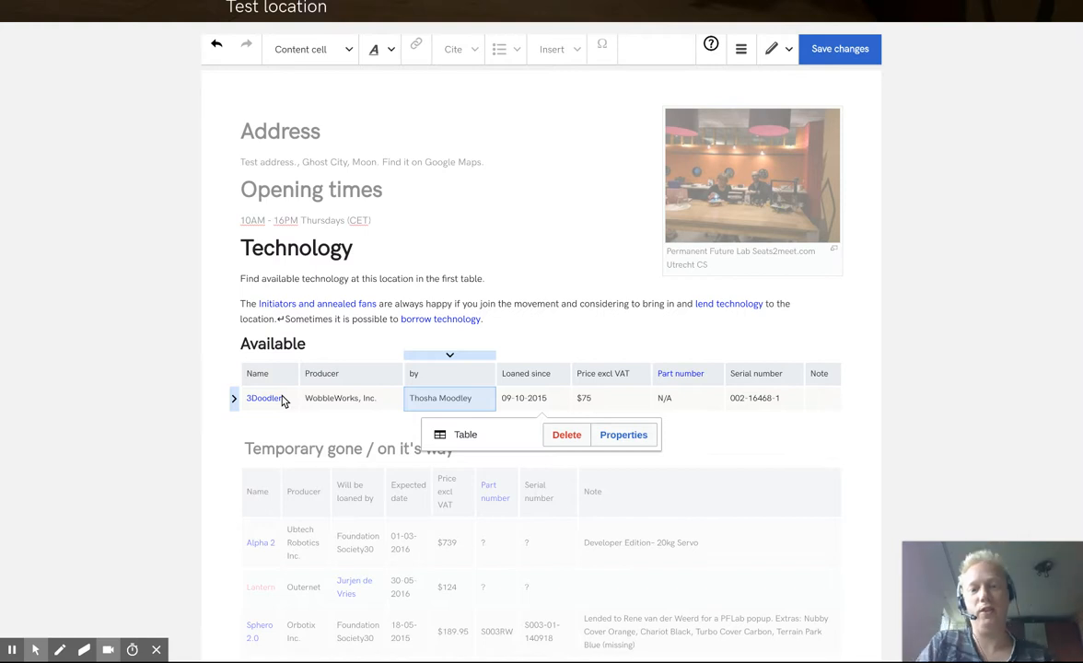
{"action": "scroll", "scroll_direction": "down", "scroll_amount": 3}
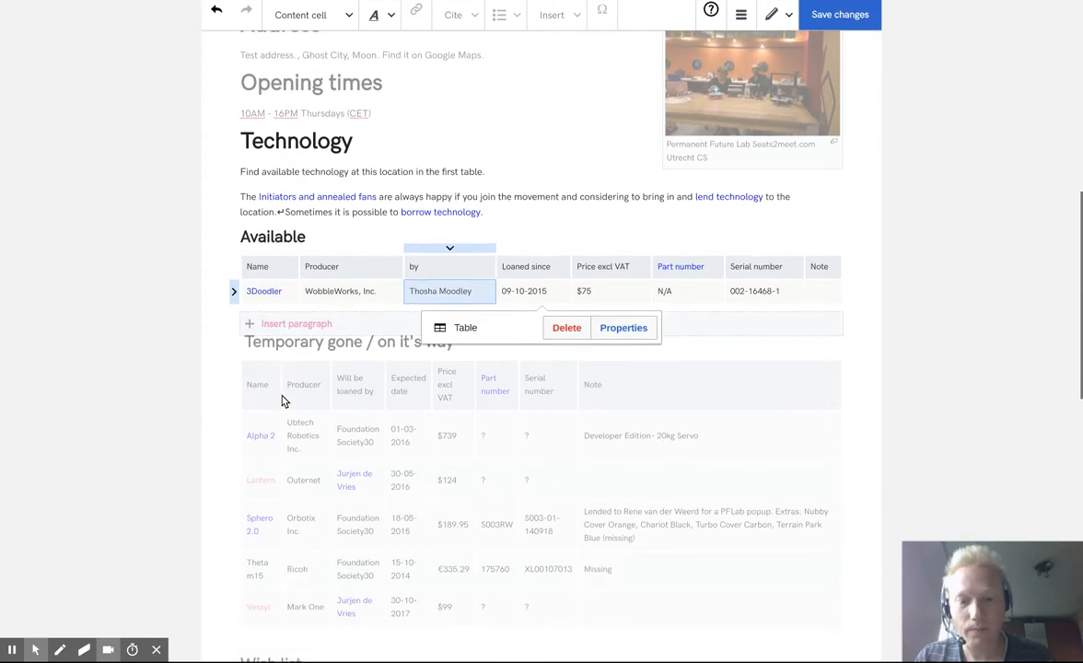
{"action": "scroll", "scroll_direction": "down", "scroll_amount": 3}
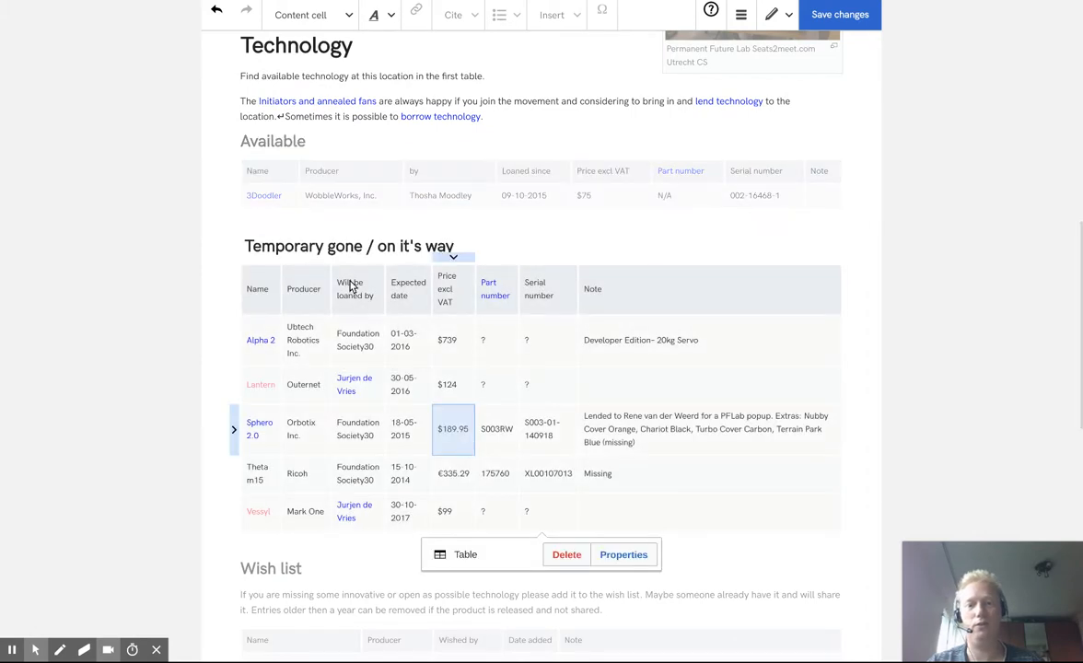
{"action": "left_click", "coordinate": [350, 195]}
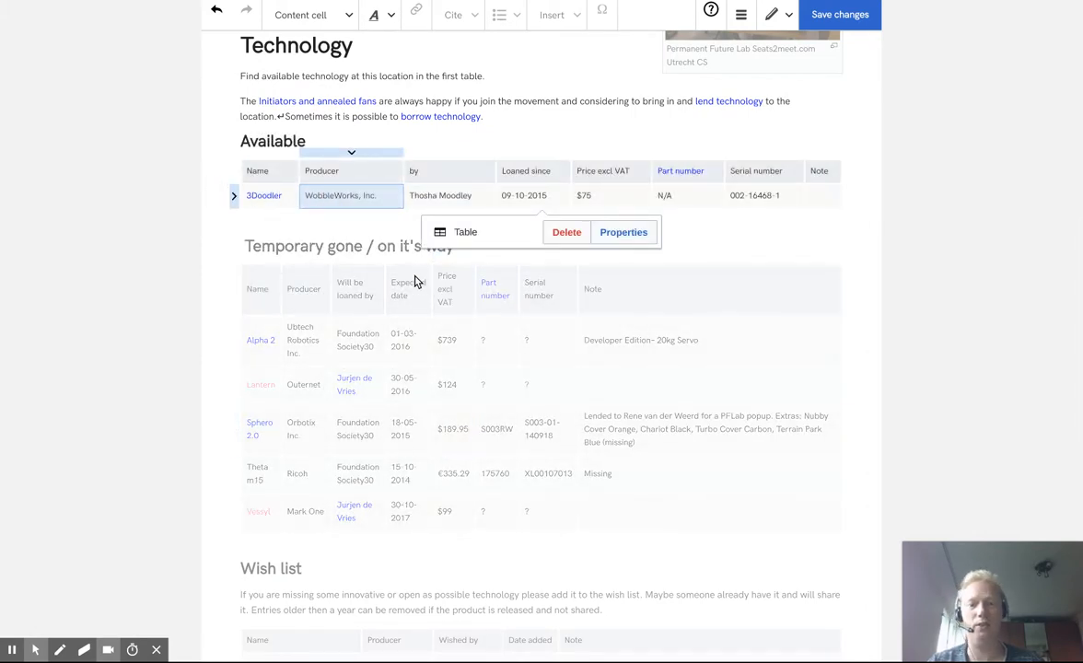
{"action": "left_click", "coordinate": [409, 427]}
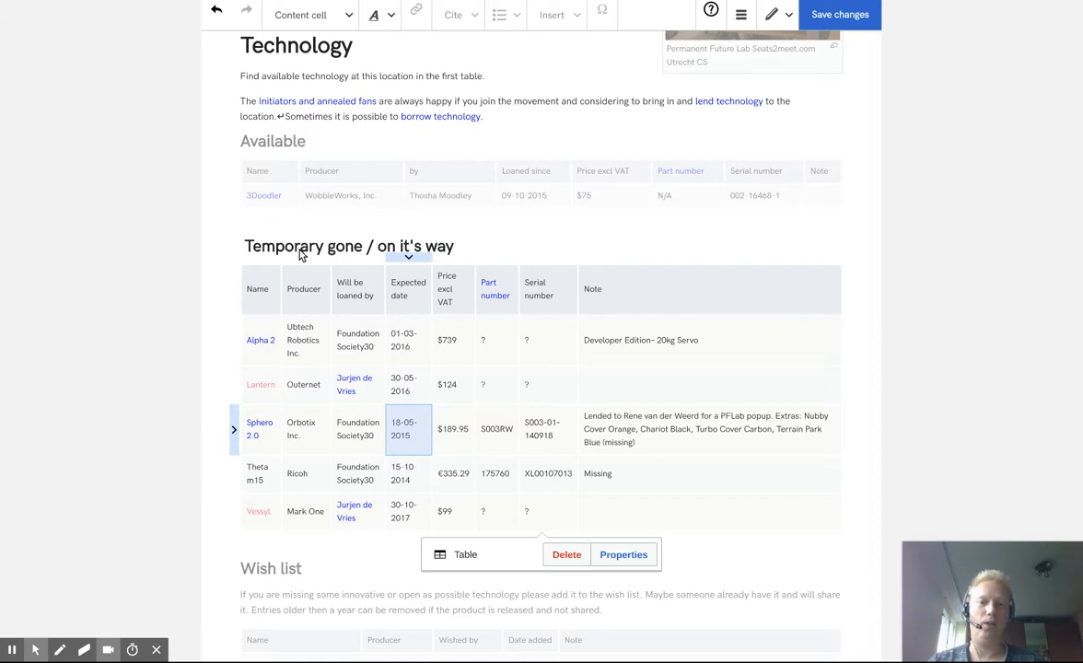
{"action": "mouse_move", "coordinate": [460, 389]}
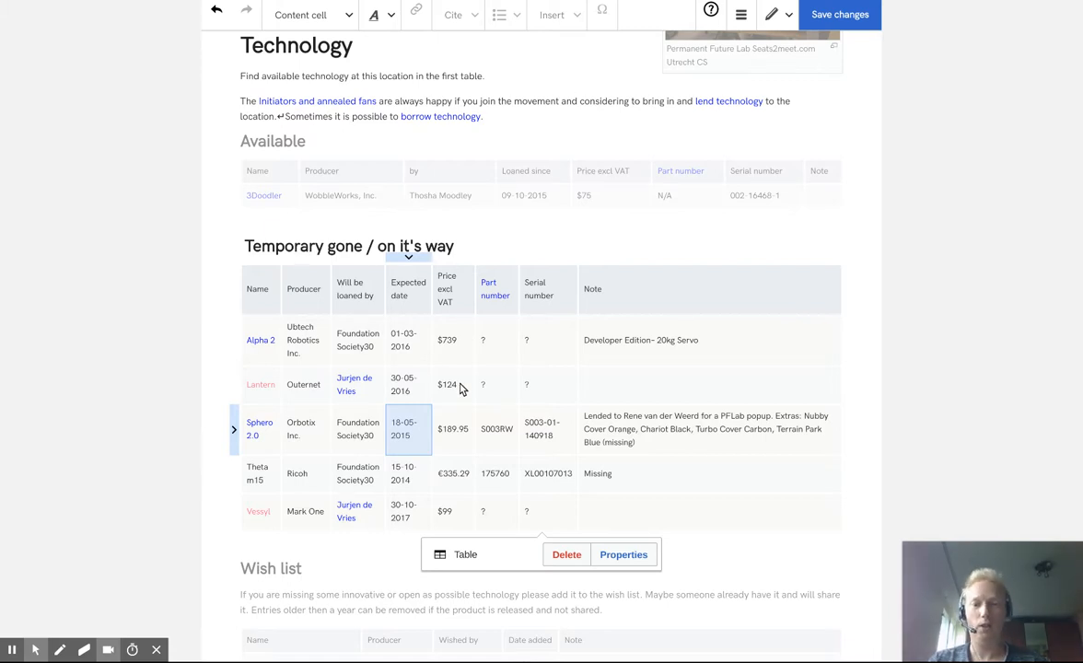
{"action": "mouse_move", "coordinate": [298, 339]}
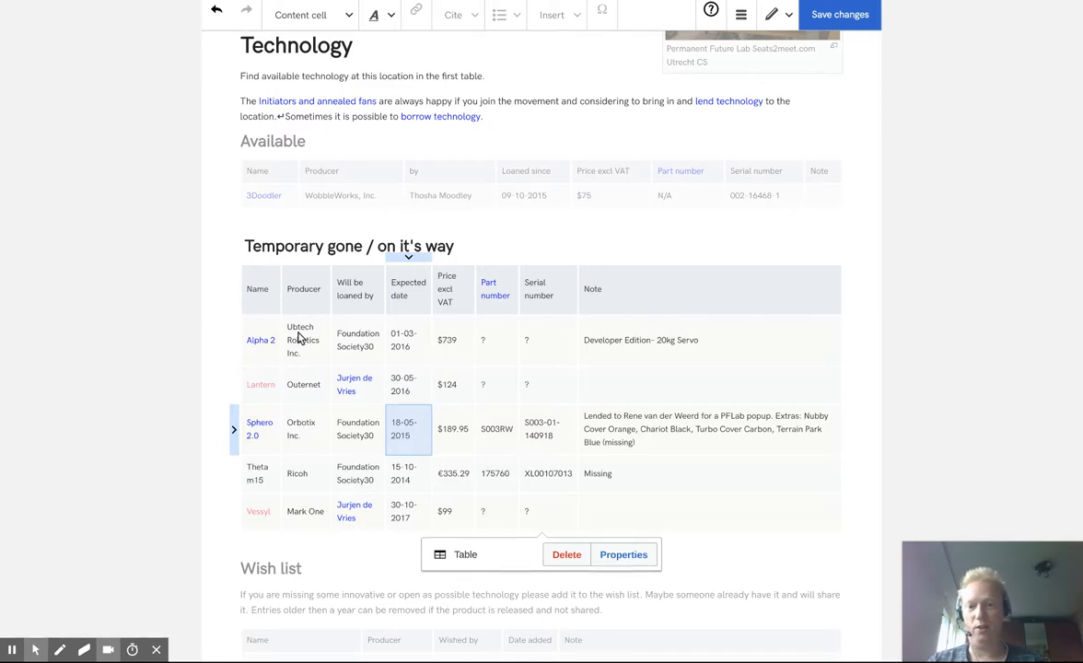
{"action": "mouse_move", "coordinate": [619, 498]}
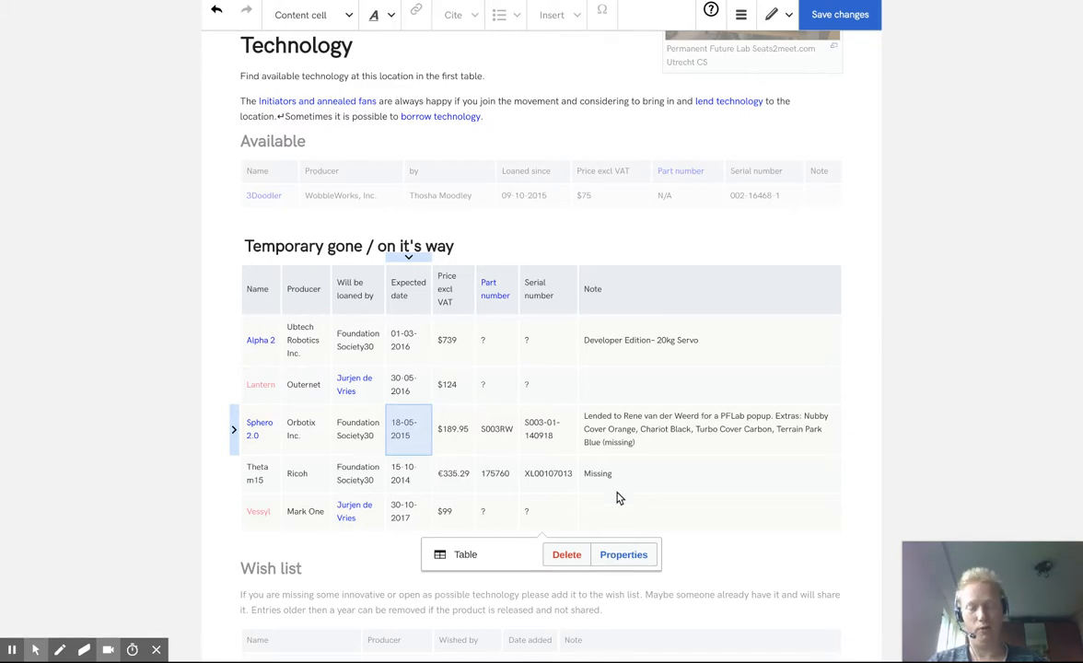
{"action": "left_click", "coordinate": [594, 512]}
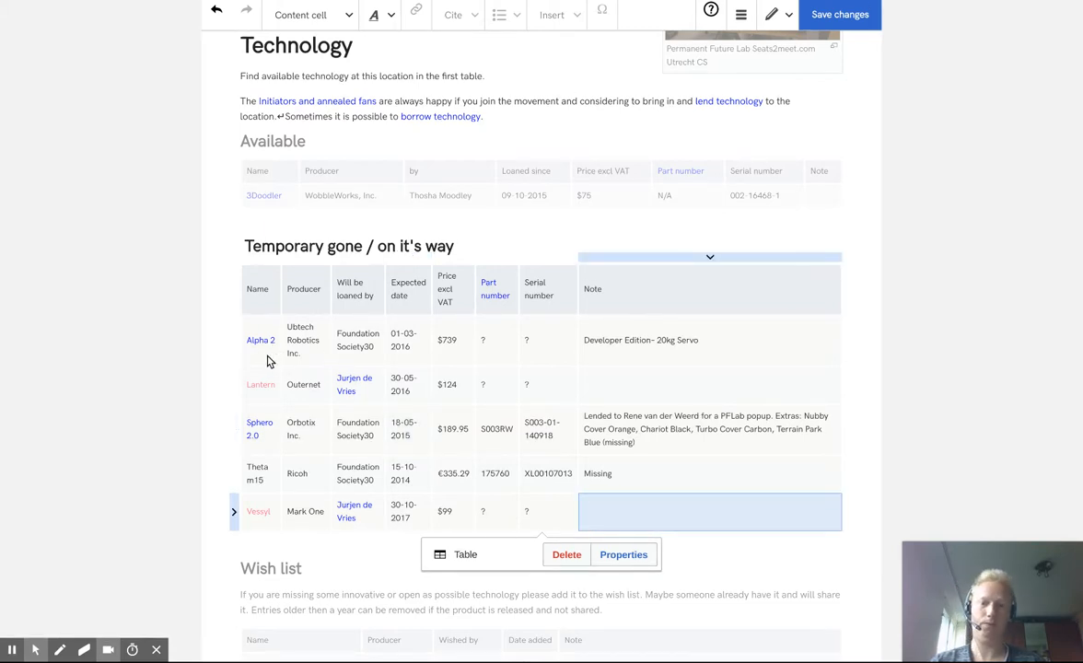
{"action": "mouse_move", "coordinate": [267, 376]}
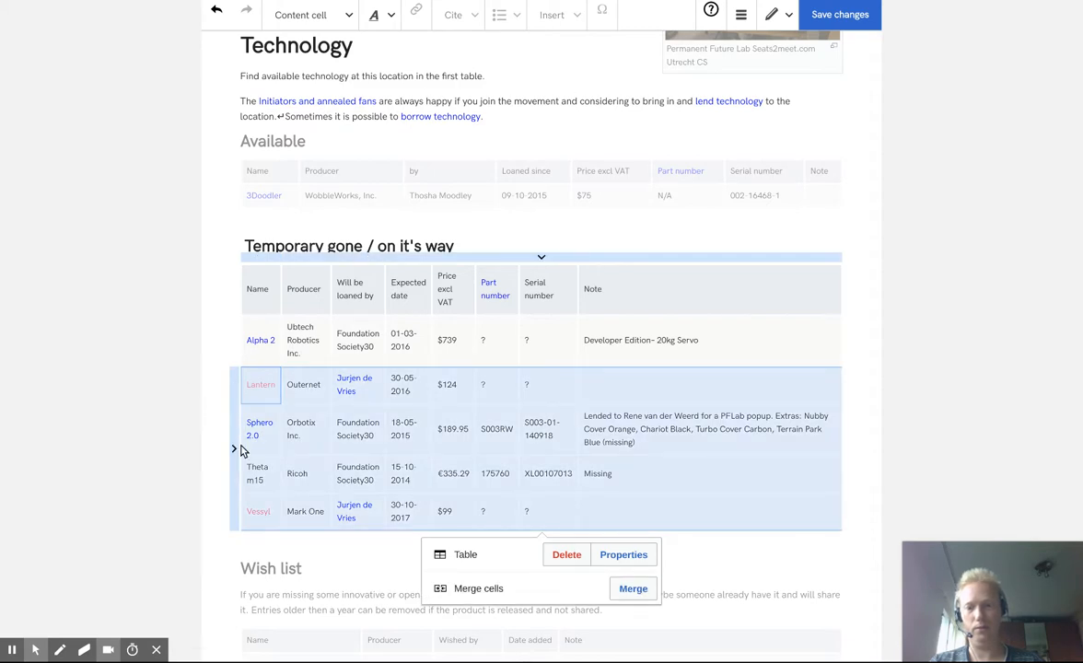
Step: Delete the selected Temporary gone rows and all Wish list rows after the first
{"action": "left_click", "coordinate": [567, 555]}
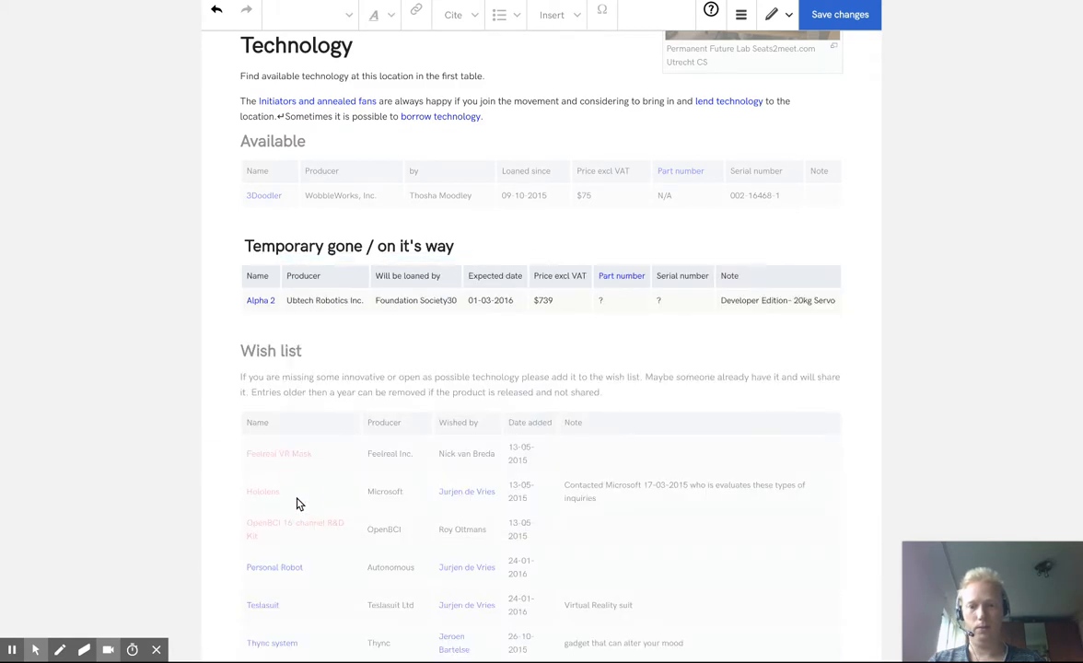
{"action": "left_click", "coordinate": [366, 382]}
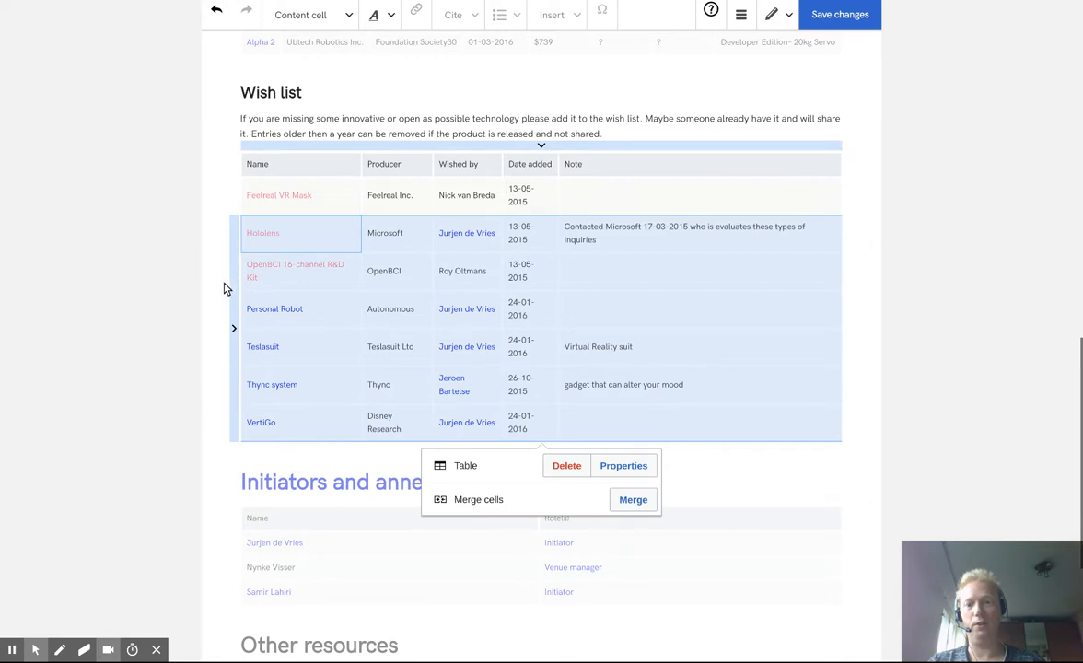
{"action": "left_click", "coordinate": [568, 464]}
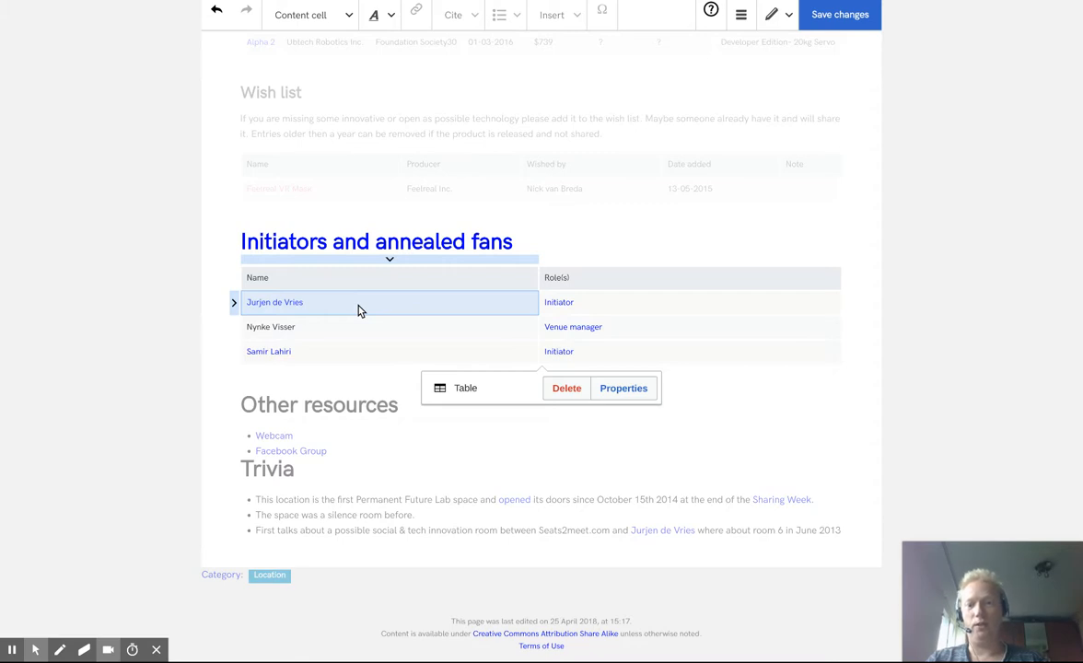
{"action": "mouse_move", "coordinate": [348, 321]}
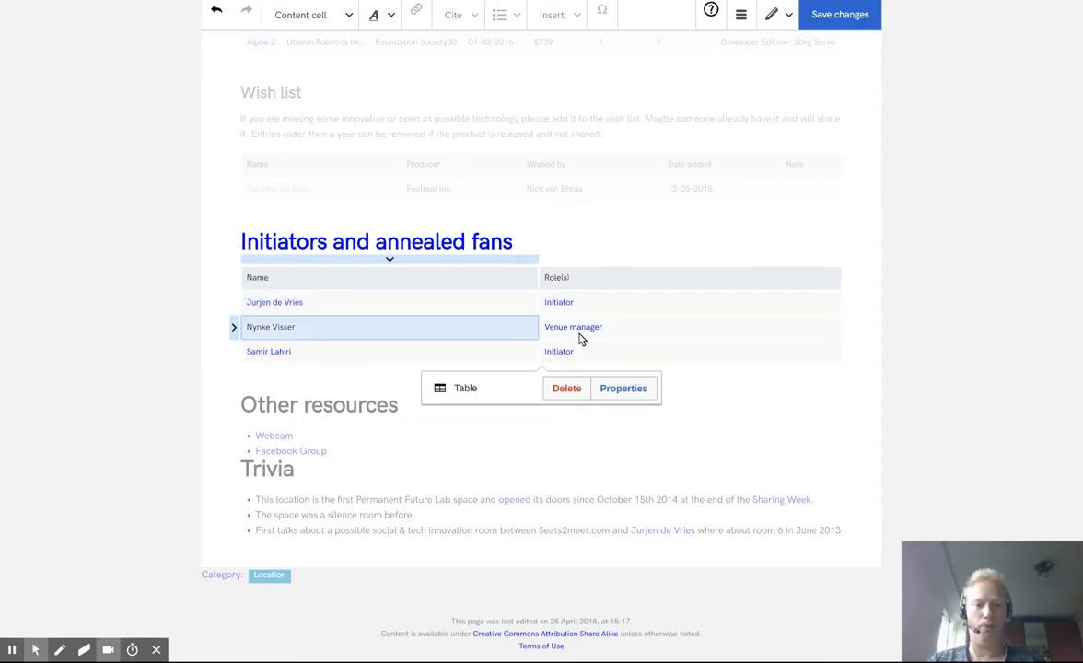
{"action": "left_click", "coordinate": [604, 328]}
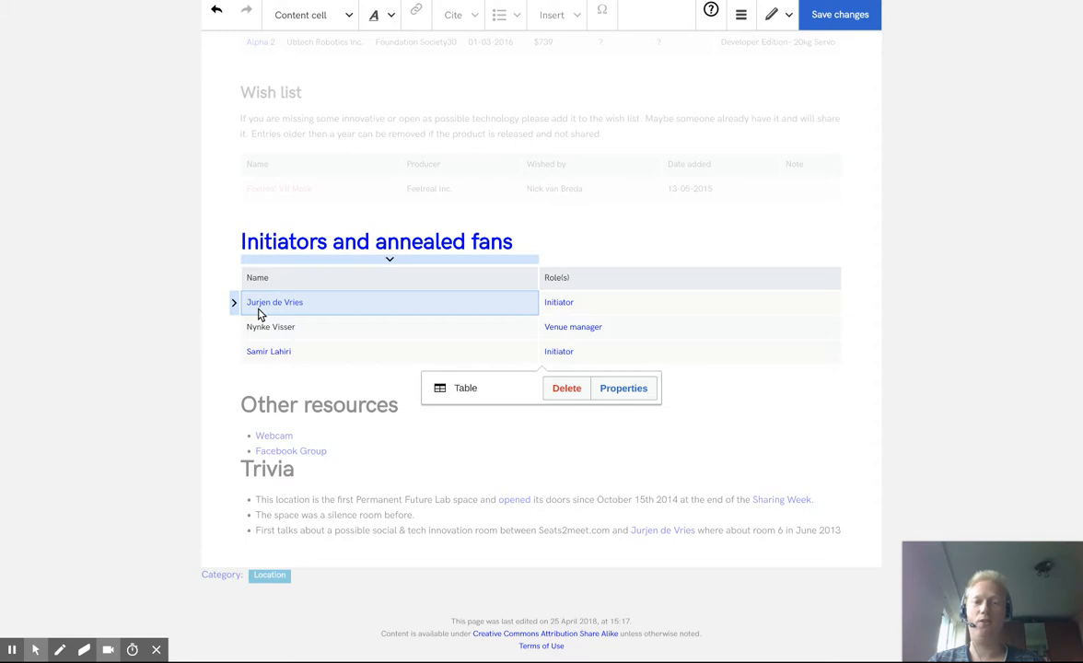
{"action": "mouse_move", "coordinate": [303, 317]}
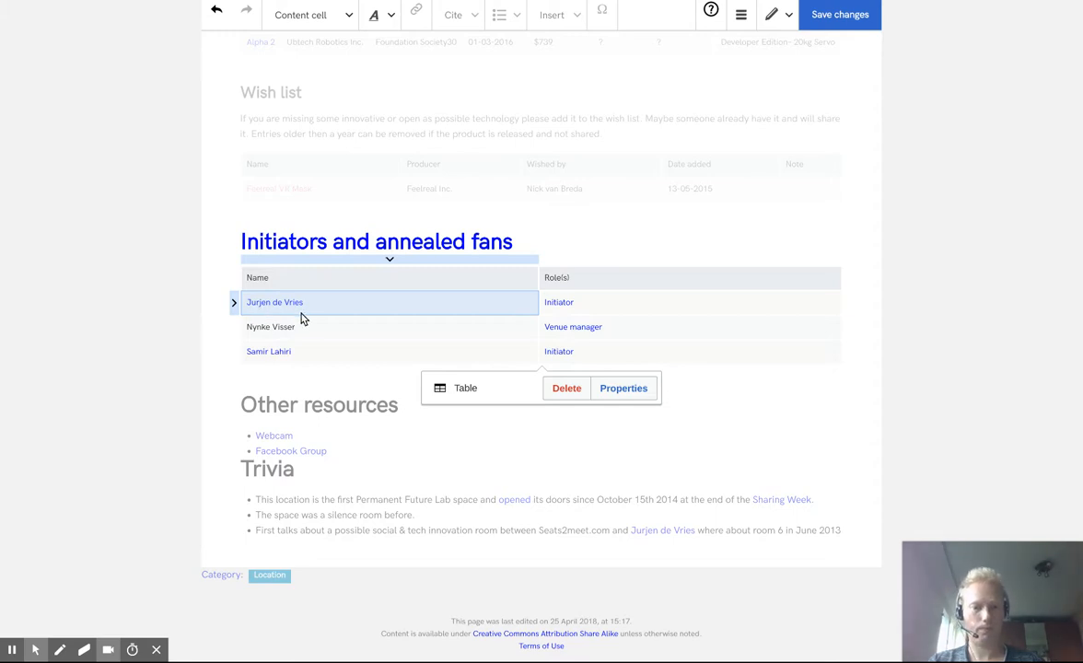
{"action": "left_click", "coordinate": [274, 302]}
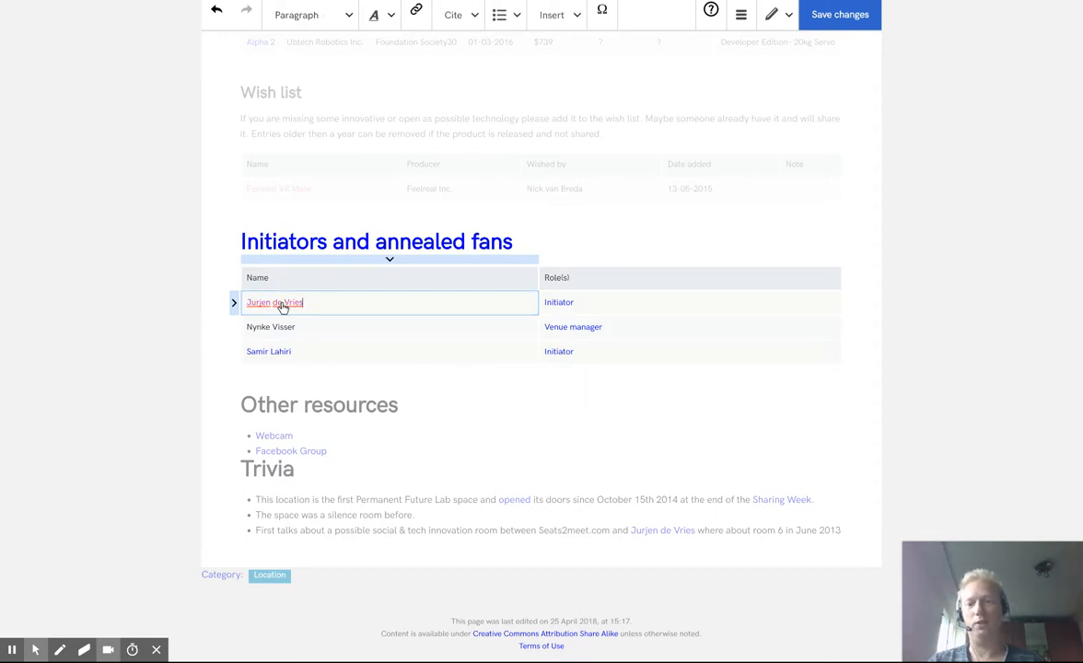
{"action": "left_click", "coordinate": [560, 302]}
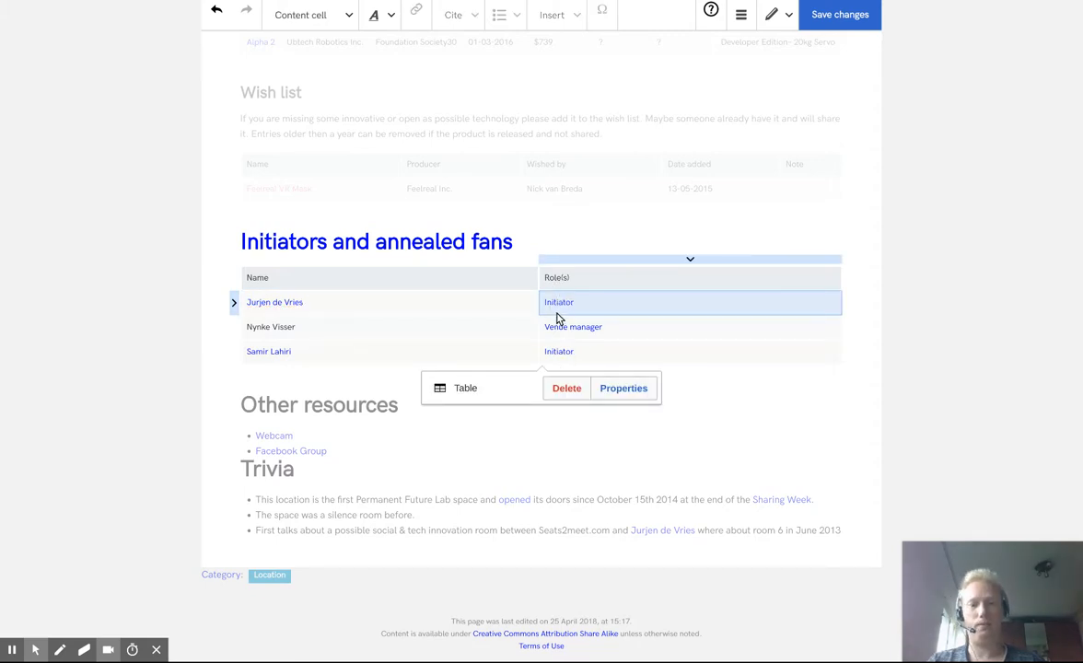
{"action": "mouse_move", "coordinate": [311, 354]}
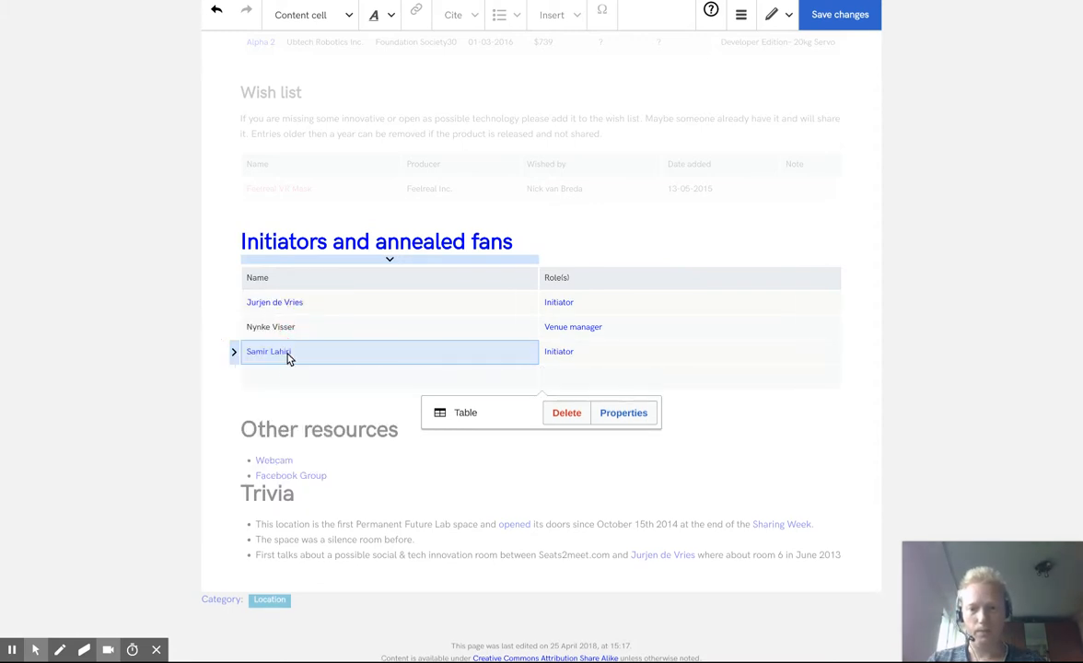
Step: Enter Joe Do as the name in the new Initiators row
{"action": "left_click", "coordinate": [320, 376]}
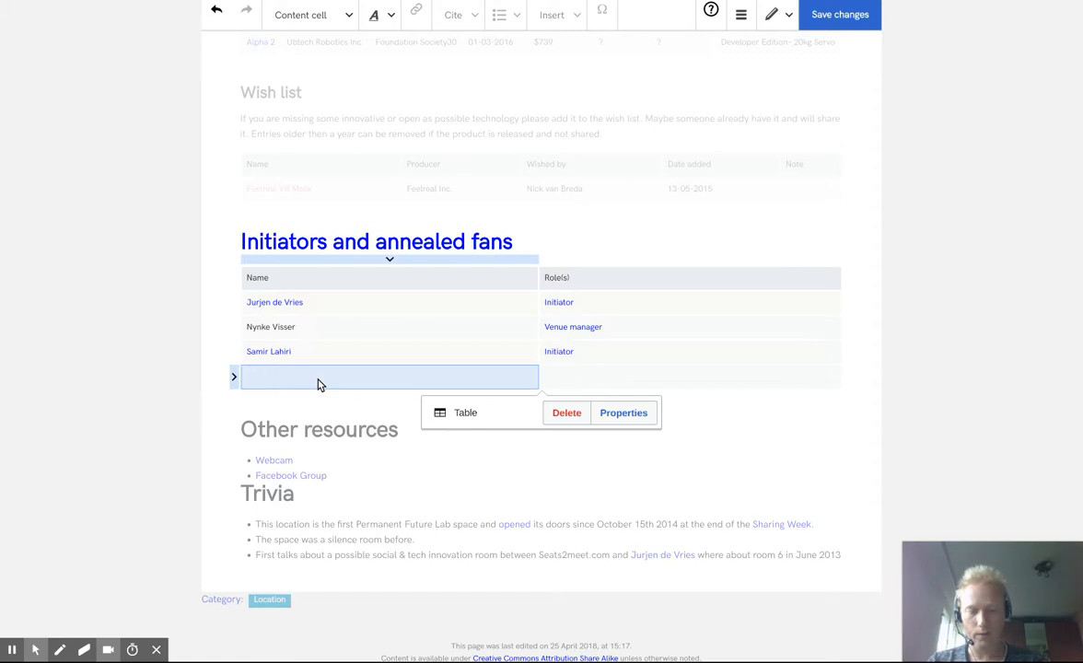
{"action": "type", "text": "Jo"}
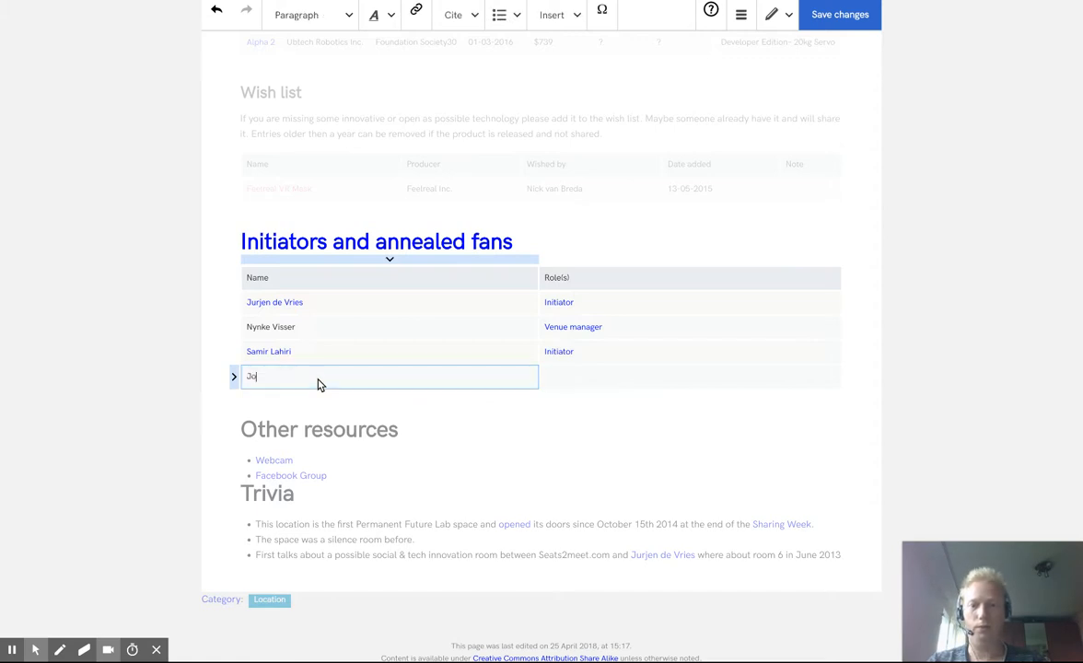
{"action": "type", "text": "Do"}
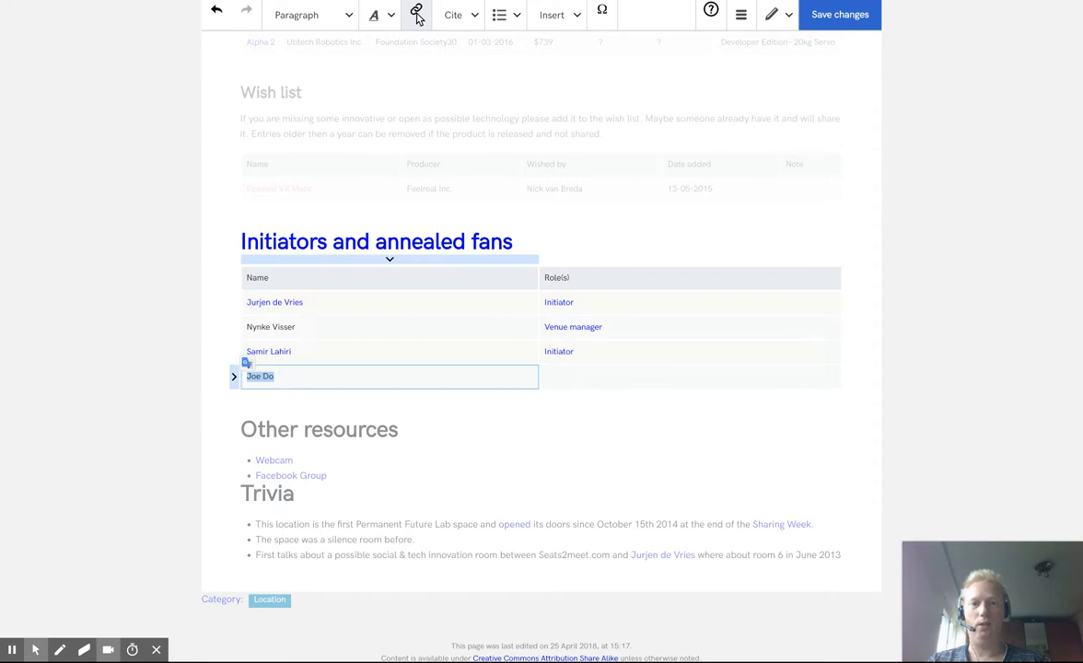
{"action": "left_click", "coordinate": [416, 15]}
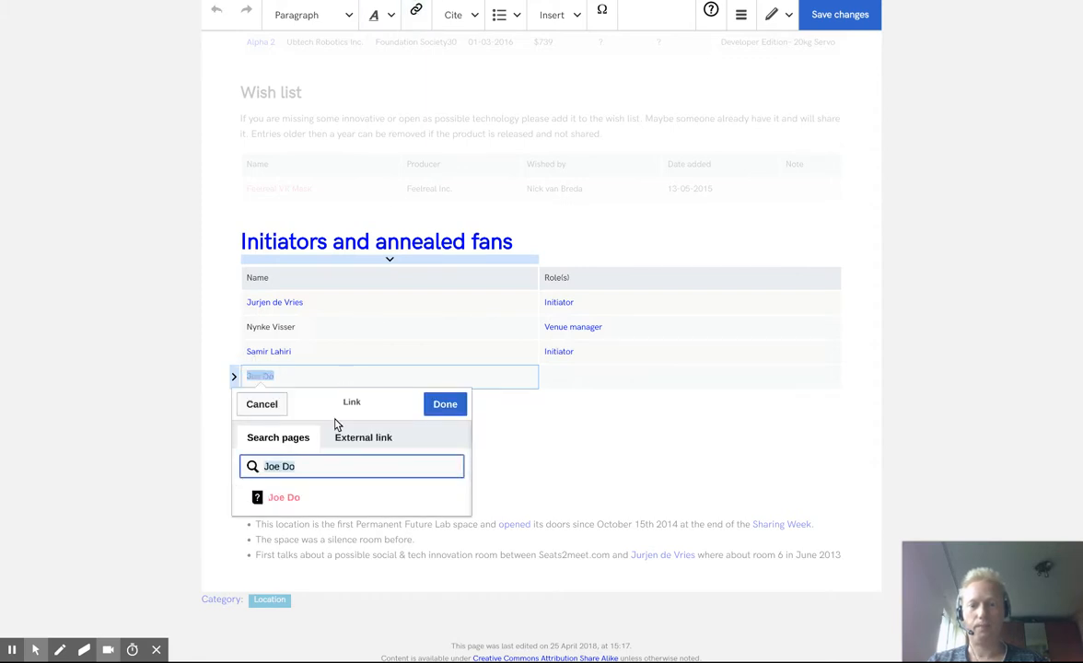
{"action": "type", "text": "jur"}
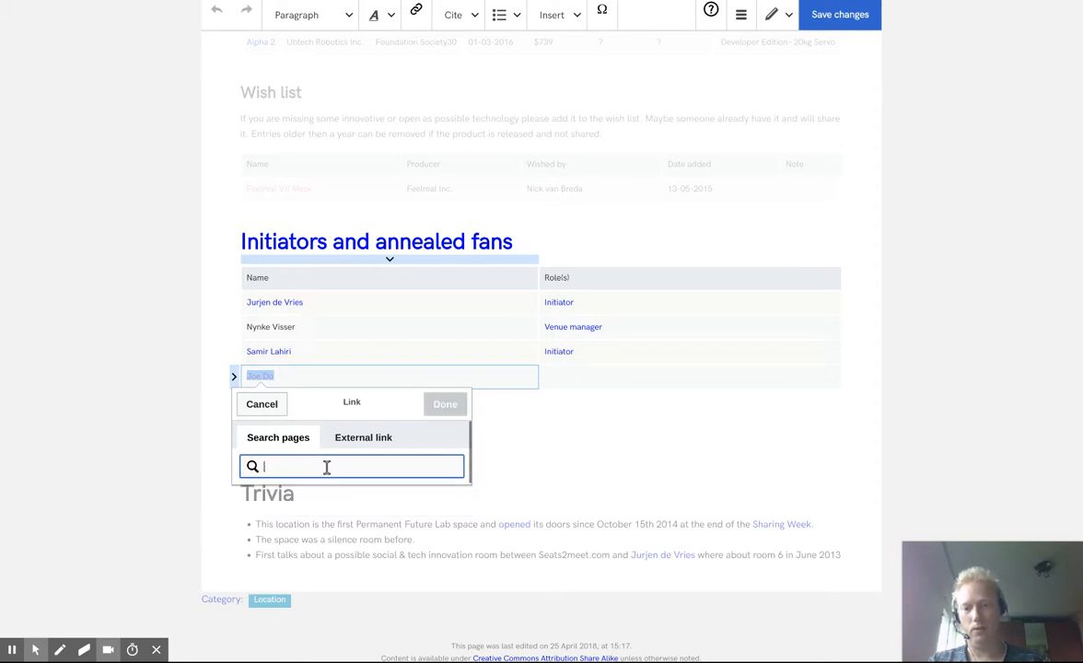
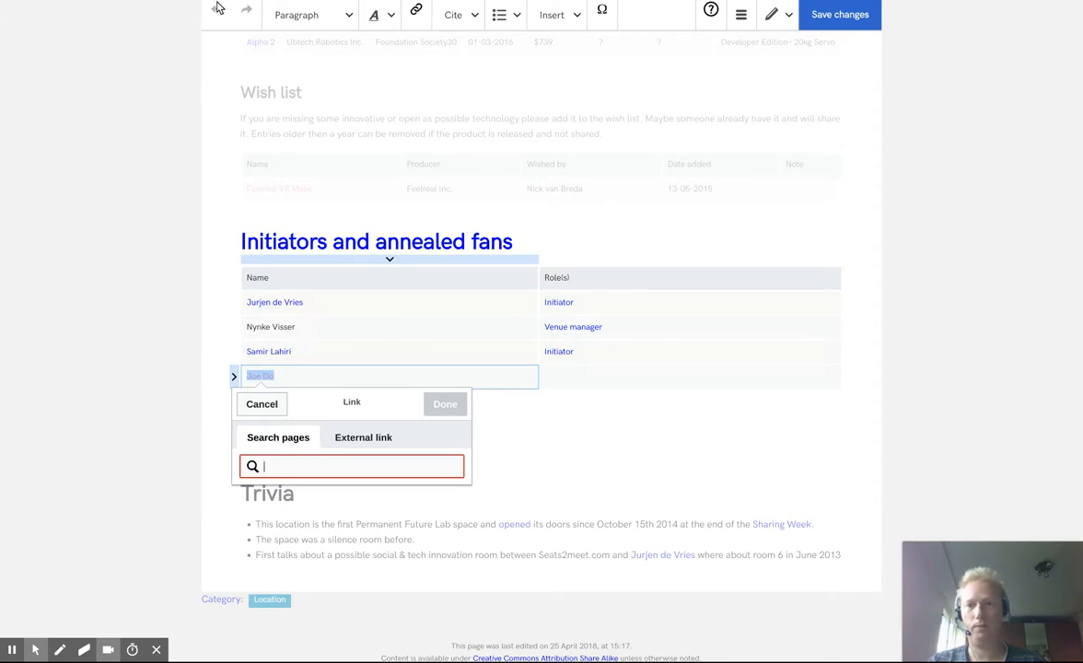
{"action": "mouse_move", "coordinate": [348, 412]}
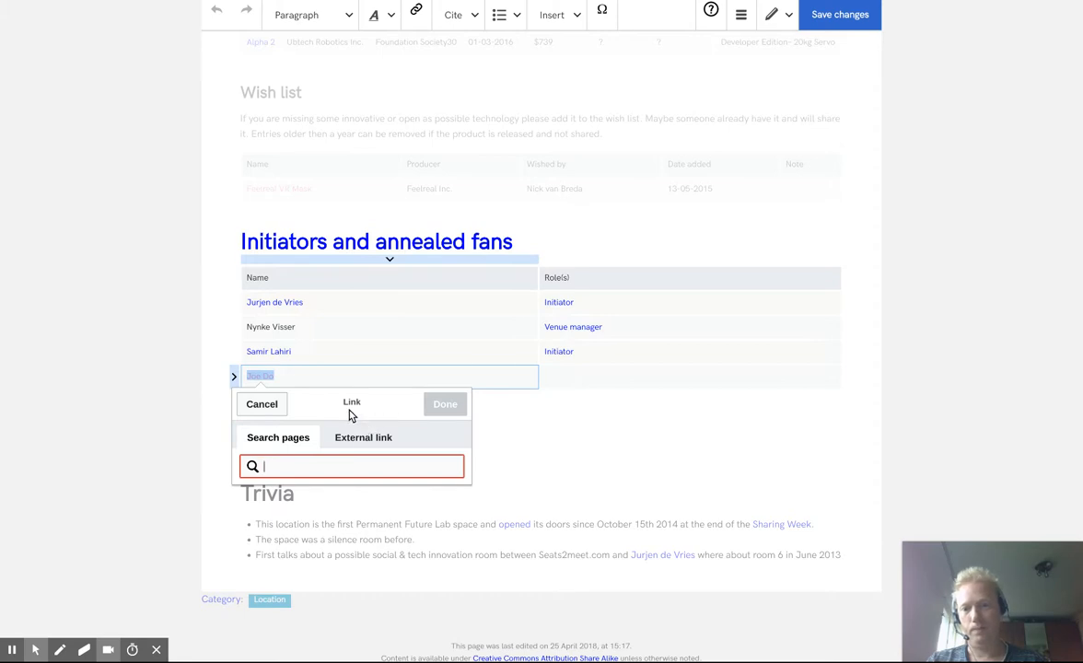
{"action": "left_click", "coordinate": [363, 437]}
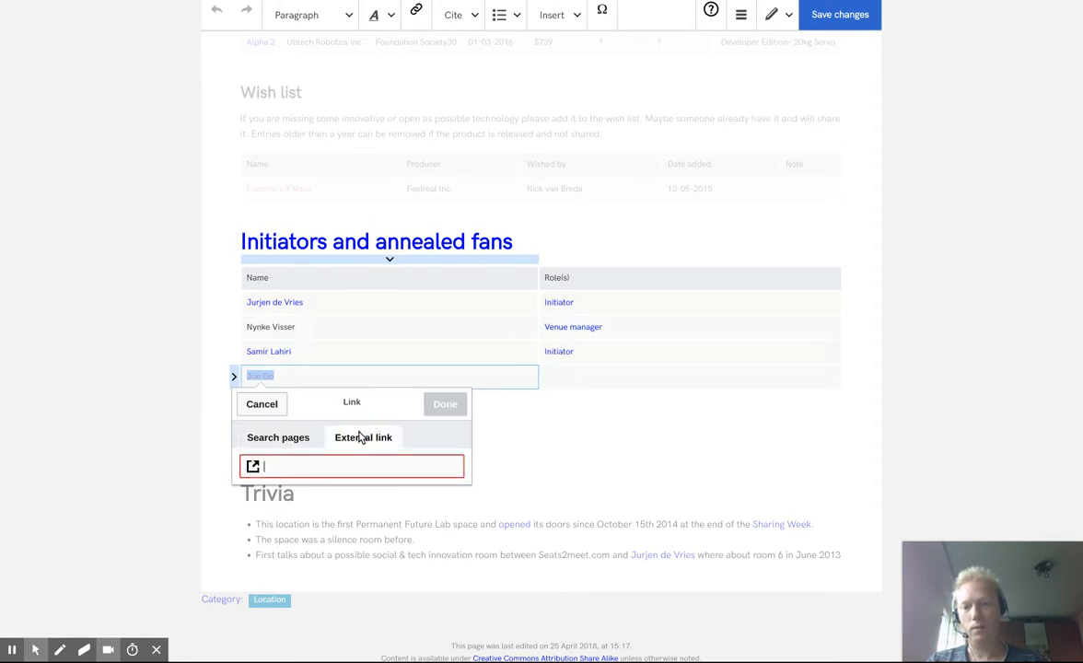
{"action": "left_click", "coordinate": [276, 437]}
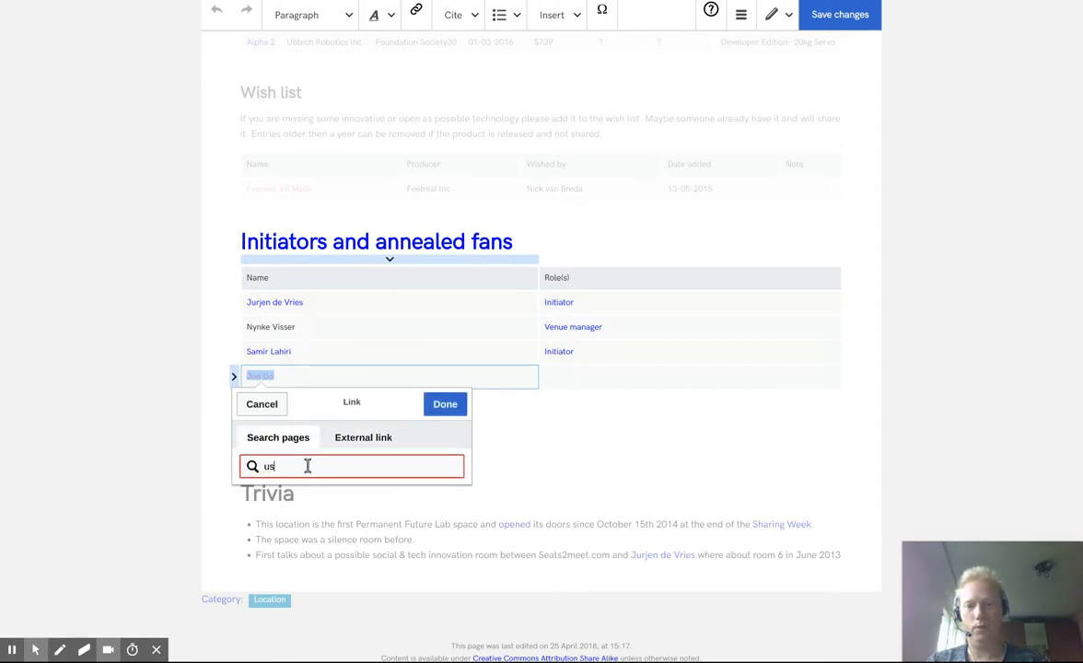
{"action": "type", "text": "er:"}
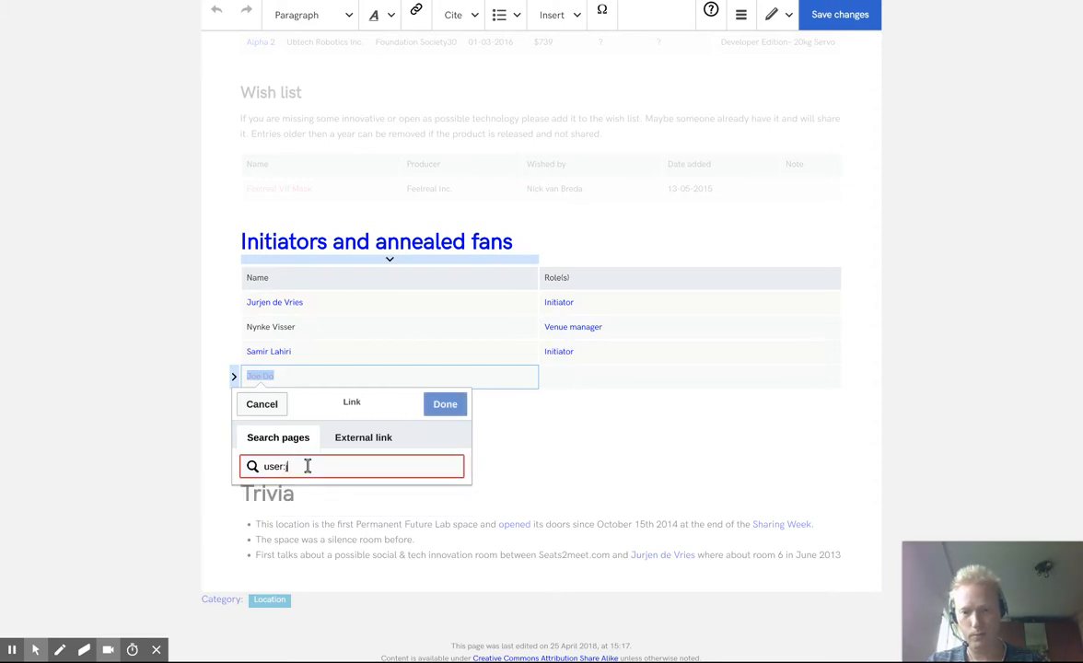
{"action": "type", "text": "Ju"}
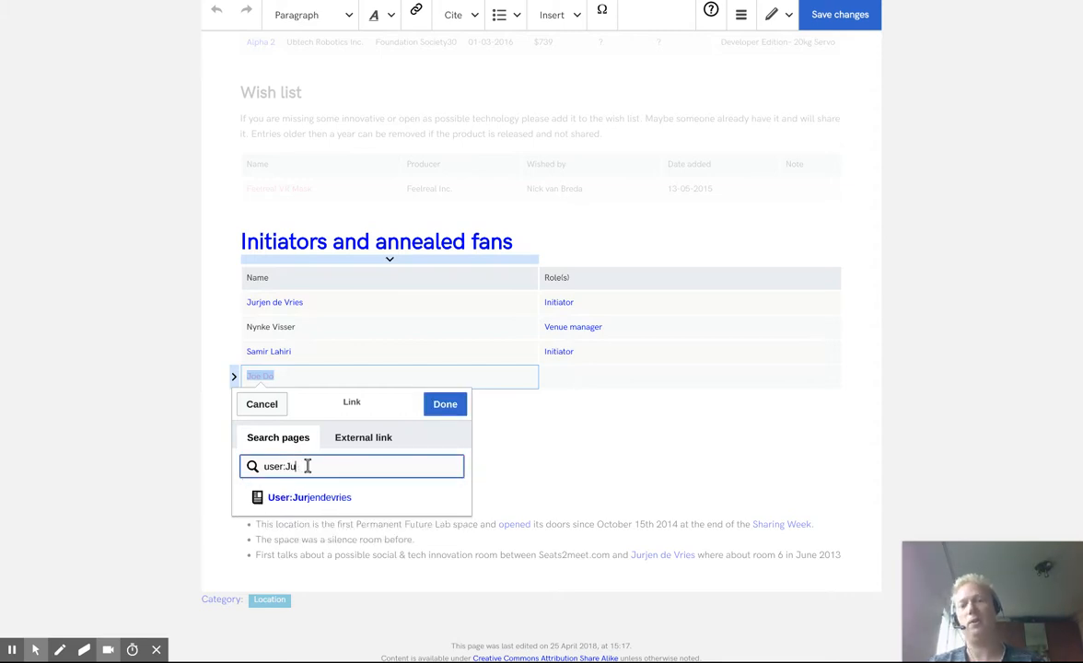
{"action": "key", "text": "BackSpace"}
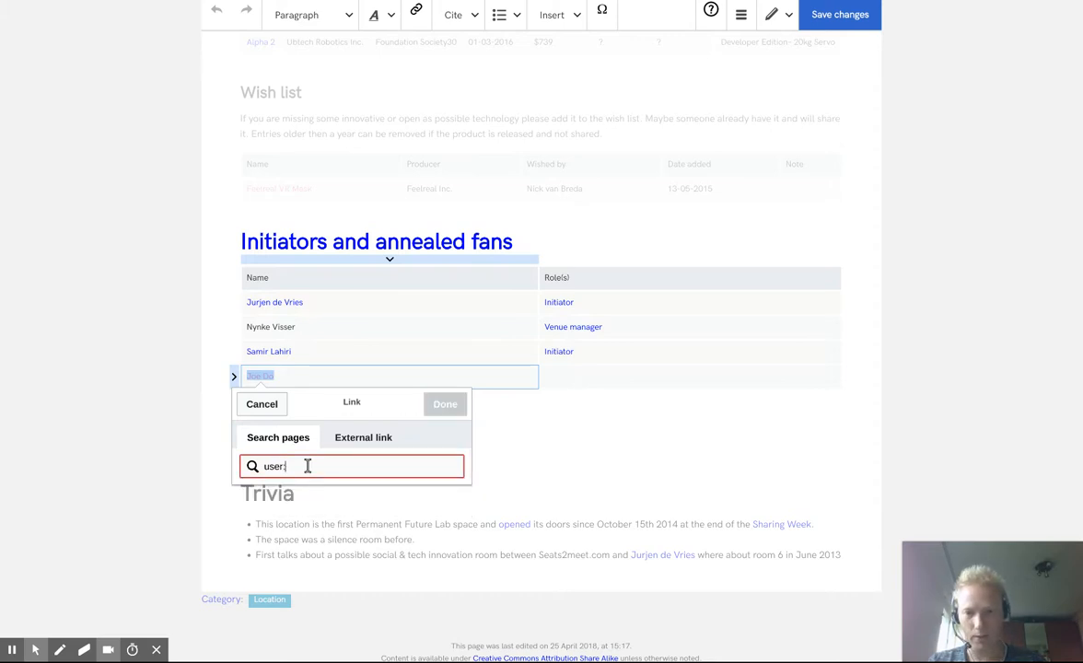
{"action": "type", "text": "j"}
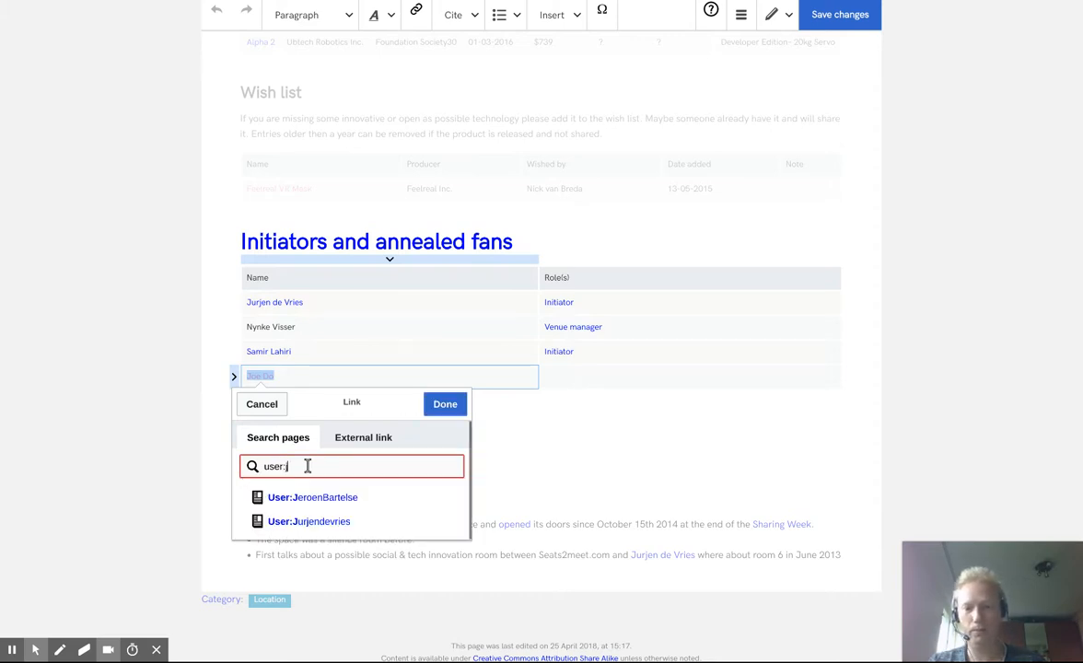
{"action": "type", "text": "fah"}
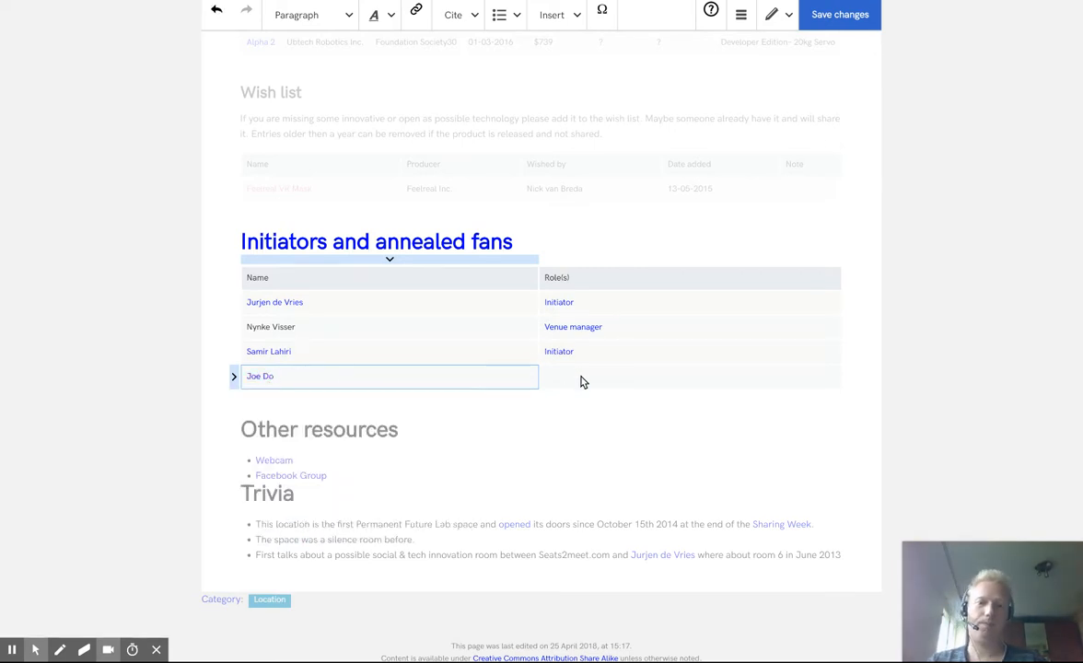
Step: Enter Initiator in Joe Do's Role cell and start a link to '#initia'
{"action": "left_click", "coordinate": [689, 376]}
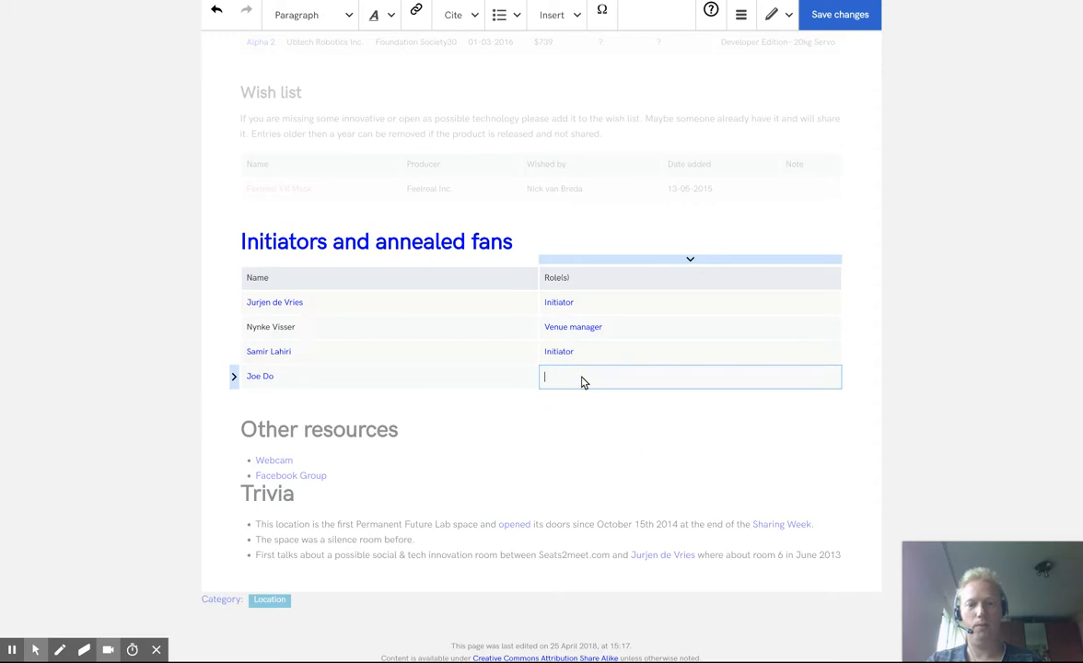
{"action": "type", "text": "Initiator"}
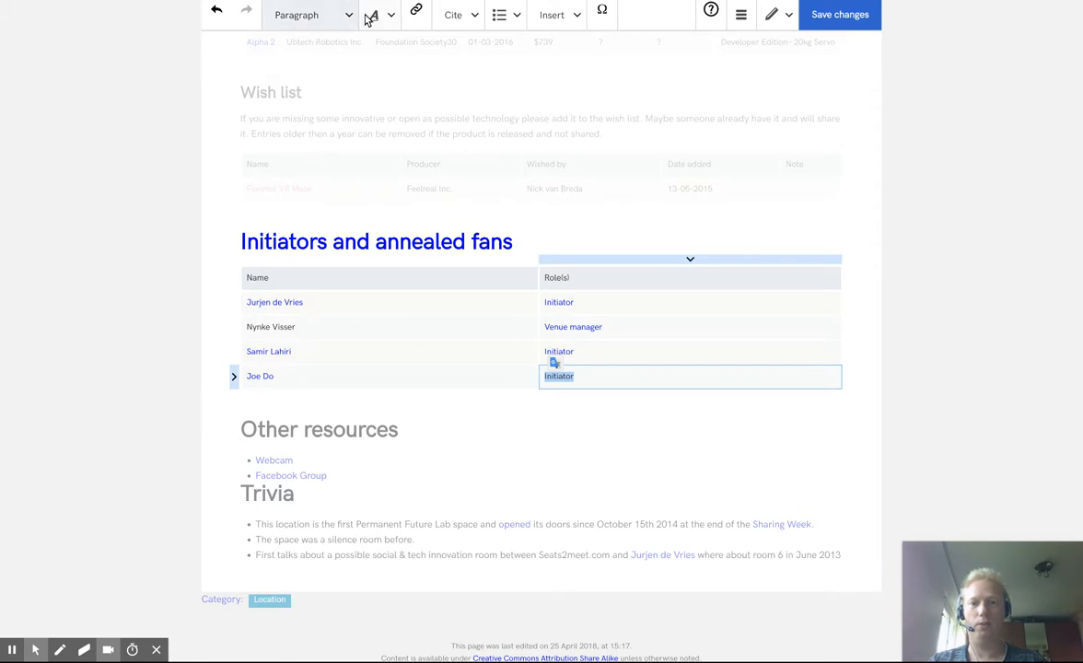
{"action": "left_click", "coordinate": [417, 15]}
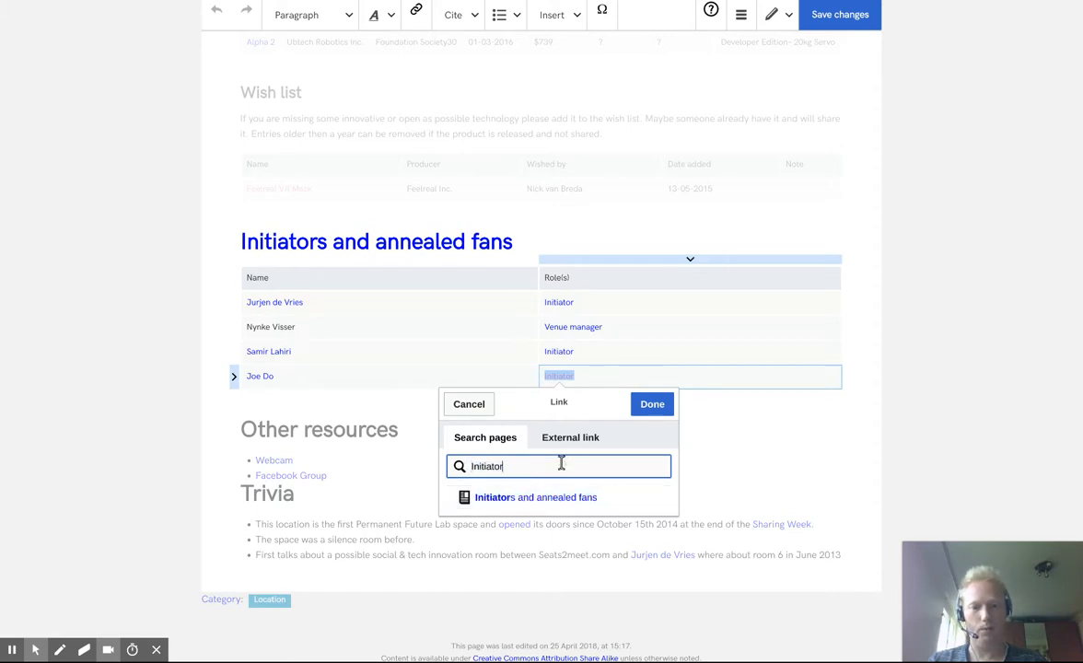
{"action": "type", "text": "#initia"}
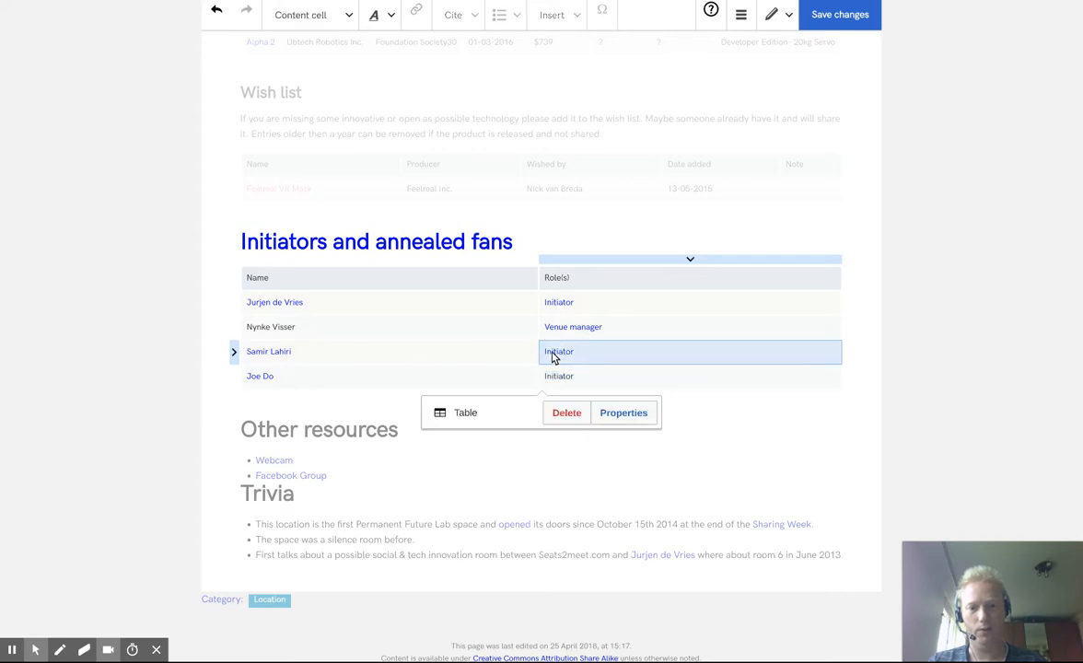
{"action": "left_click", "coordinate": [558, 350]}
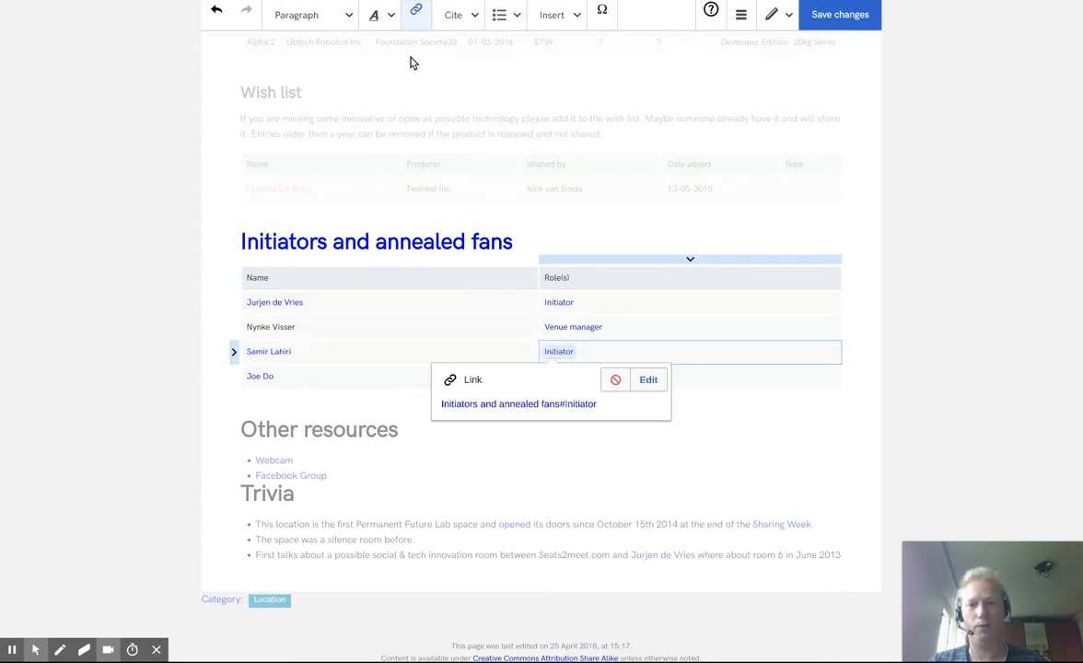
{"action": "left_click", "coordinate": [648, 379]}
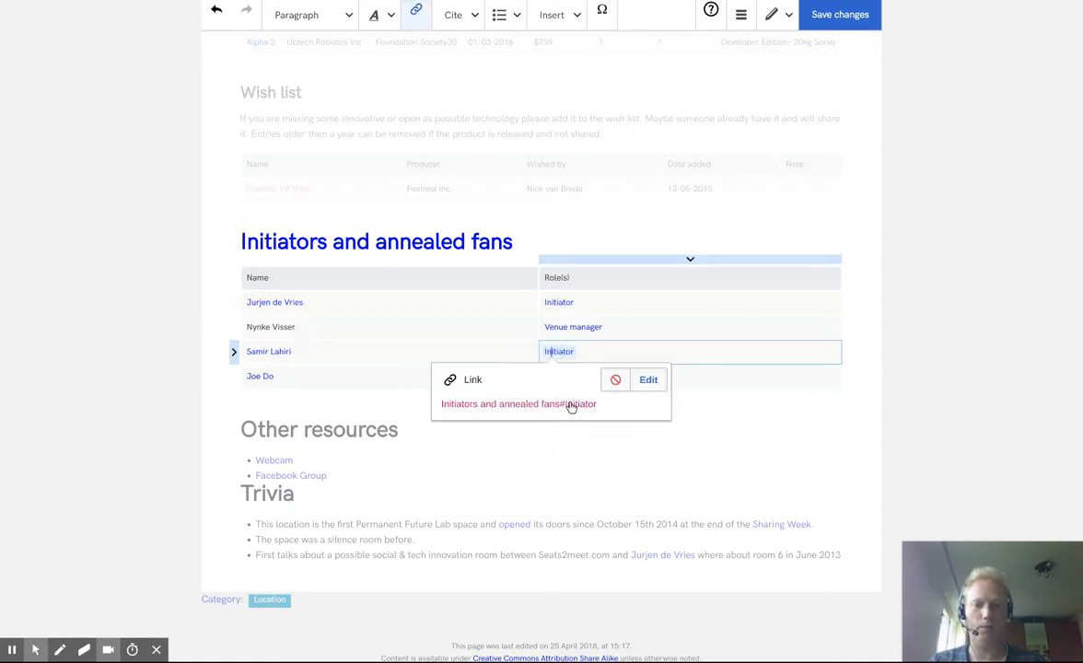
{"action": "left_click", "coordinate": [560, 376]}
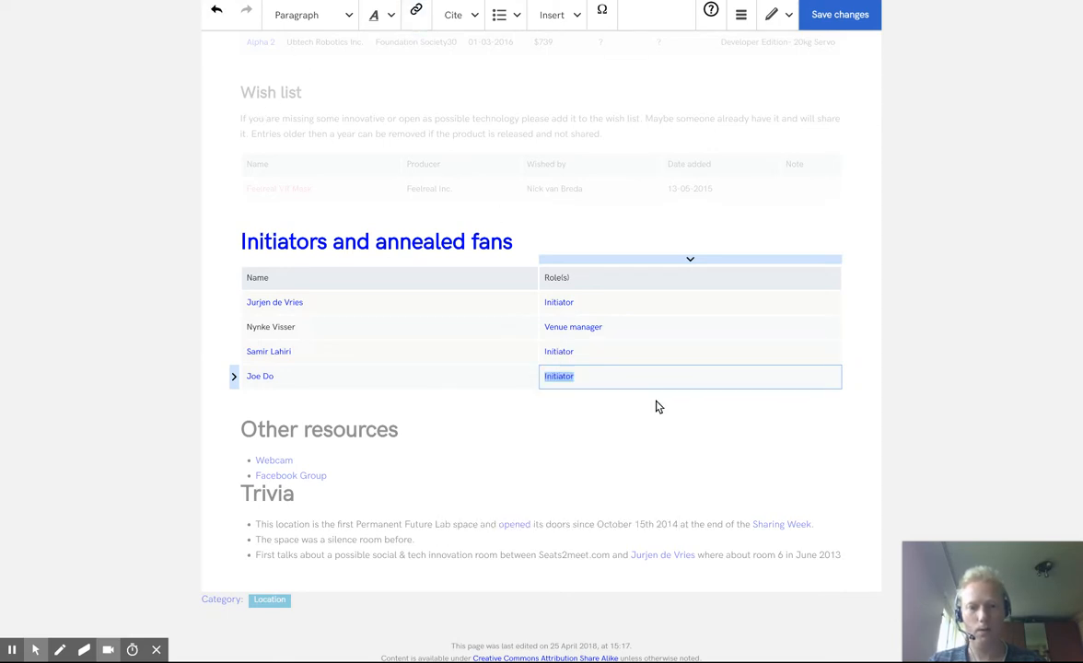
{"action": "left_click", "coordinate": [387, 429]}
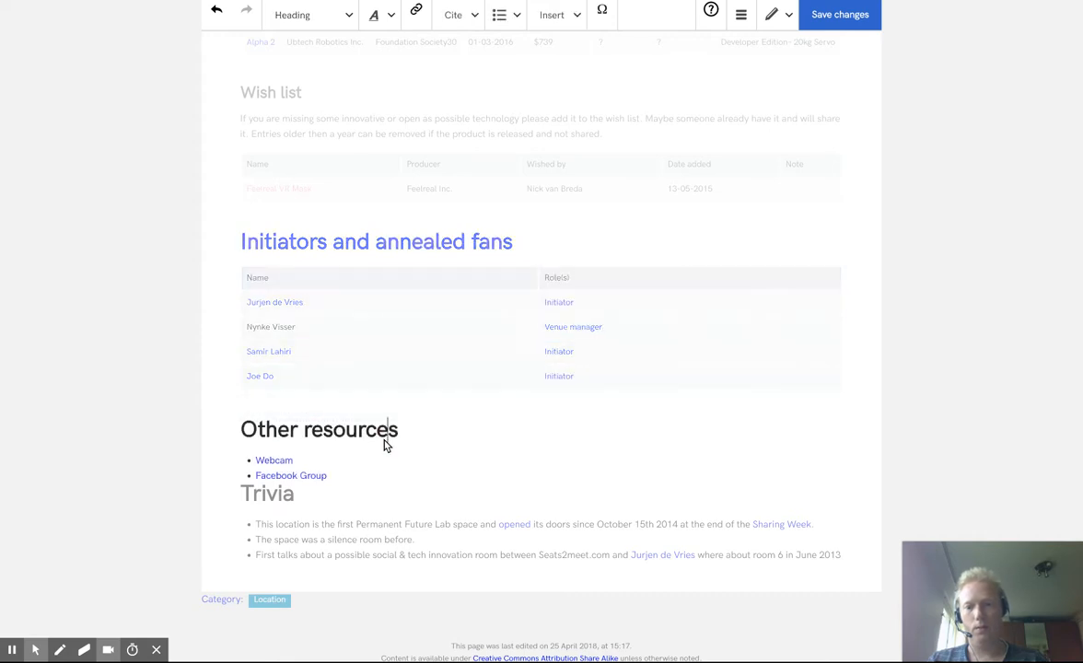
Step: Add a third Other resources entry 'Facebook' and begin linking it to an outside web address
{"action": "scroll", "scroll_direction": "down", "scroll_amount": 3}
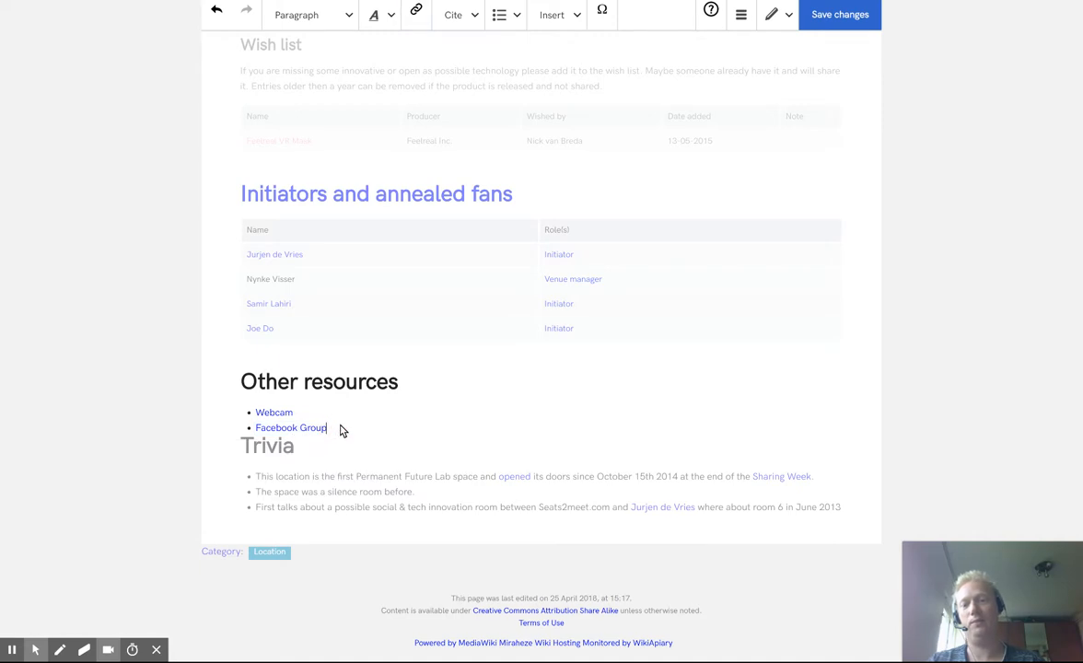
{"action": "type", "text": "Facebook"}
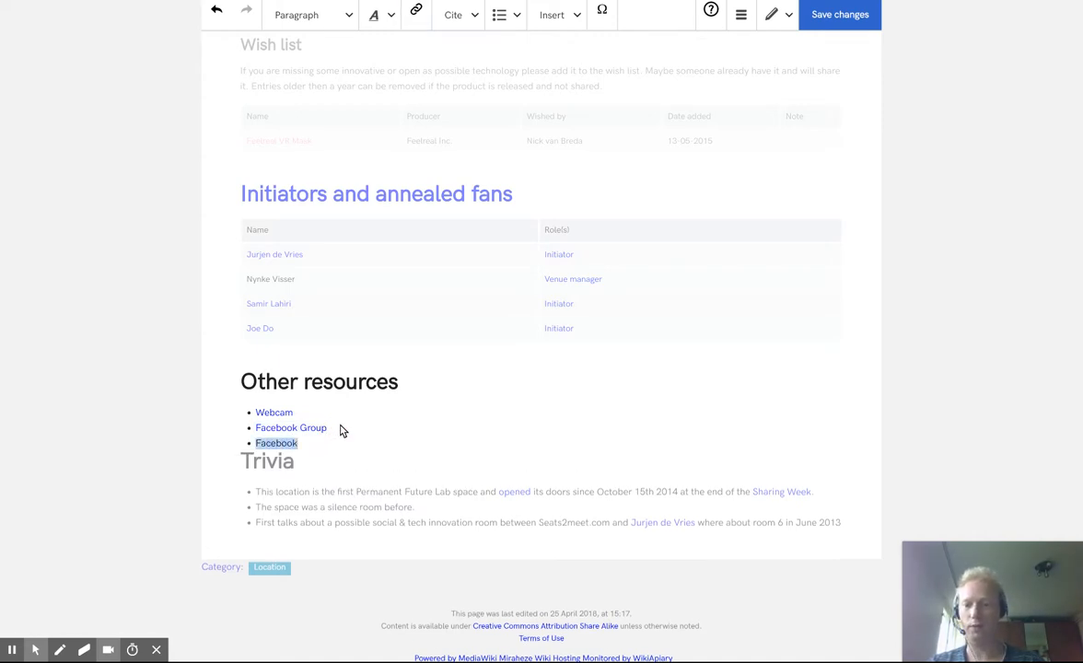
{"action": "left_click", "coordinate": [416, 15]}
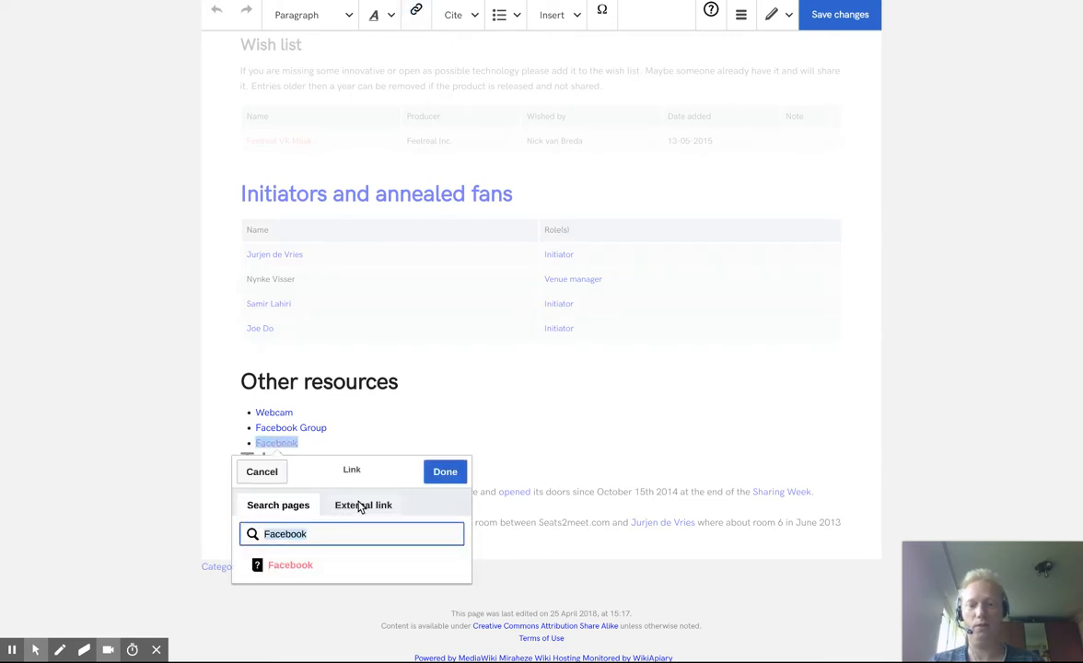
{"action": "left_click", "coordinate": [363, 505]}
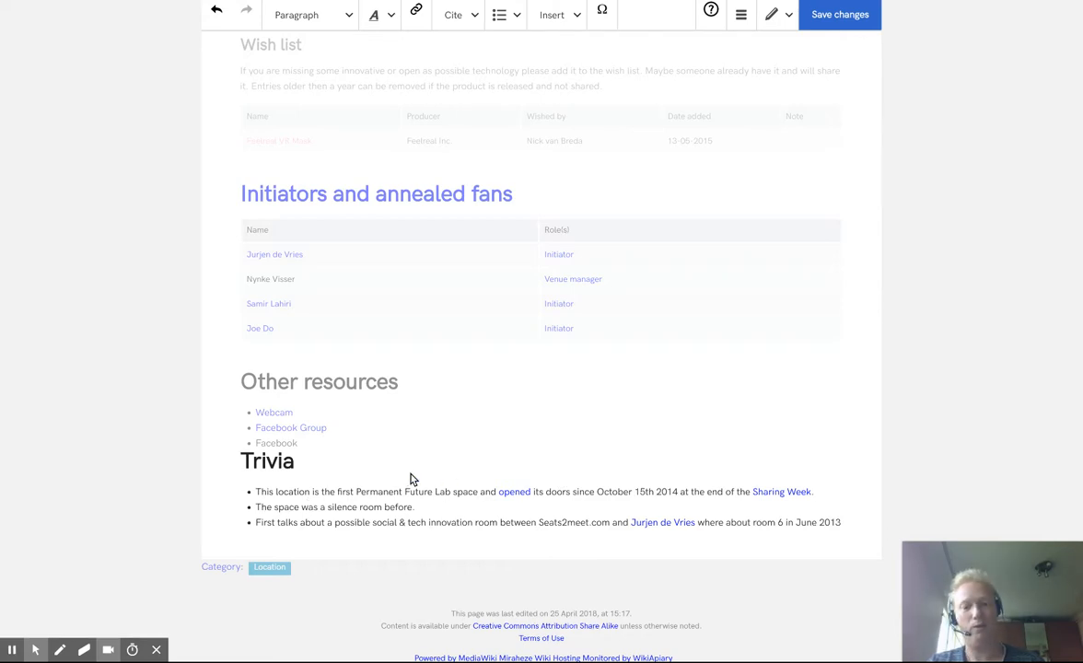
{"action": "mouse_move", "coordinate": [326, 517]}
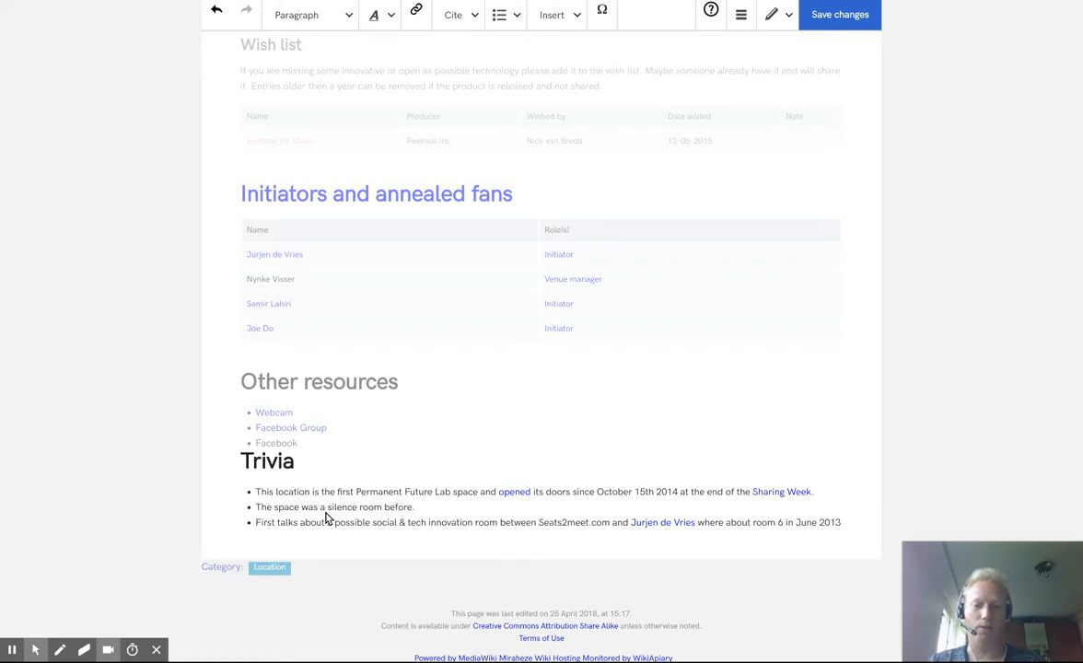
{"action": "mouse_move", "coordinate": [788, 516]}
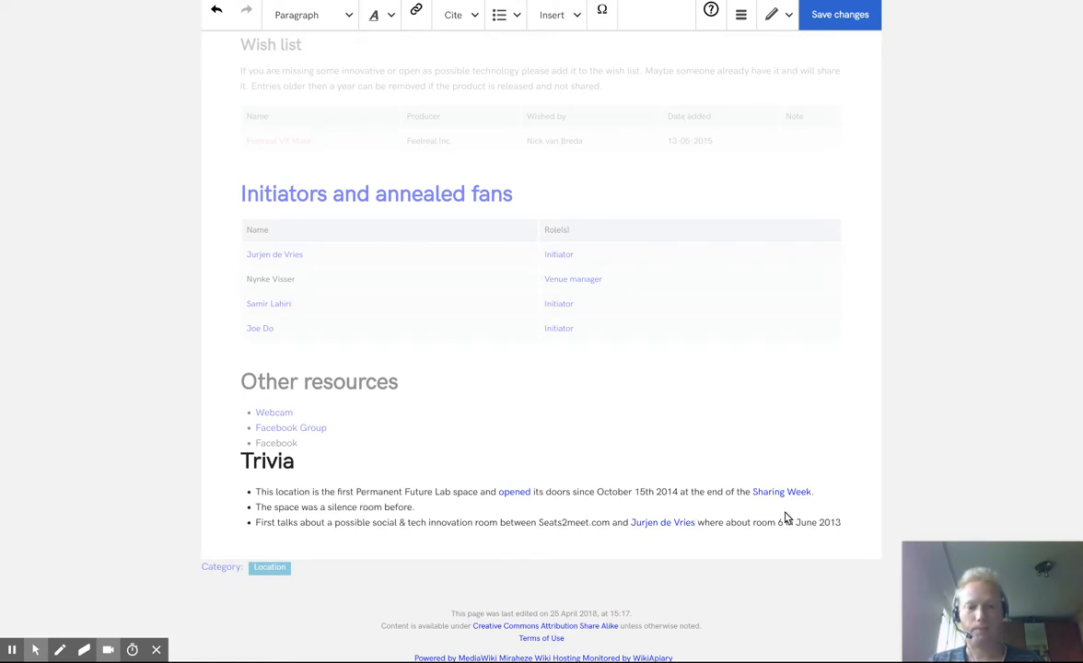
{"action": "mouse_move", "coordinate": [331, 422]}
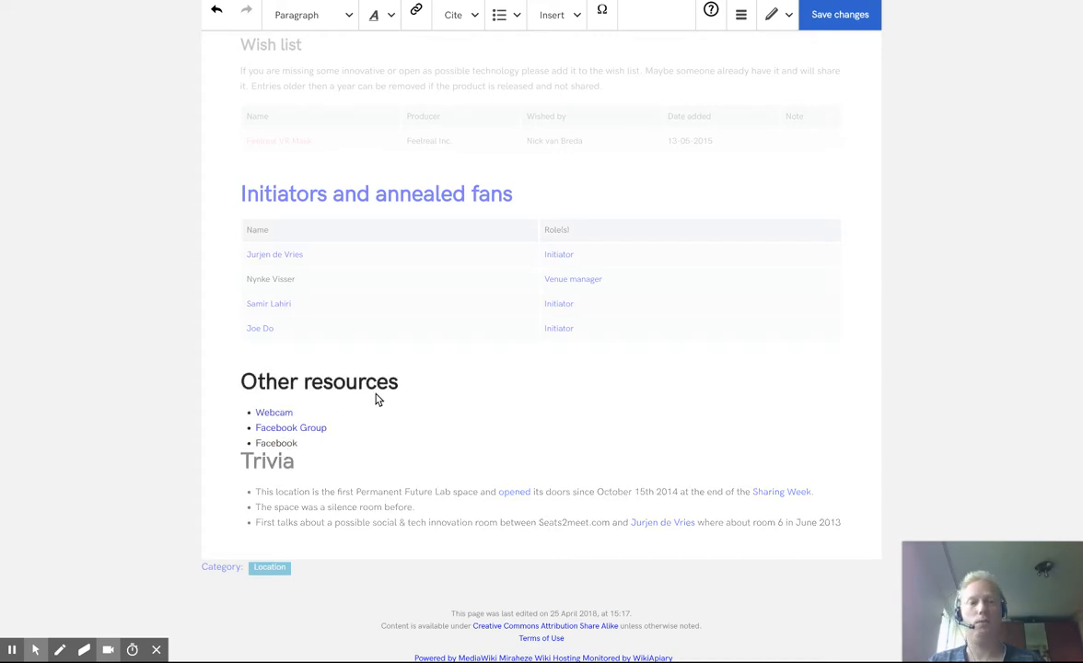
Step: Inspect the lab photo's media settings and abandon replacing the image
{"action": "scroll", "scroll_direction": "up", "scroll_amount": 3}
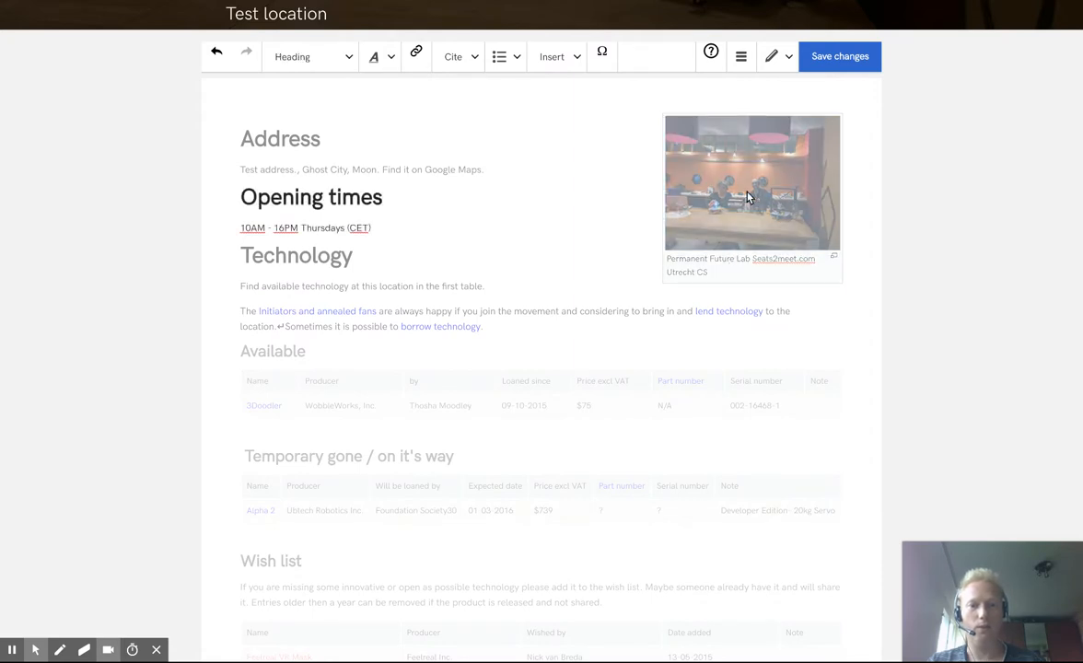
{"action": "left_click", "coordinate": [752, 182]}
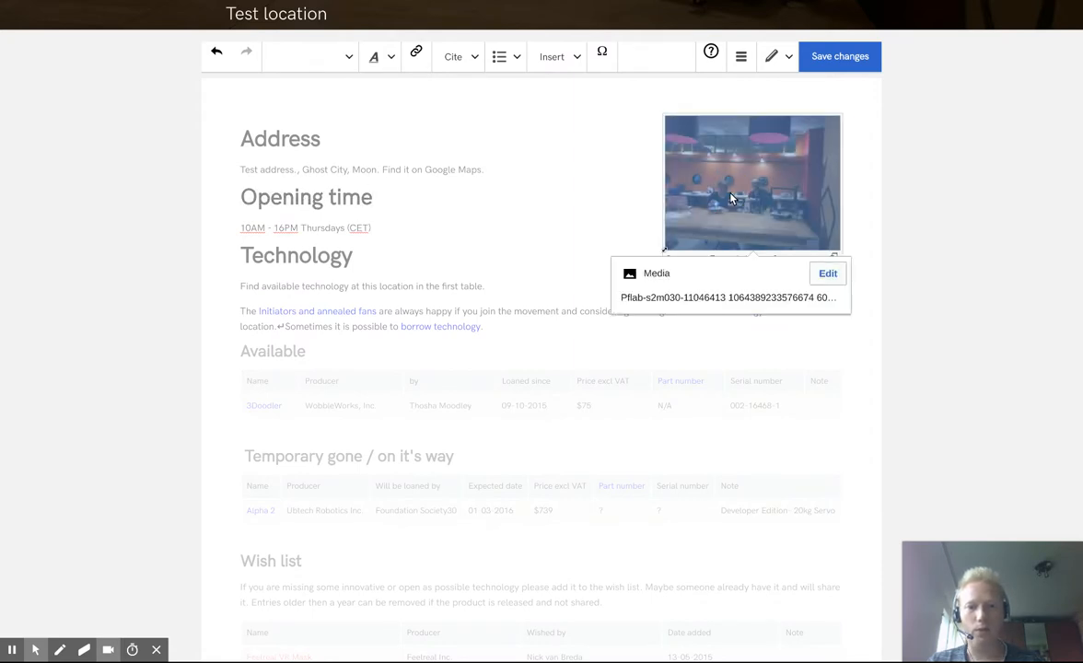
{"action": "left_click", "coordinate": [828, 273]}
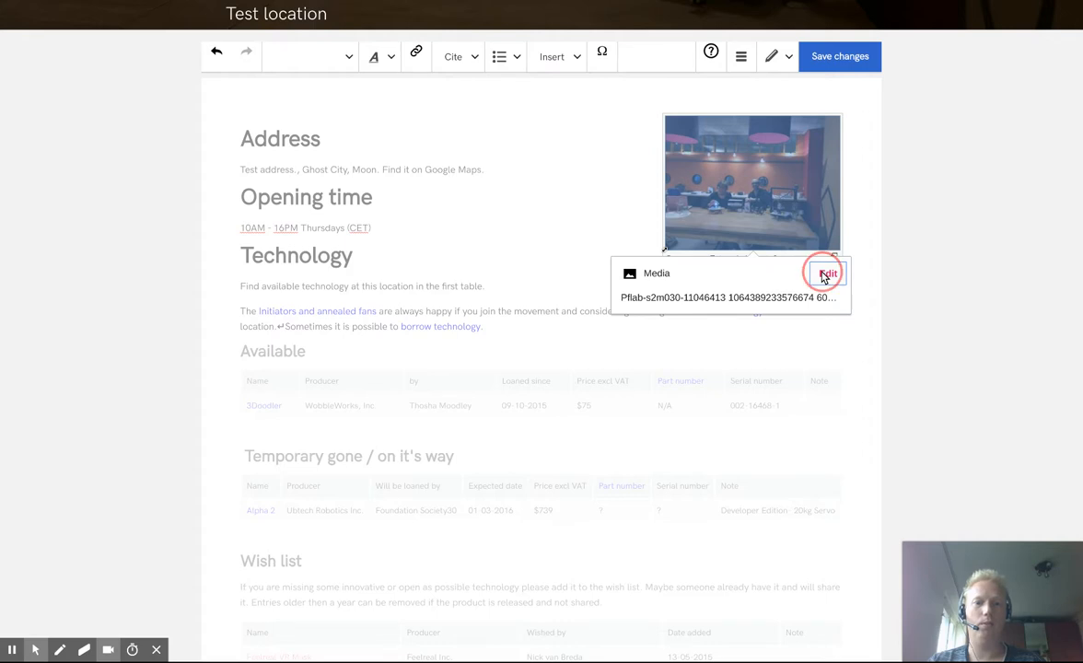
{"action": "left_click", "coordinate": [825, 273]}
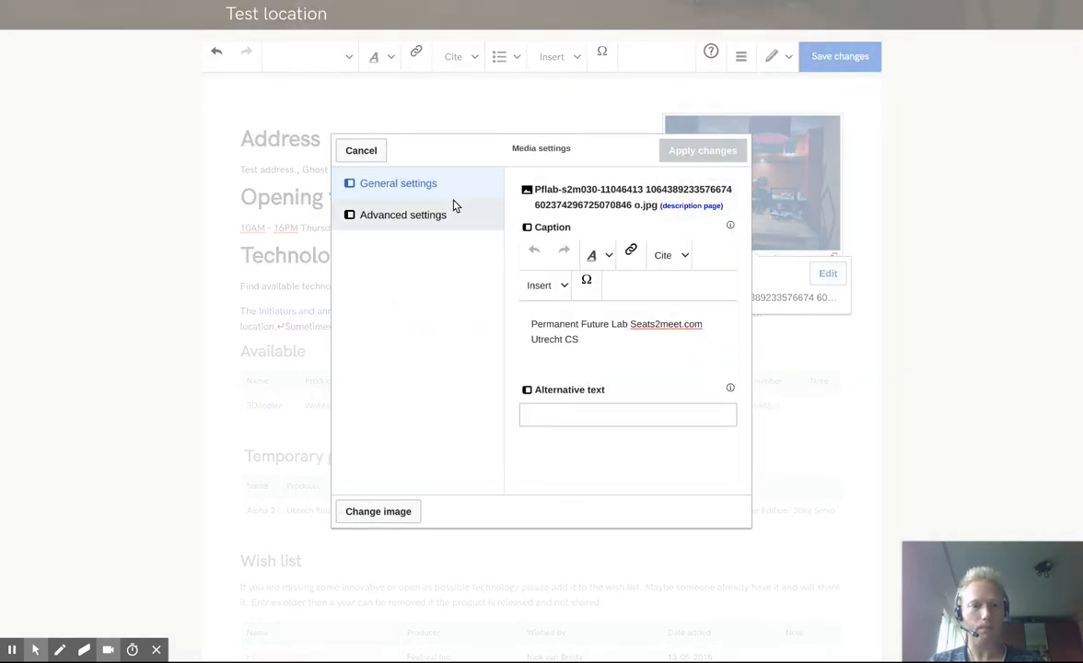
{"action": "mouse_move", "coordinate": [453, 287]}
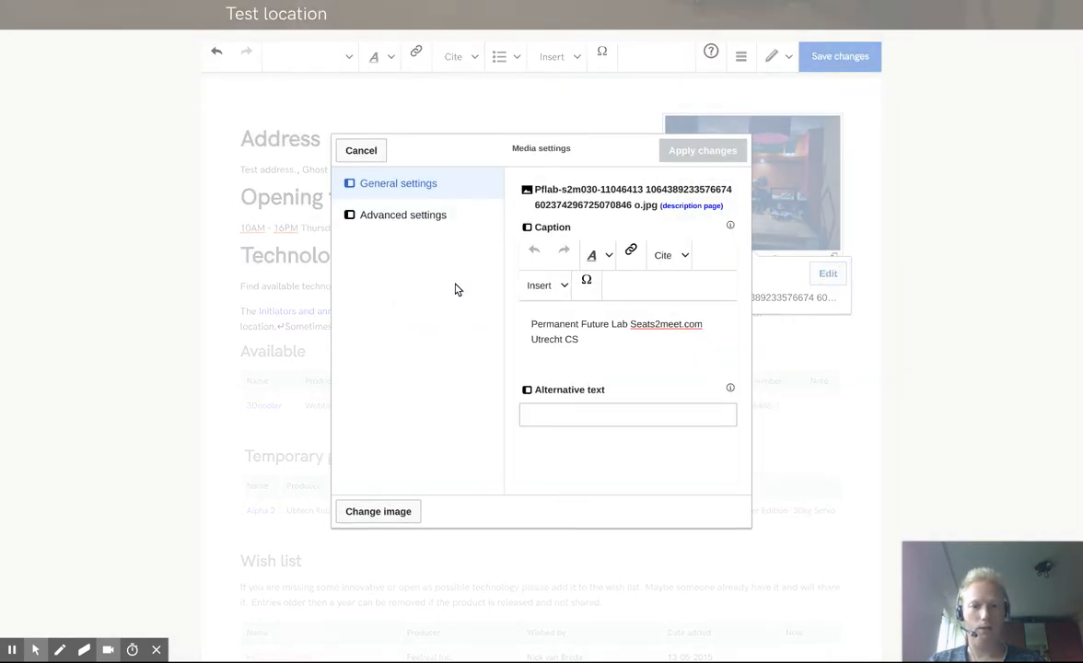
{"action": "left_click", "coordinate": [378, 512]}
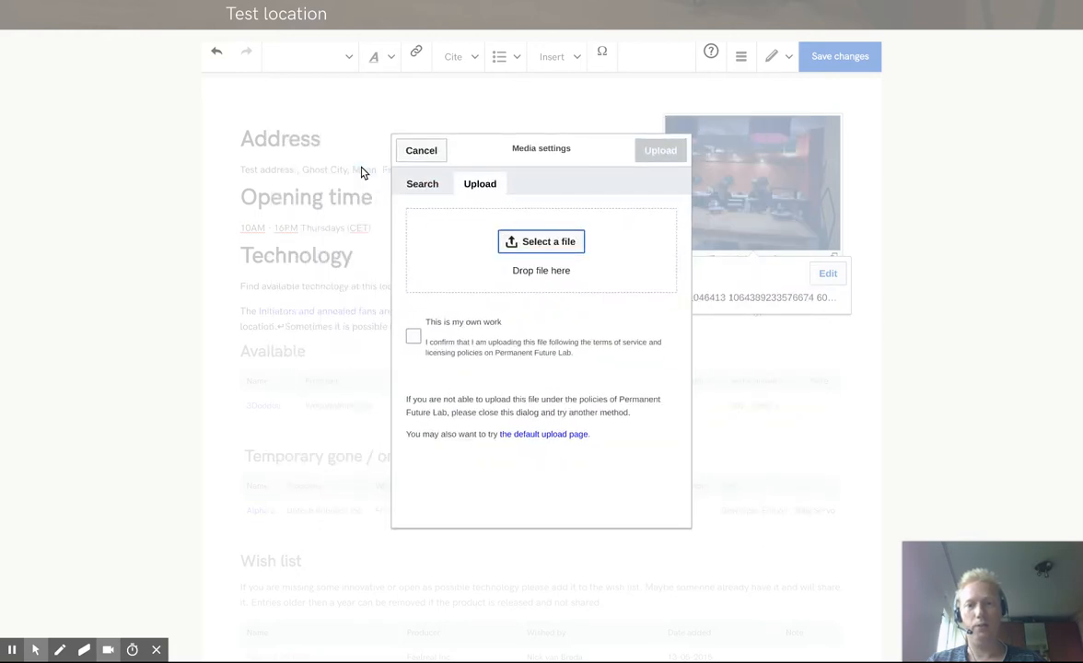
{"action": "mouse_move", "coordinate": [479, 273]}
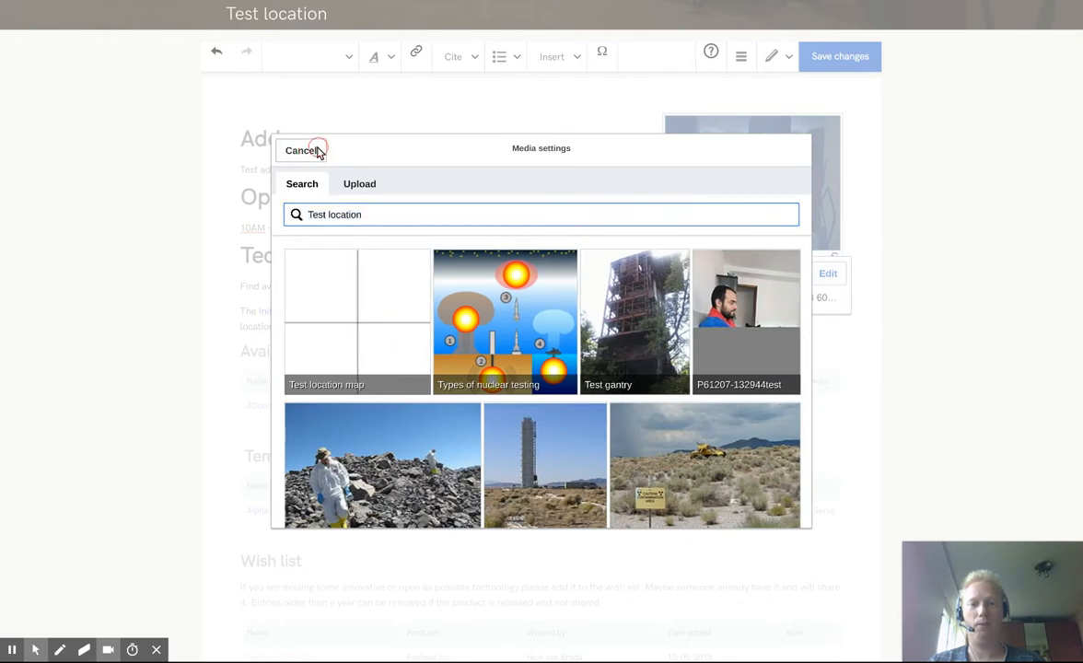
{"action": "left_click", "coordinate": [302, 151]}
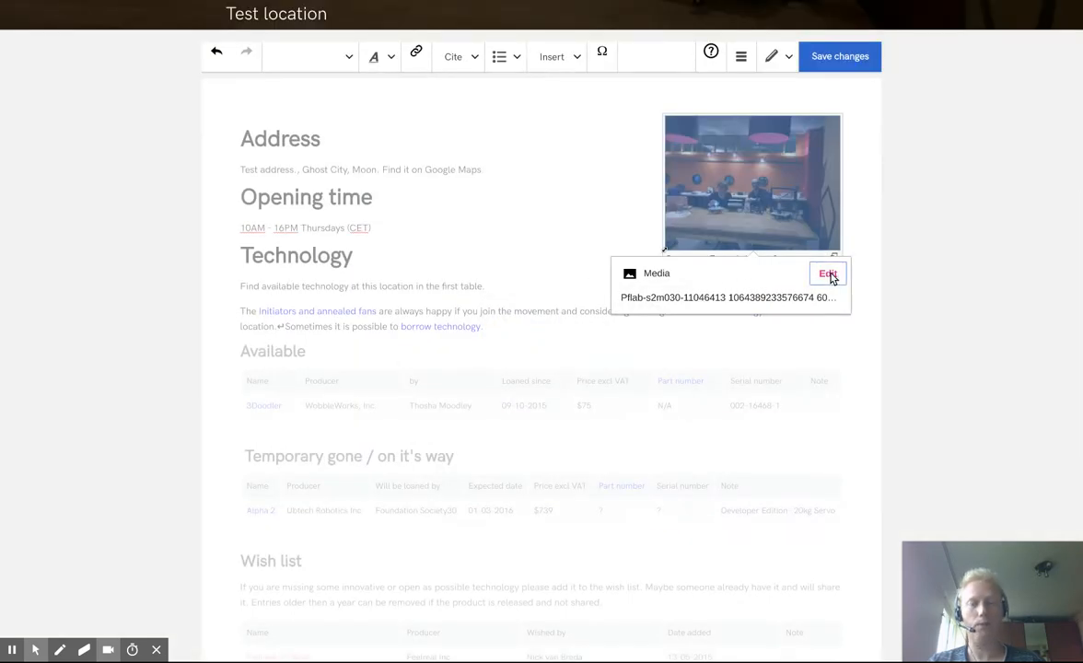
Step: Change the photo's caption to 'Ghost City' and apply it
{"action": "left_click", "coordinate": [827, 273]}
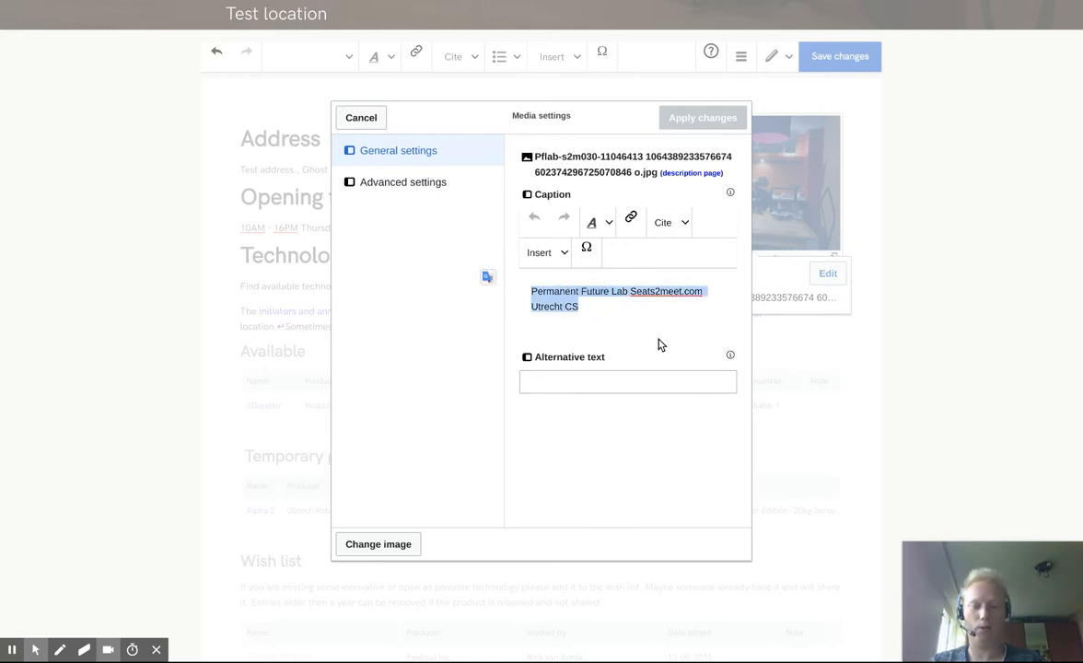
{"action": "type", "text": "Ghost City"}
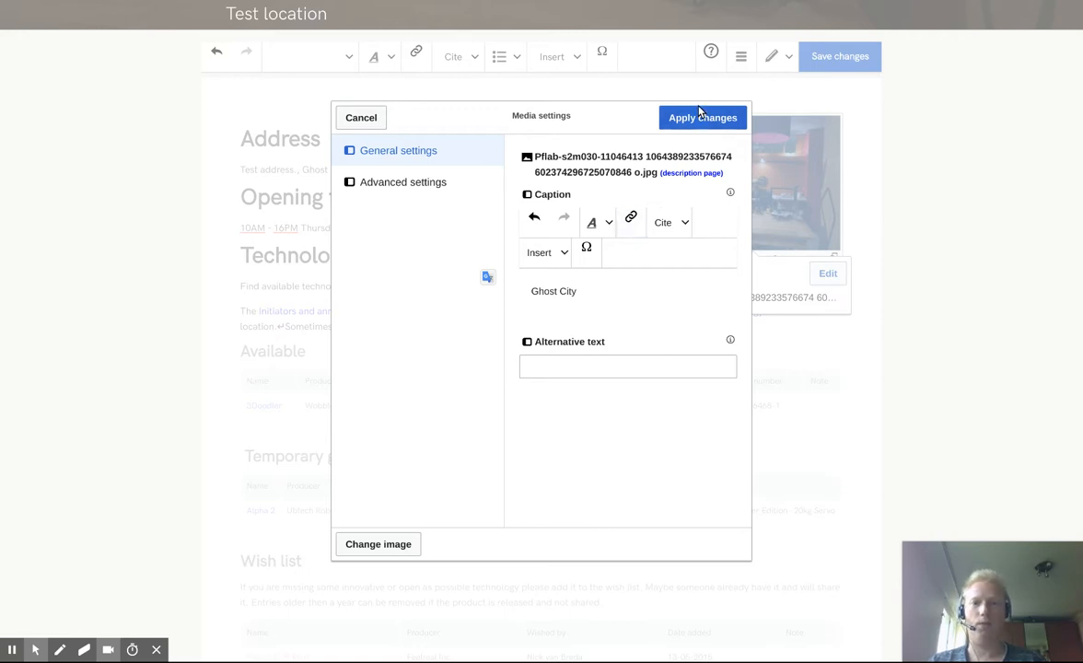
{"action": "left_click", "coordinate": [702, 118]}
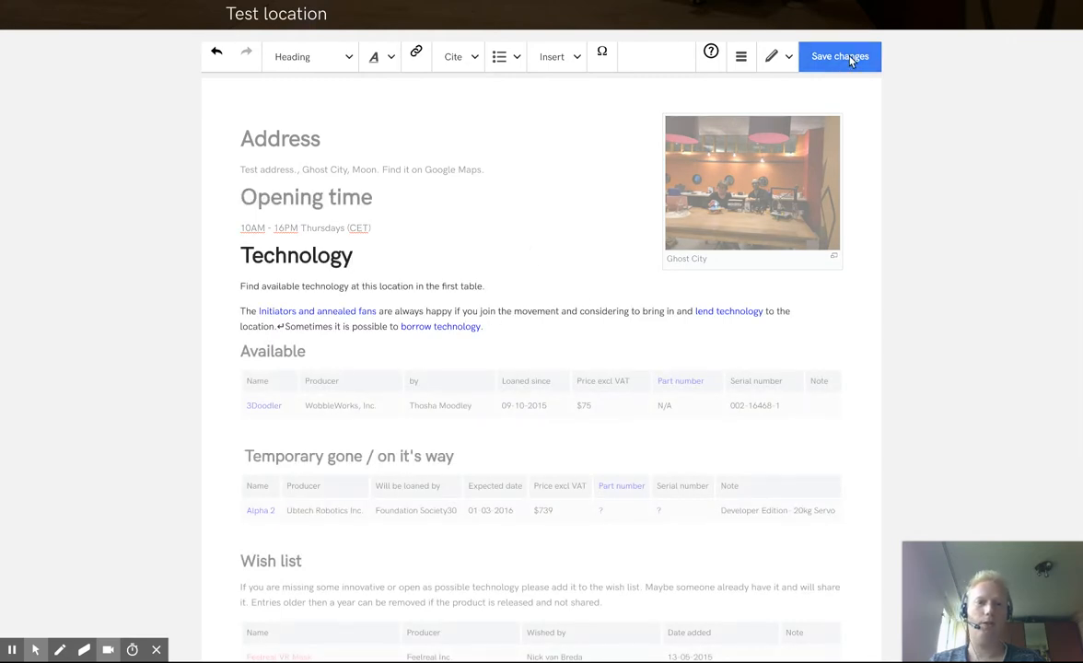
Step: Save the edited Test location page and confirm in the save dialog
{"action": "left_click", "coordinate": [840, 56]}
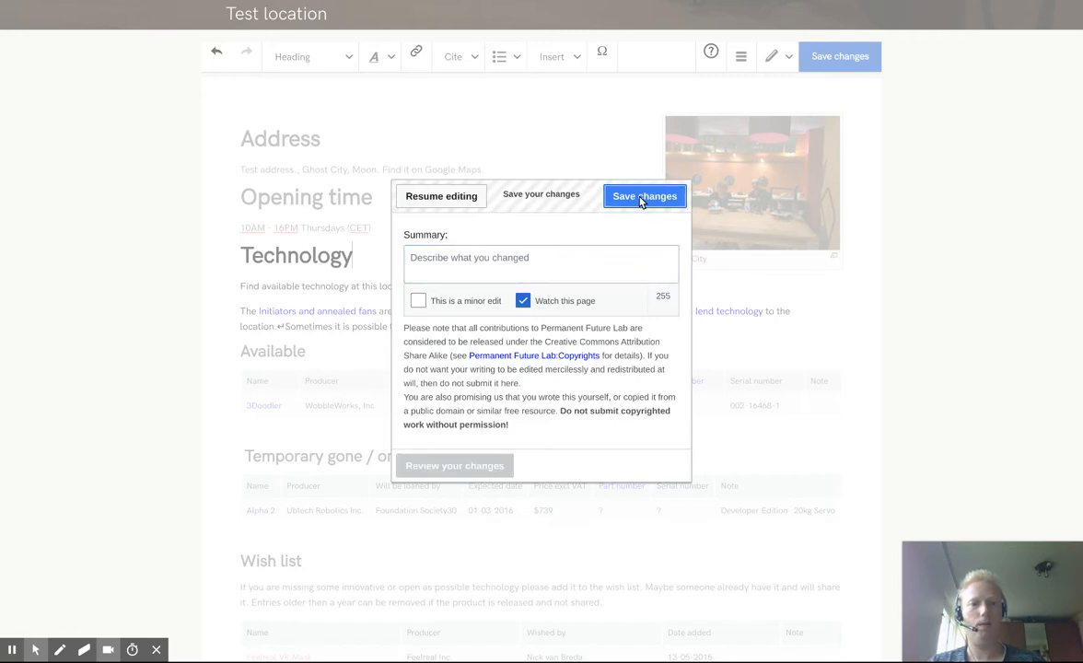
{"action": "left_click", "coordinate": [645, 196]}
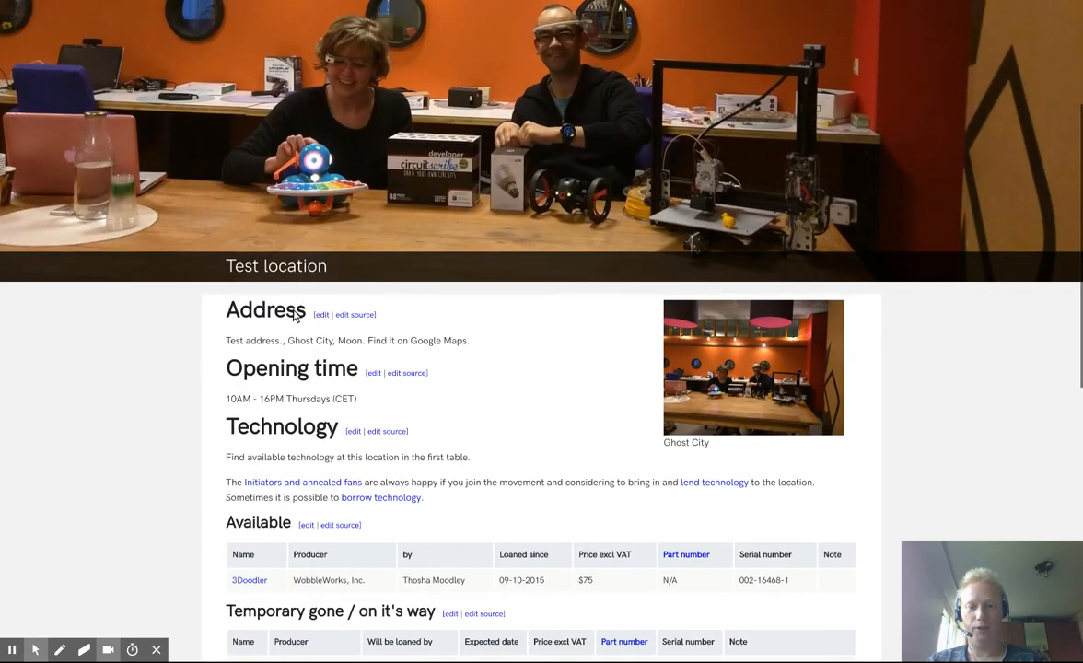
{"action": "scroll", "scroll_direction": "down", "scroll_amount": 3}
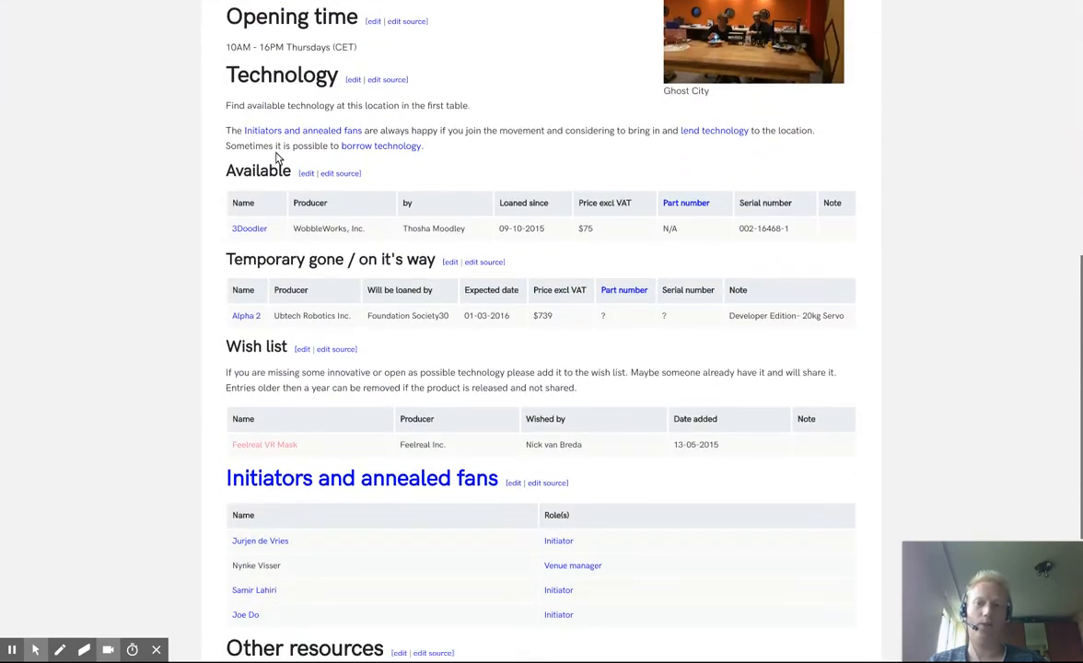
{"action": "mouse_move", "coordinate": [419, 210]}
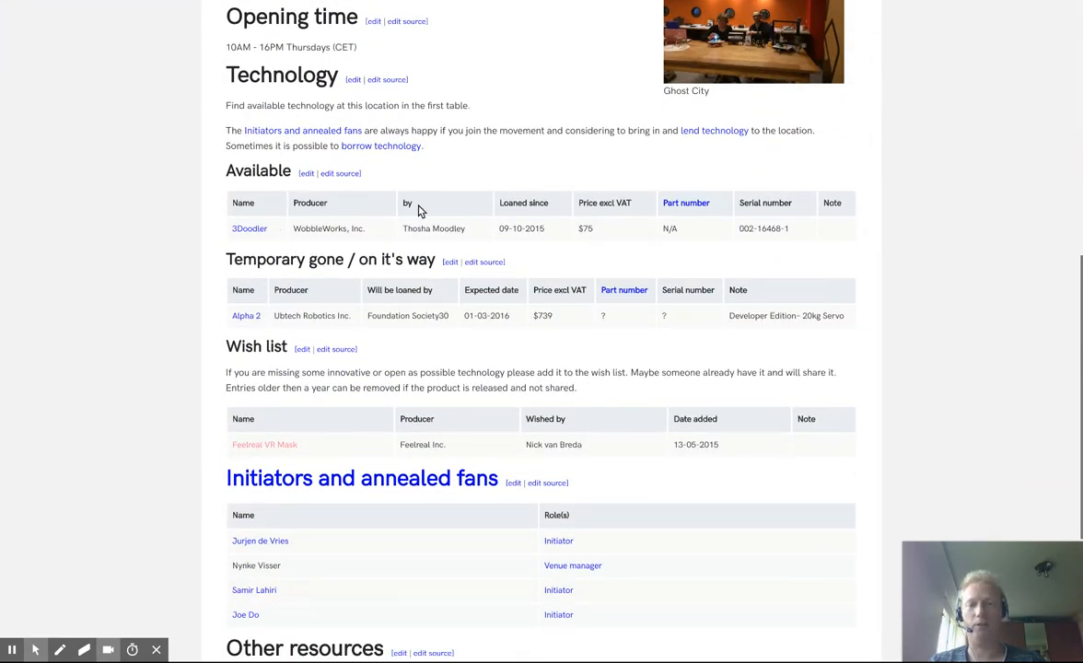
{"action": "scroll", "scroll_direction": "up", "scroll_amount": 3}
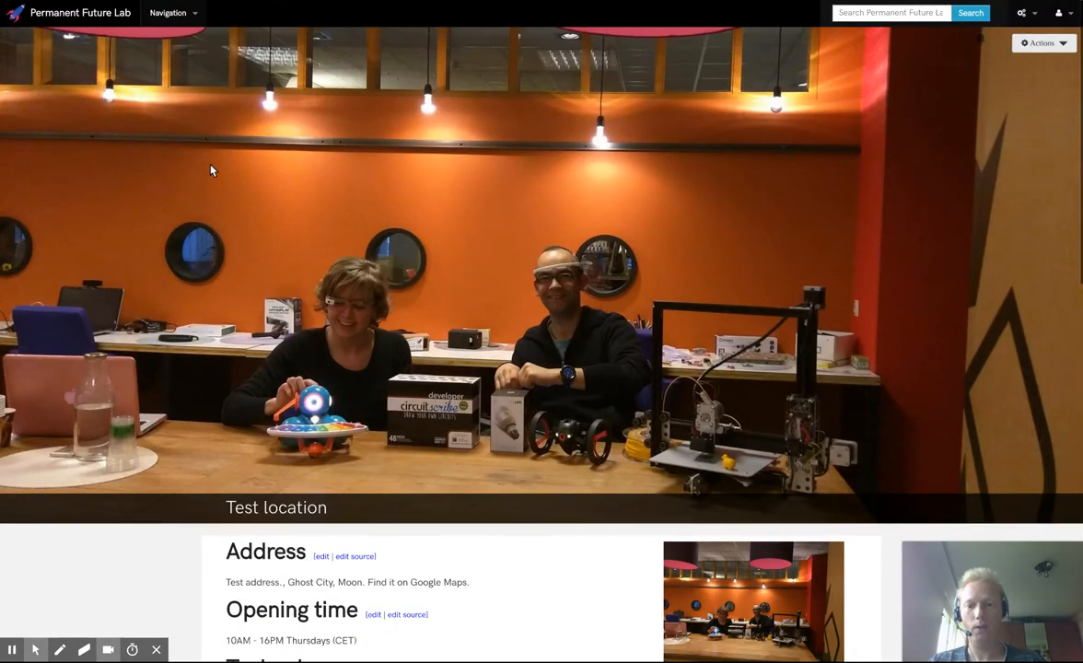
{"action": "scroll", "scroll_direction": "down", "scroll_amount": 3}
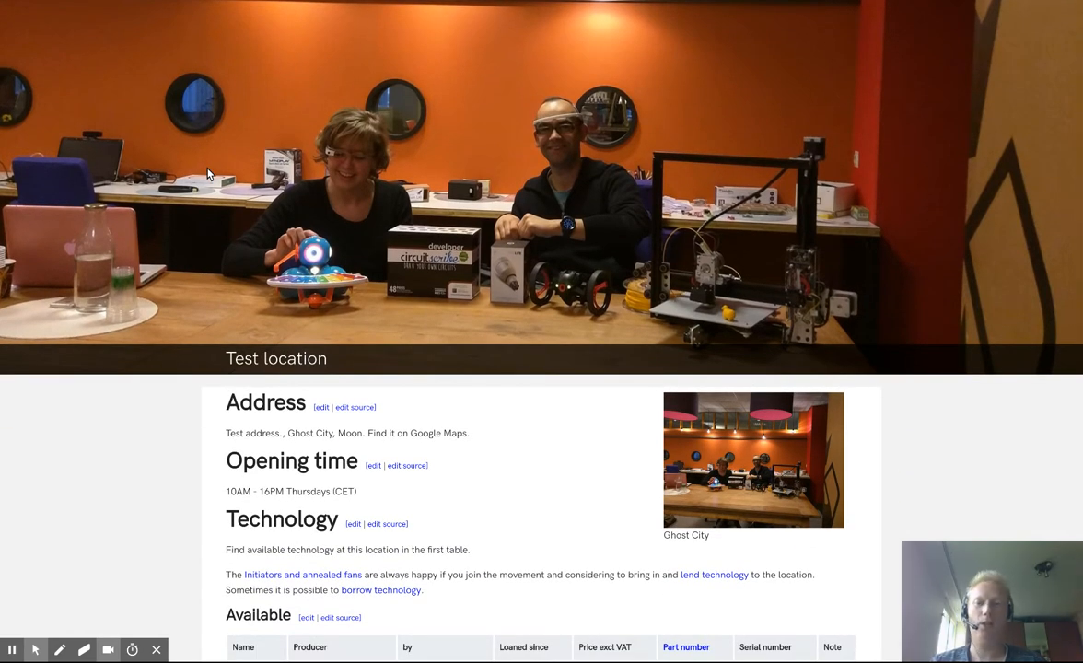
{"action": "scroll", "scroll_direction": "down", "scroll_amount": 3}
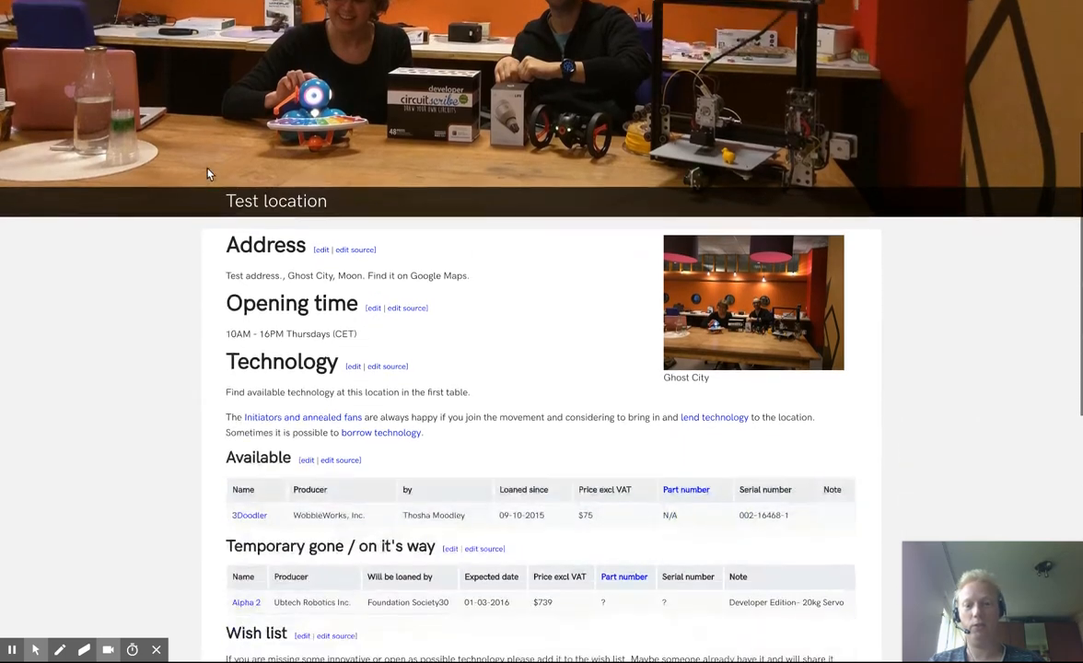
{"action": "scroll", "scroll_direction": "down", "scroll_amount": 3}
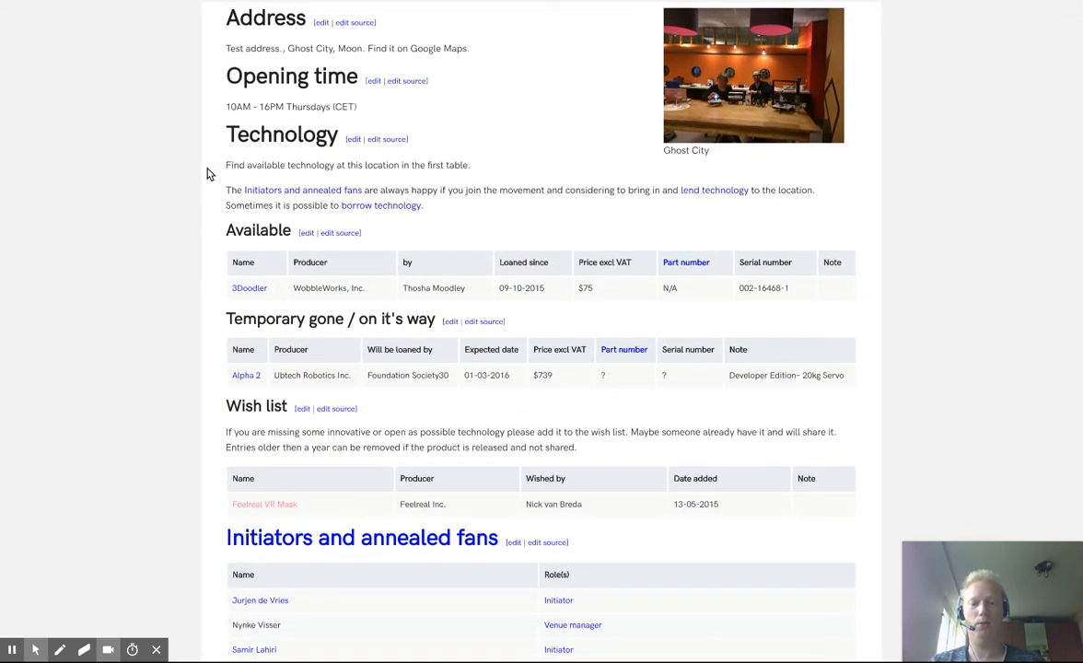
{"action": "scroll", "scroll_direction": "down", "scroll_amount": 3}
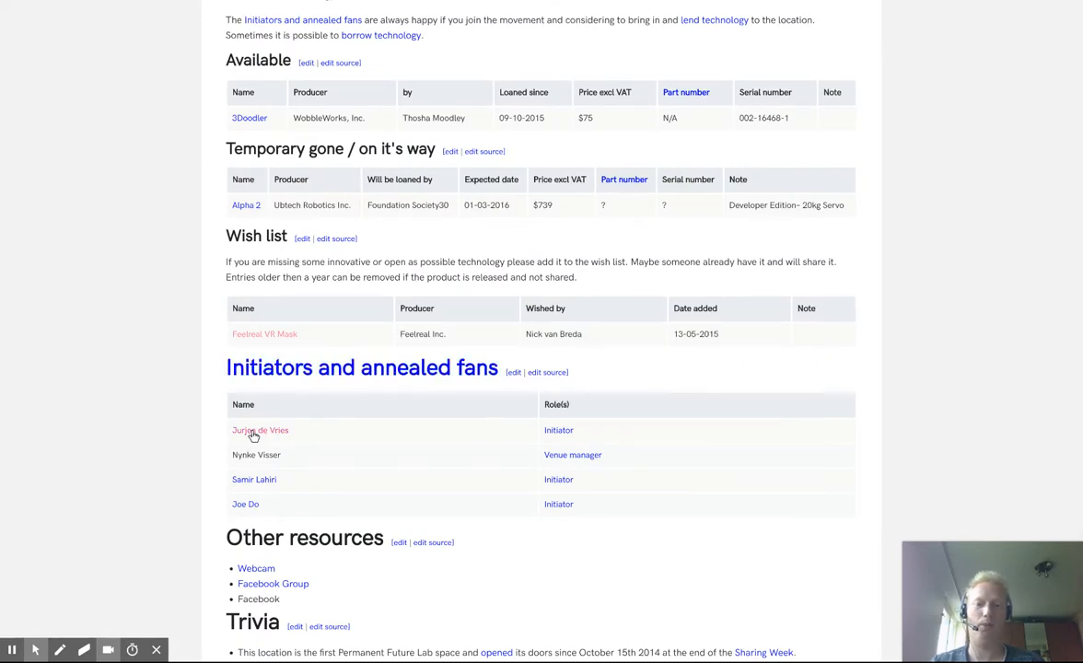
{"action": "left_click", "coordinate": [260, 431]}
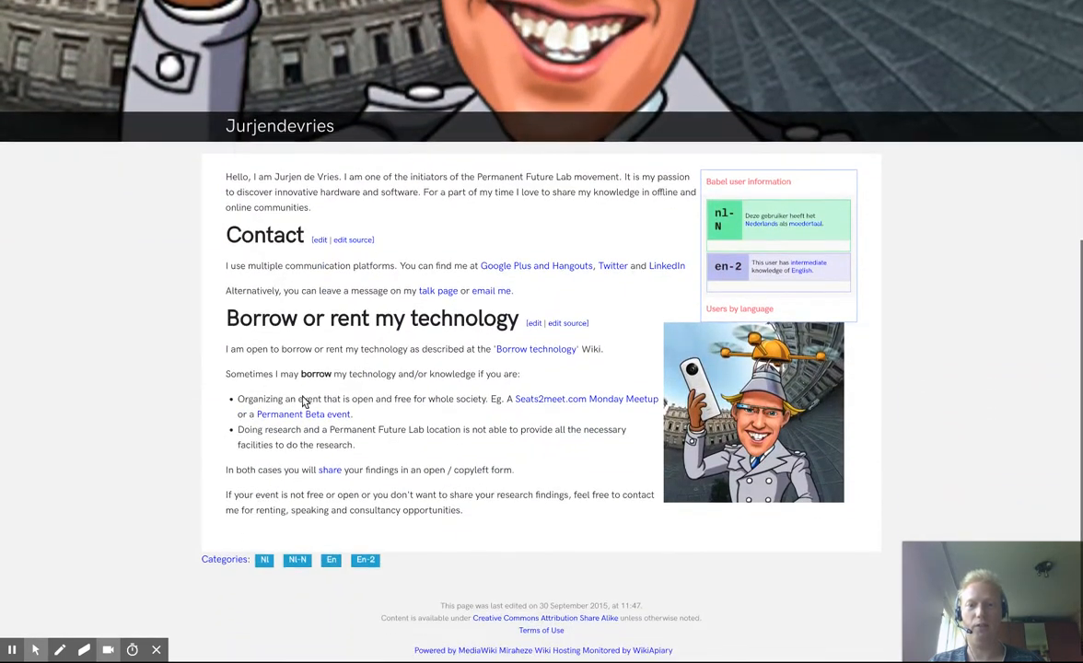
{"action": "mouse_move", "coordinate": [593, 302]}
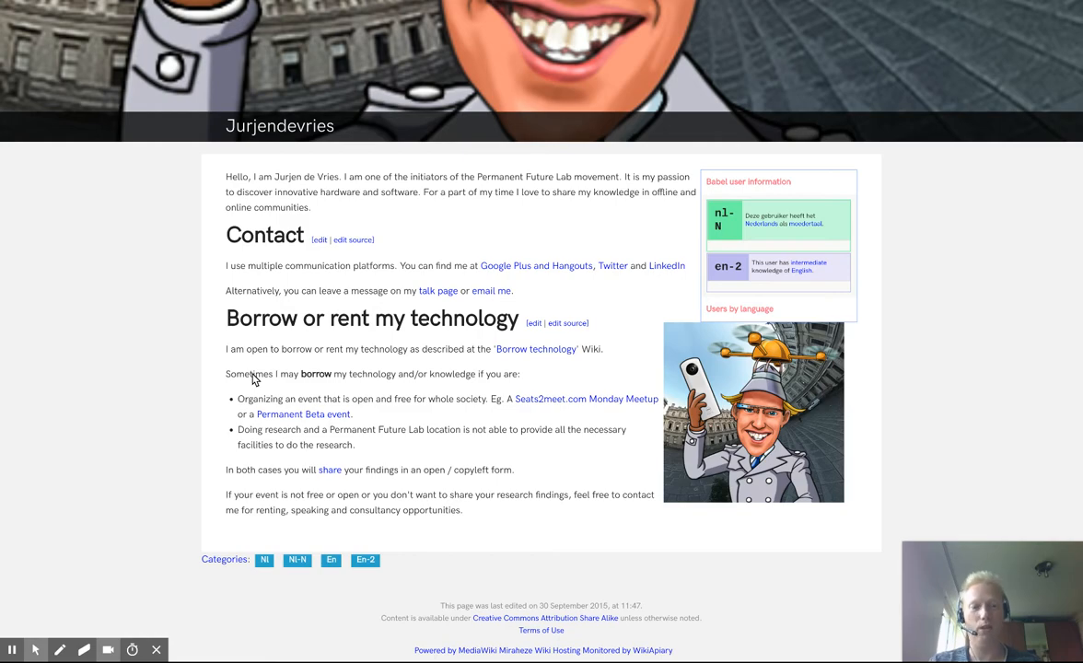
{"action": "scroll", "scroll_direction": "up", "scroll_amount": 3}
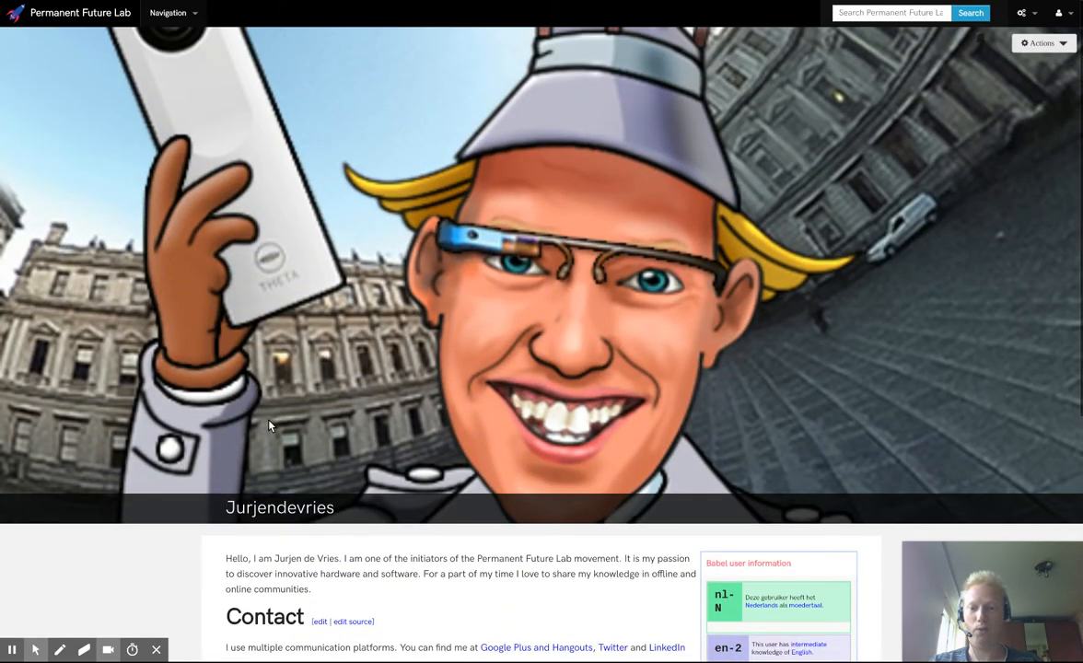
{"action": "scroll", "scroll_direction": "down", "scroll_amount": 3}
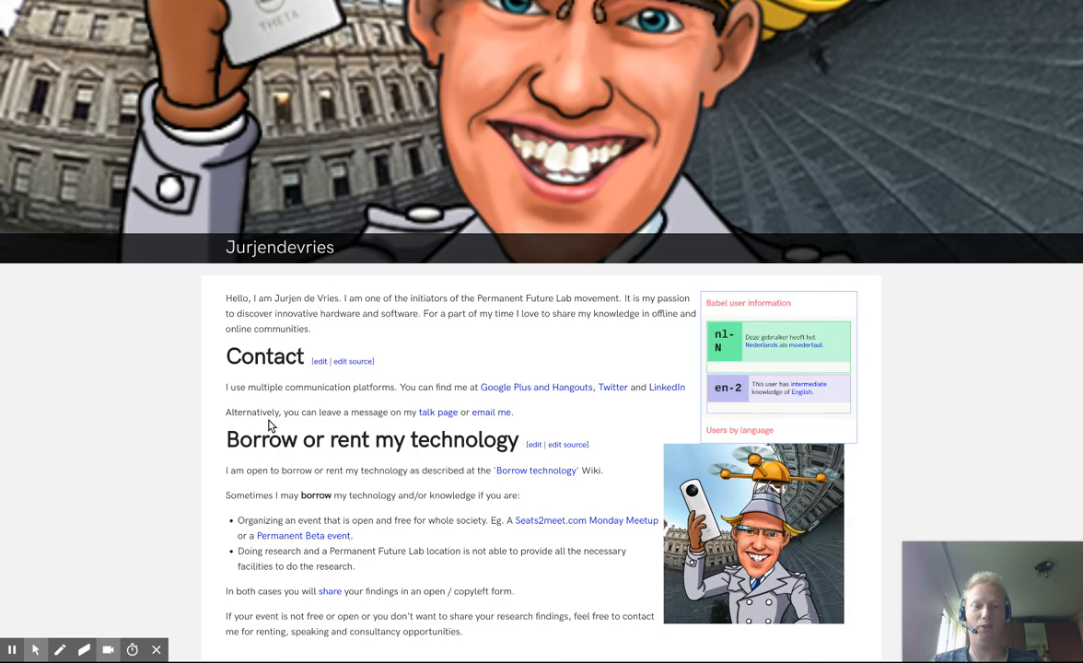
{"action": "scroll", "scroll_direction": "up", "scroll_amount": 3}
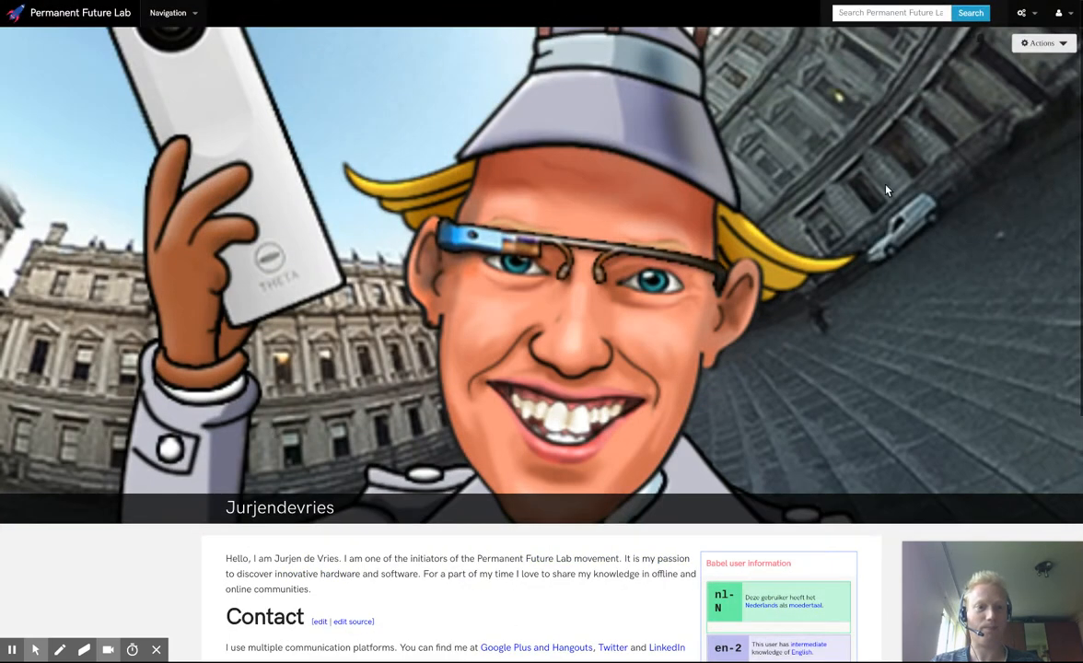
{"action": "mouse_move", "coordinate": [770, 7]}
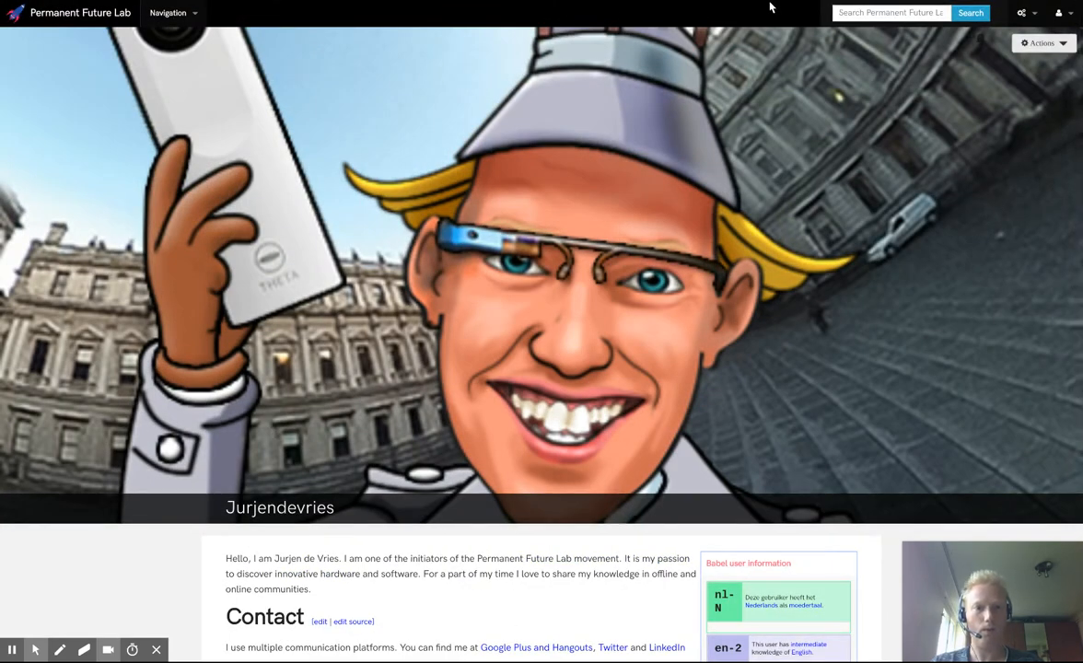
{"action": "mouse_move", "coordinate": [154, 649]}
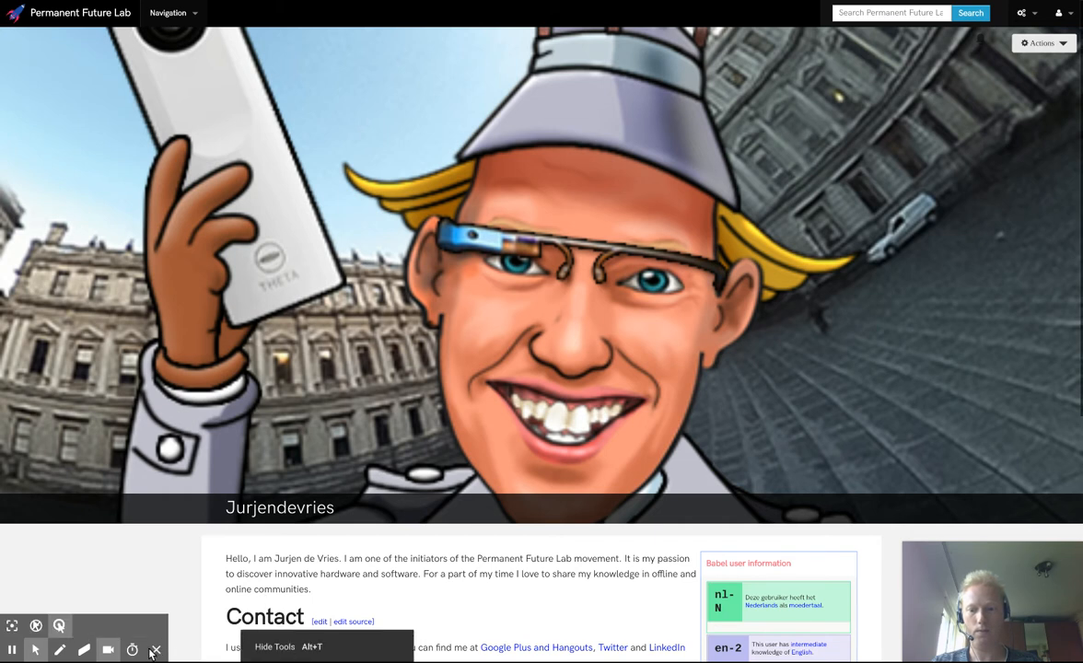